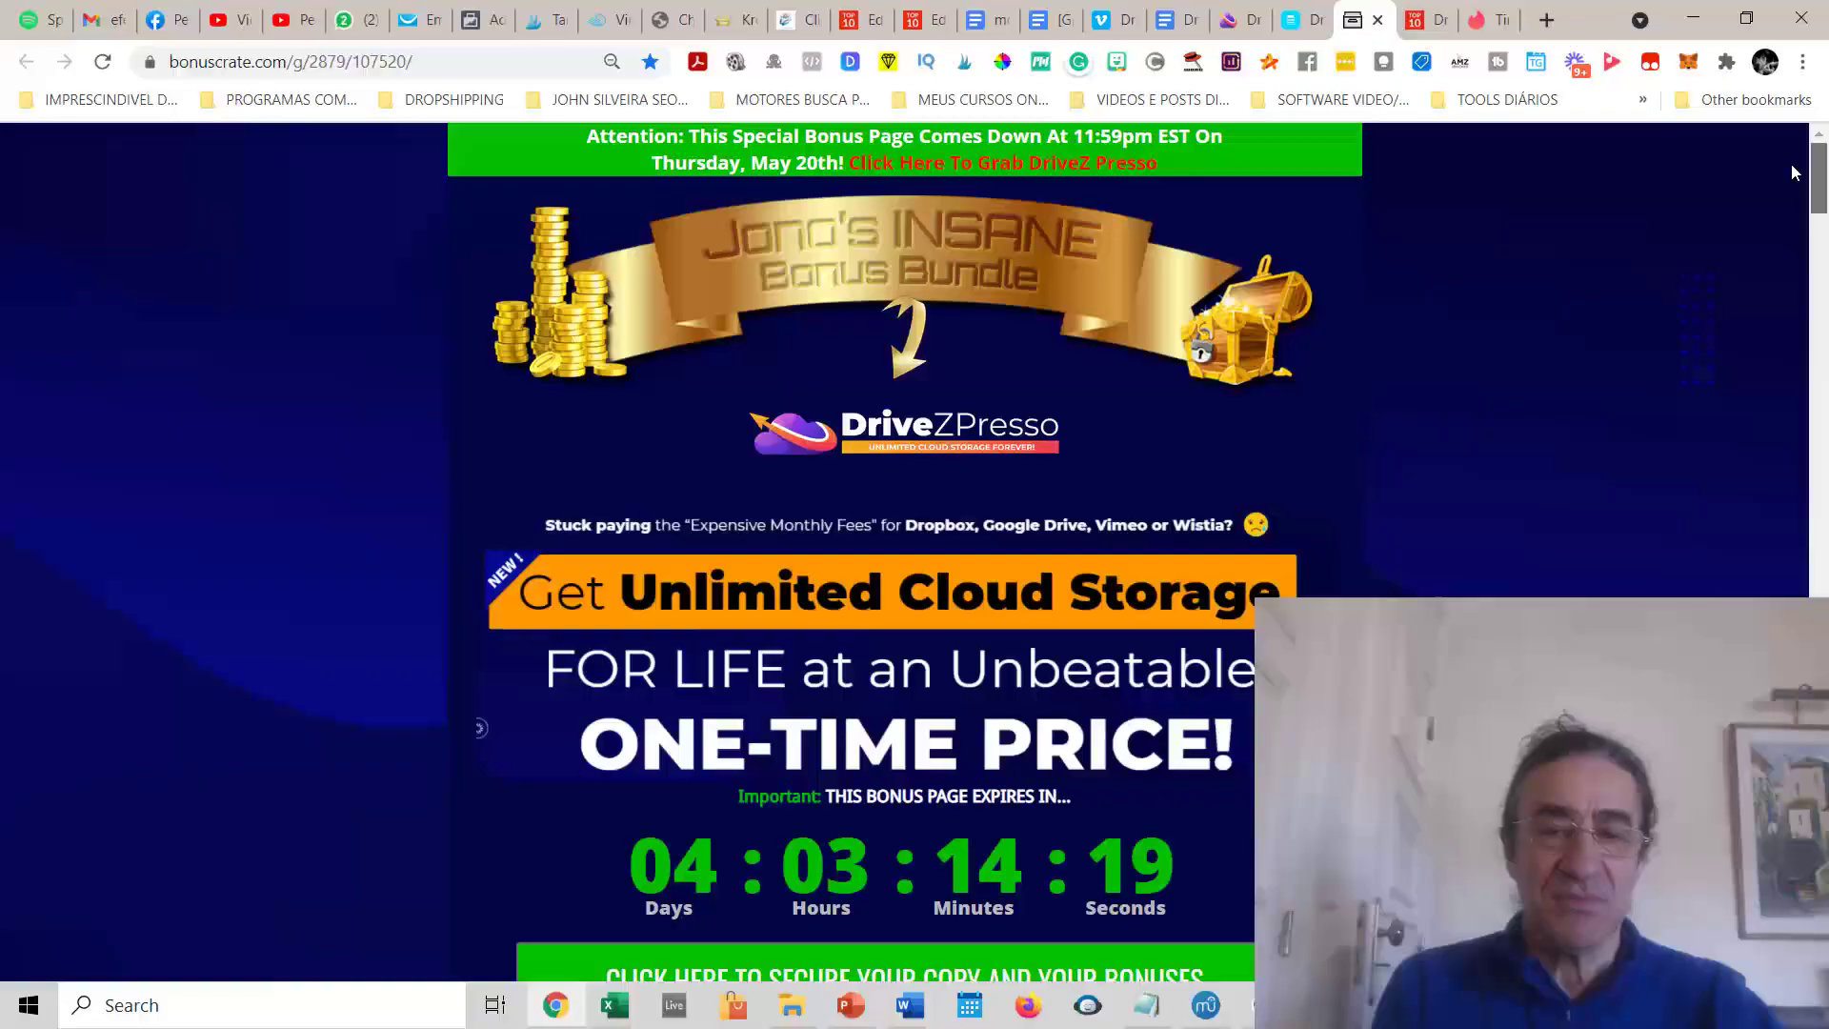
Scroll down through the DriveZPresso bonus page before leaving it
scroll("down", 3)
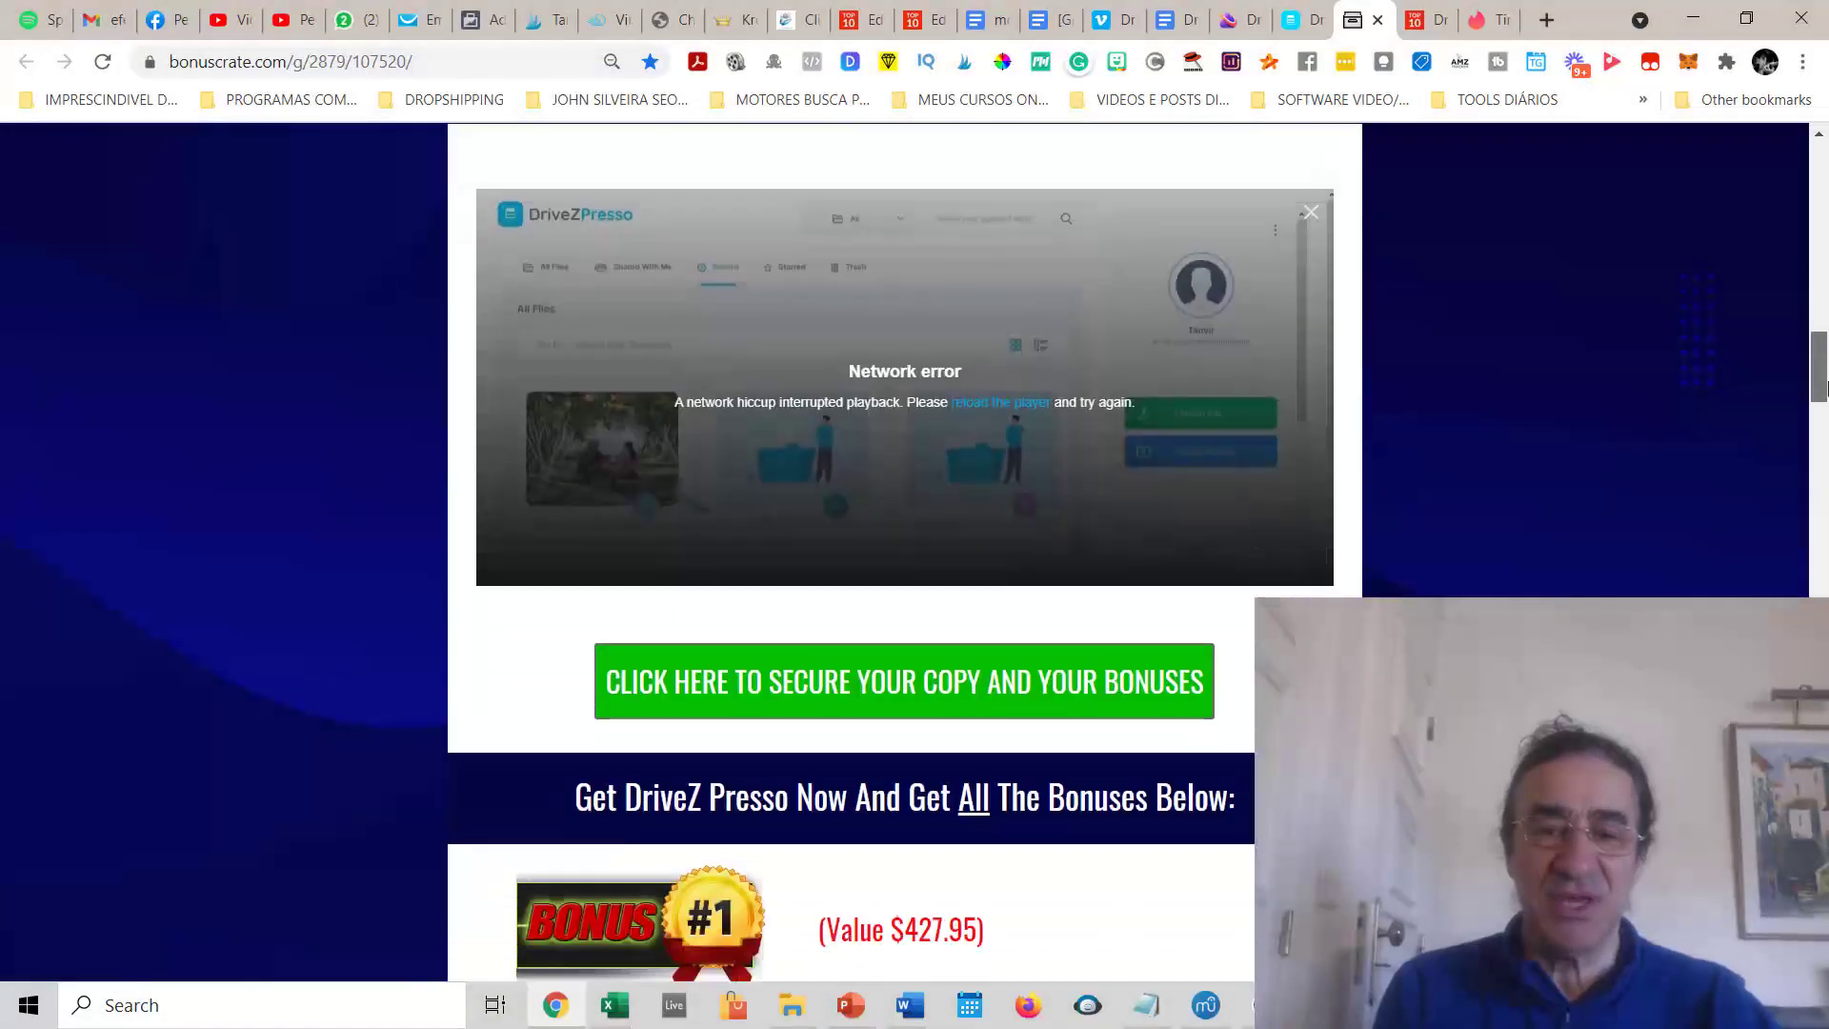
scroll("down", 3)
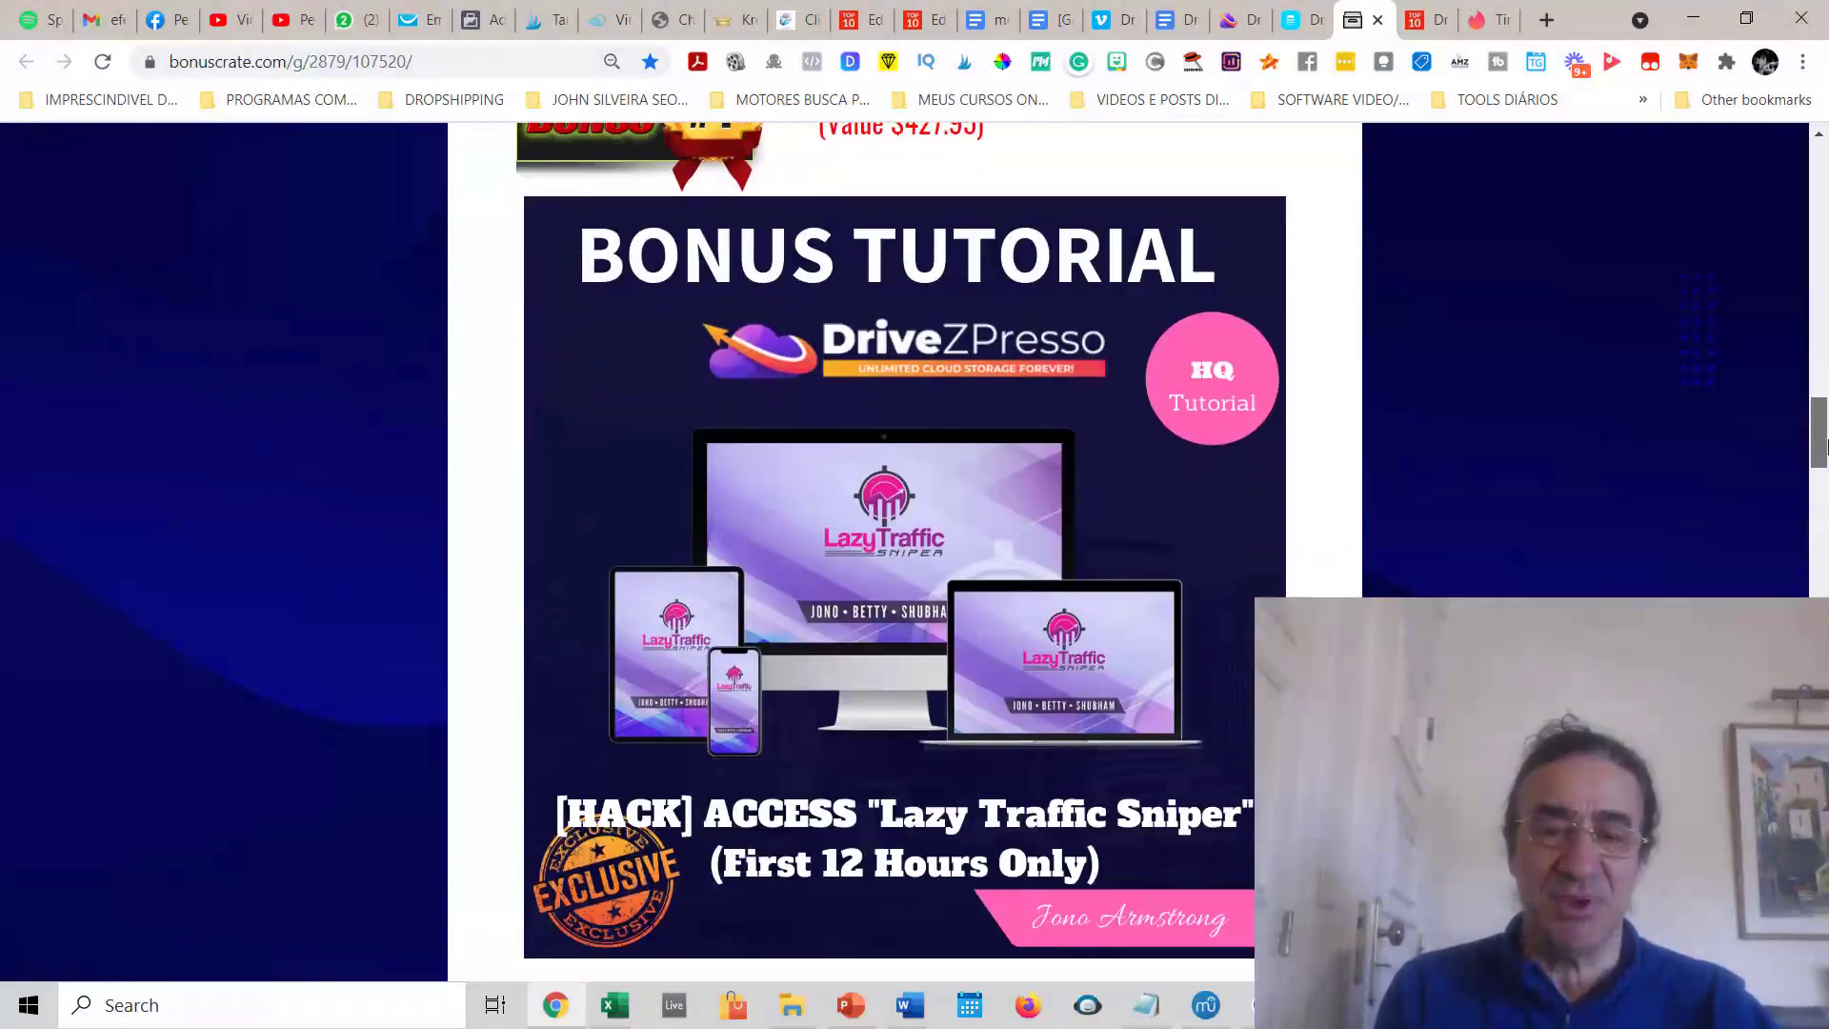
scroll("down", 3)
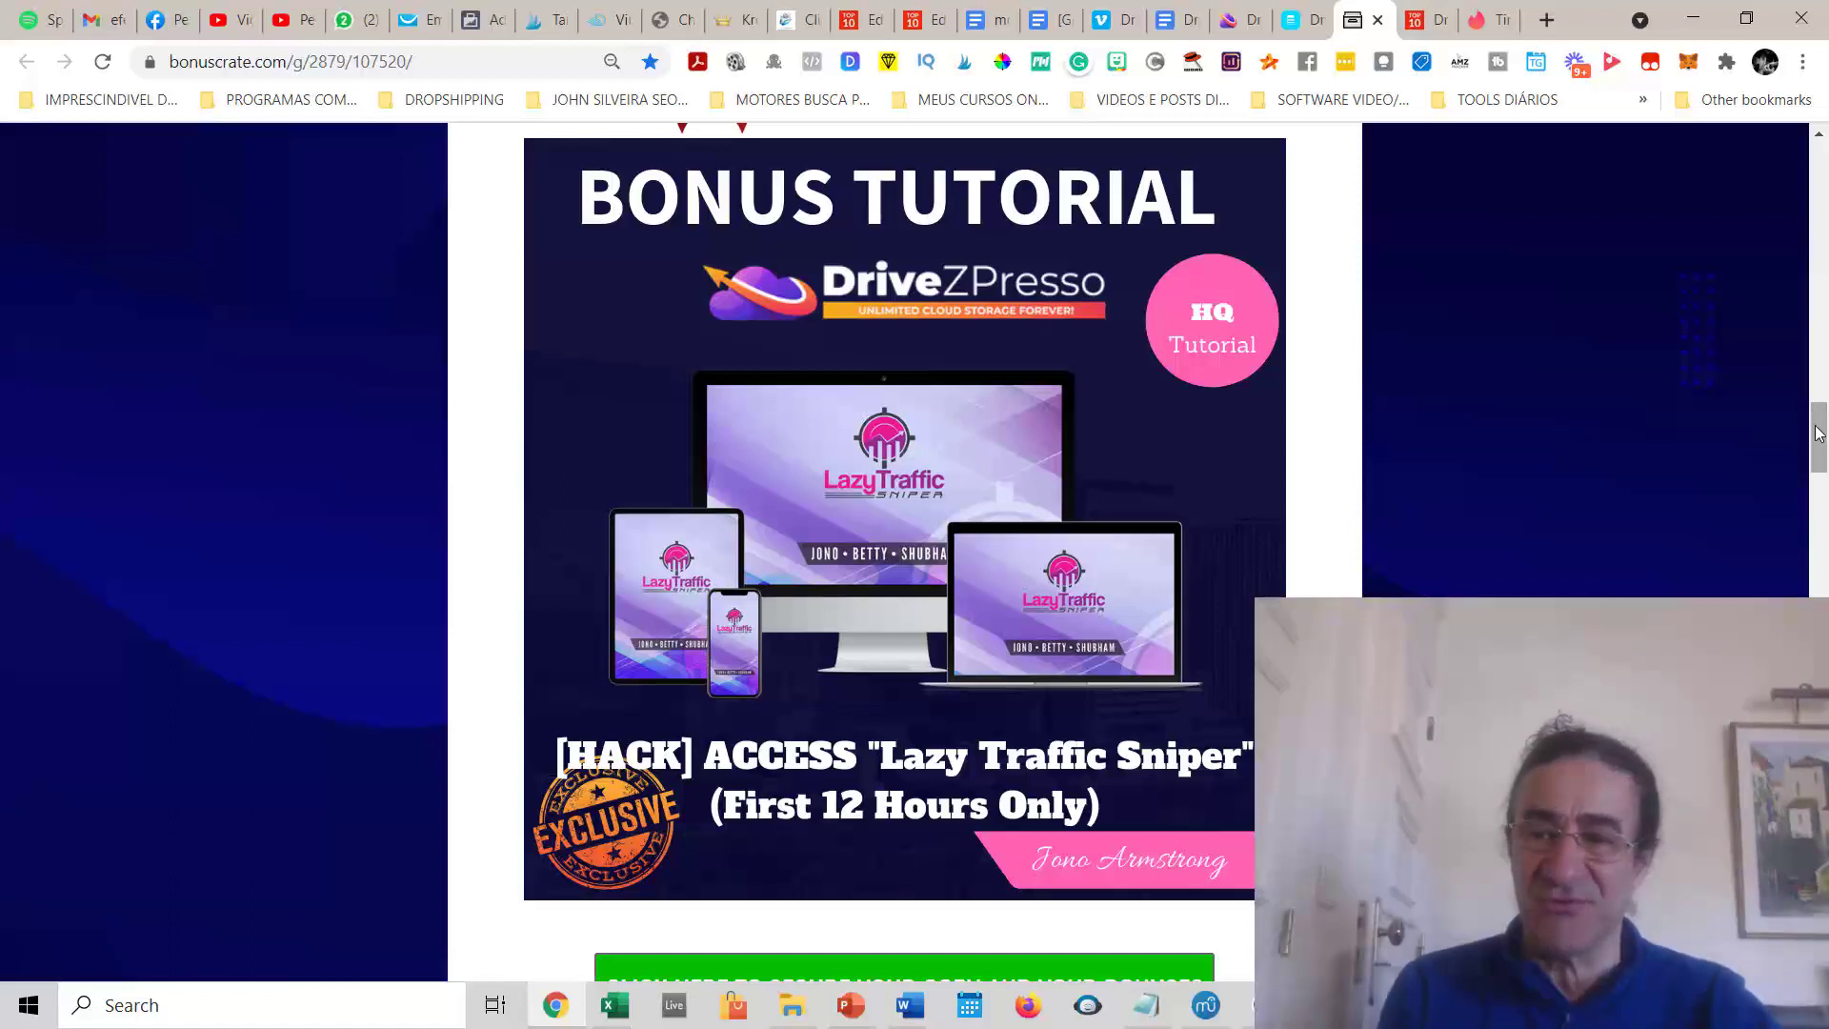
scroll("down", 3)
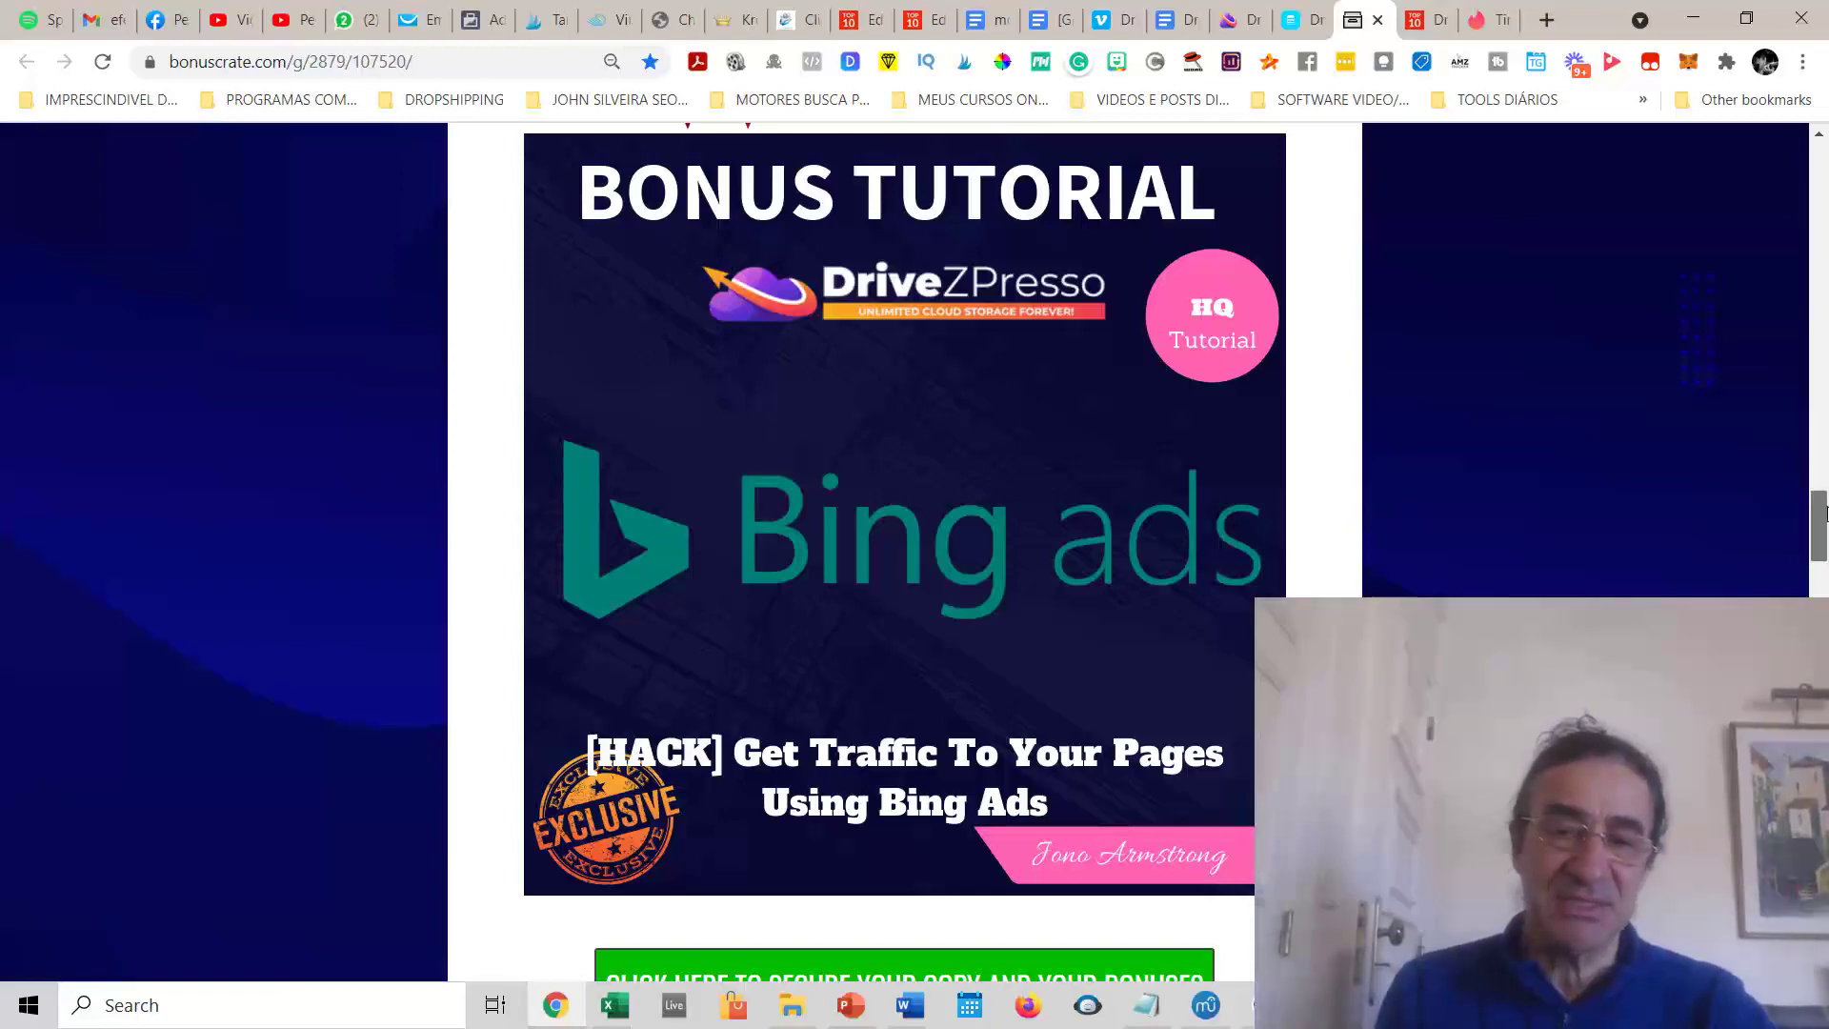
scroll("down", 3)
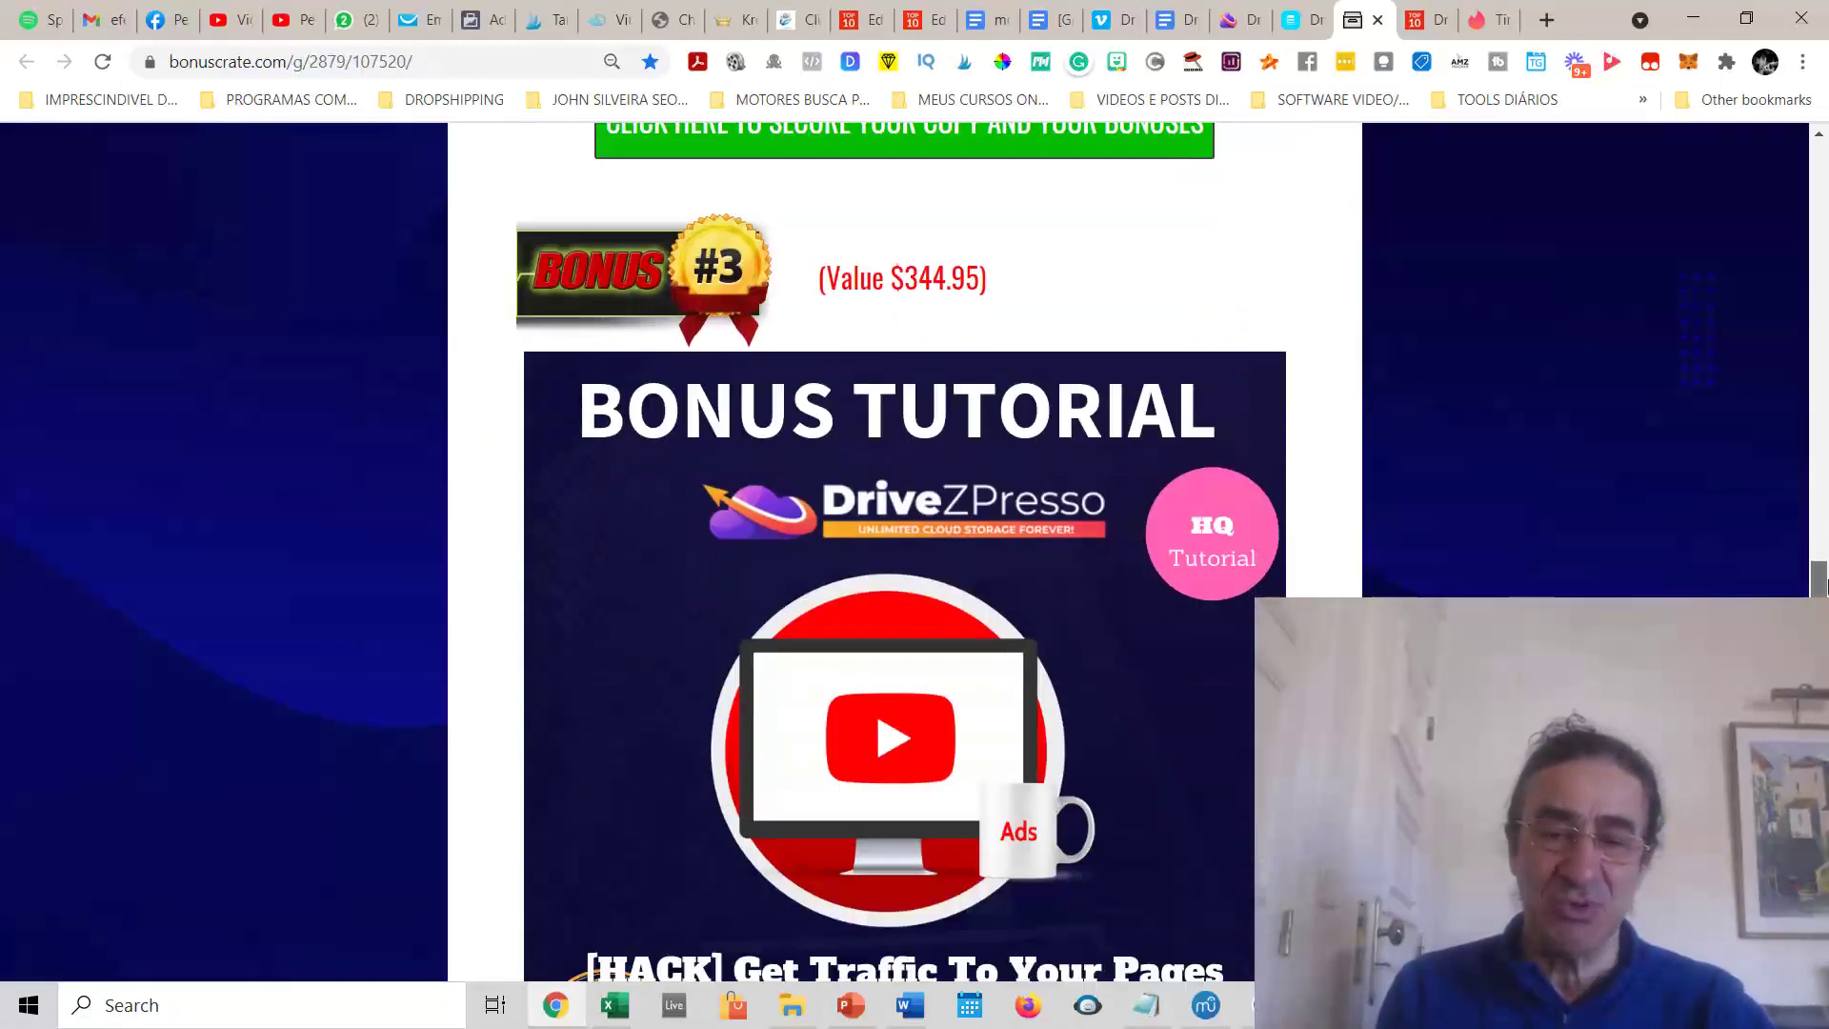
scroll("down", 3)
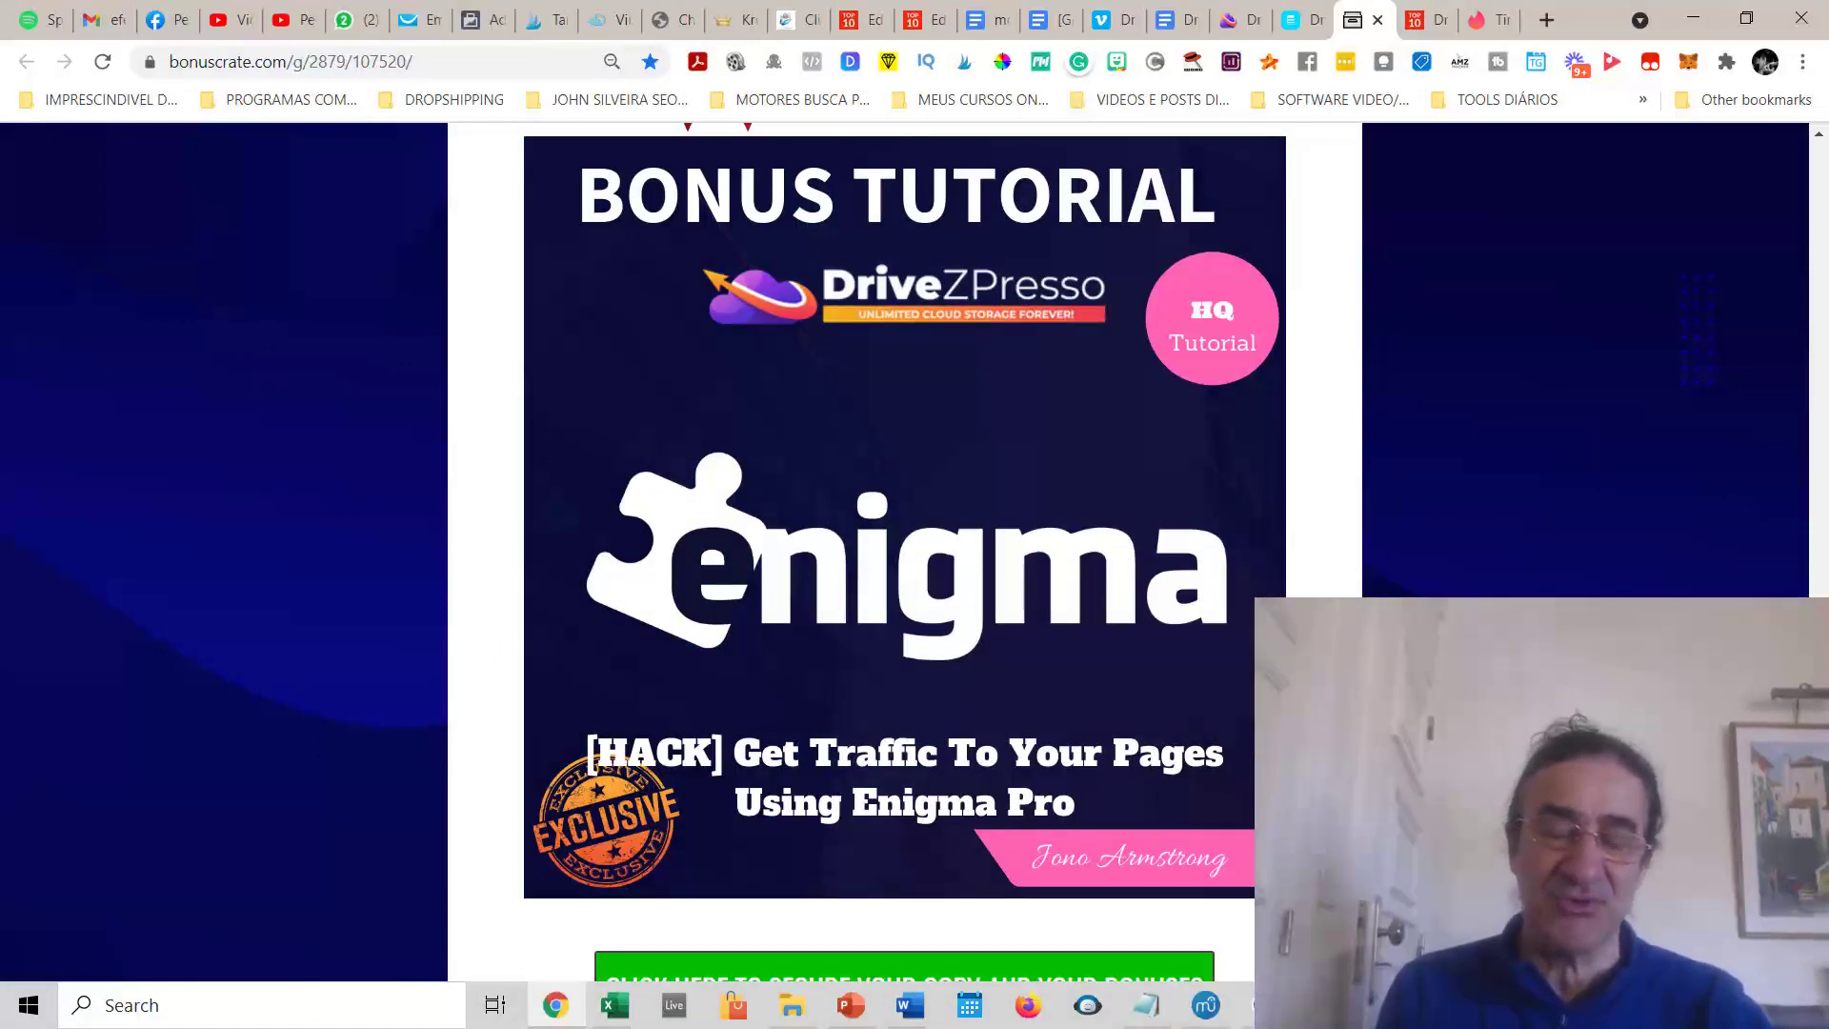
scroll("down", 3)
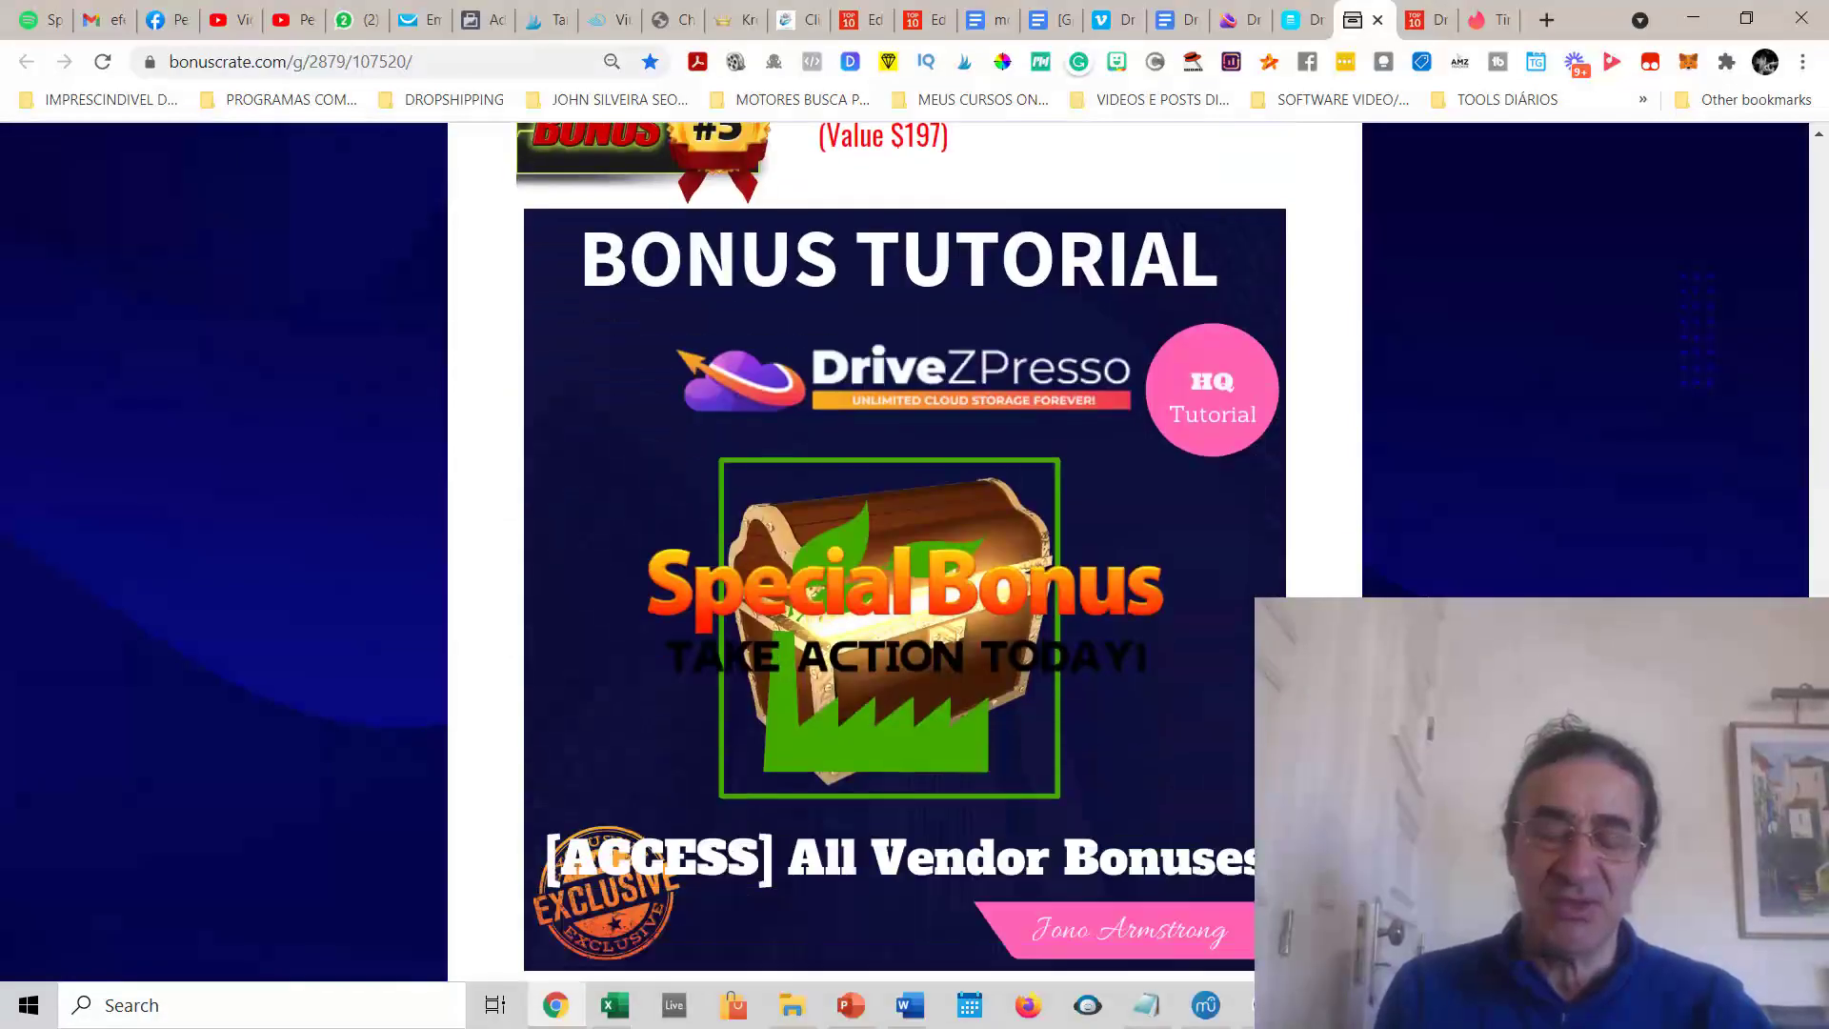
scroll("up", 3)
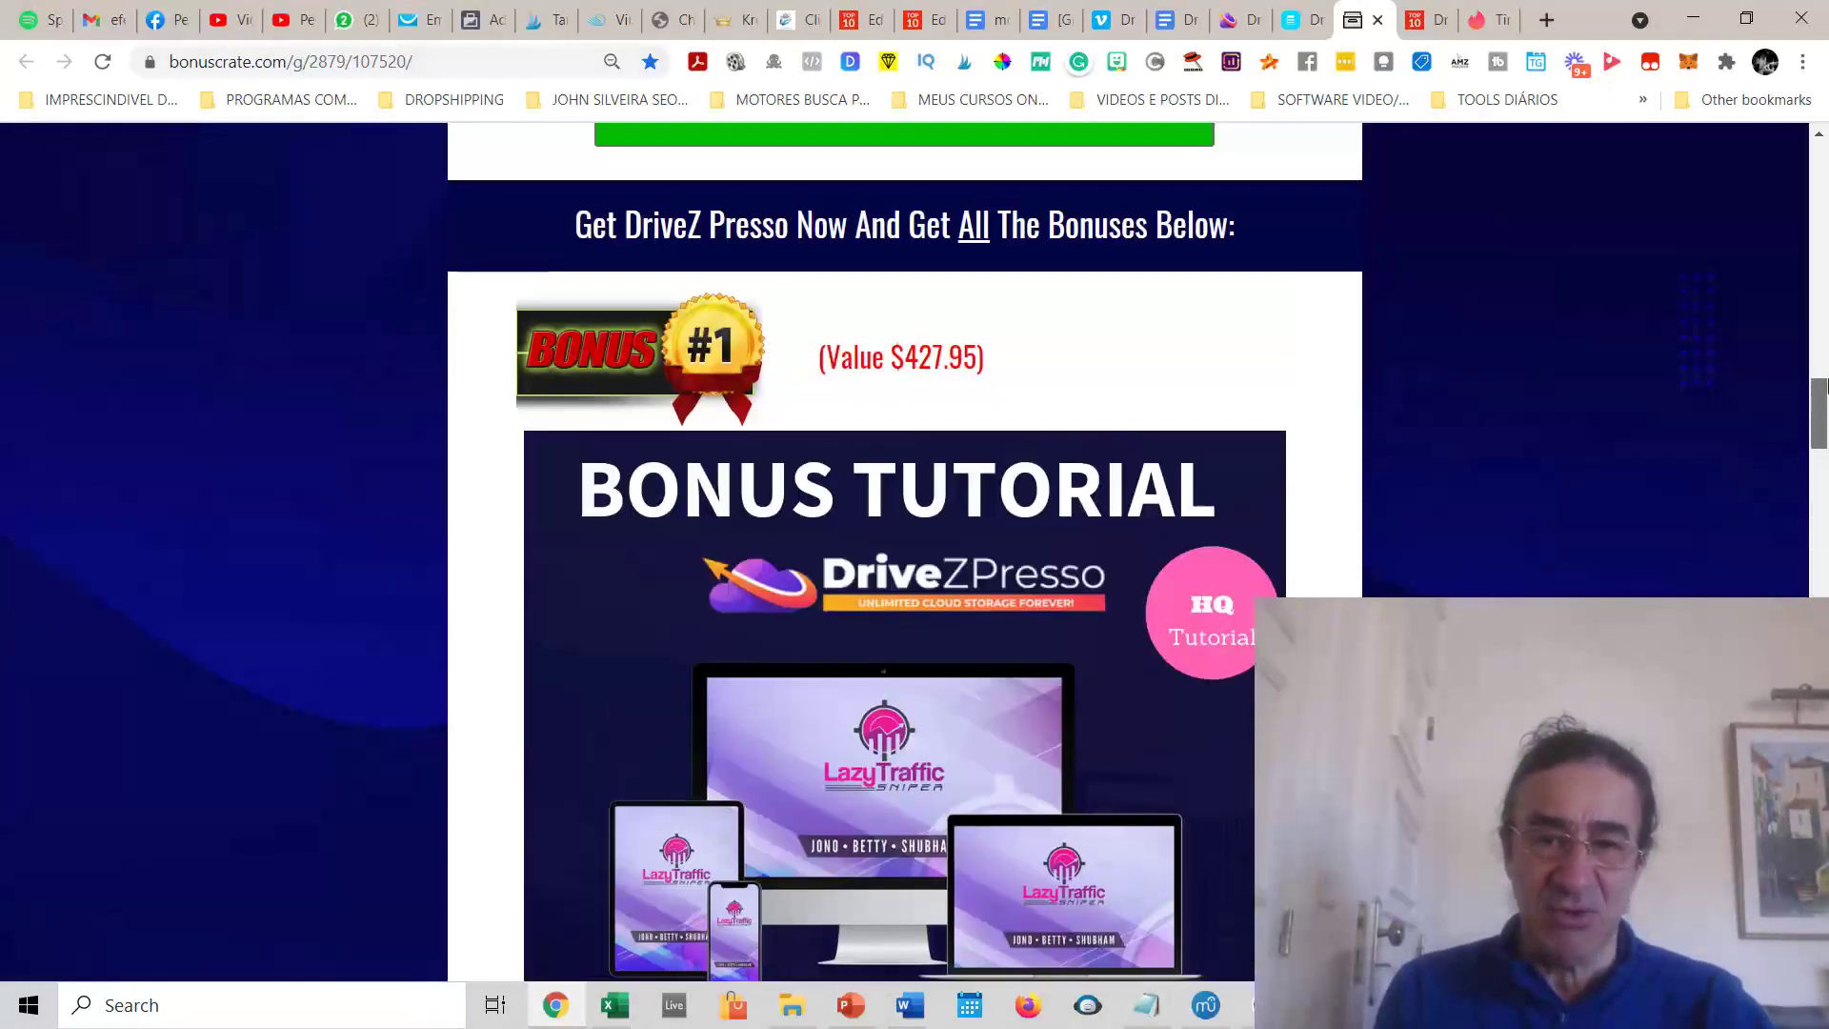
scroll("down", 3)
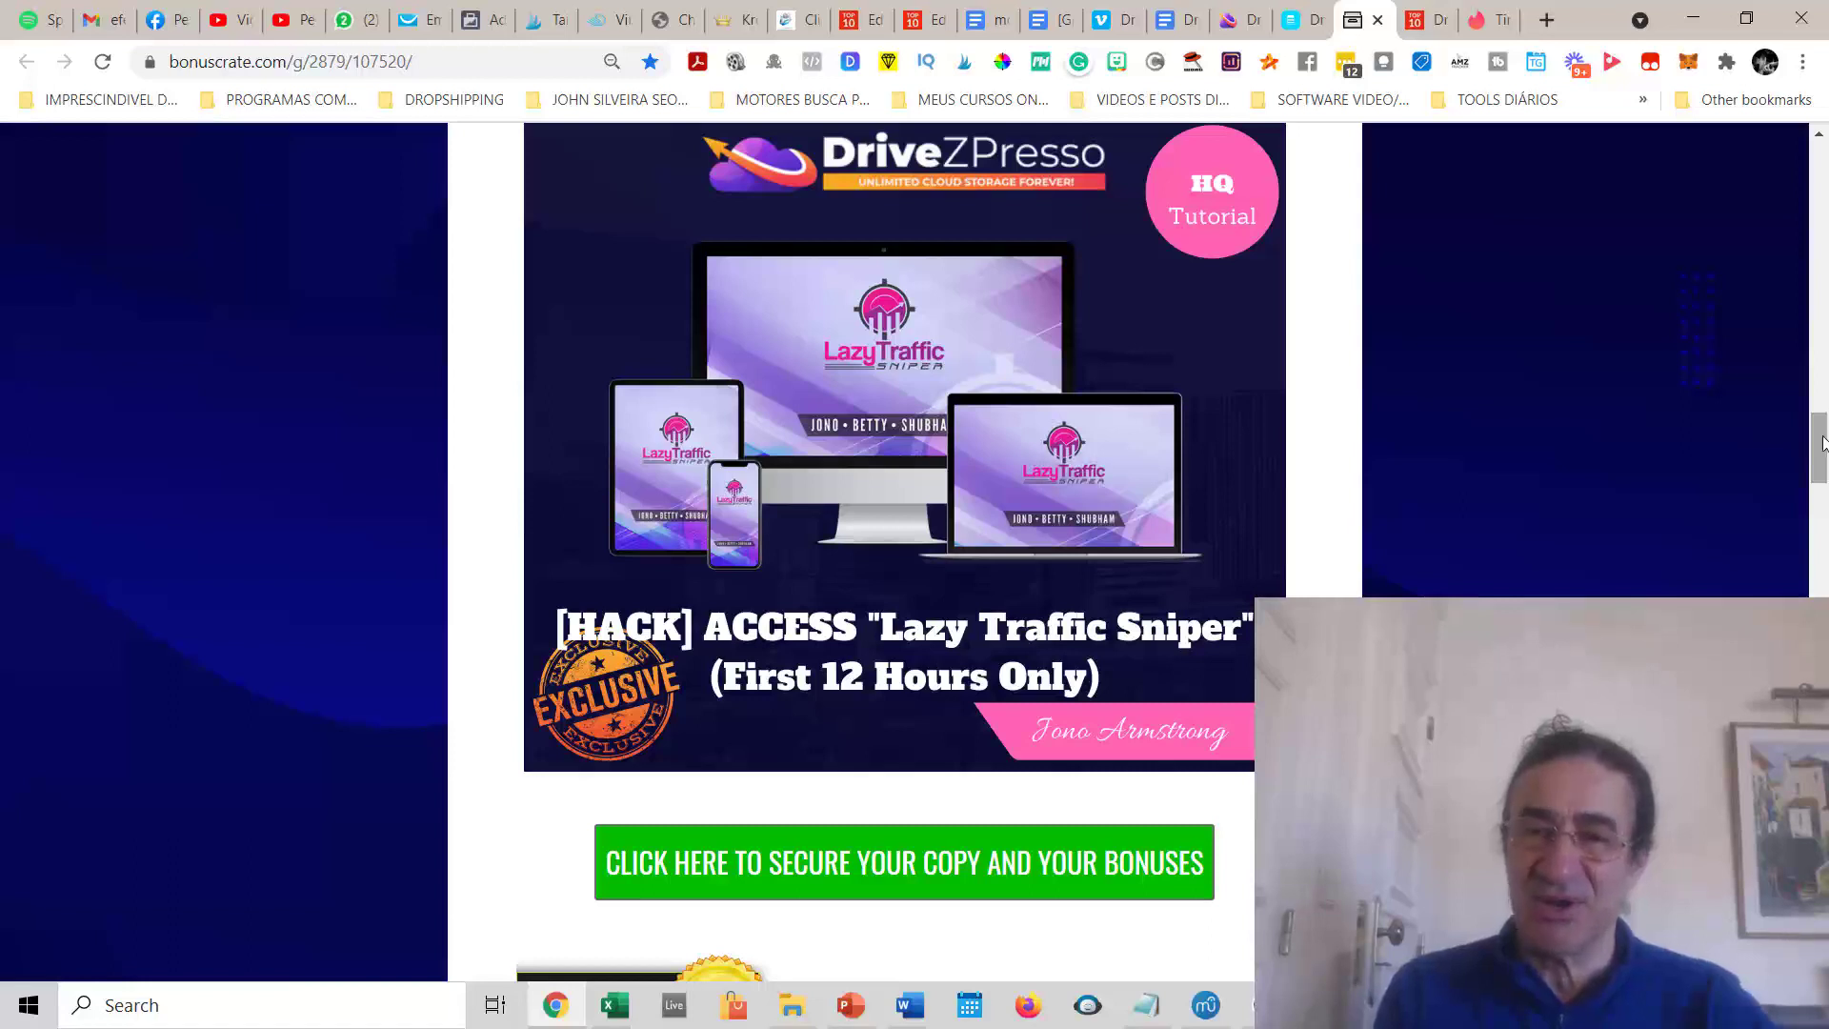
Switch to the getdrivezpresso.com sales page and scroll through its pitch
left_click(903, 861)
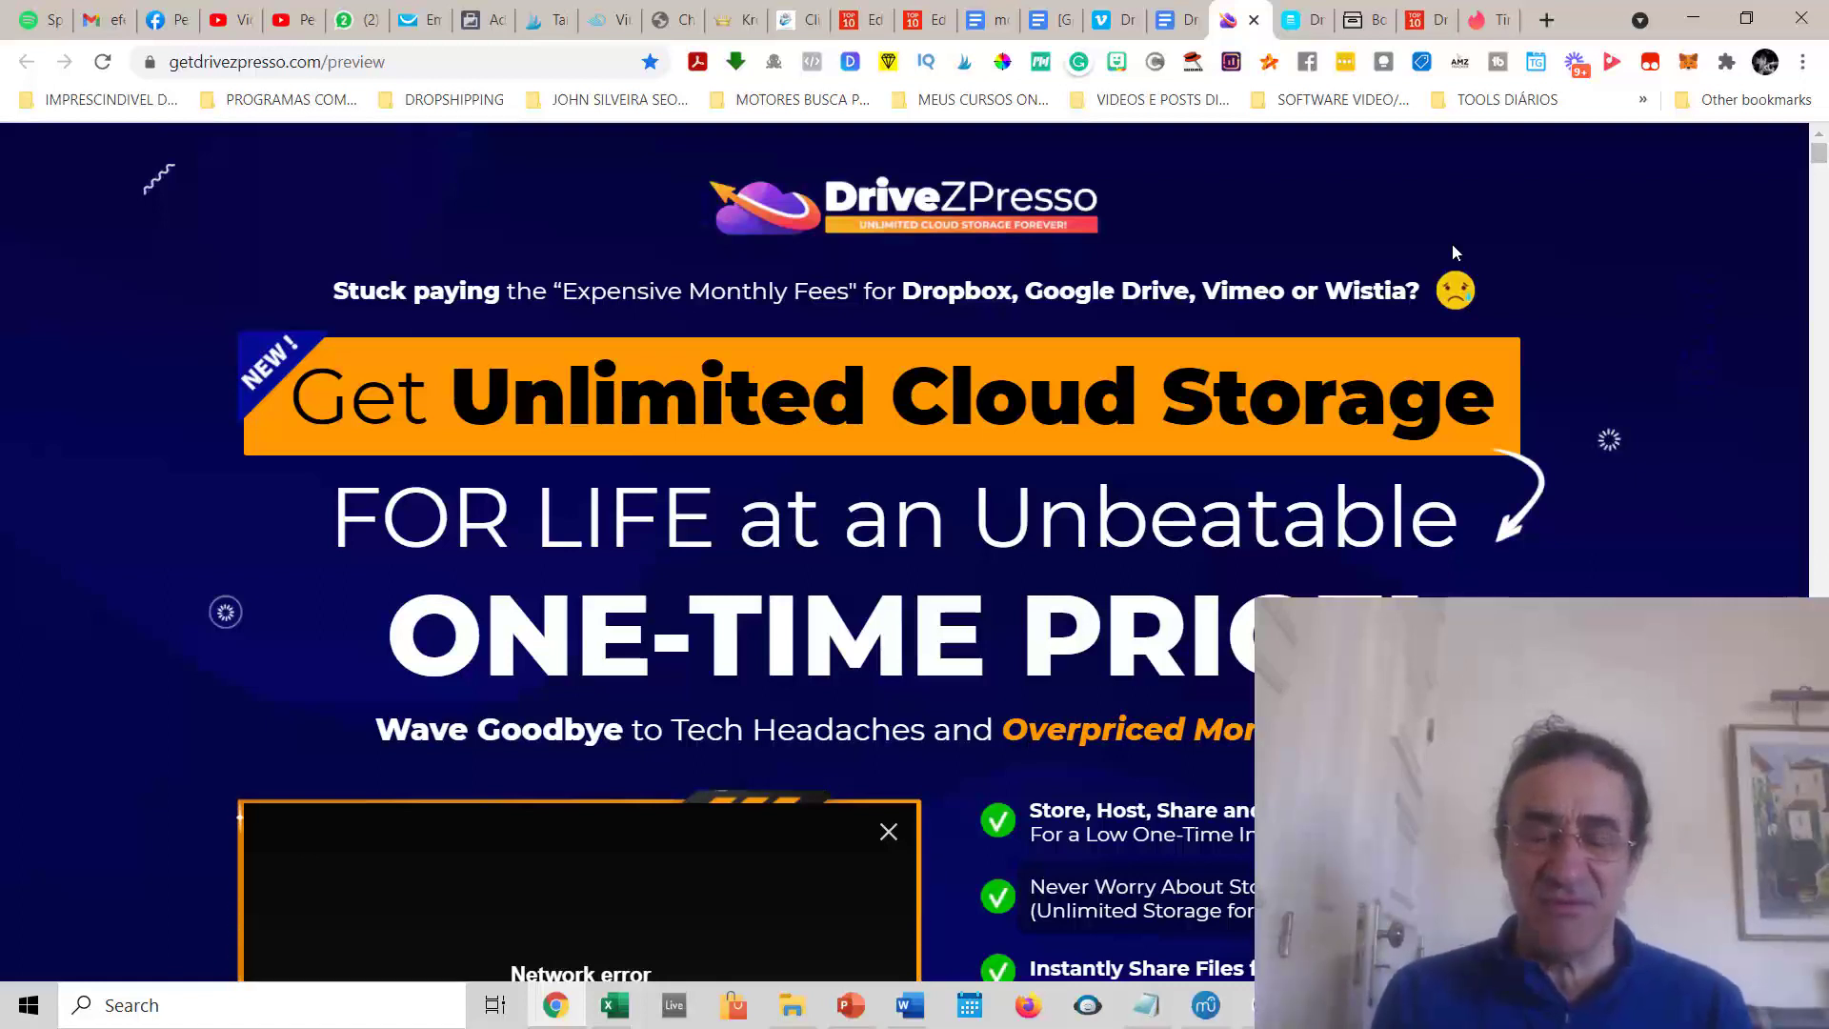
mouse_move(1408, 290)
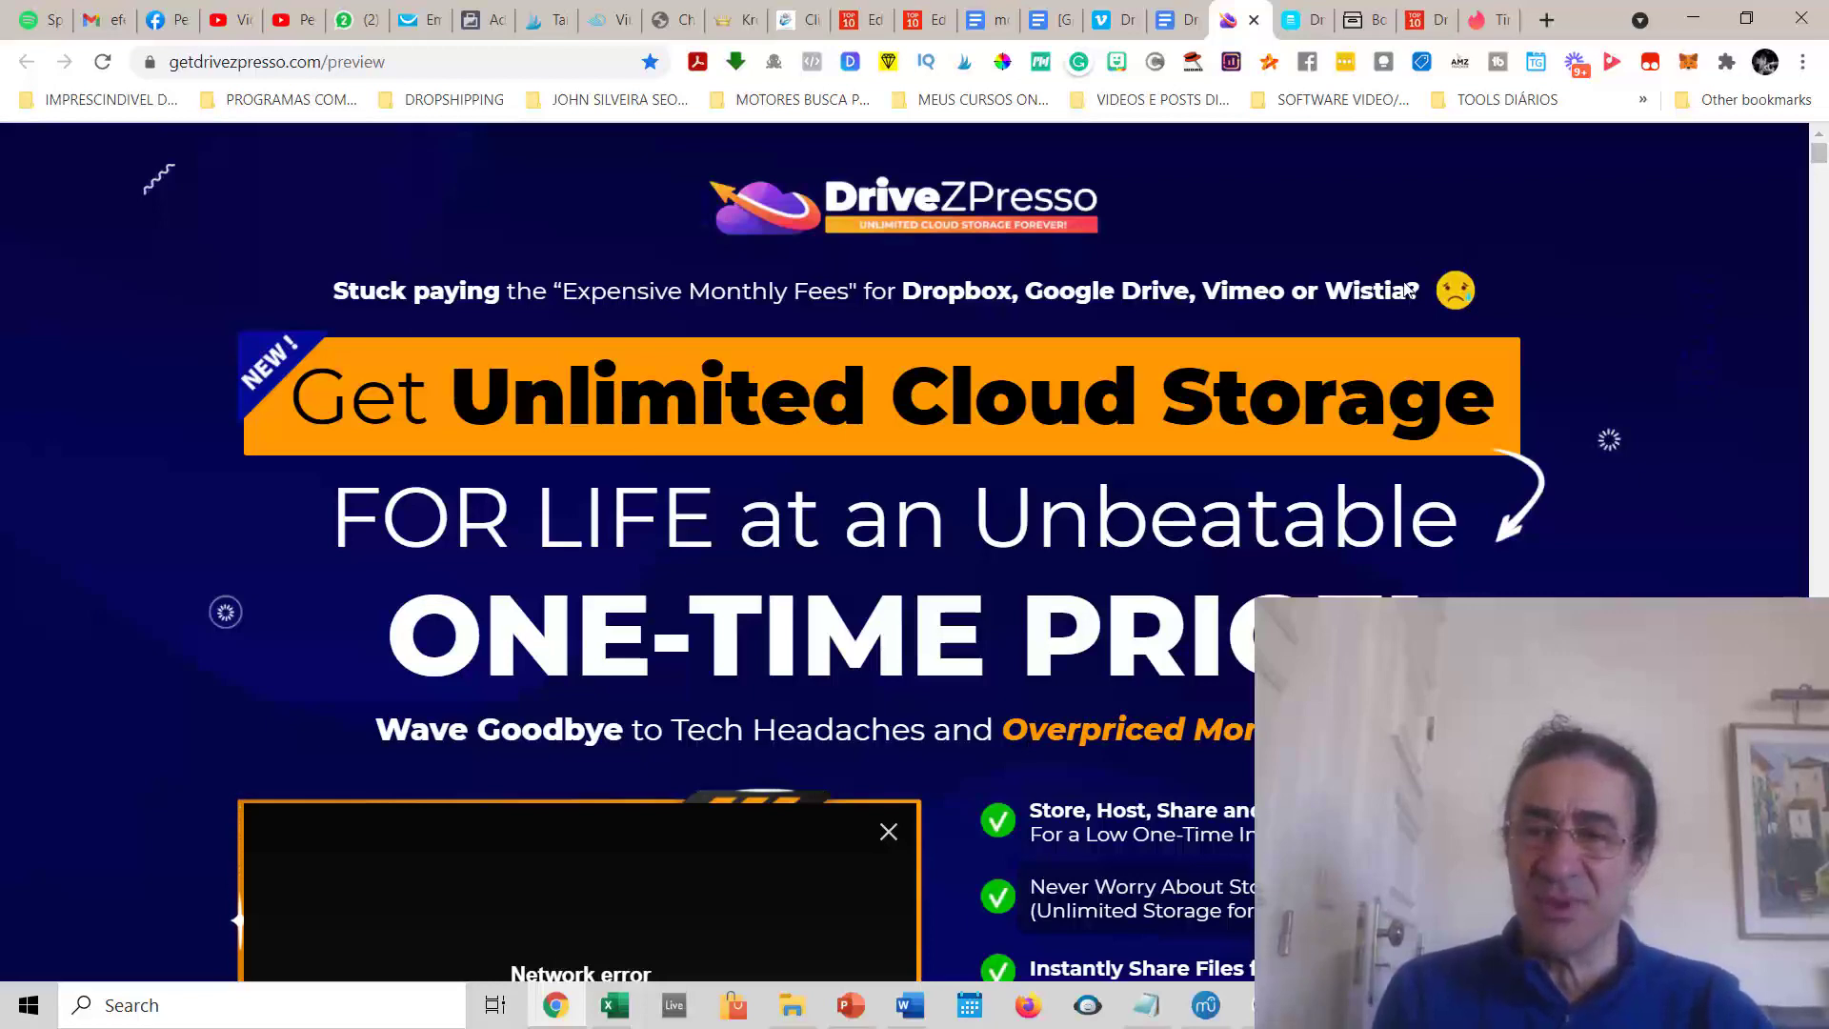
scroll("down", 3)
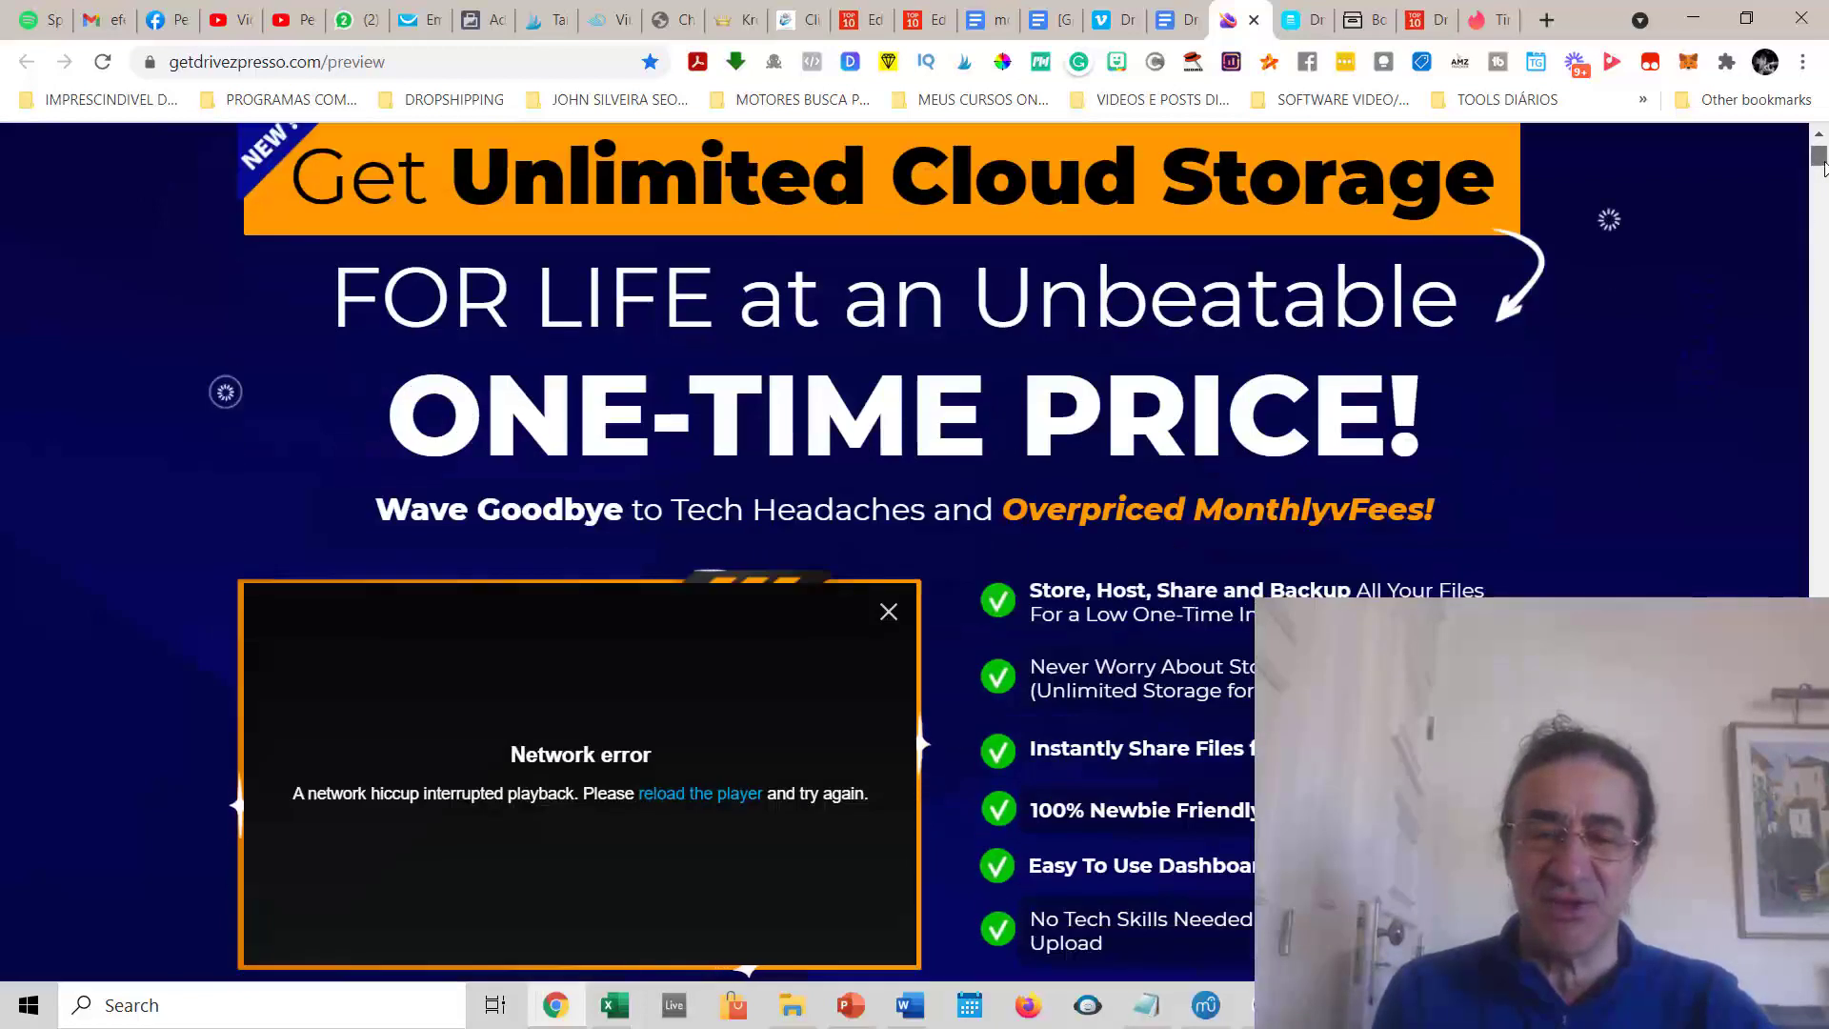
scroll("down", 3)
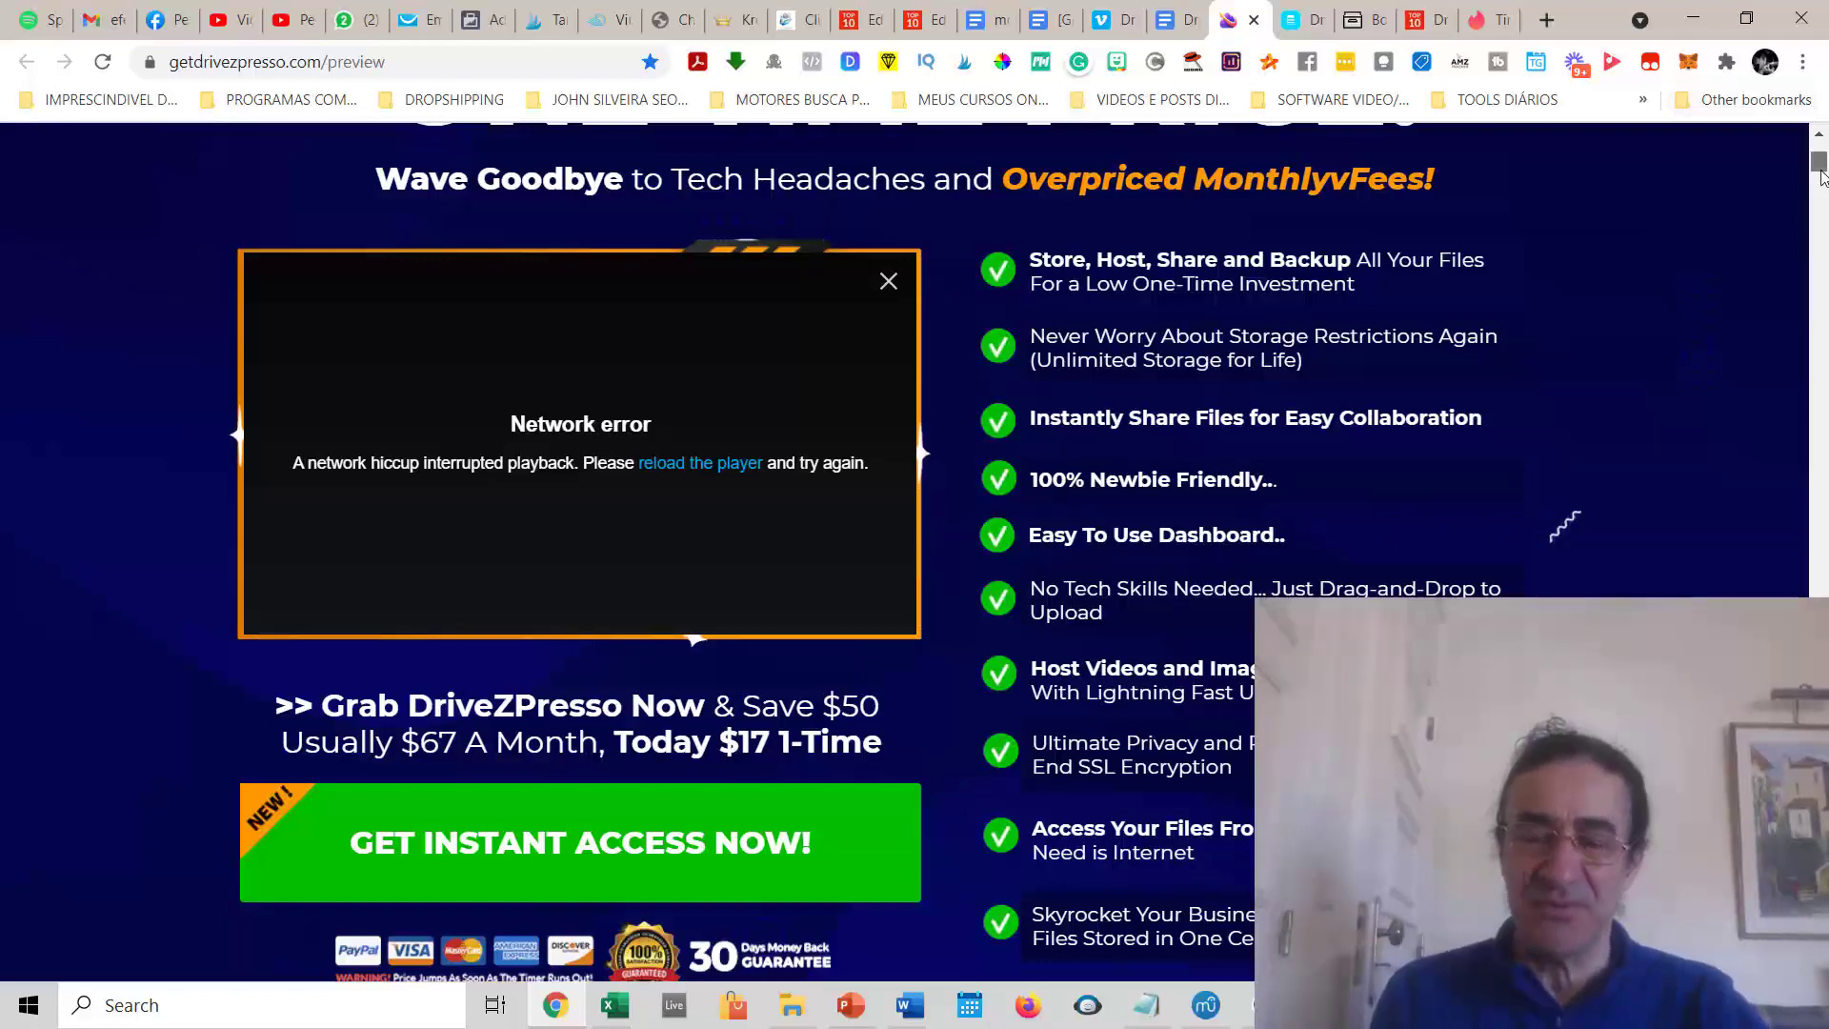
scroll("down", 3)
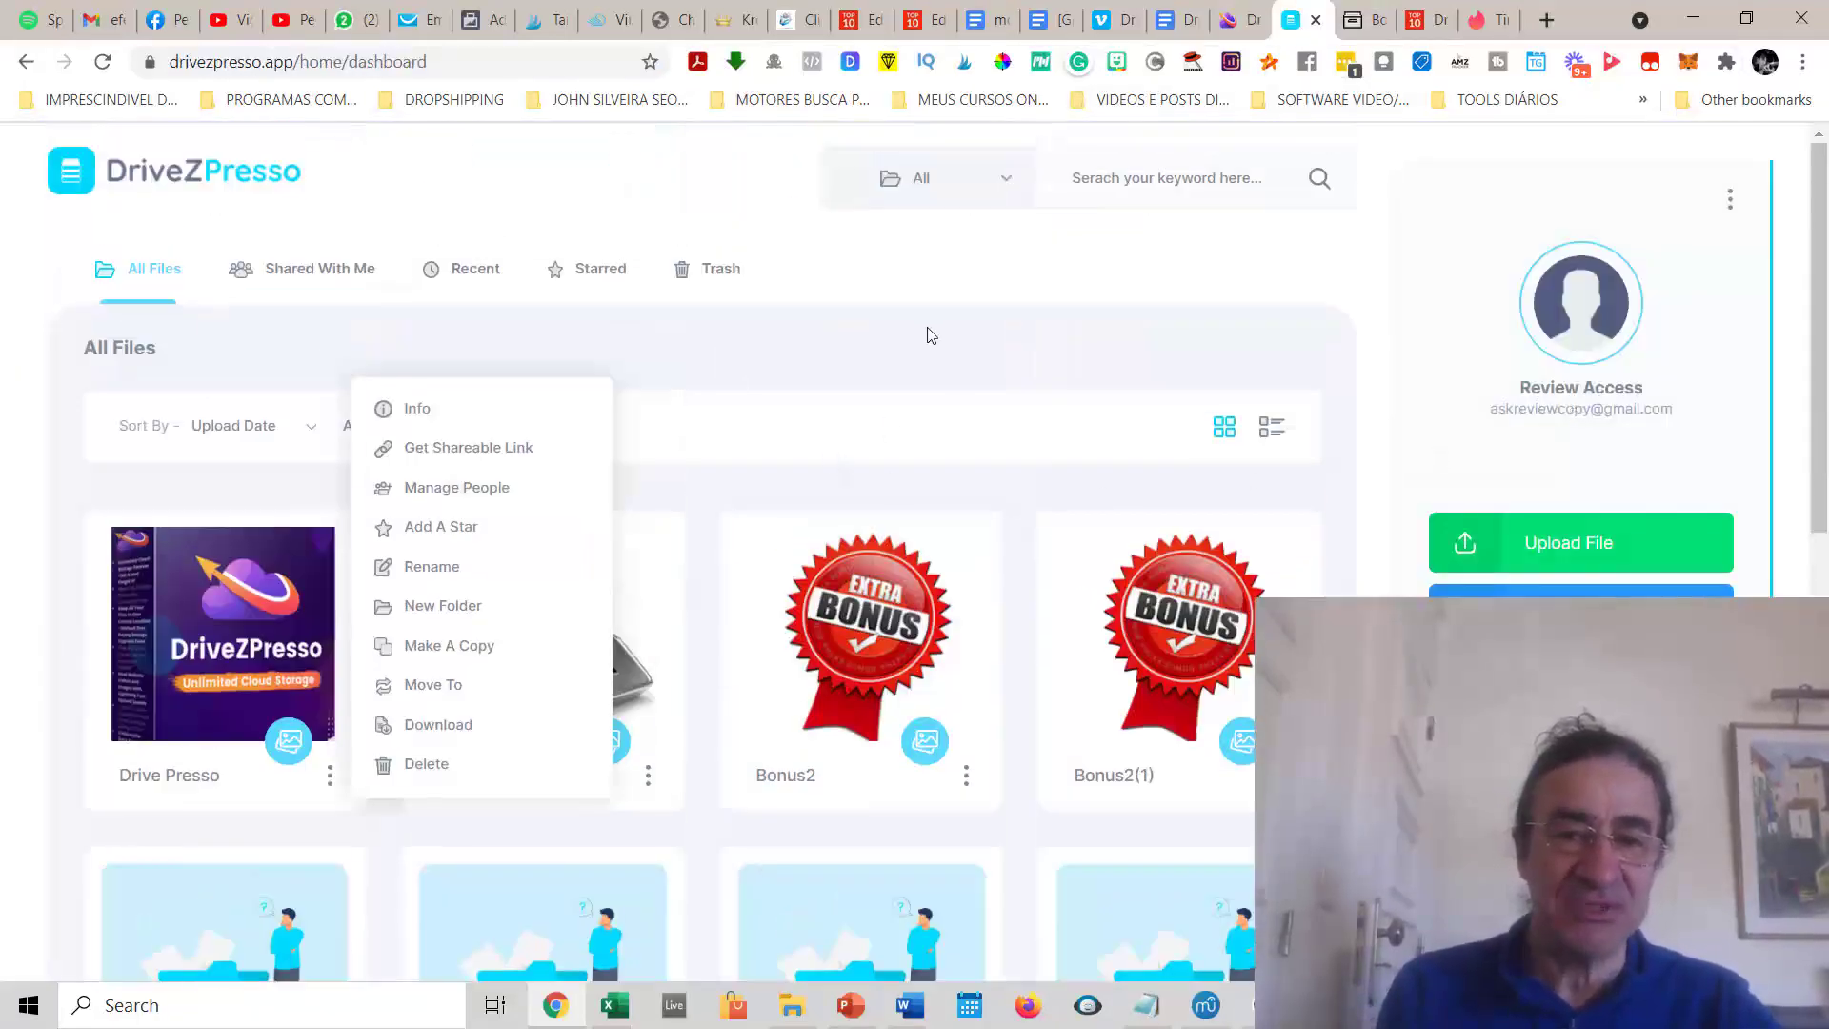
Dismiss the file's action menu and scroll through All Files to the end and back up
left_click(931, 335)
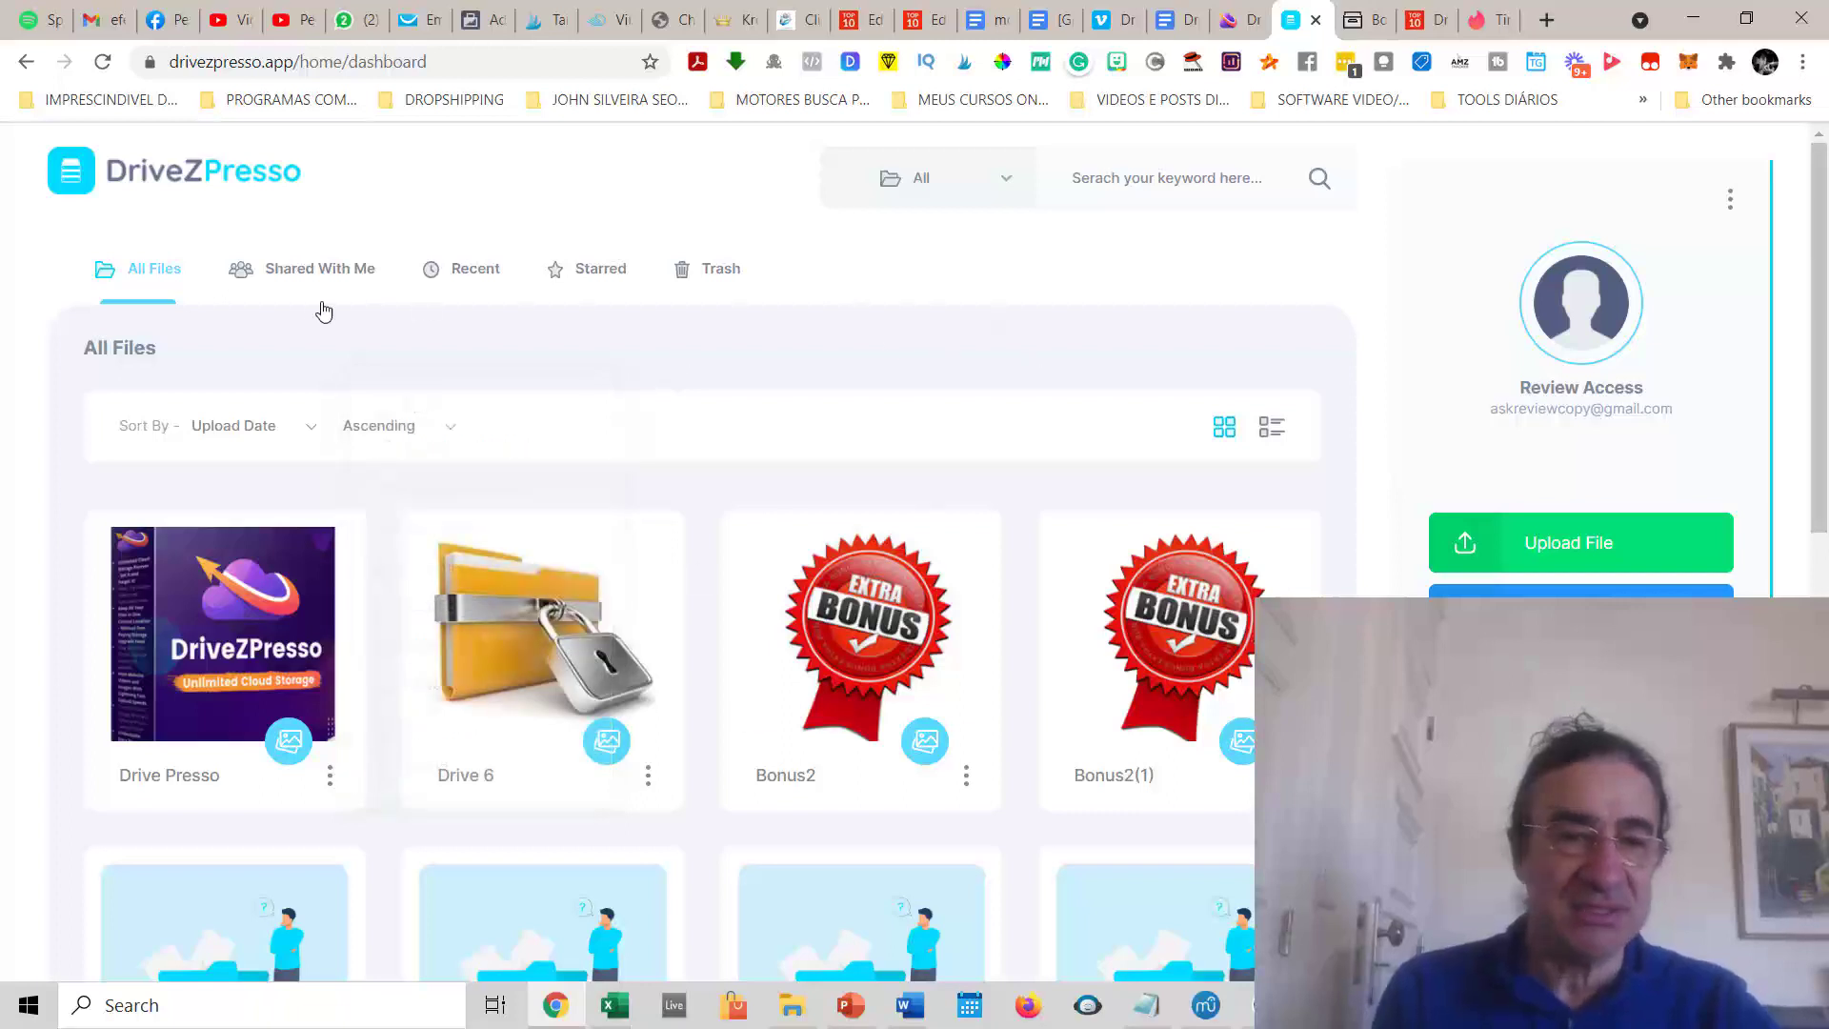
mouse_move(1380, 419)
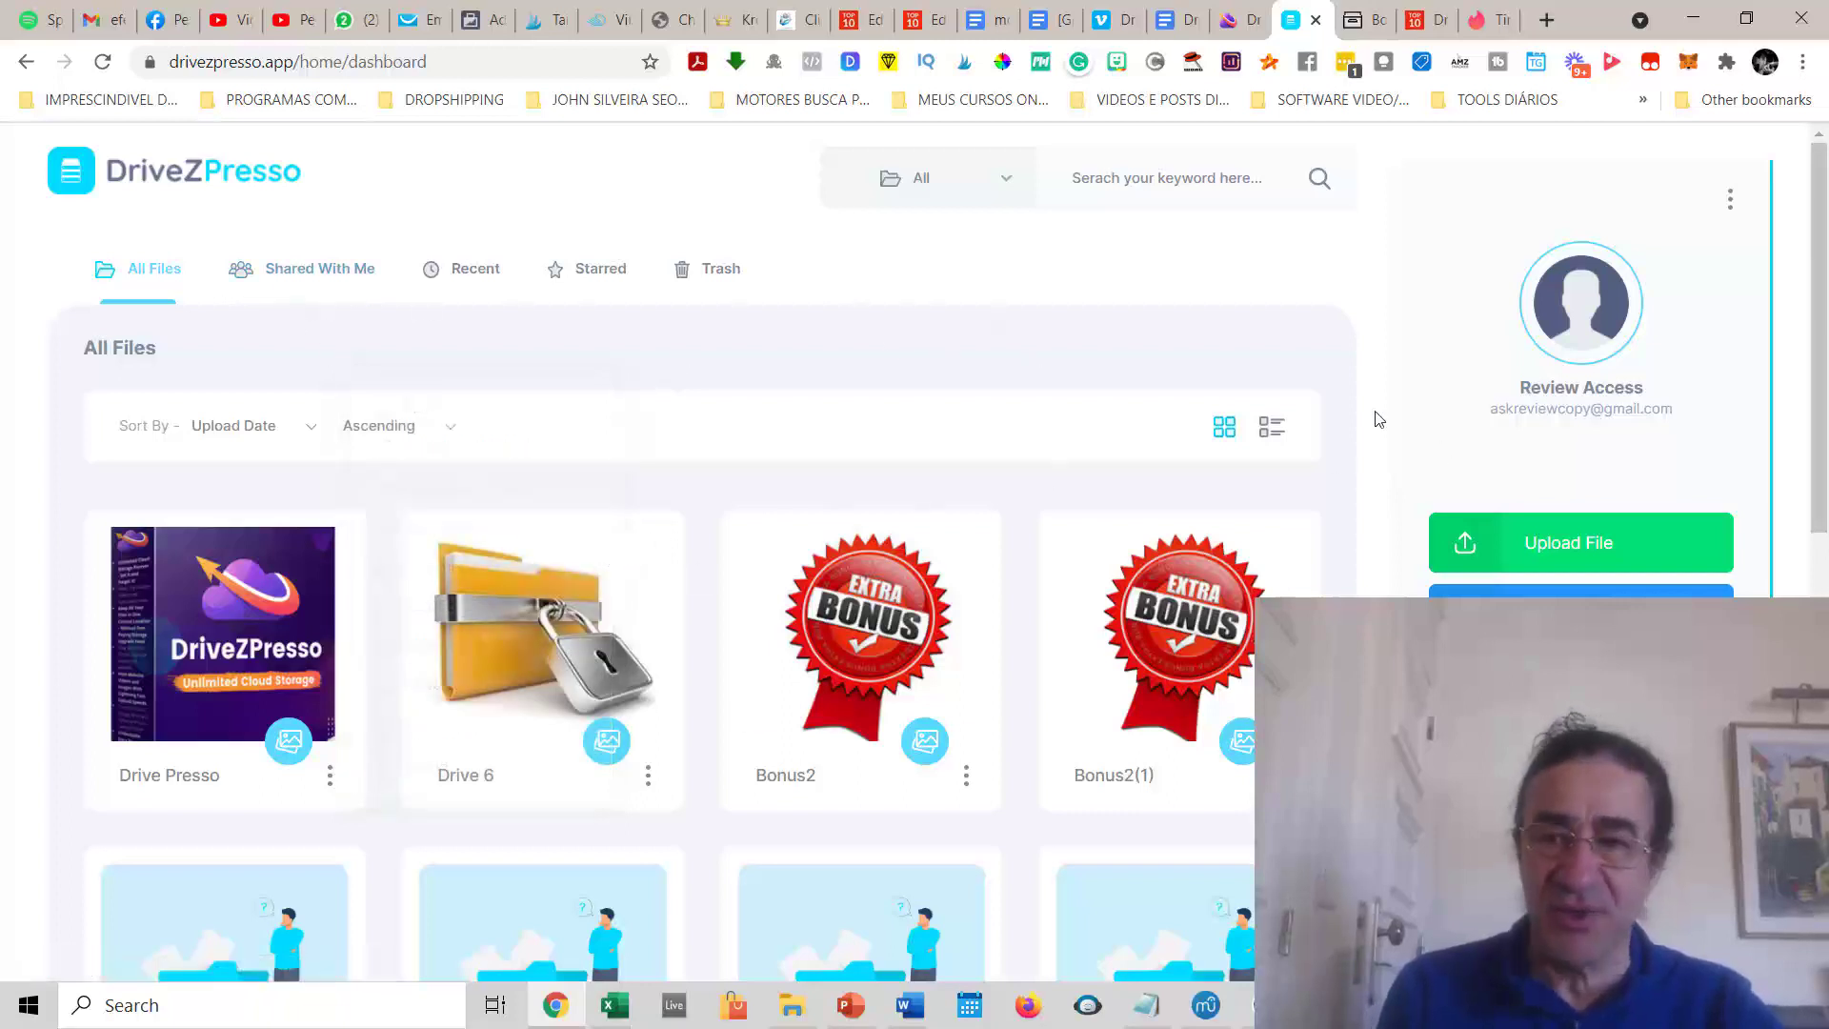
scroll("down", 3)
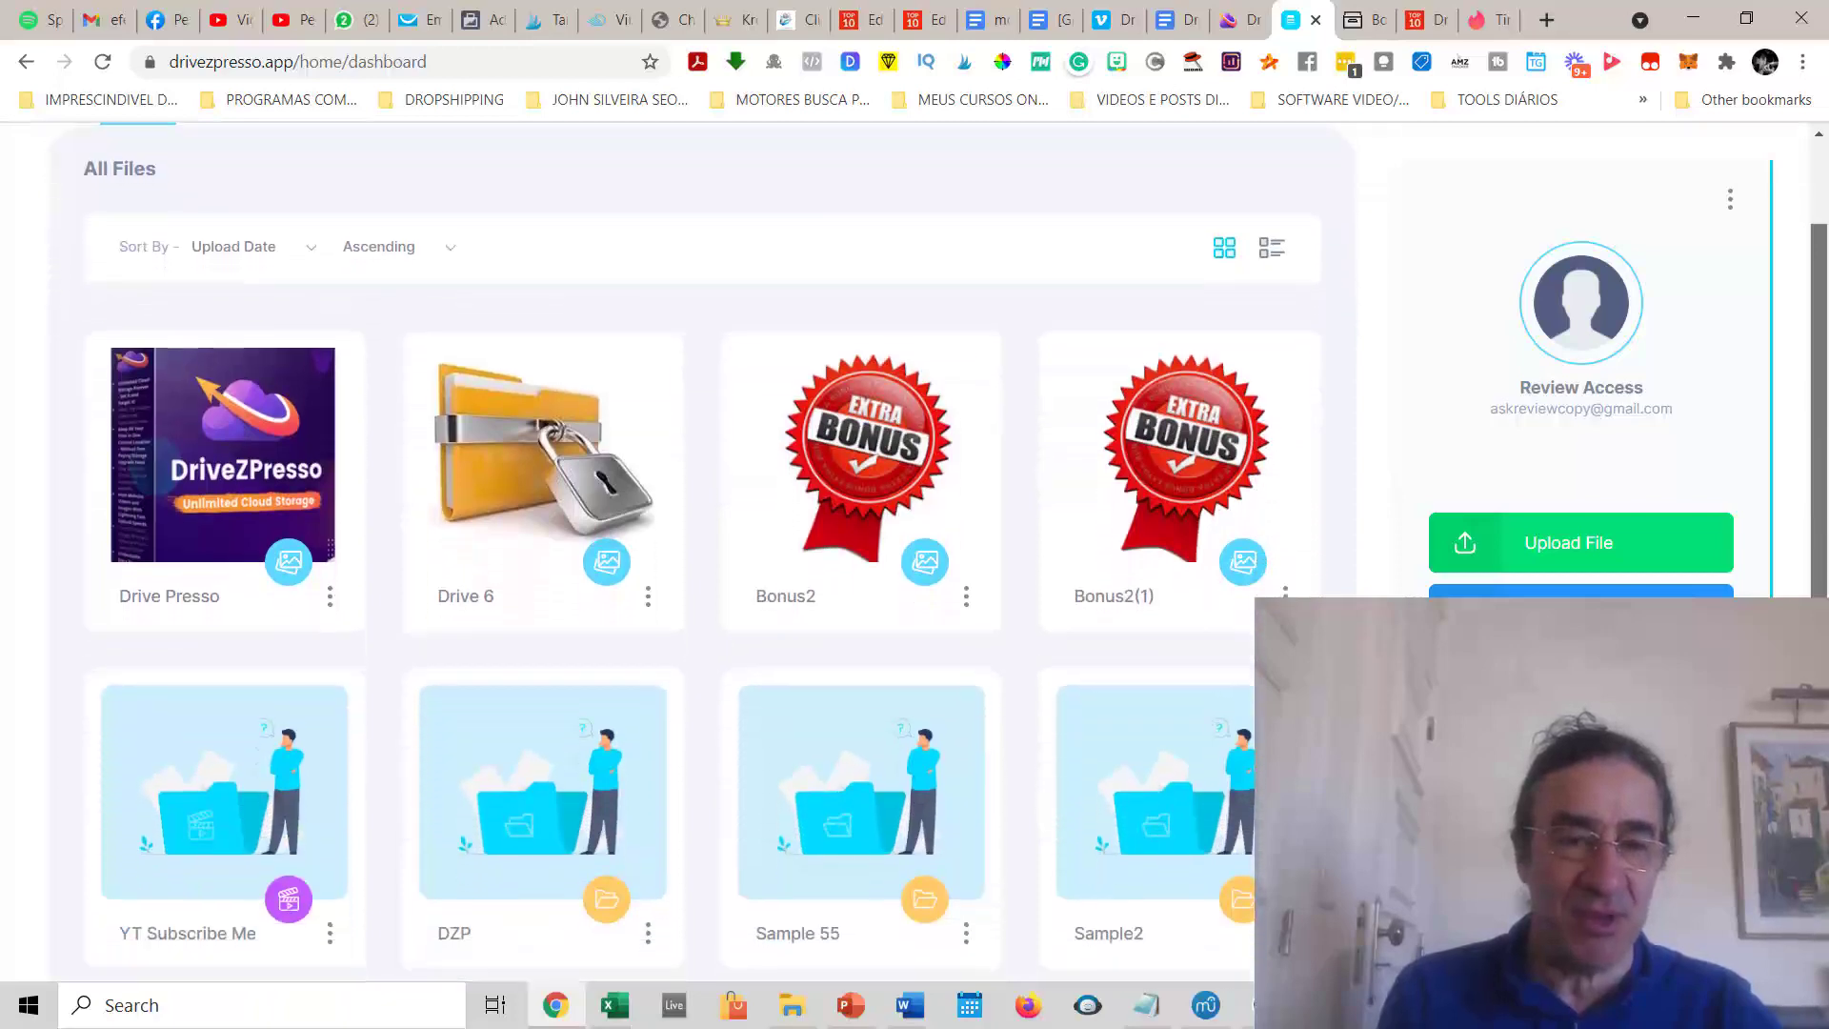
scroll("up", 3)
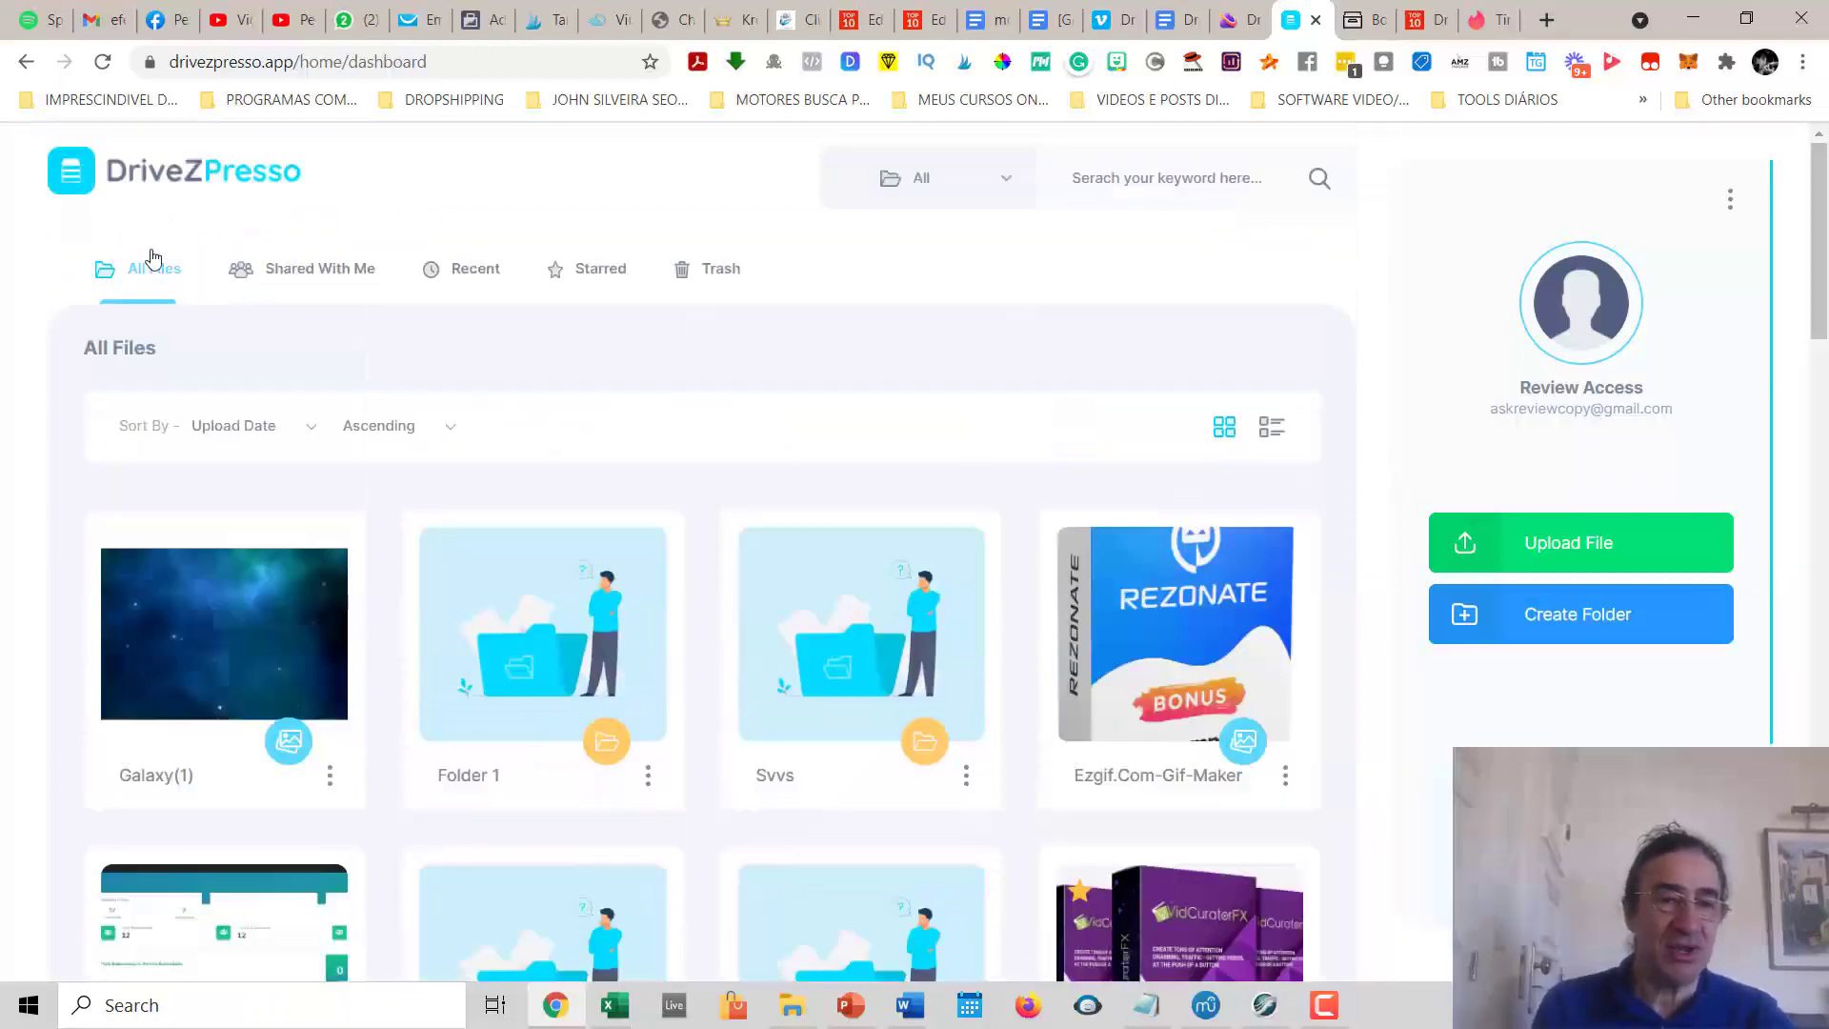
mouse_move(1100, 550)
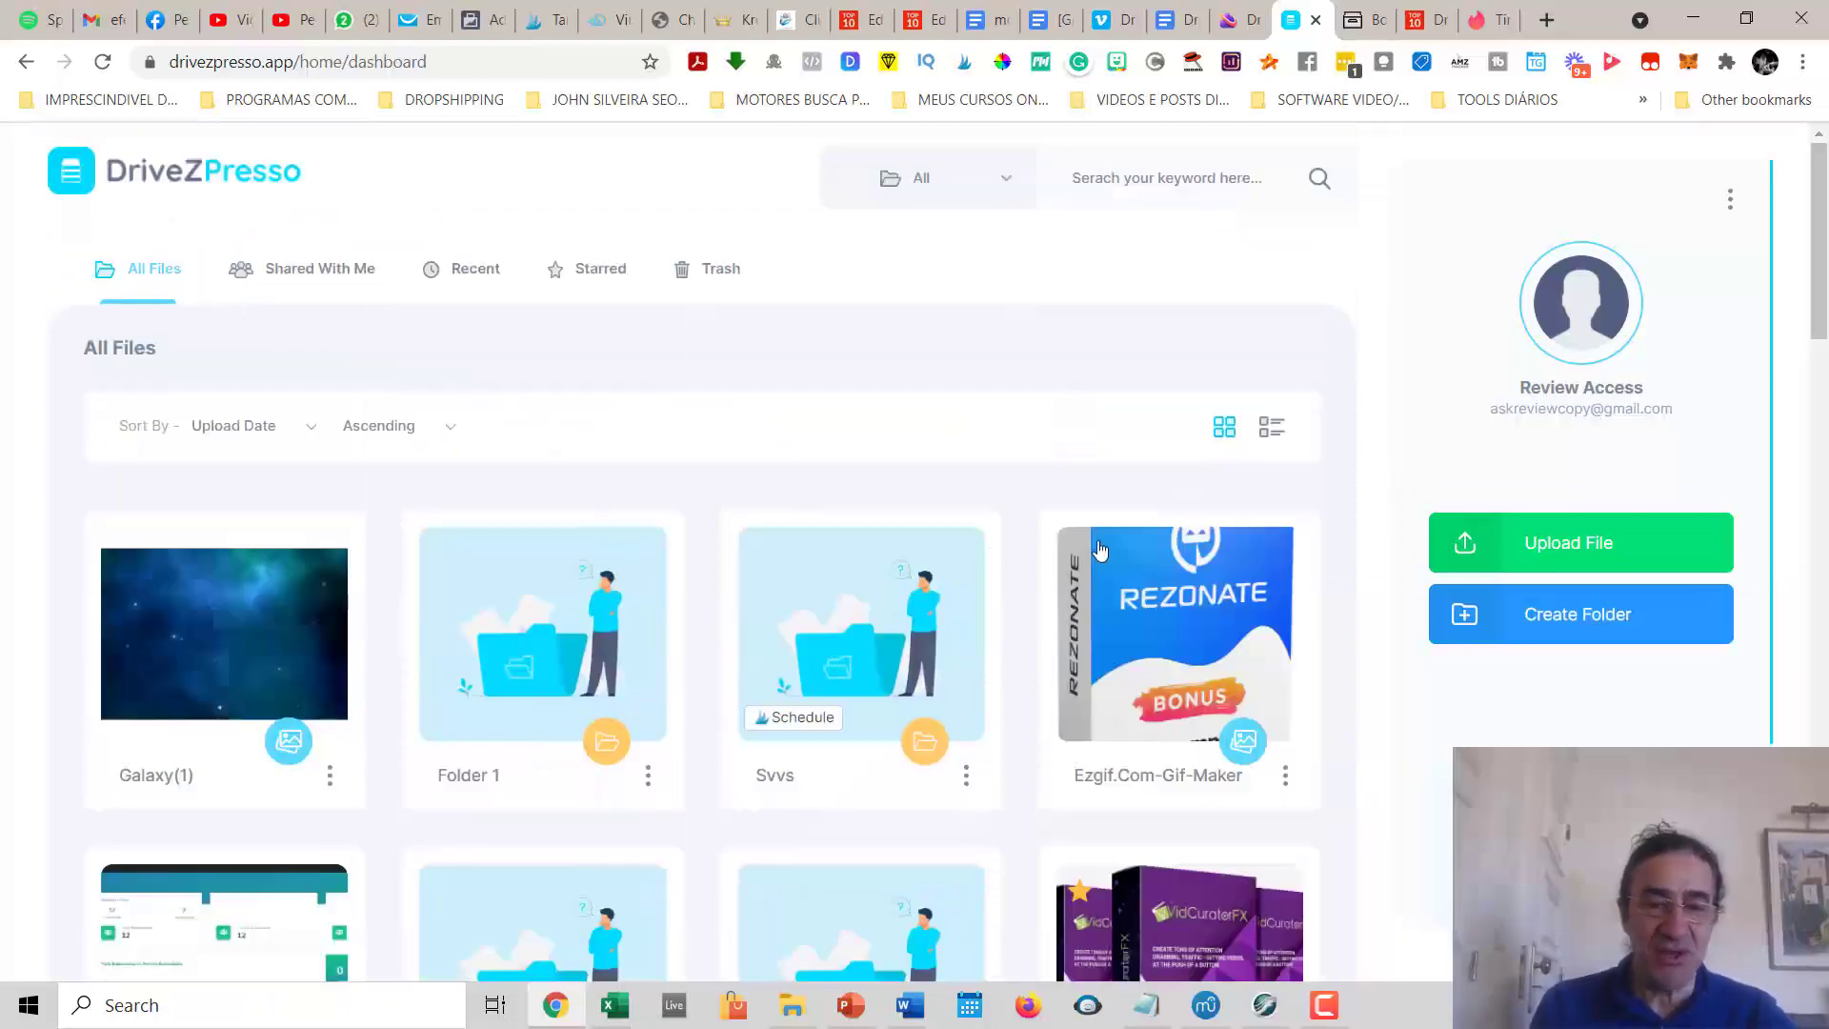
scroll("down", 3)
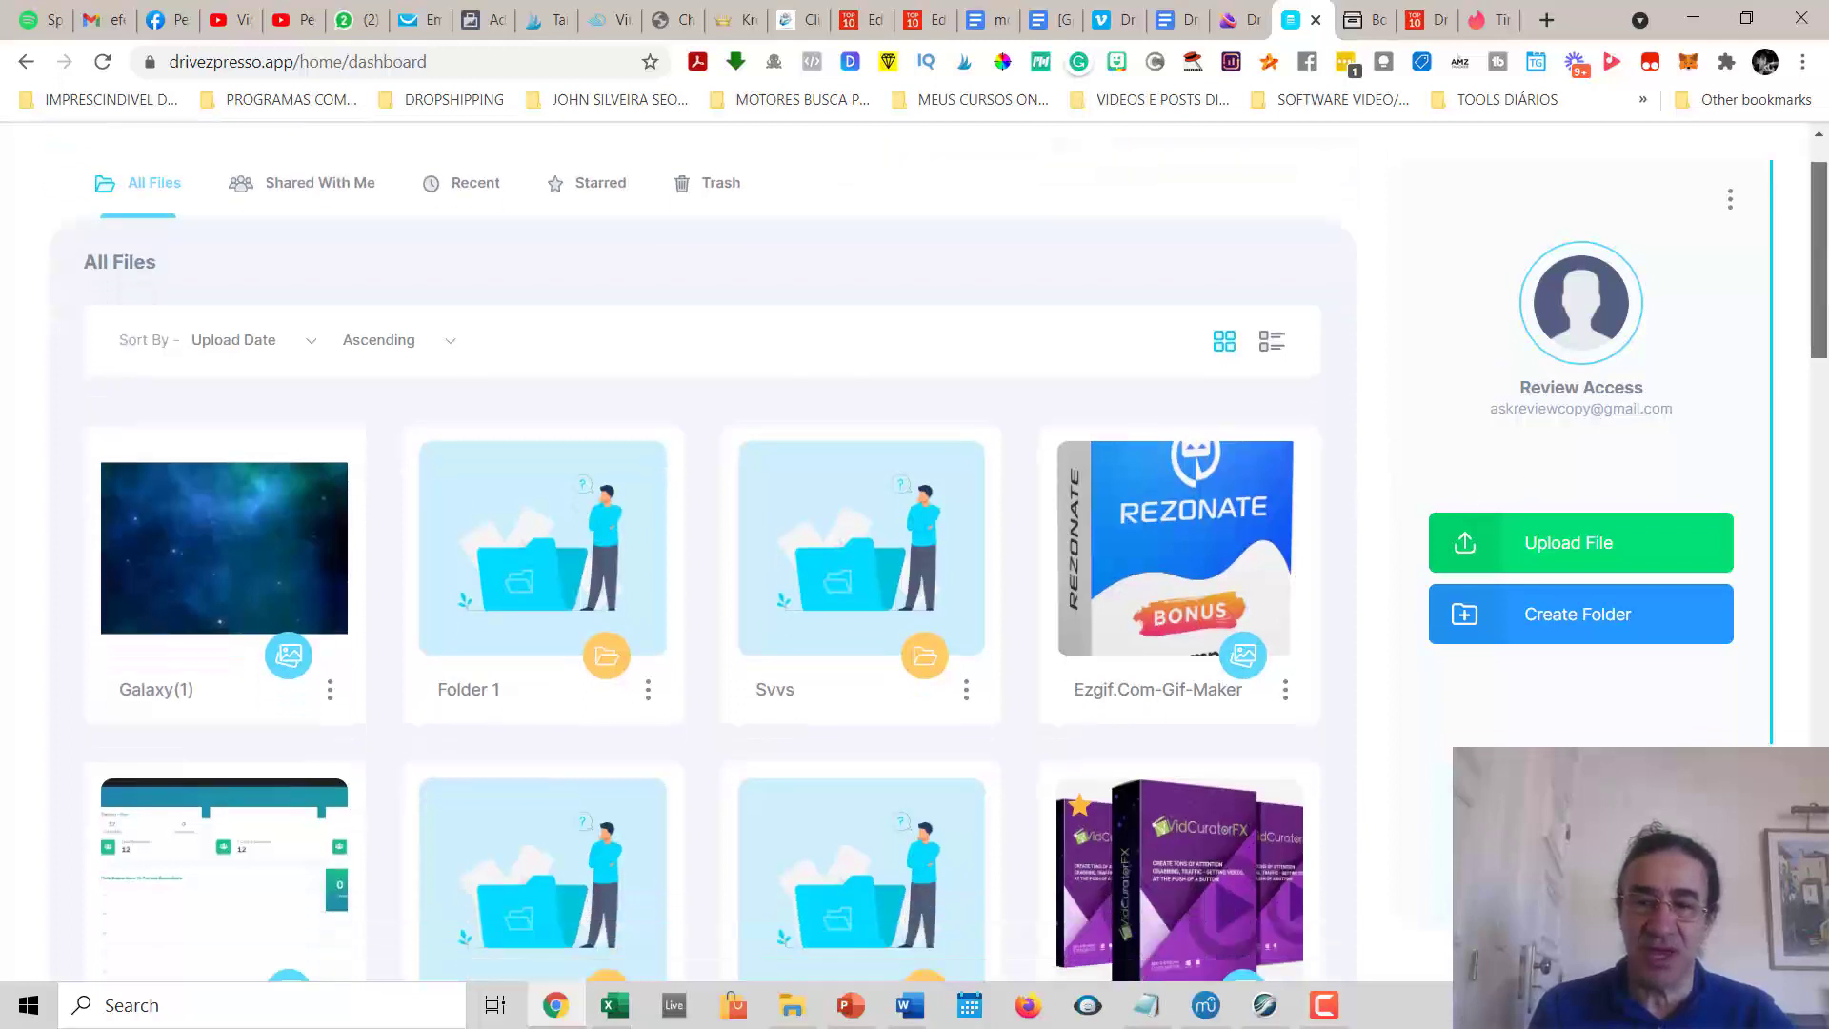
scroll("down", 3)
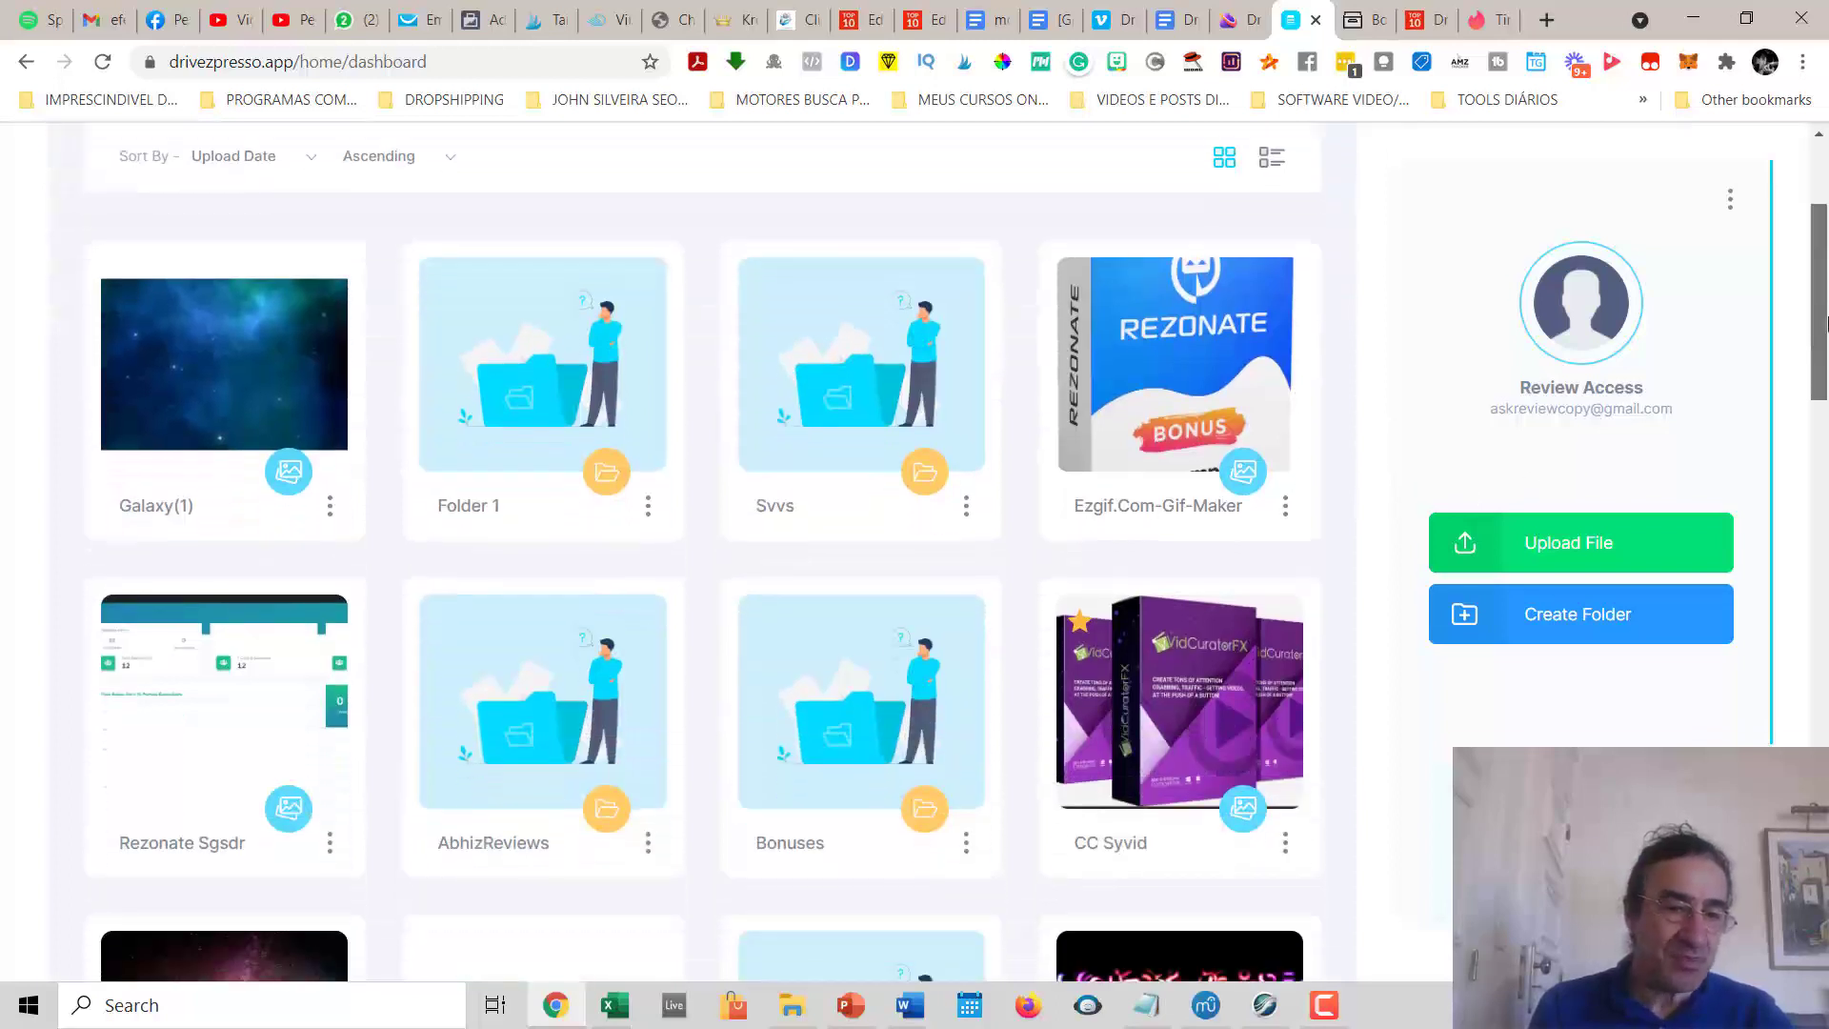
scroll("down", 3)
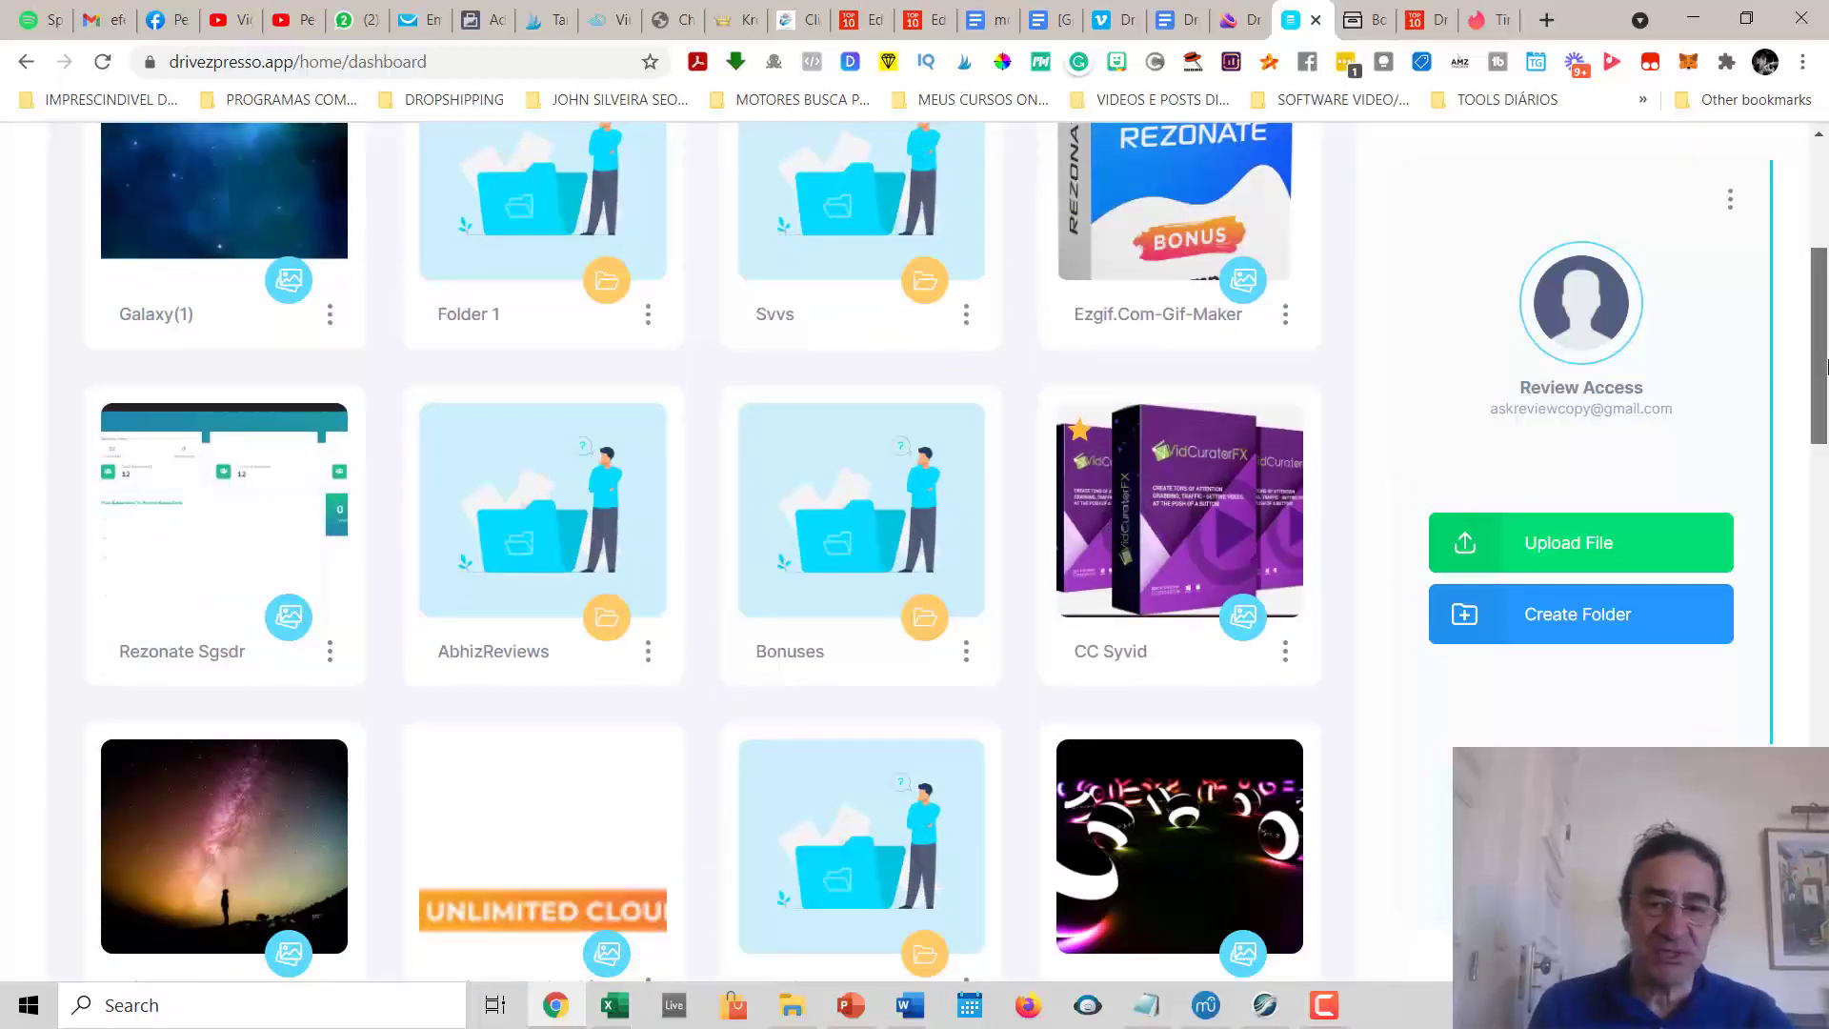
scroll("down", 3)
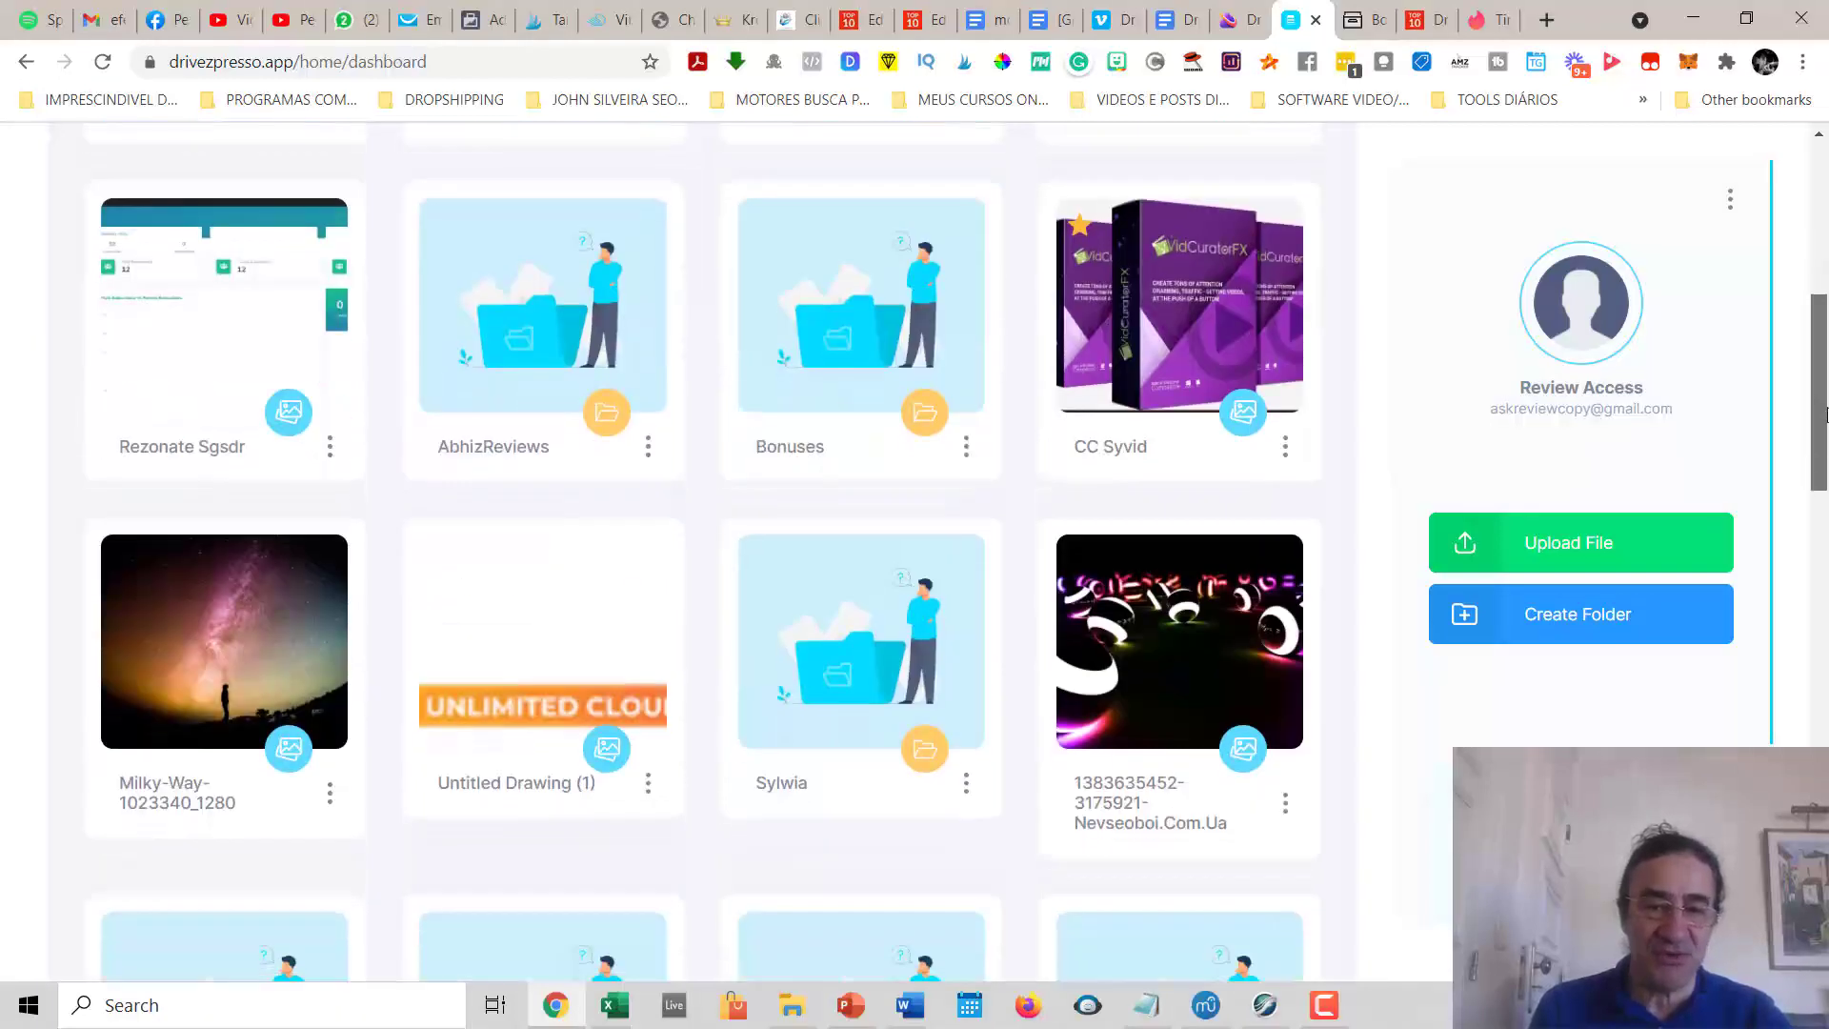
scroll("down", 3)
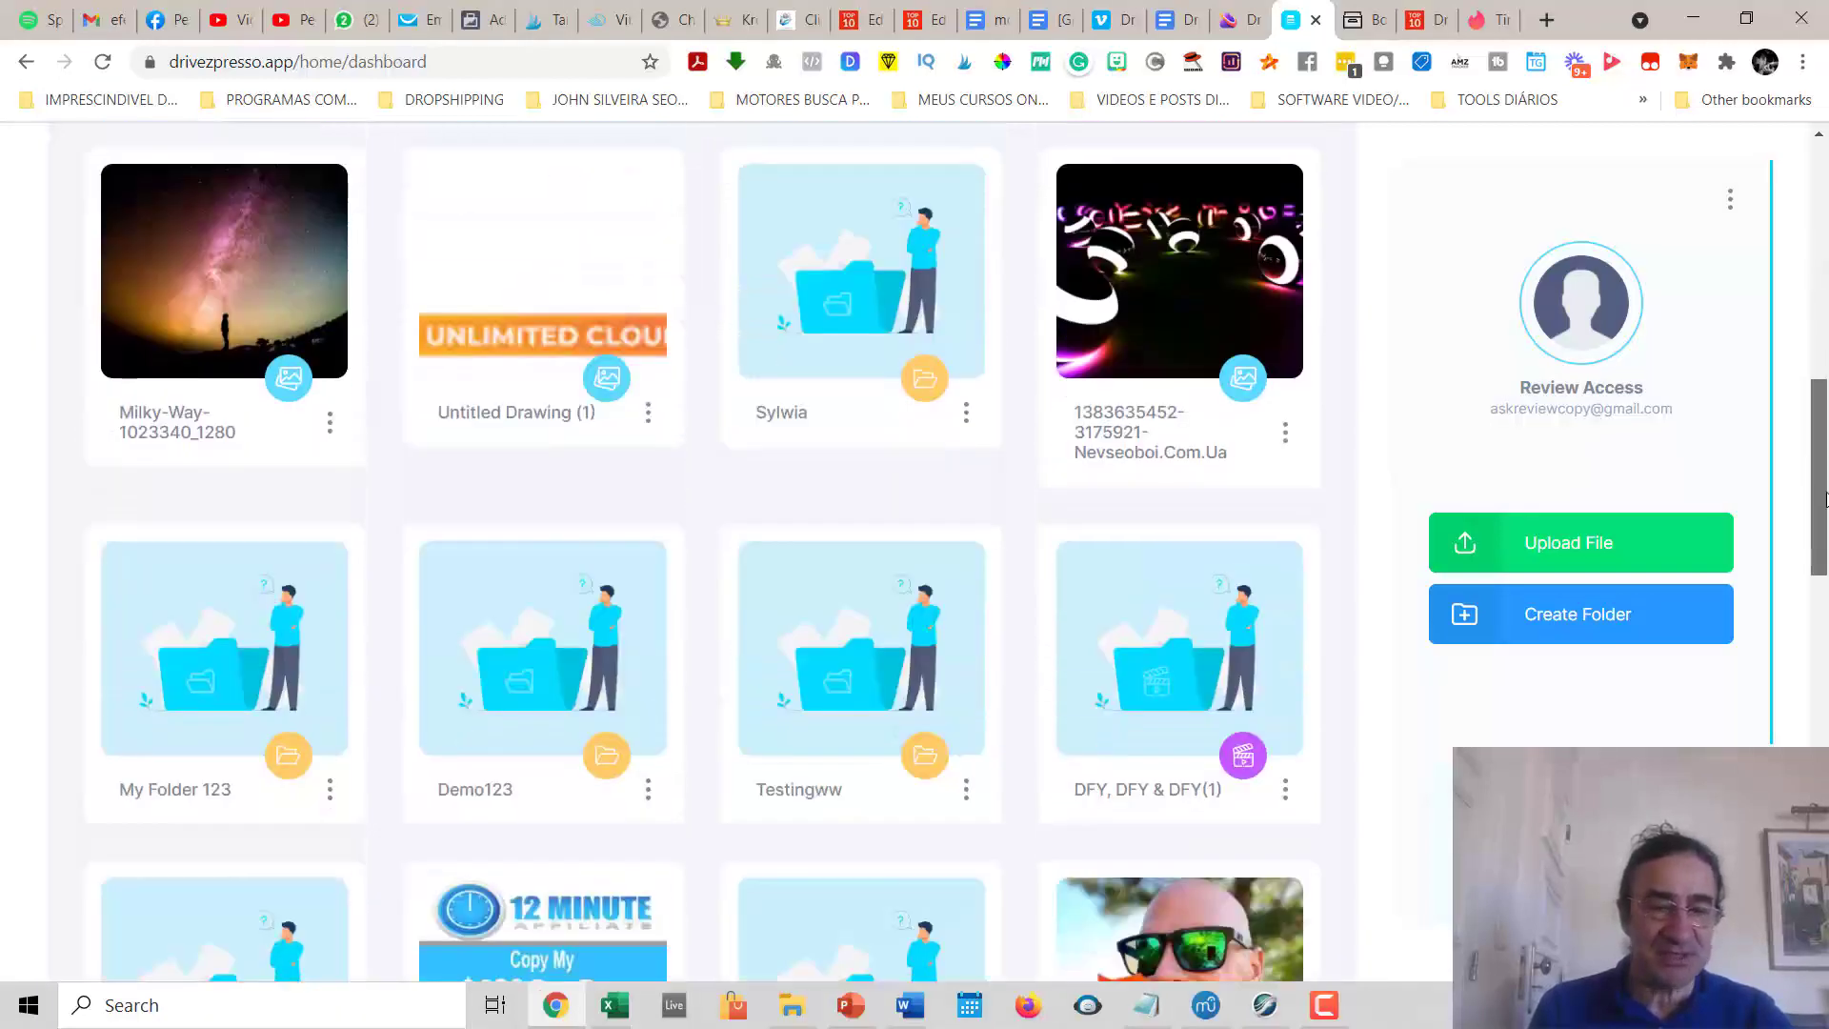
scroll("down", 3)
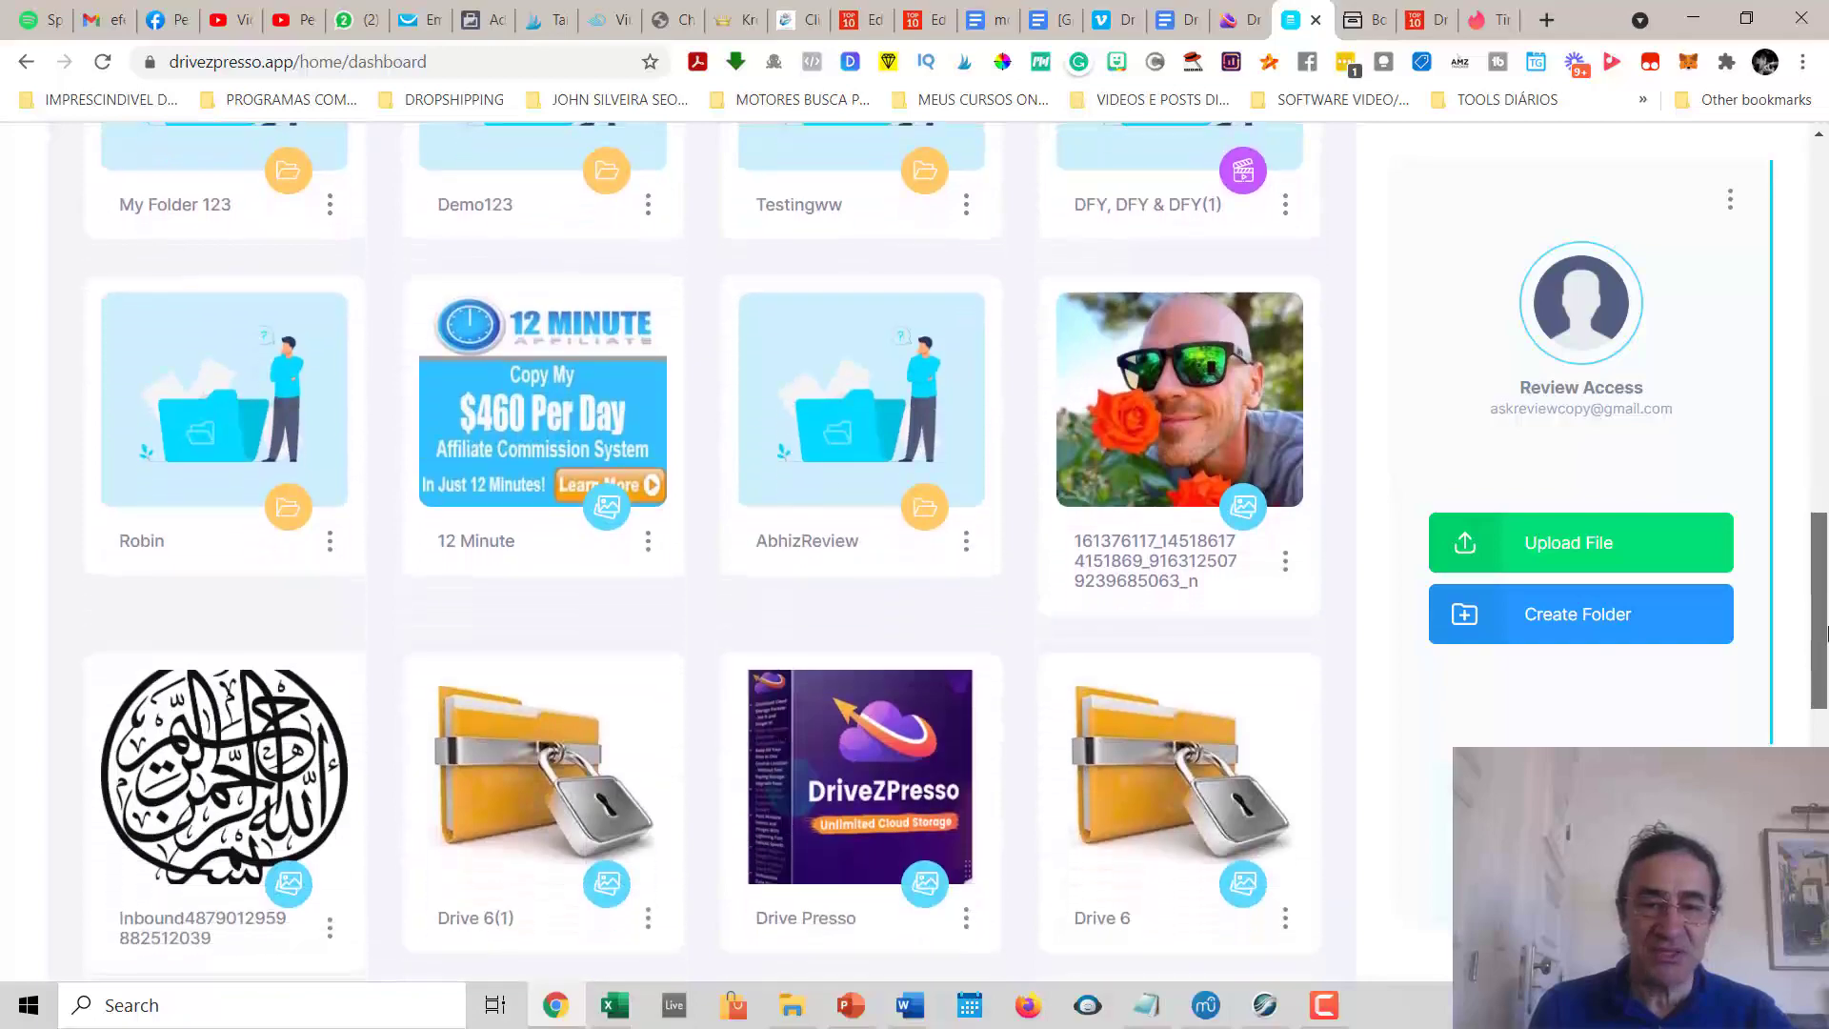
scroll("down", 3)
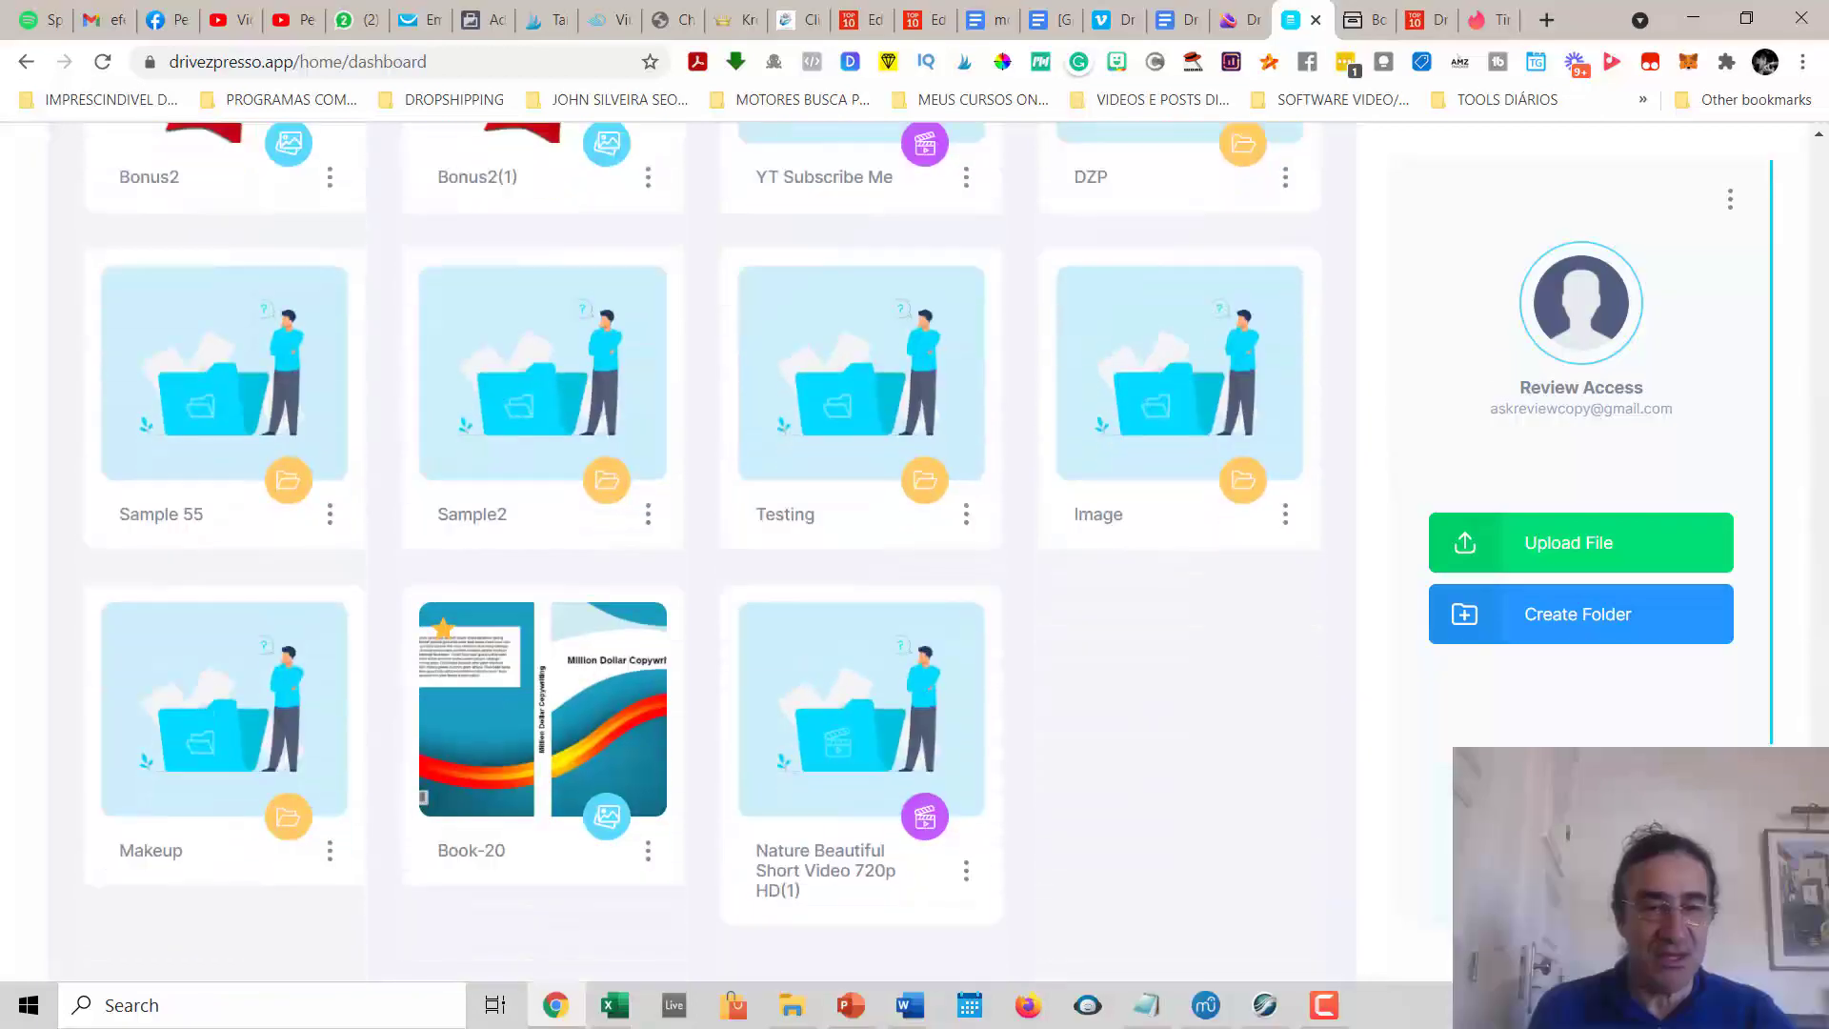
scroll("up", 3)
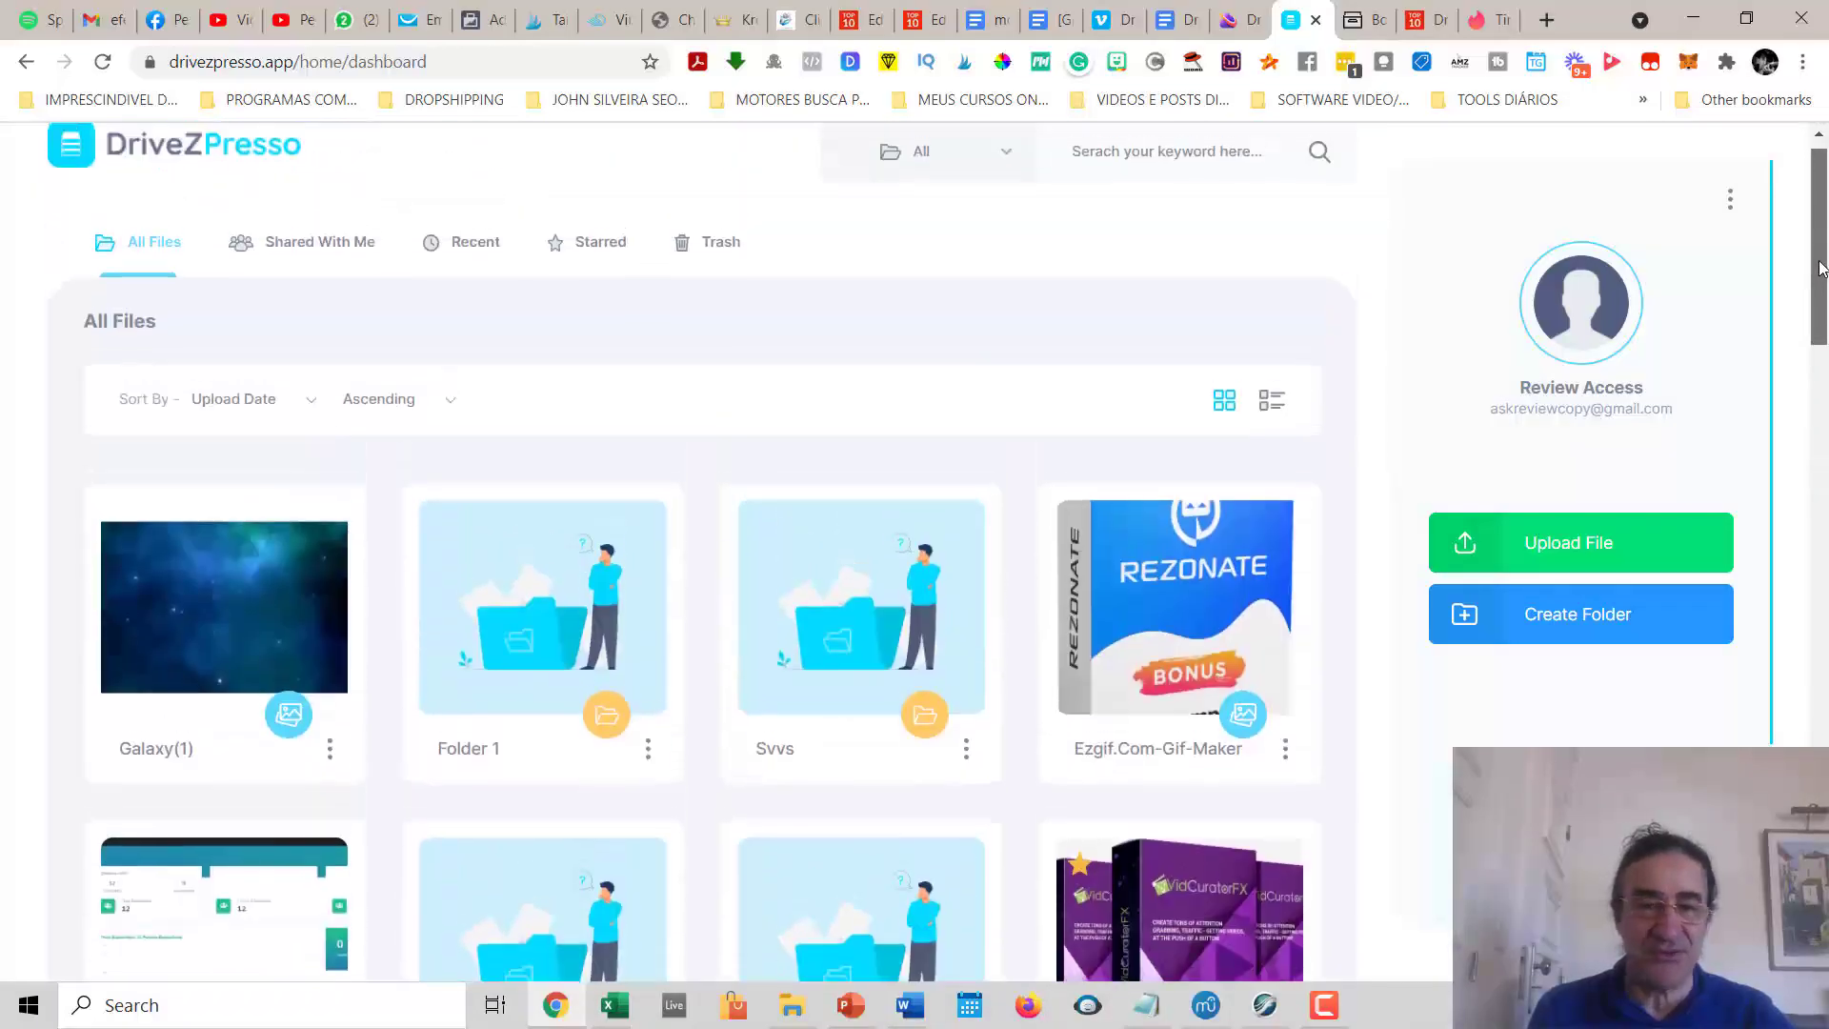
left_click(232, 399)
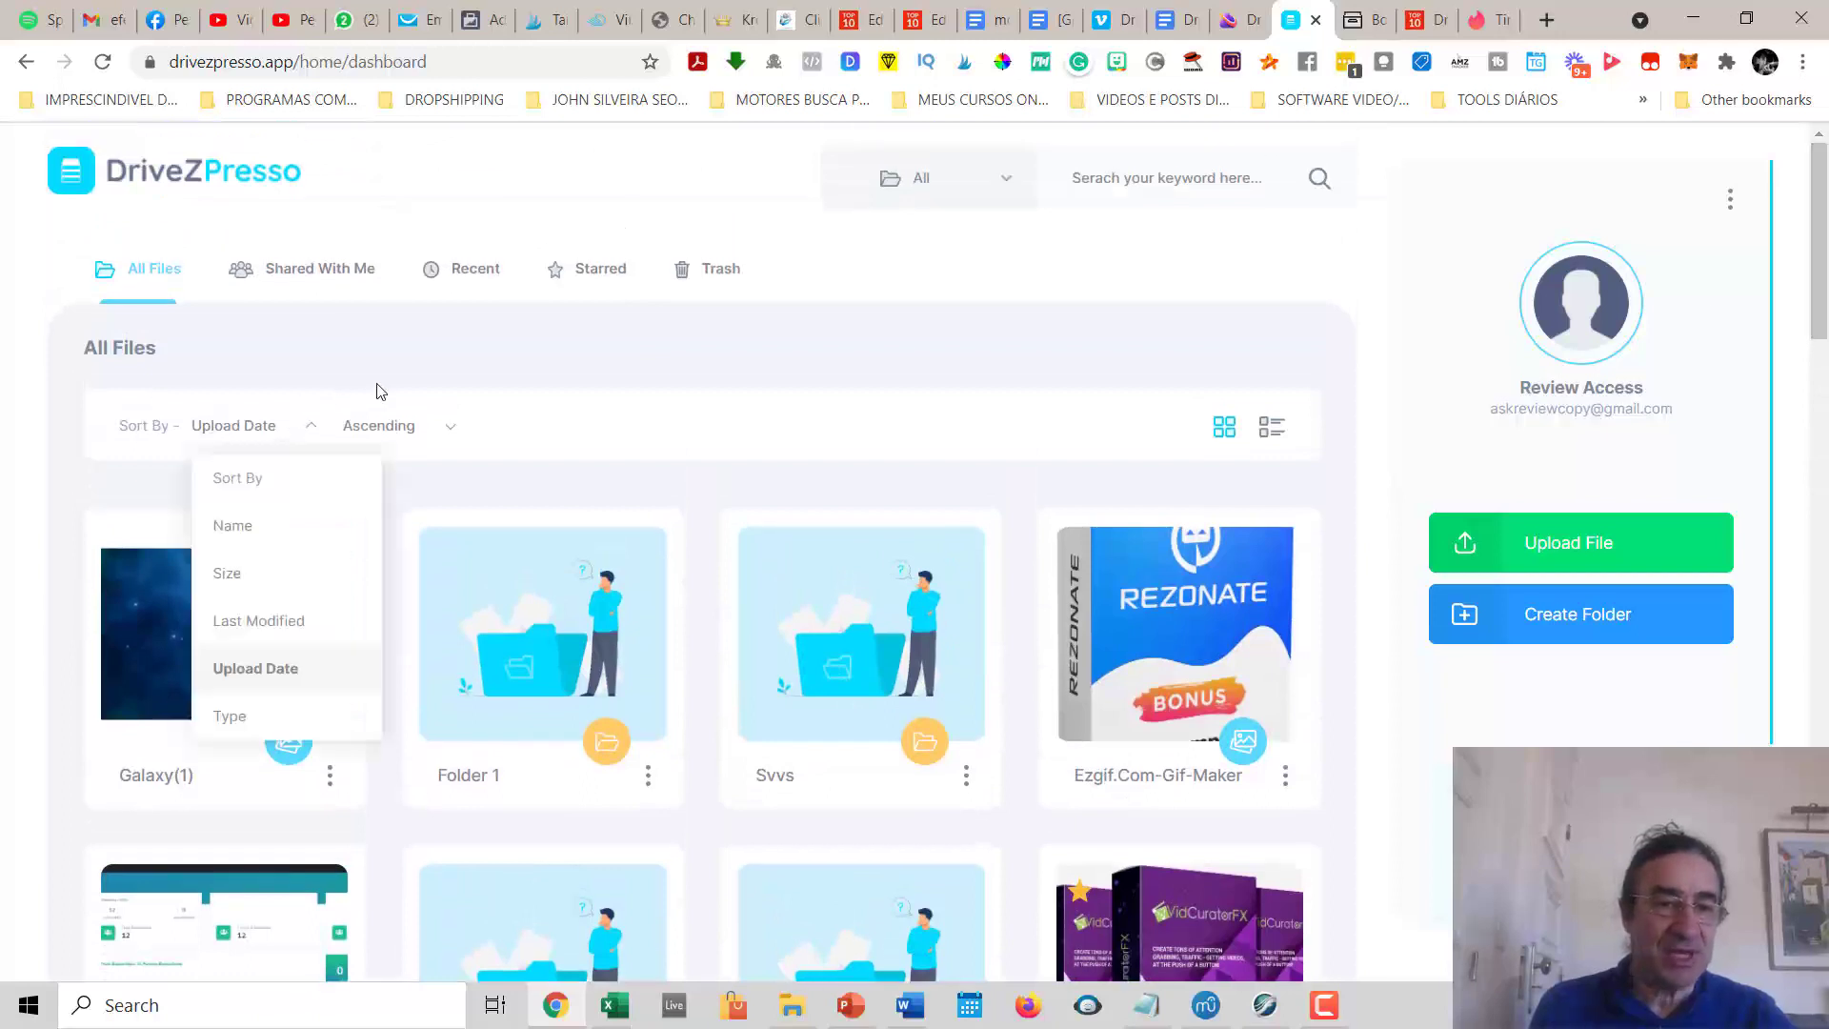
mouse_move(257, 620)
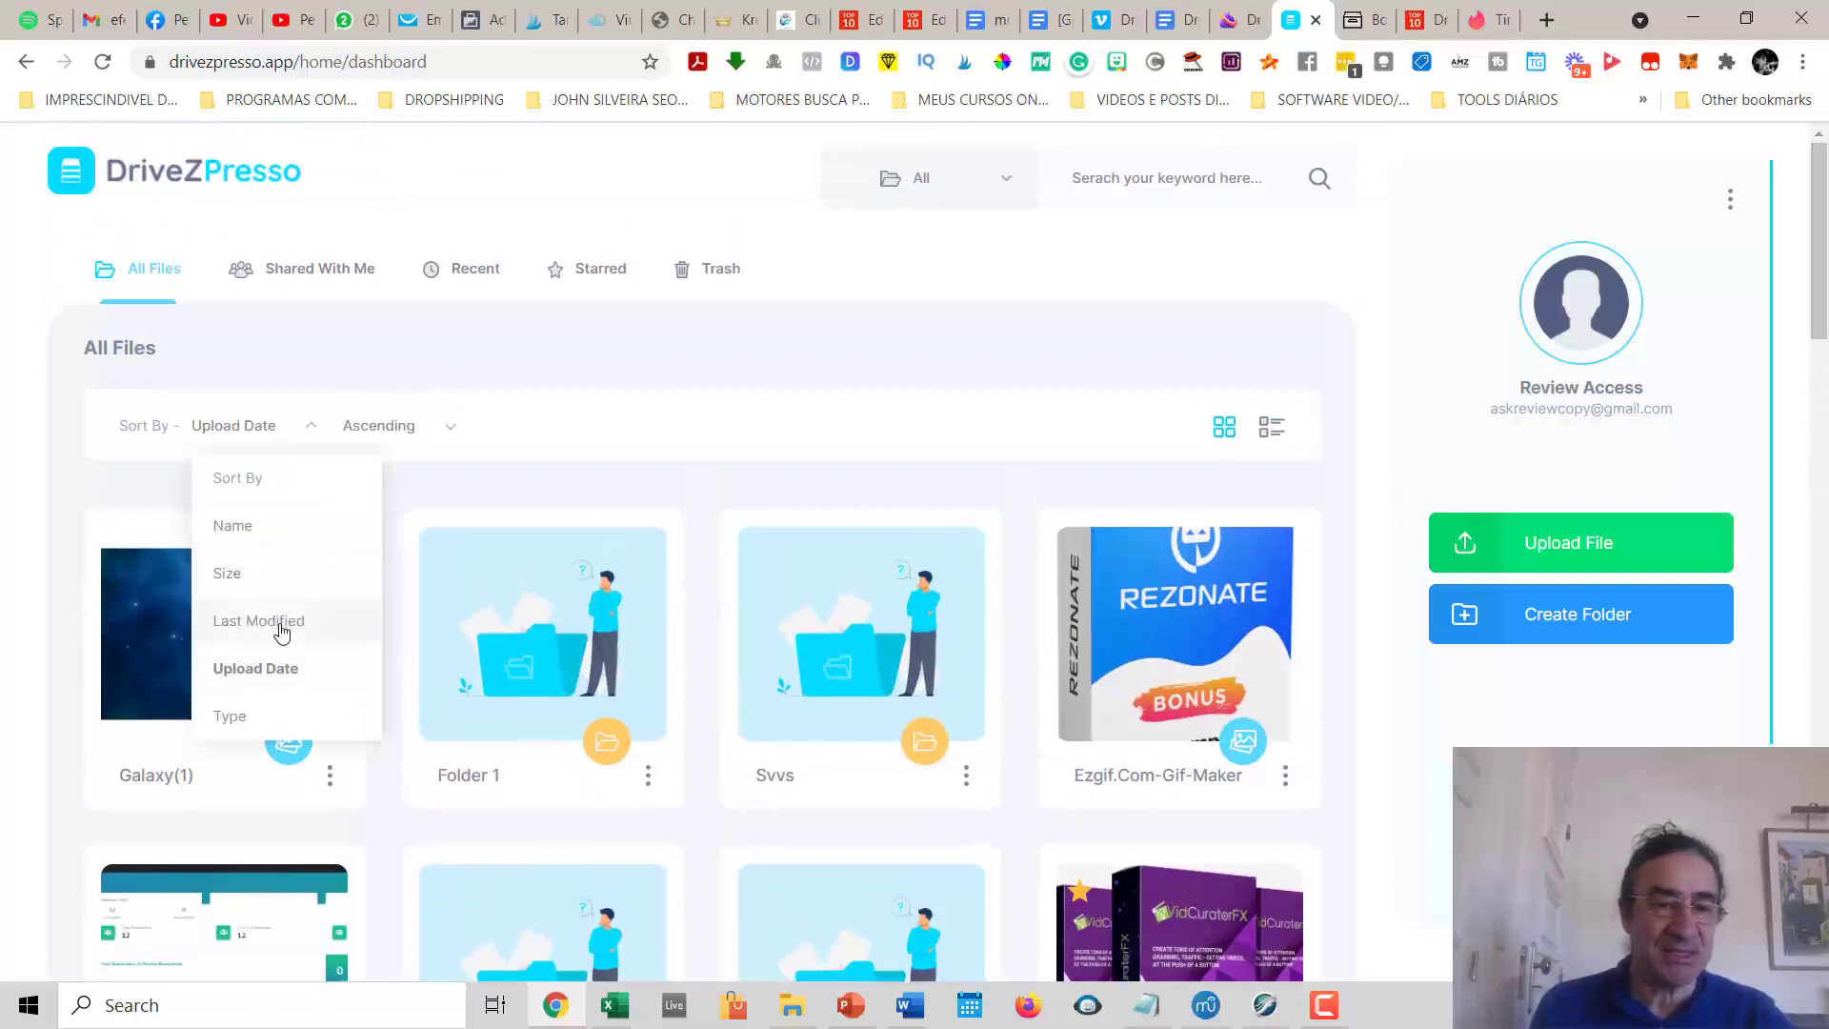
mouse_move(287, 684)
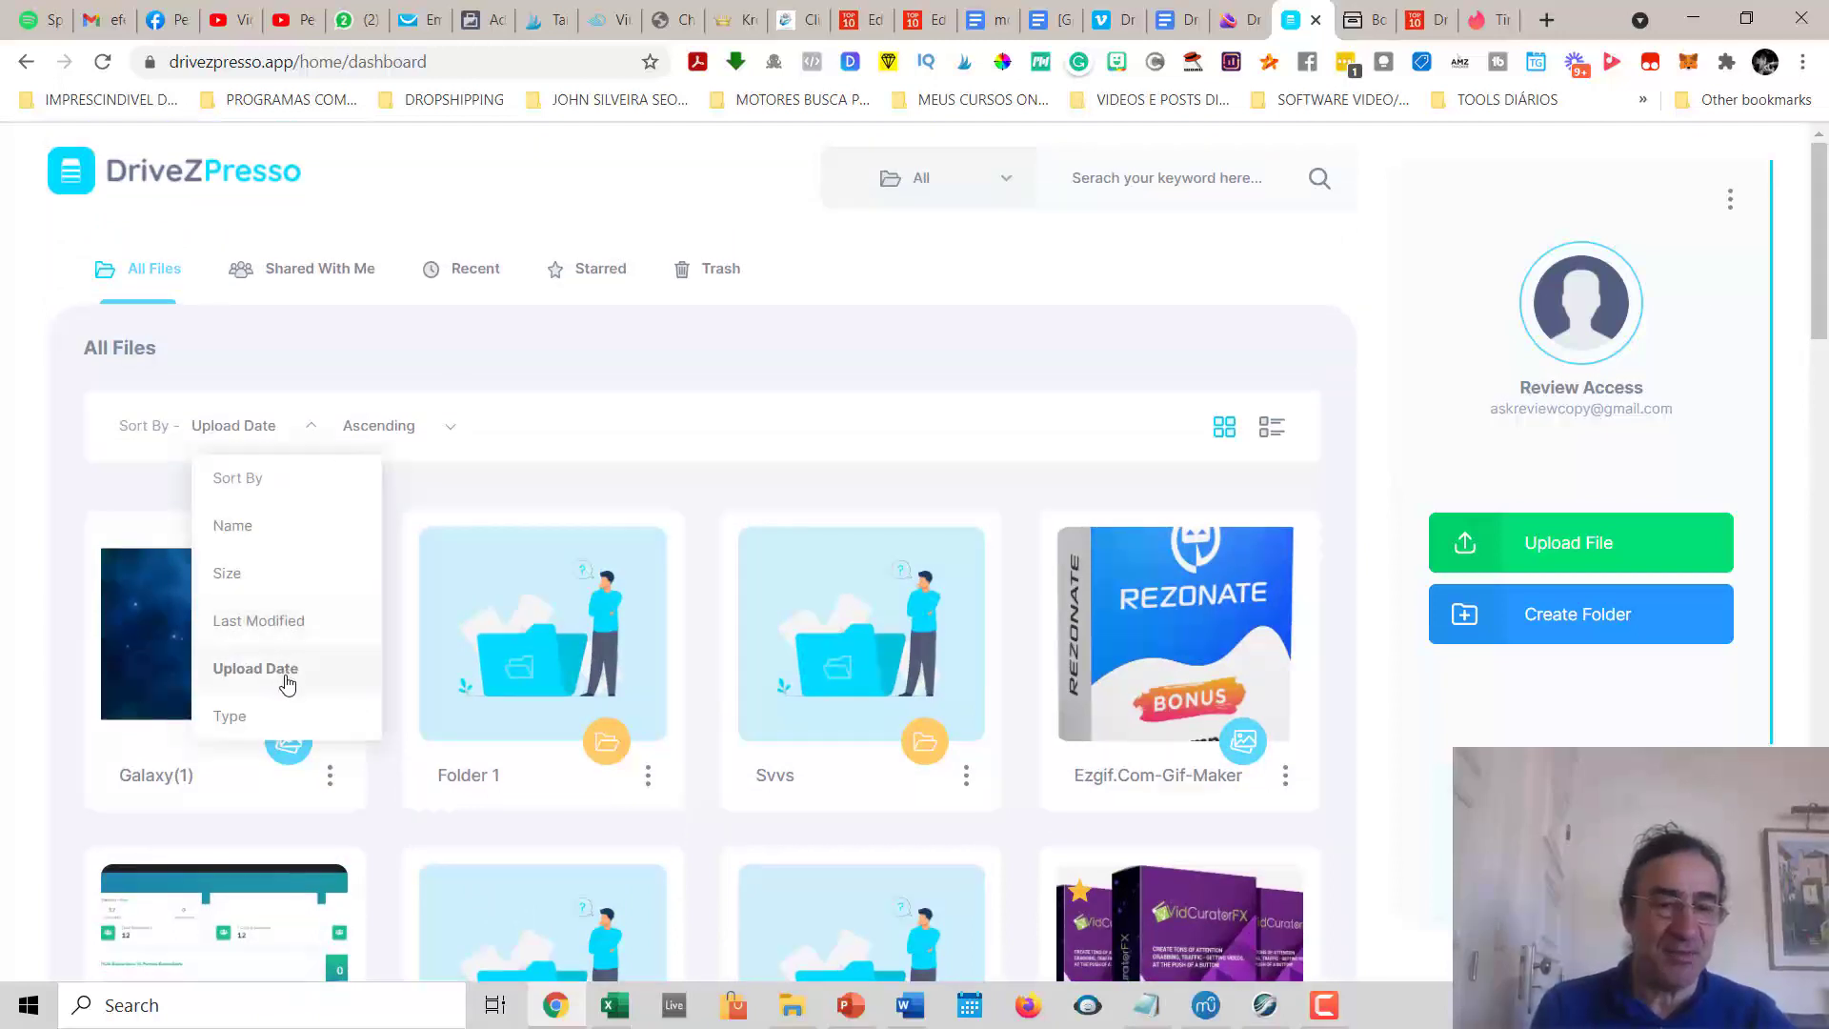
mouse_move(564, 373)
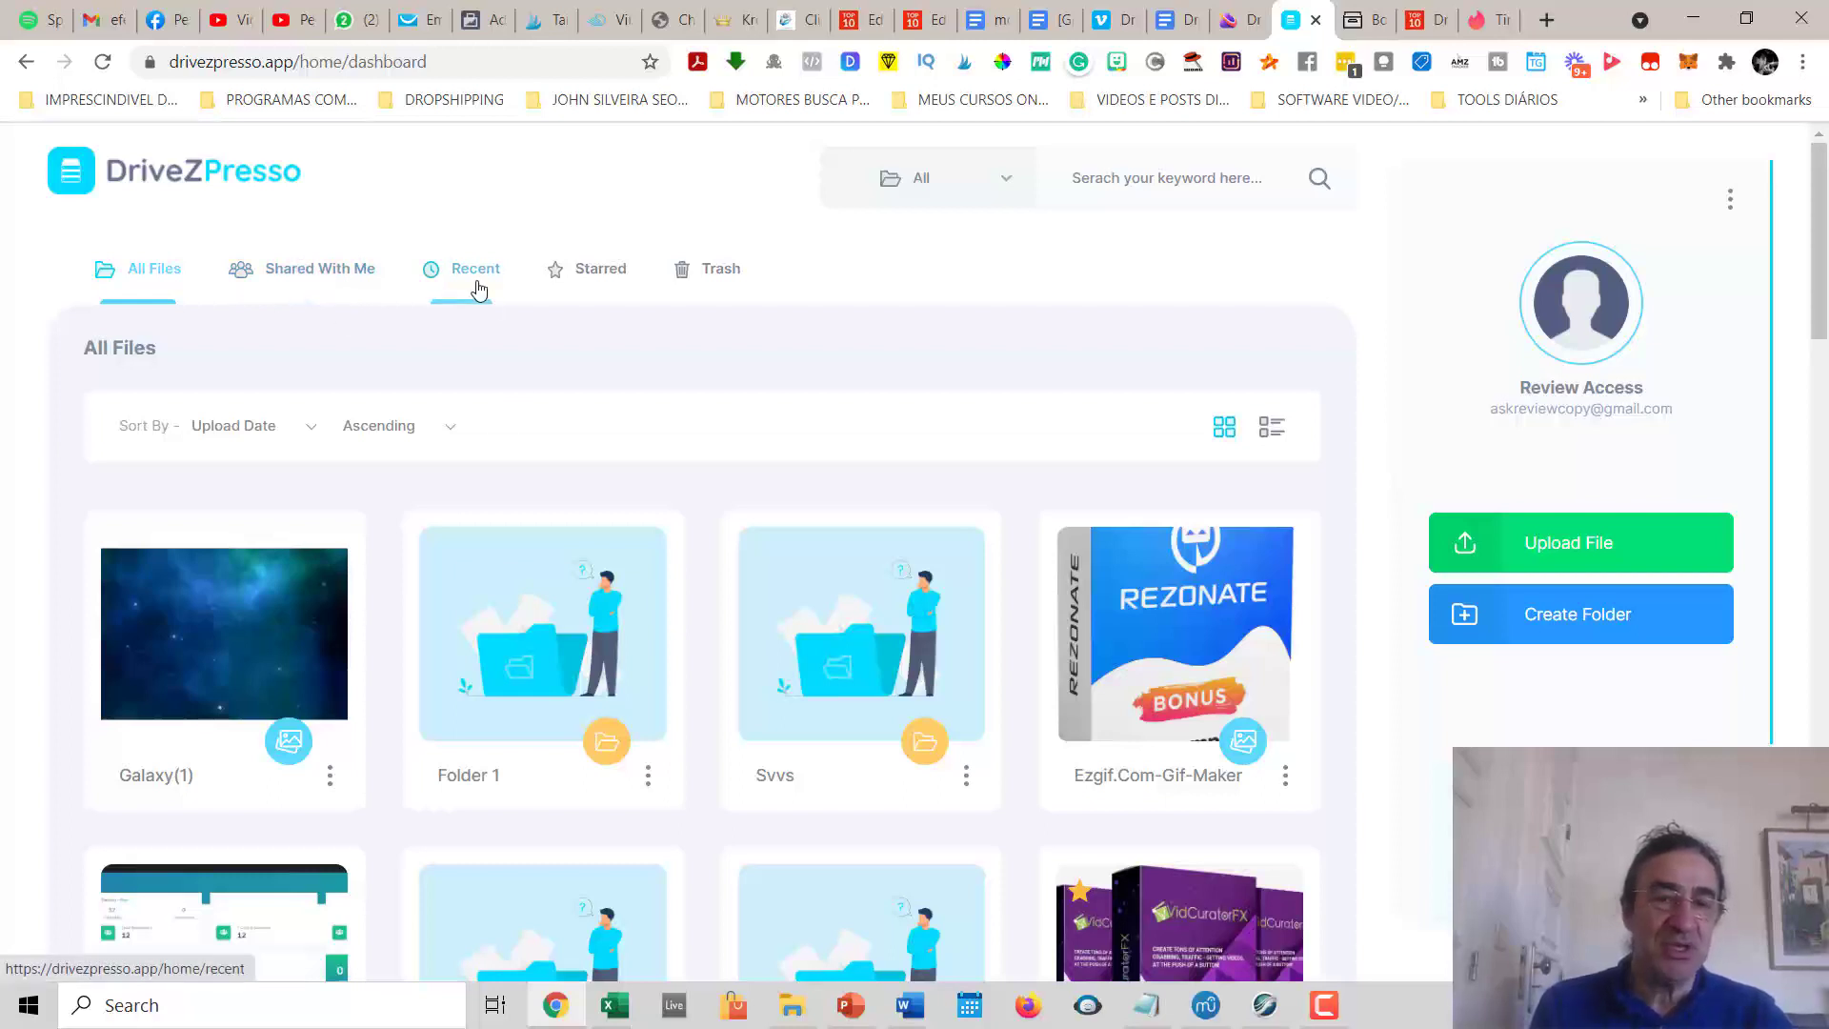
mouse_move(485, 331)
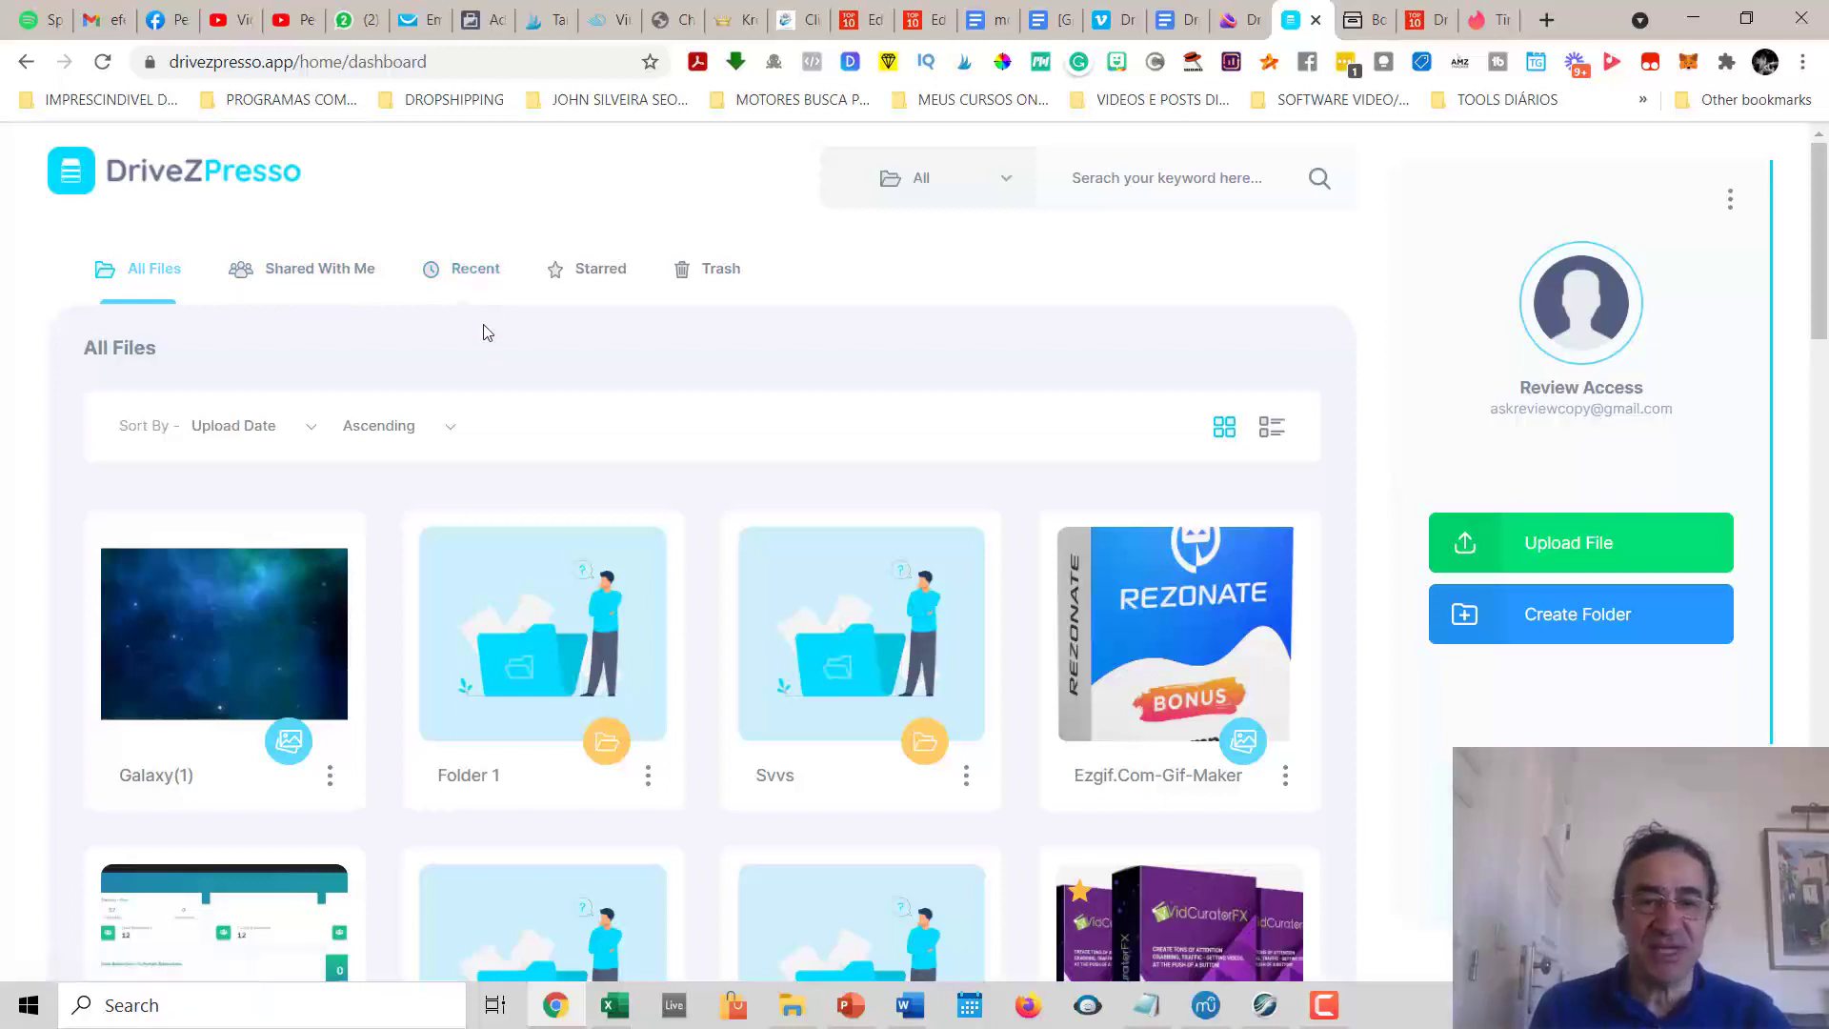
mouse_move(541, 370)
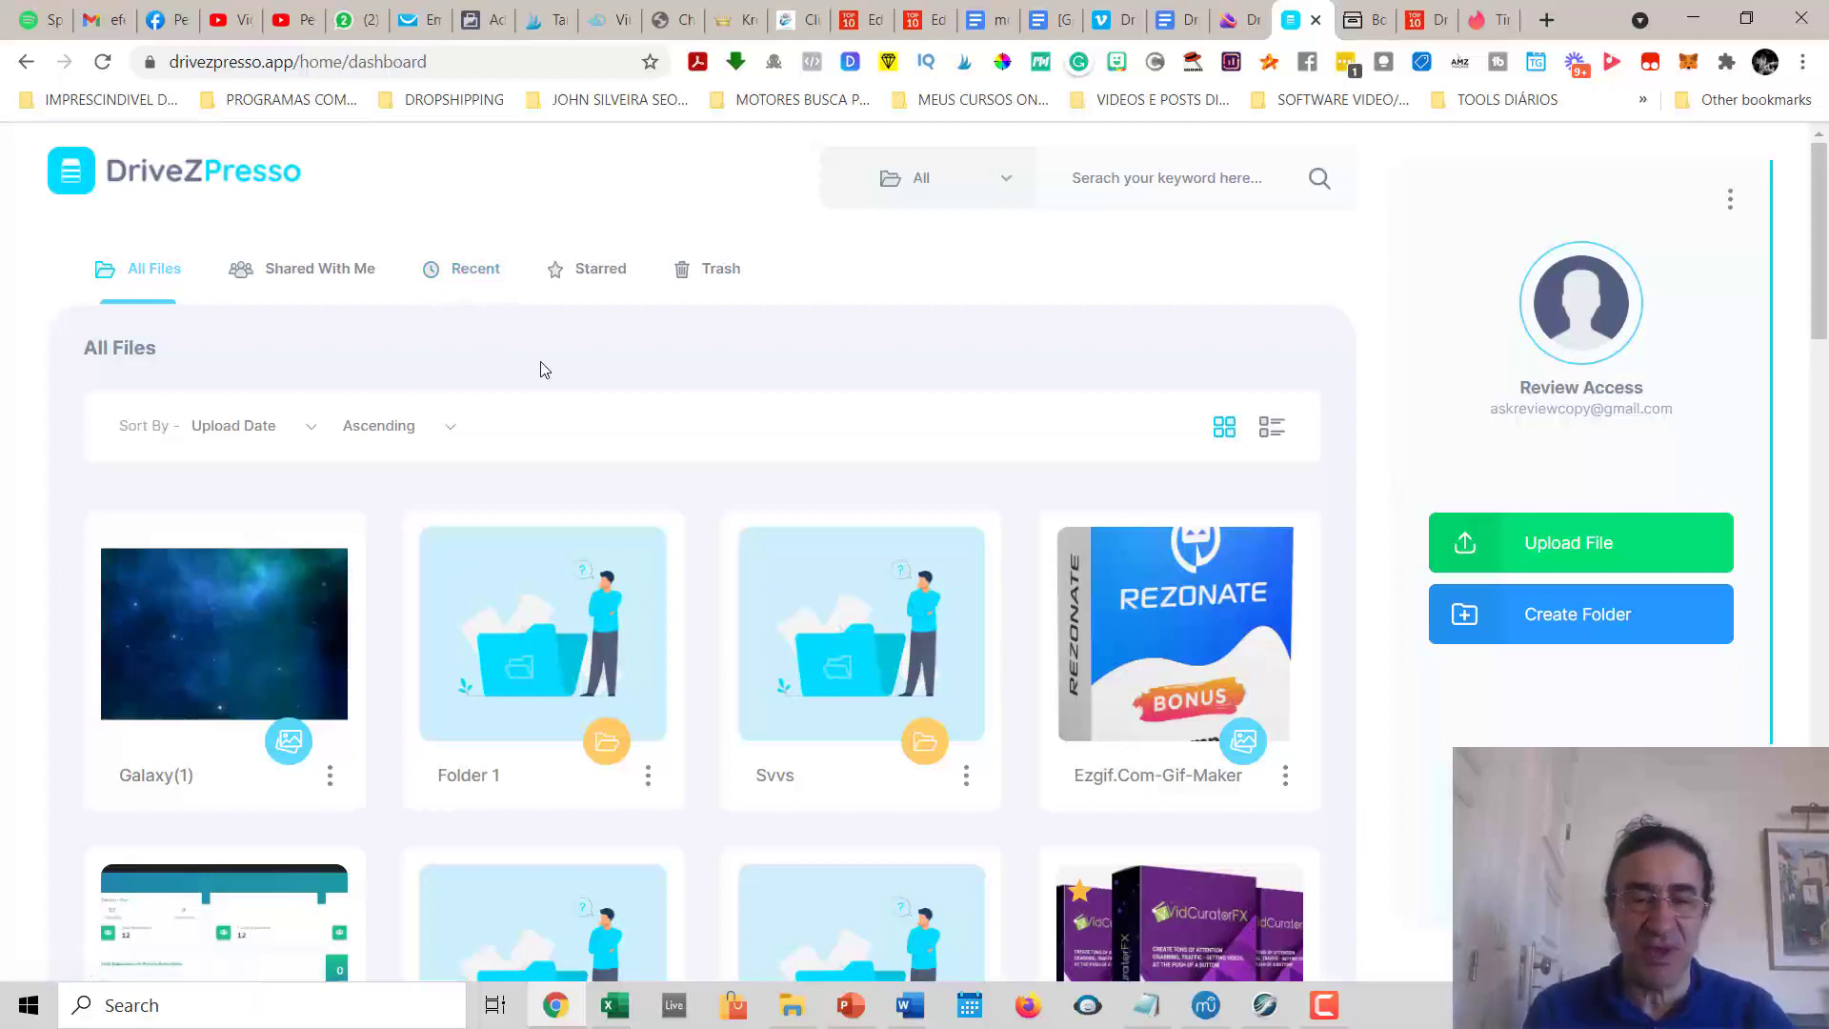
mouse_move(602, 269)
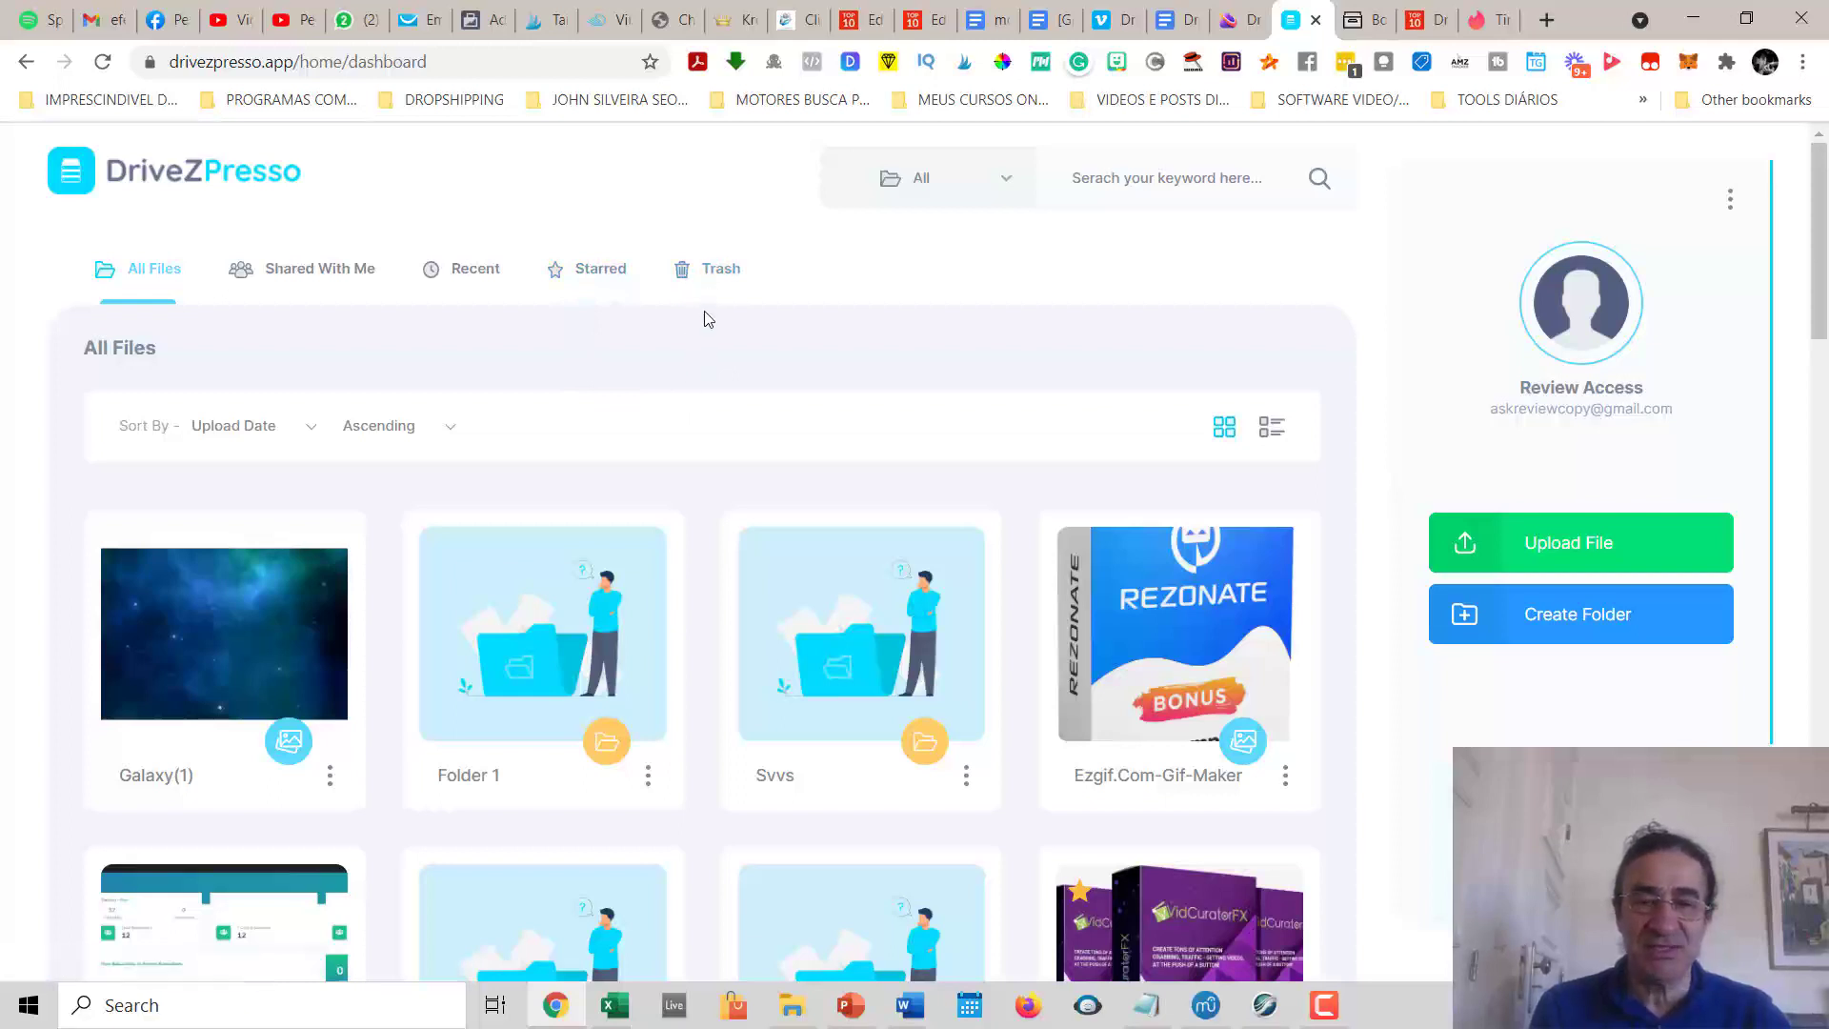
mouse_move(651, 375)
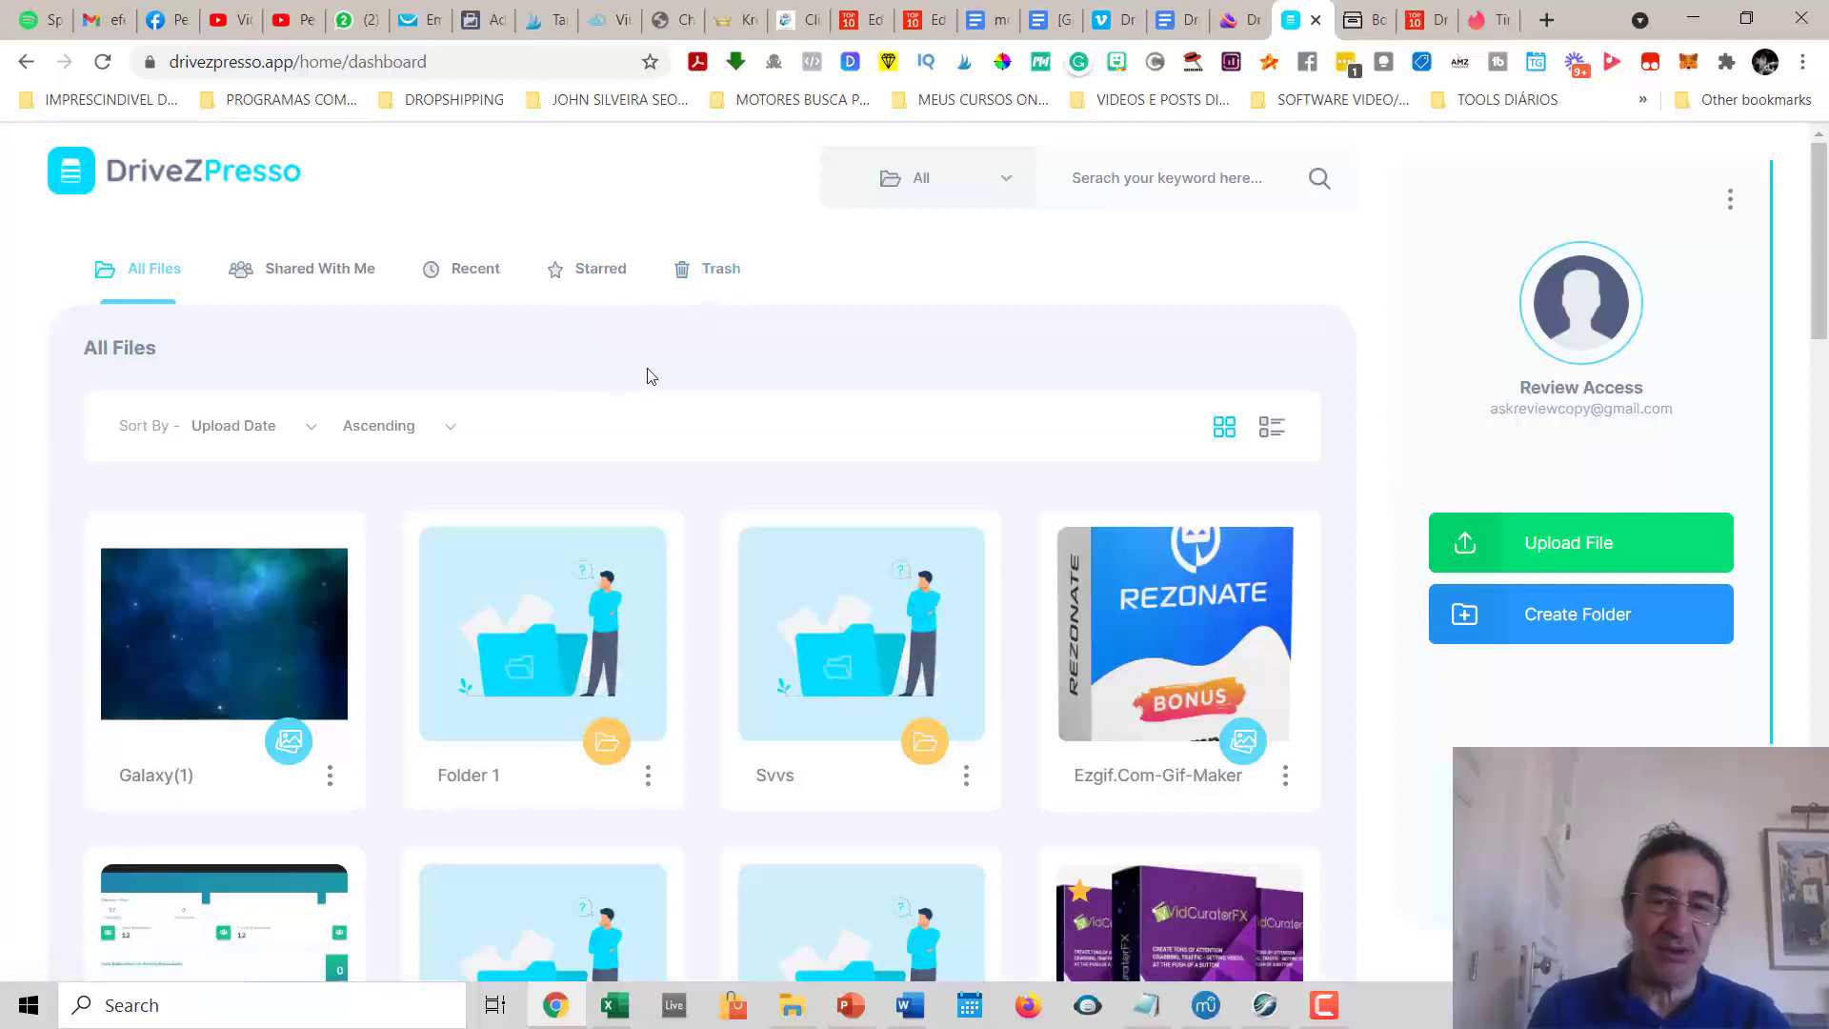
mouse_move(667, 404)
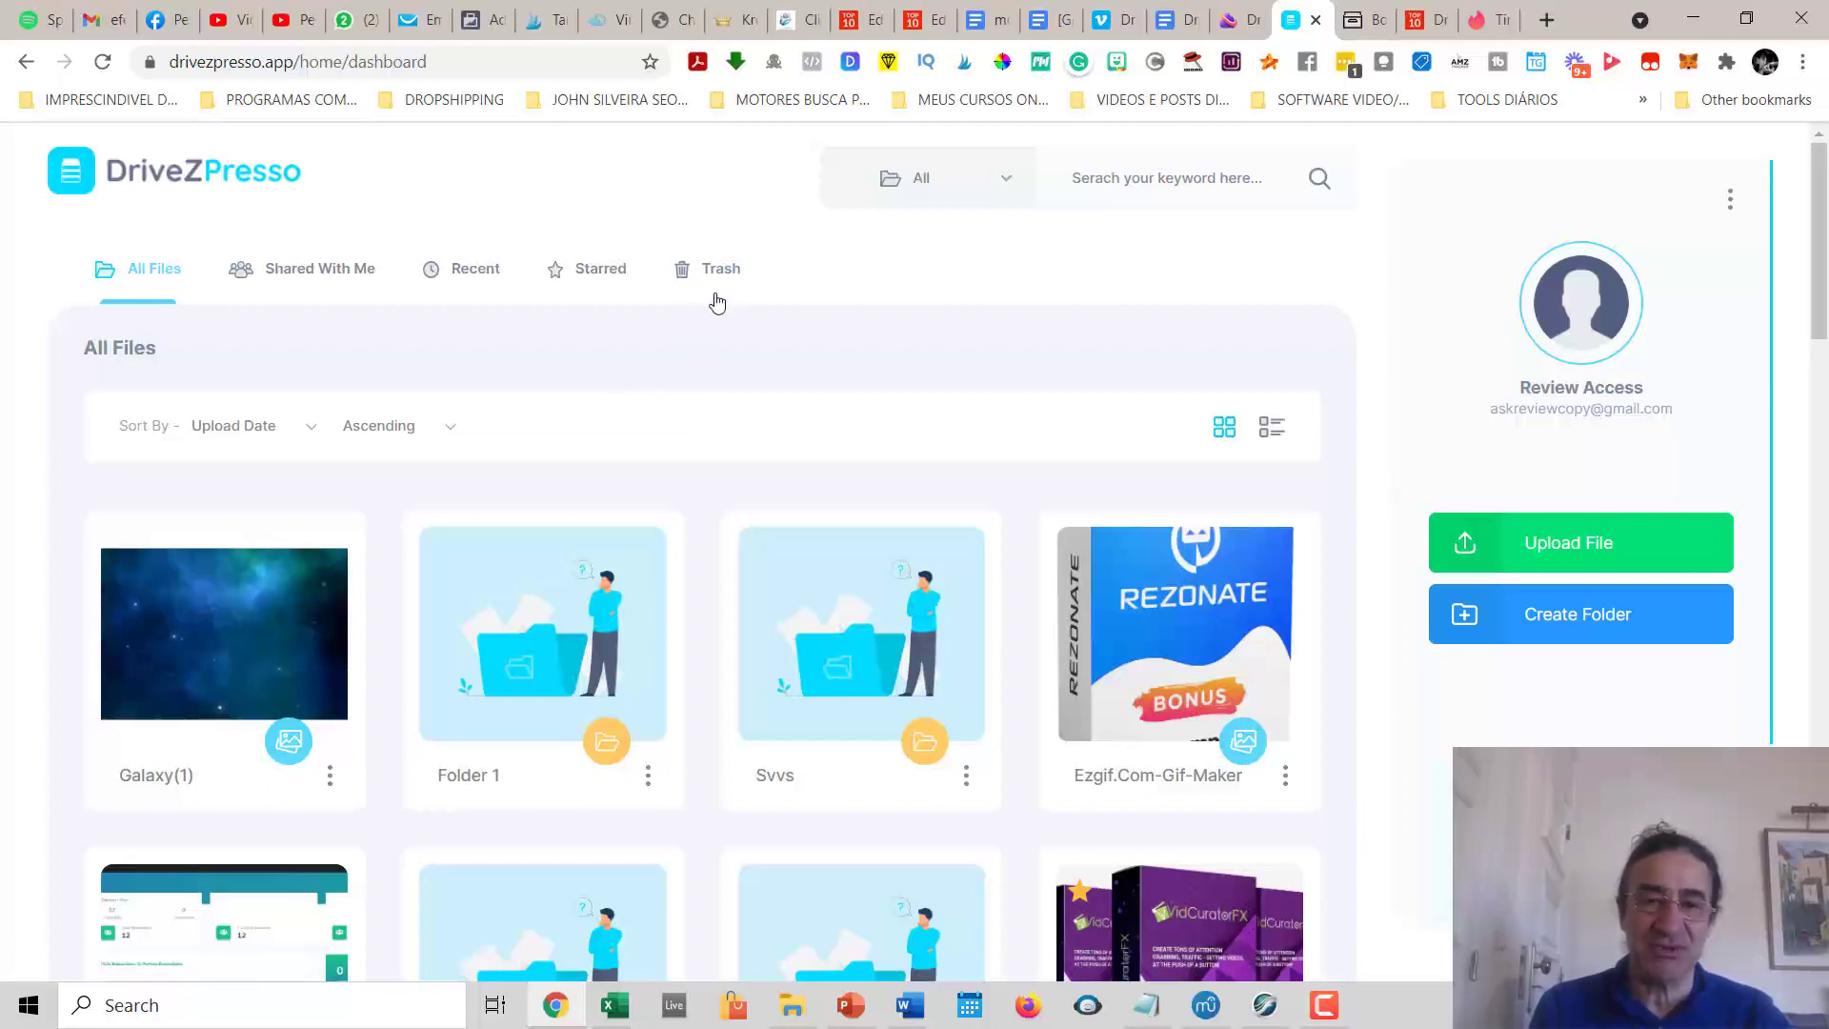
left_click(720, 269)
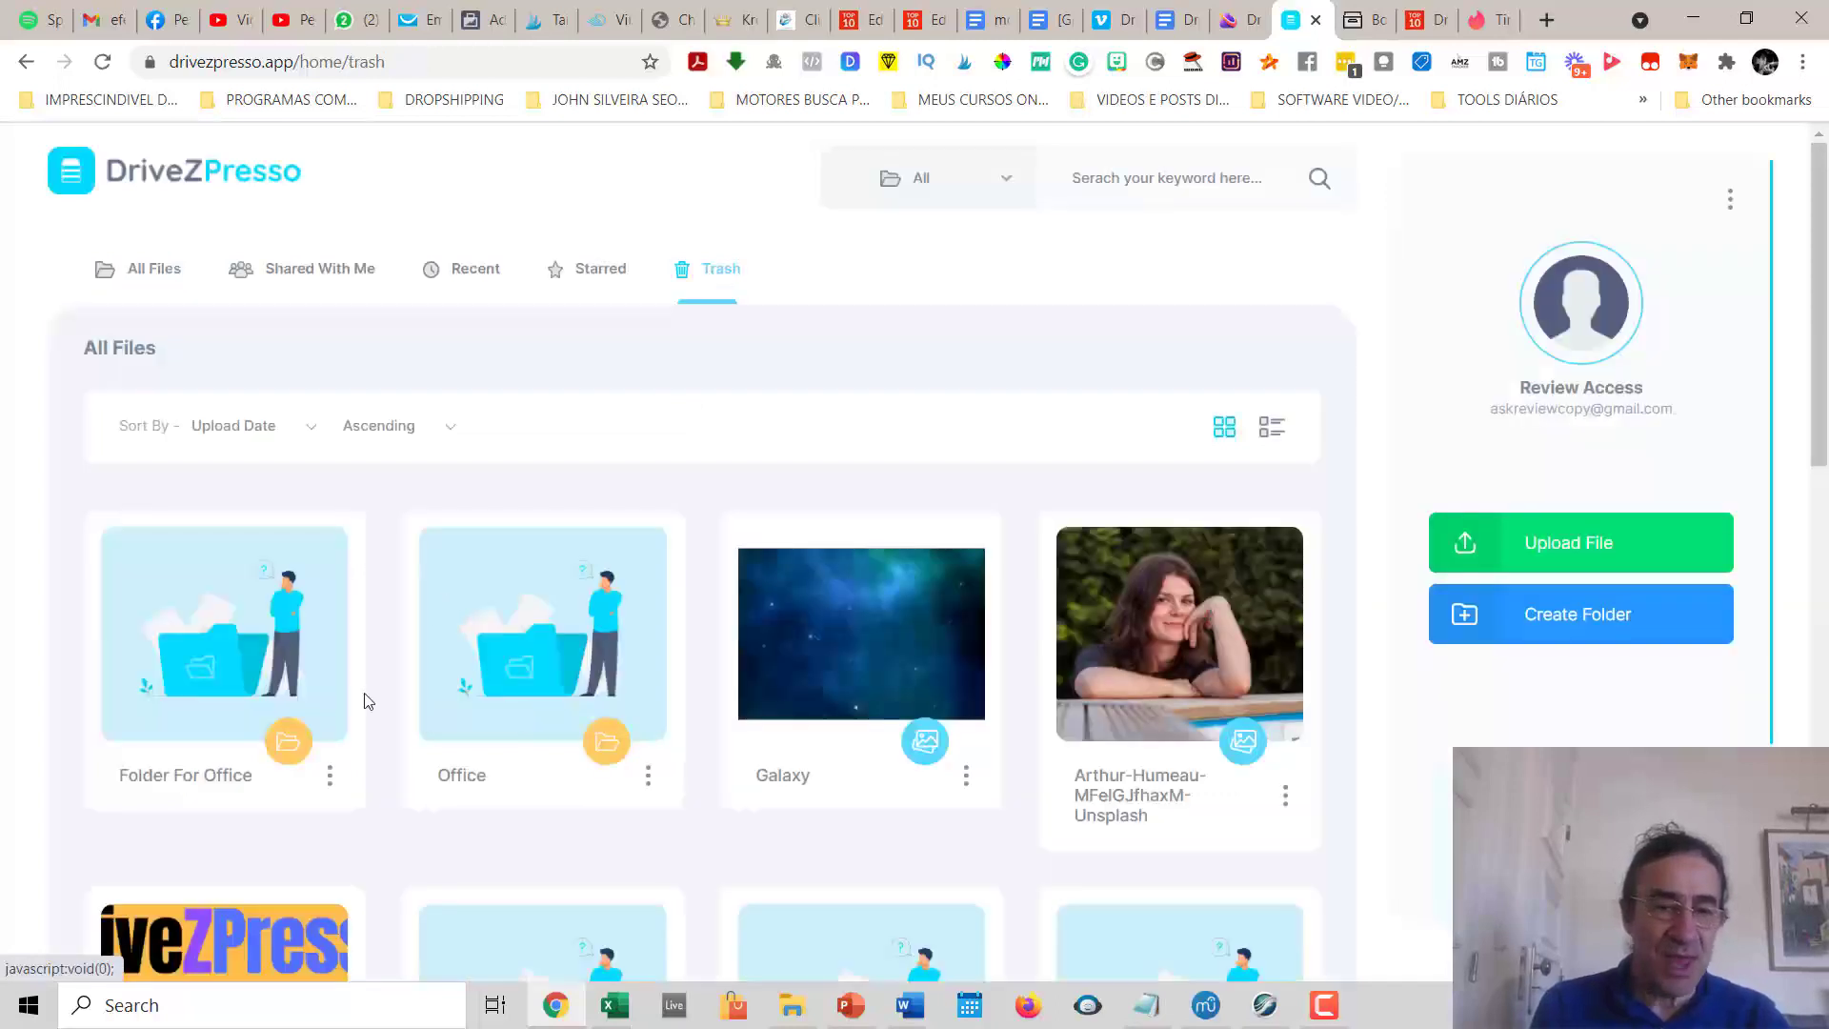
left_click(329, 775)
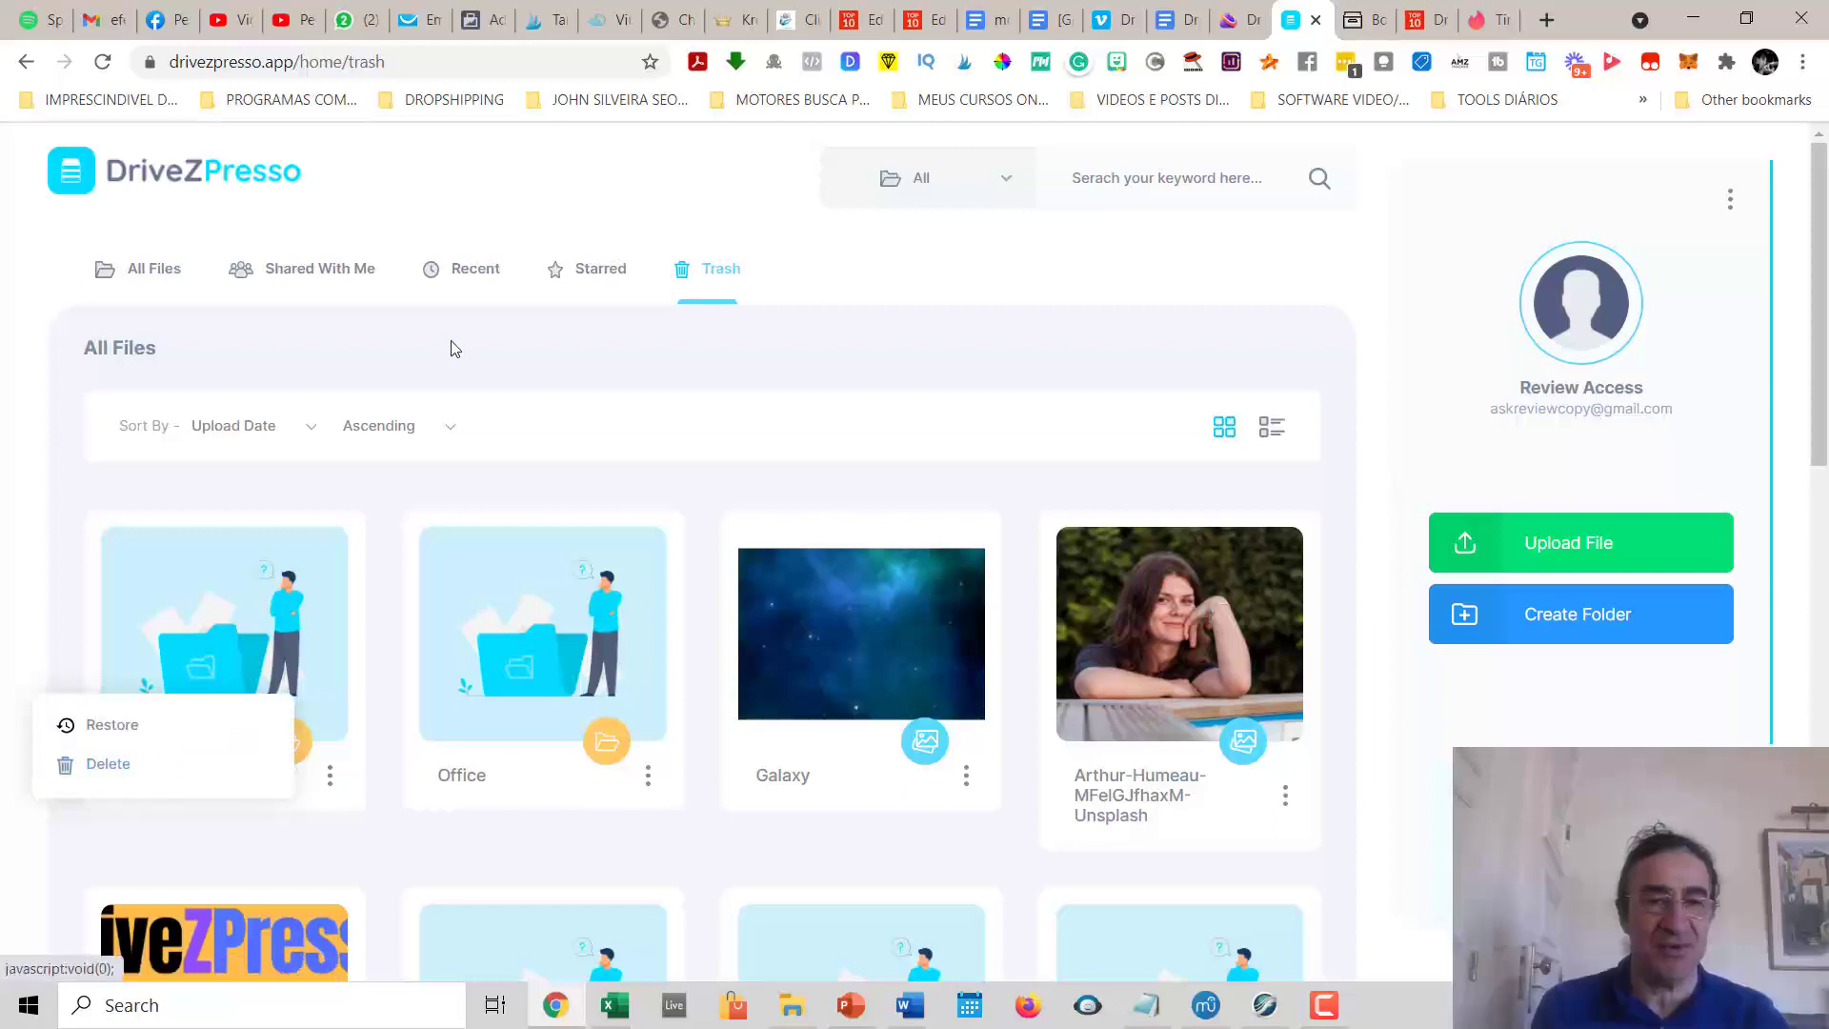
left_click(152, 269)
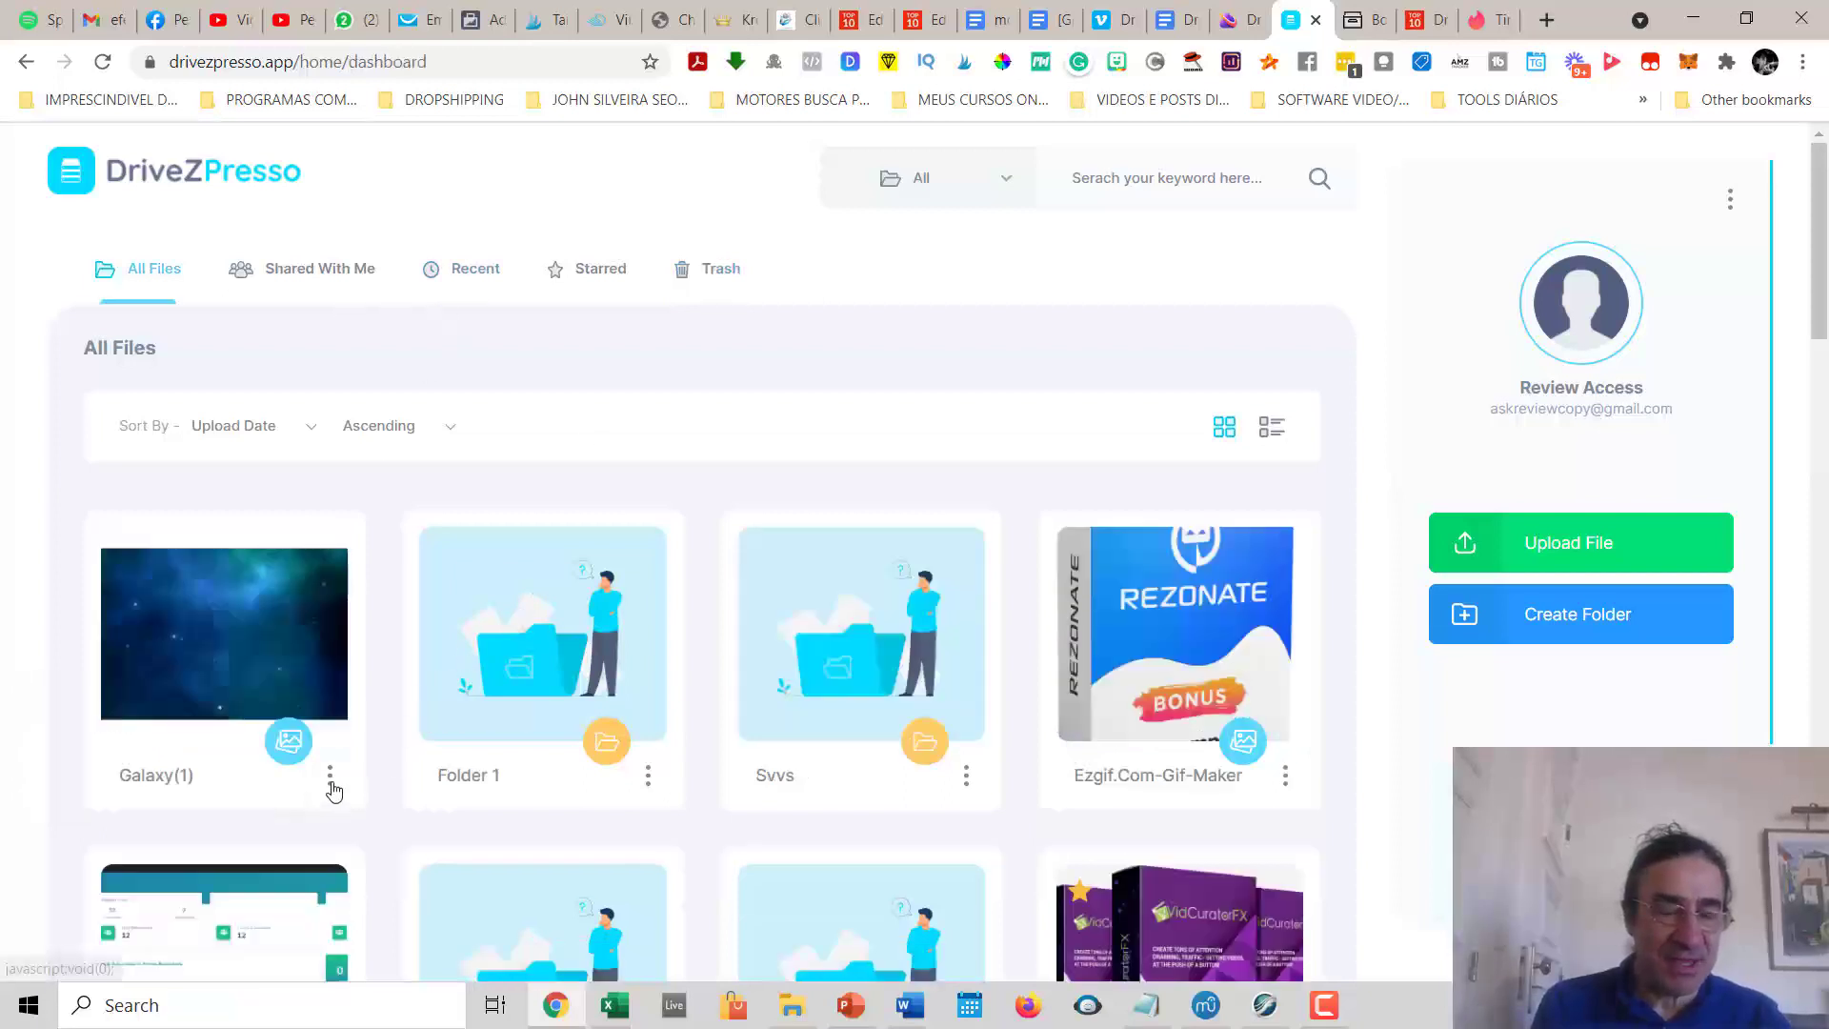
mouse_move(648, 788)
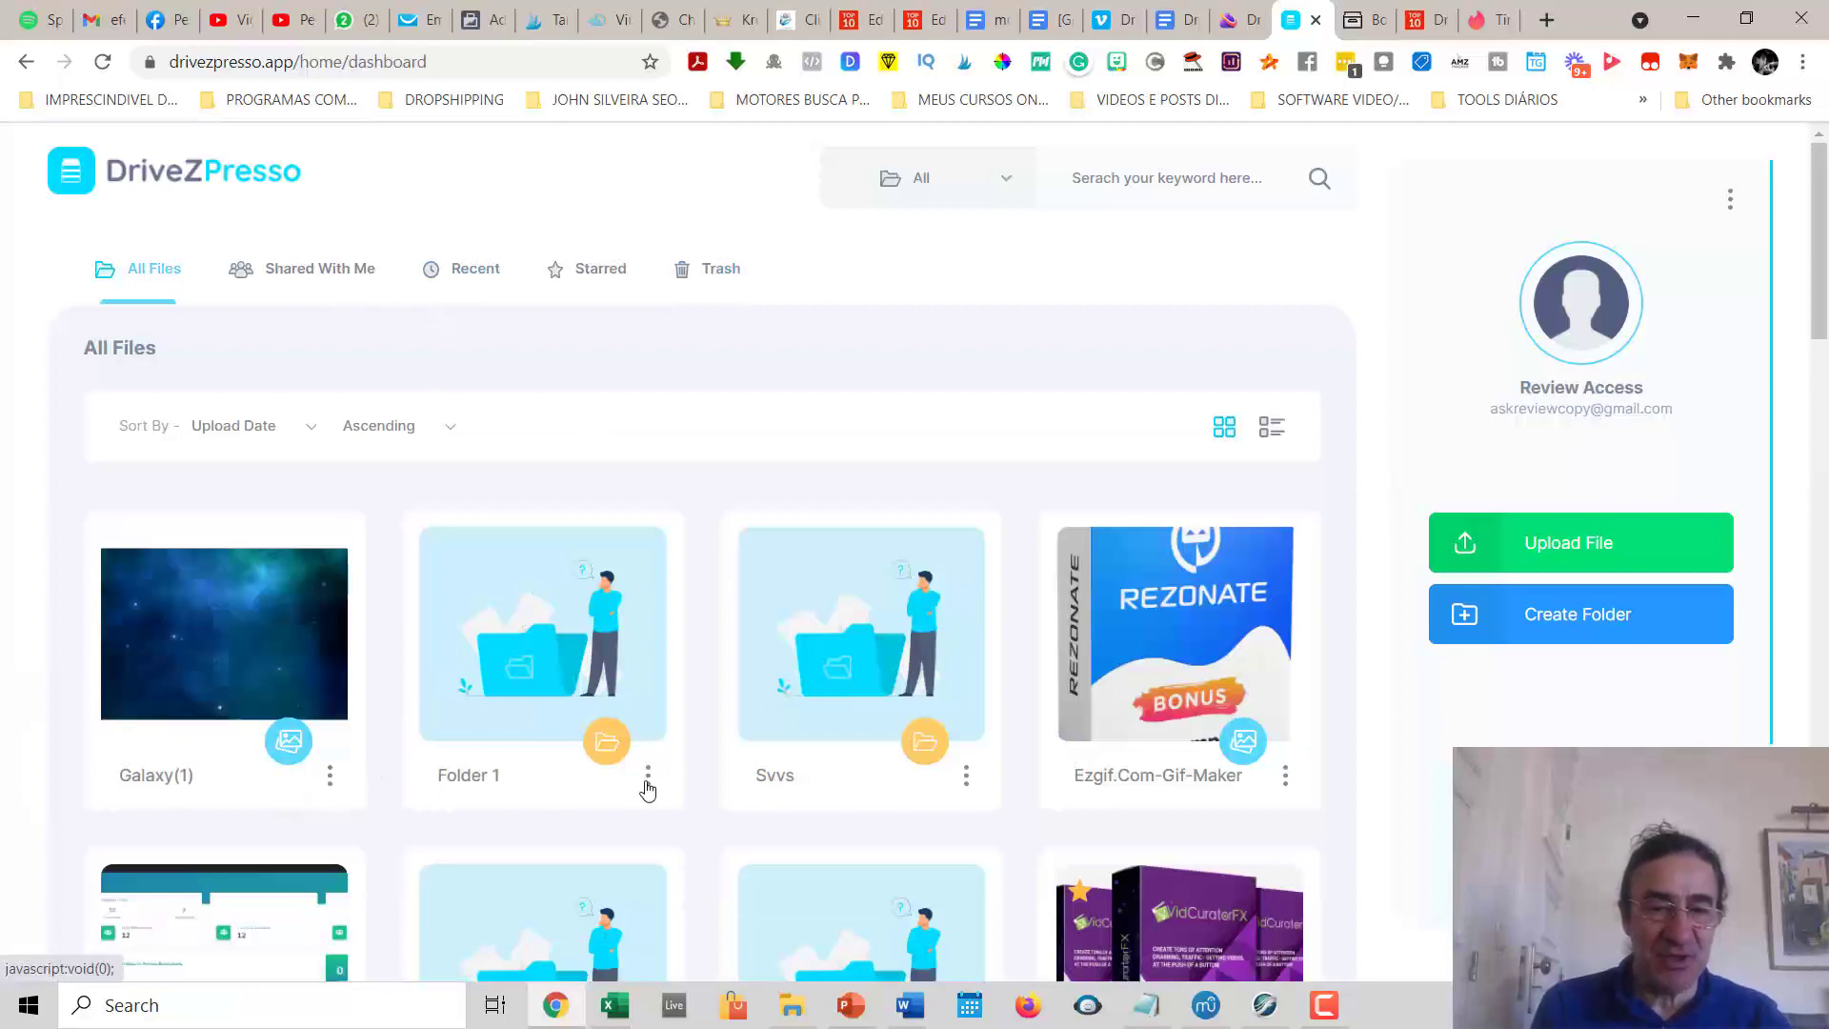
Show Folder 1's action menu with info, sharing, rename, copy, move, download and delete
left_click(648, 776)
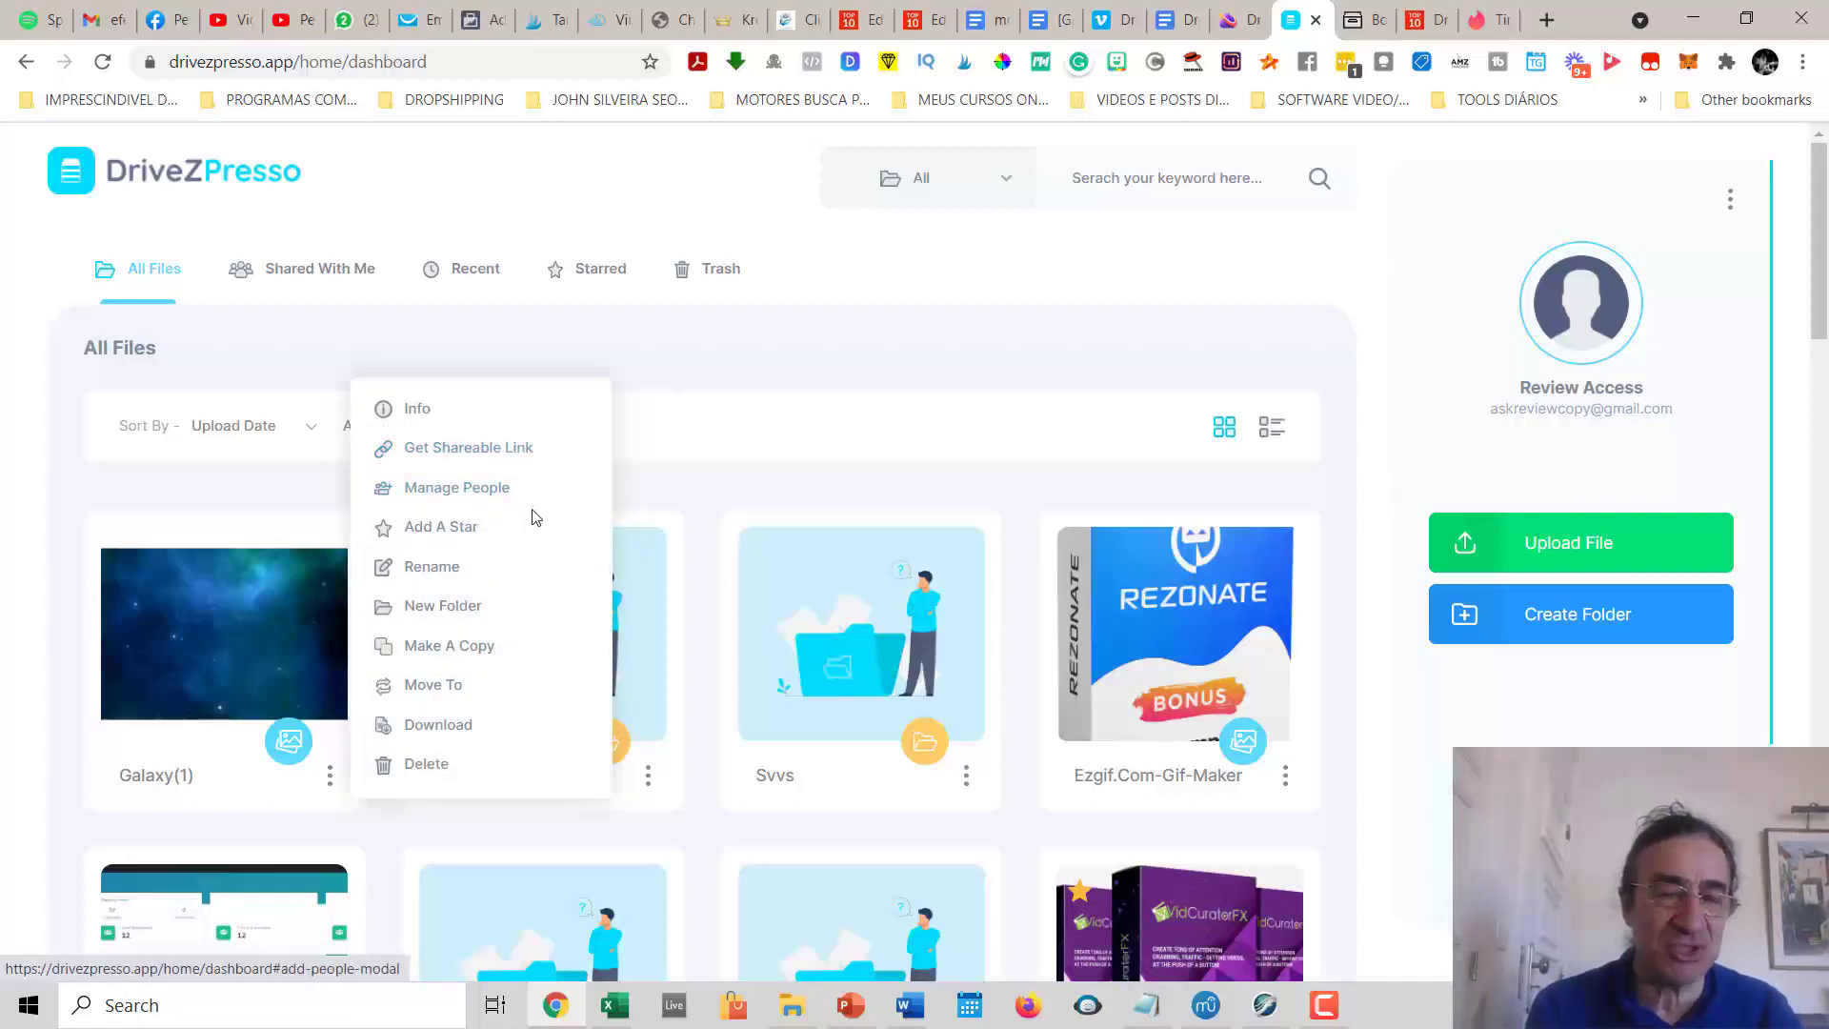
mouse_move(456, 486)
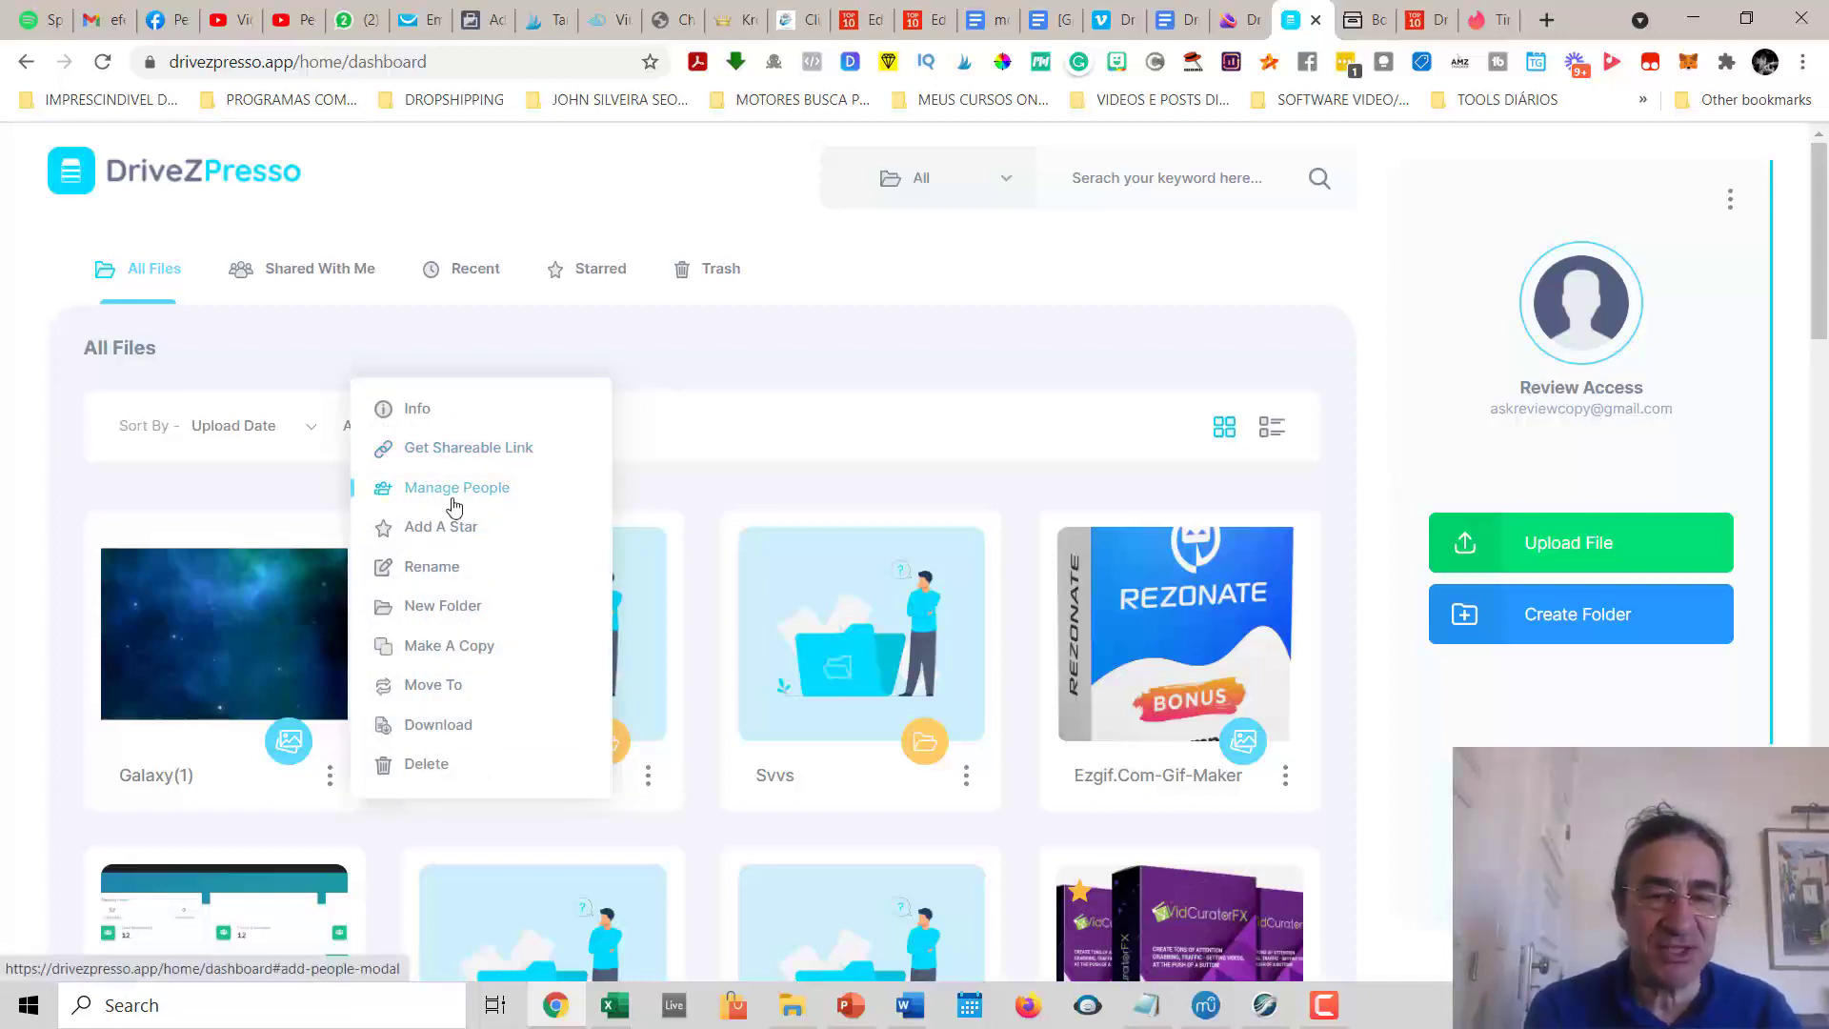
mouse_move(459, 547)
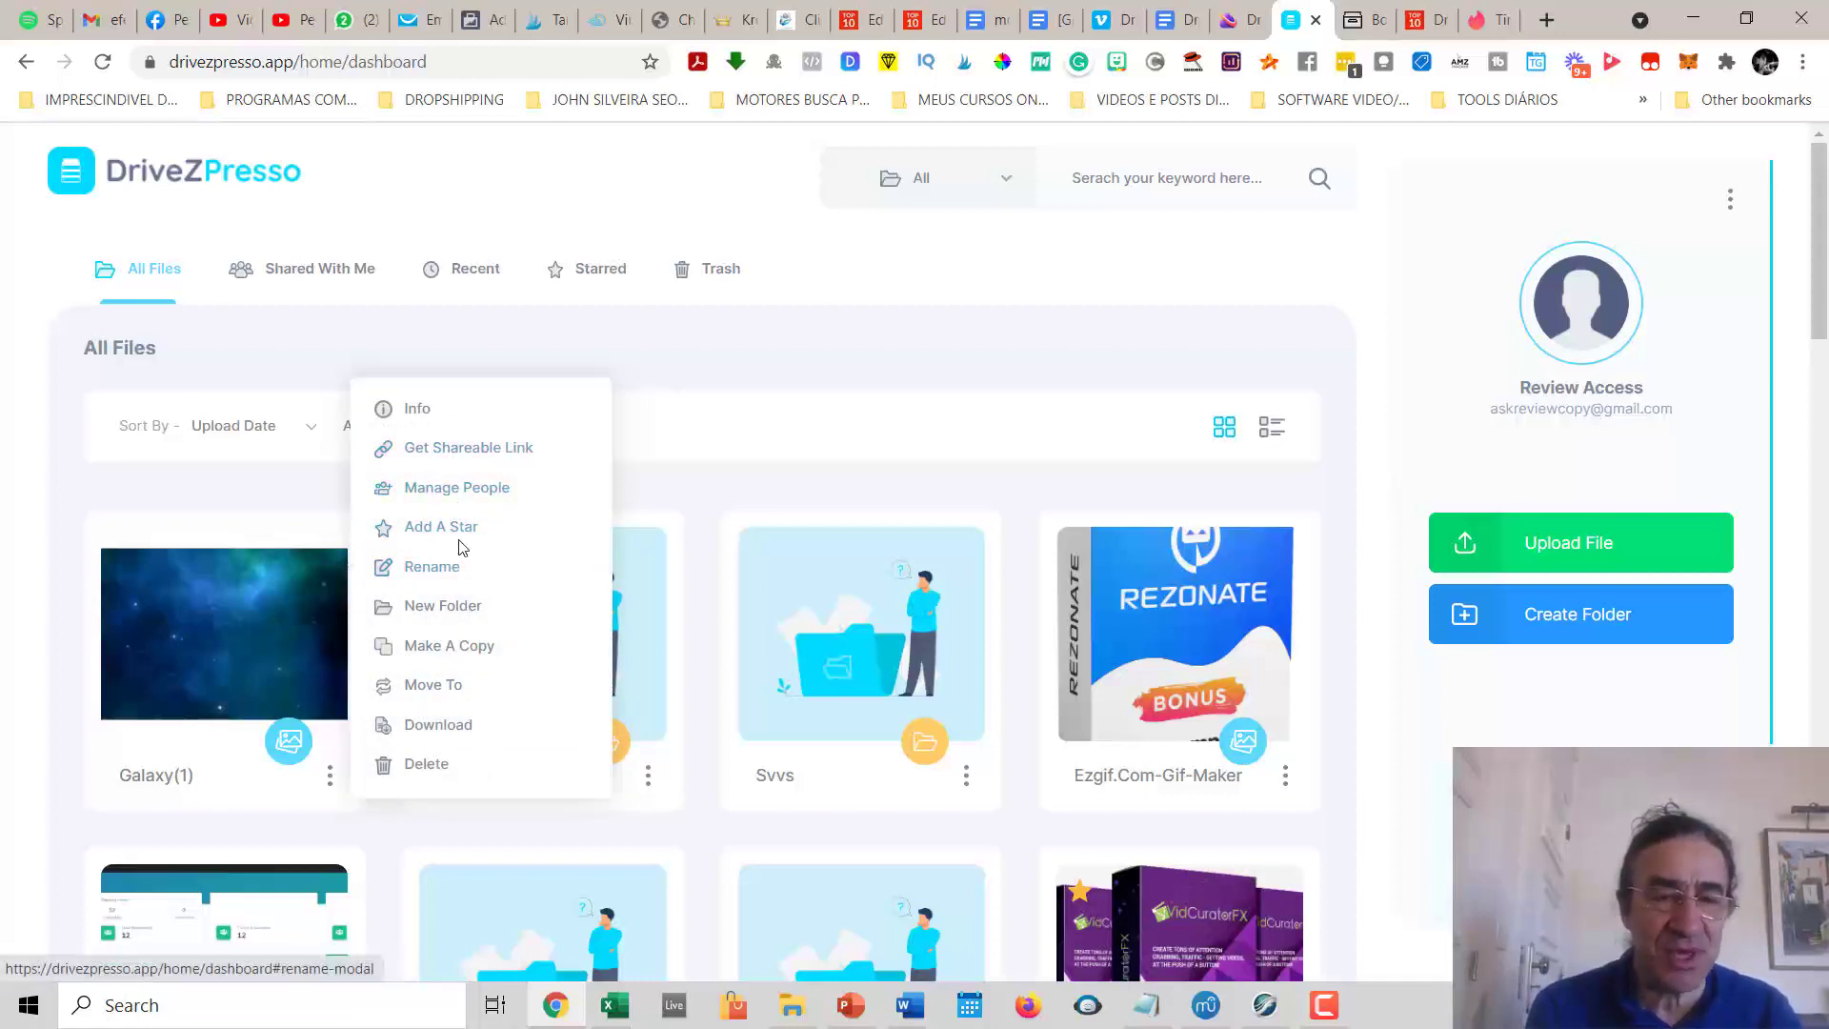
mouse_move(464, 596)
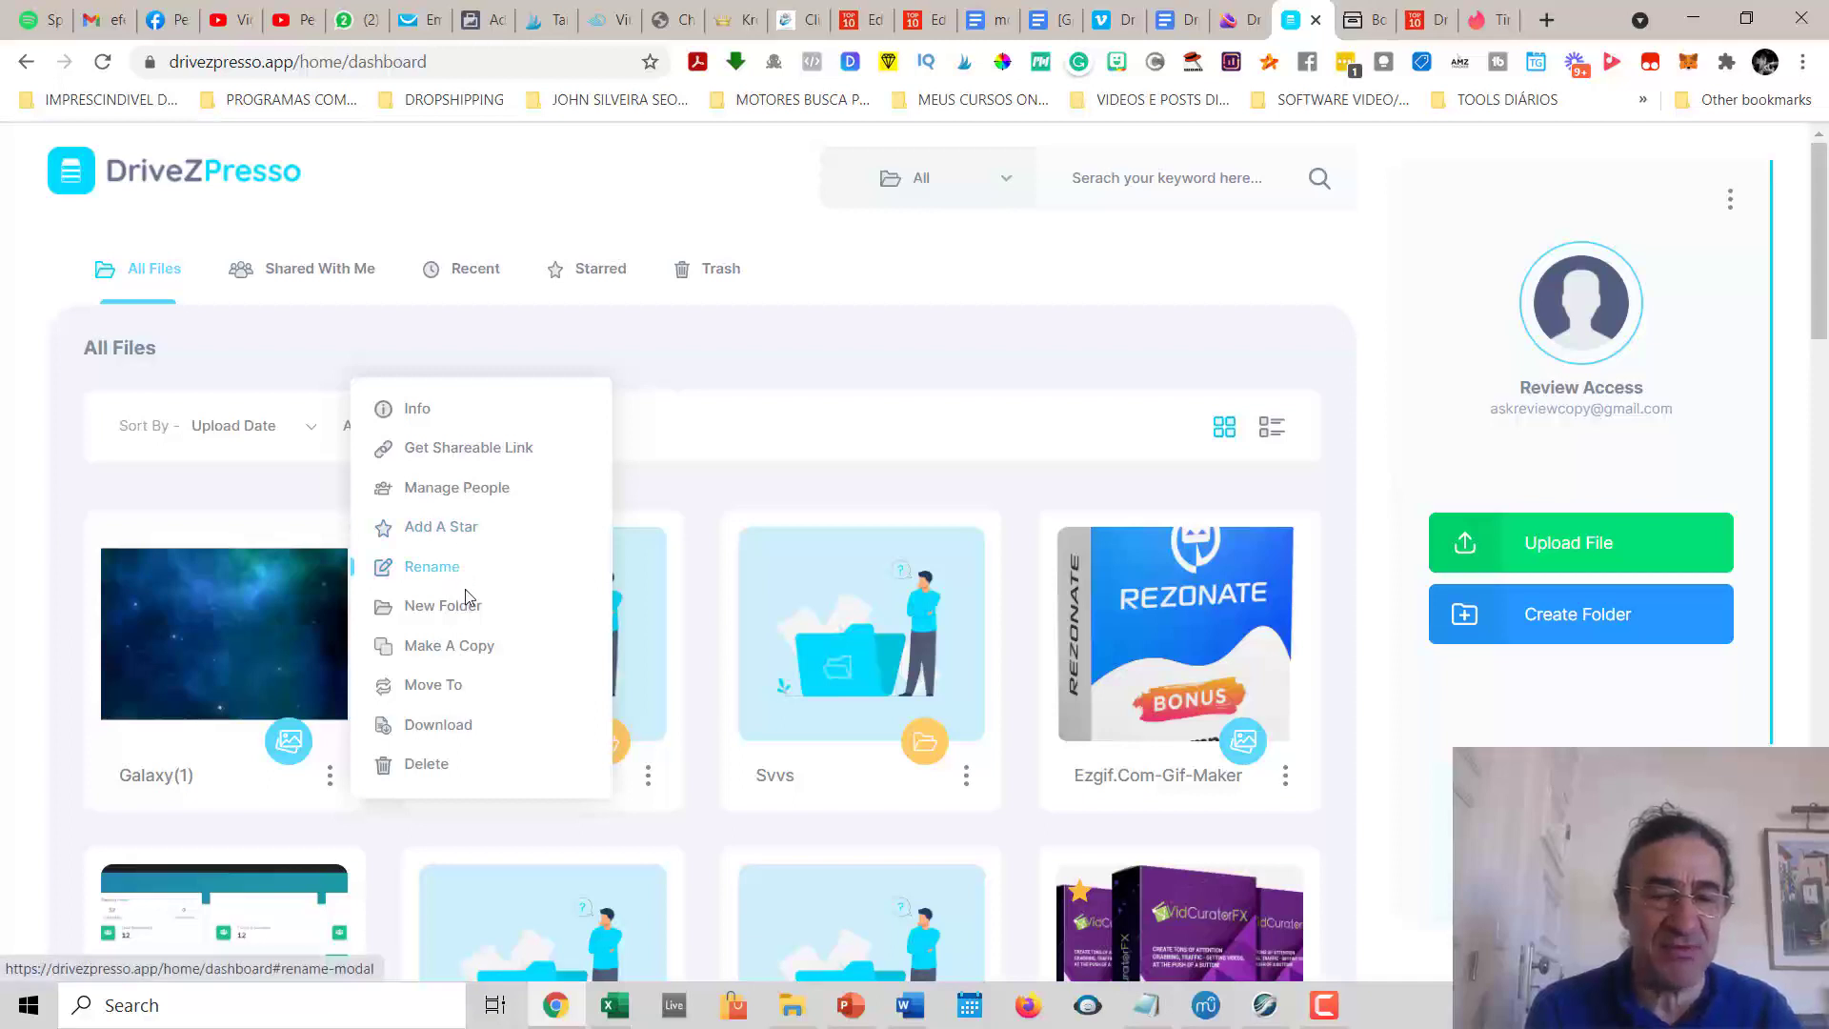
mouse_move(486, 661)
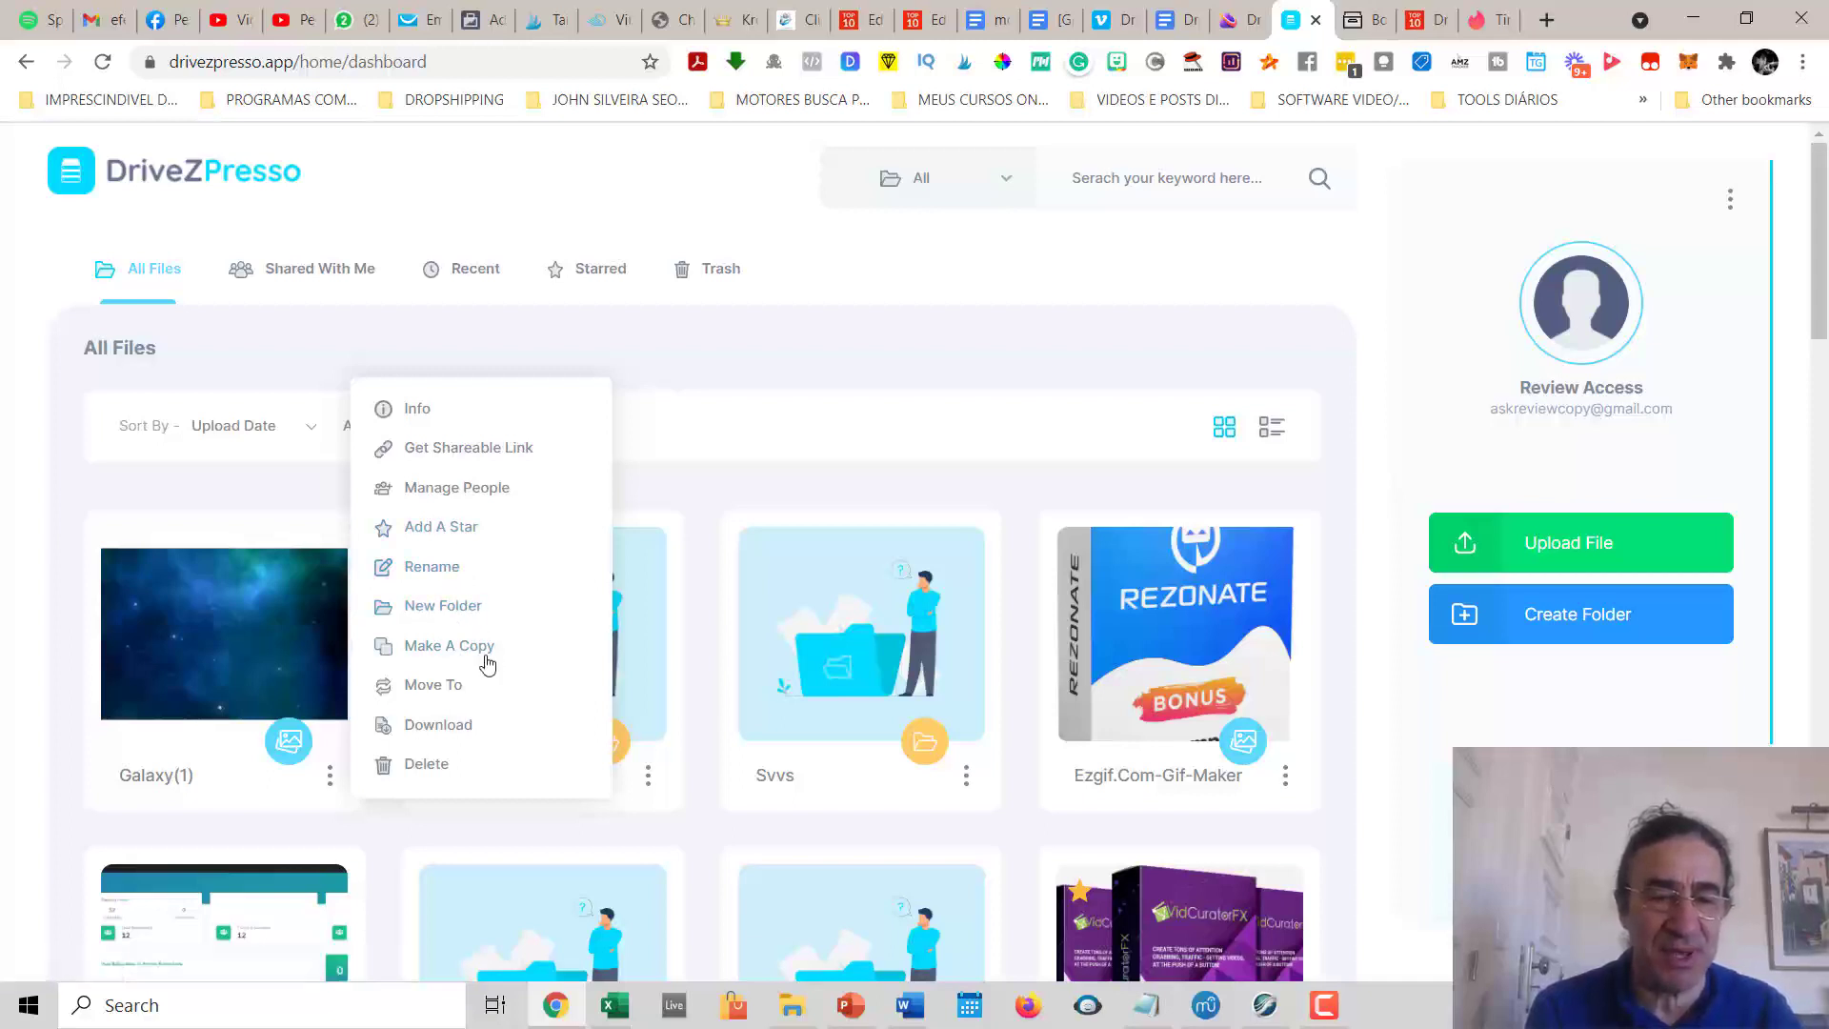
mouse_move(438, 724)
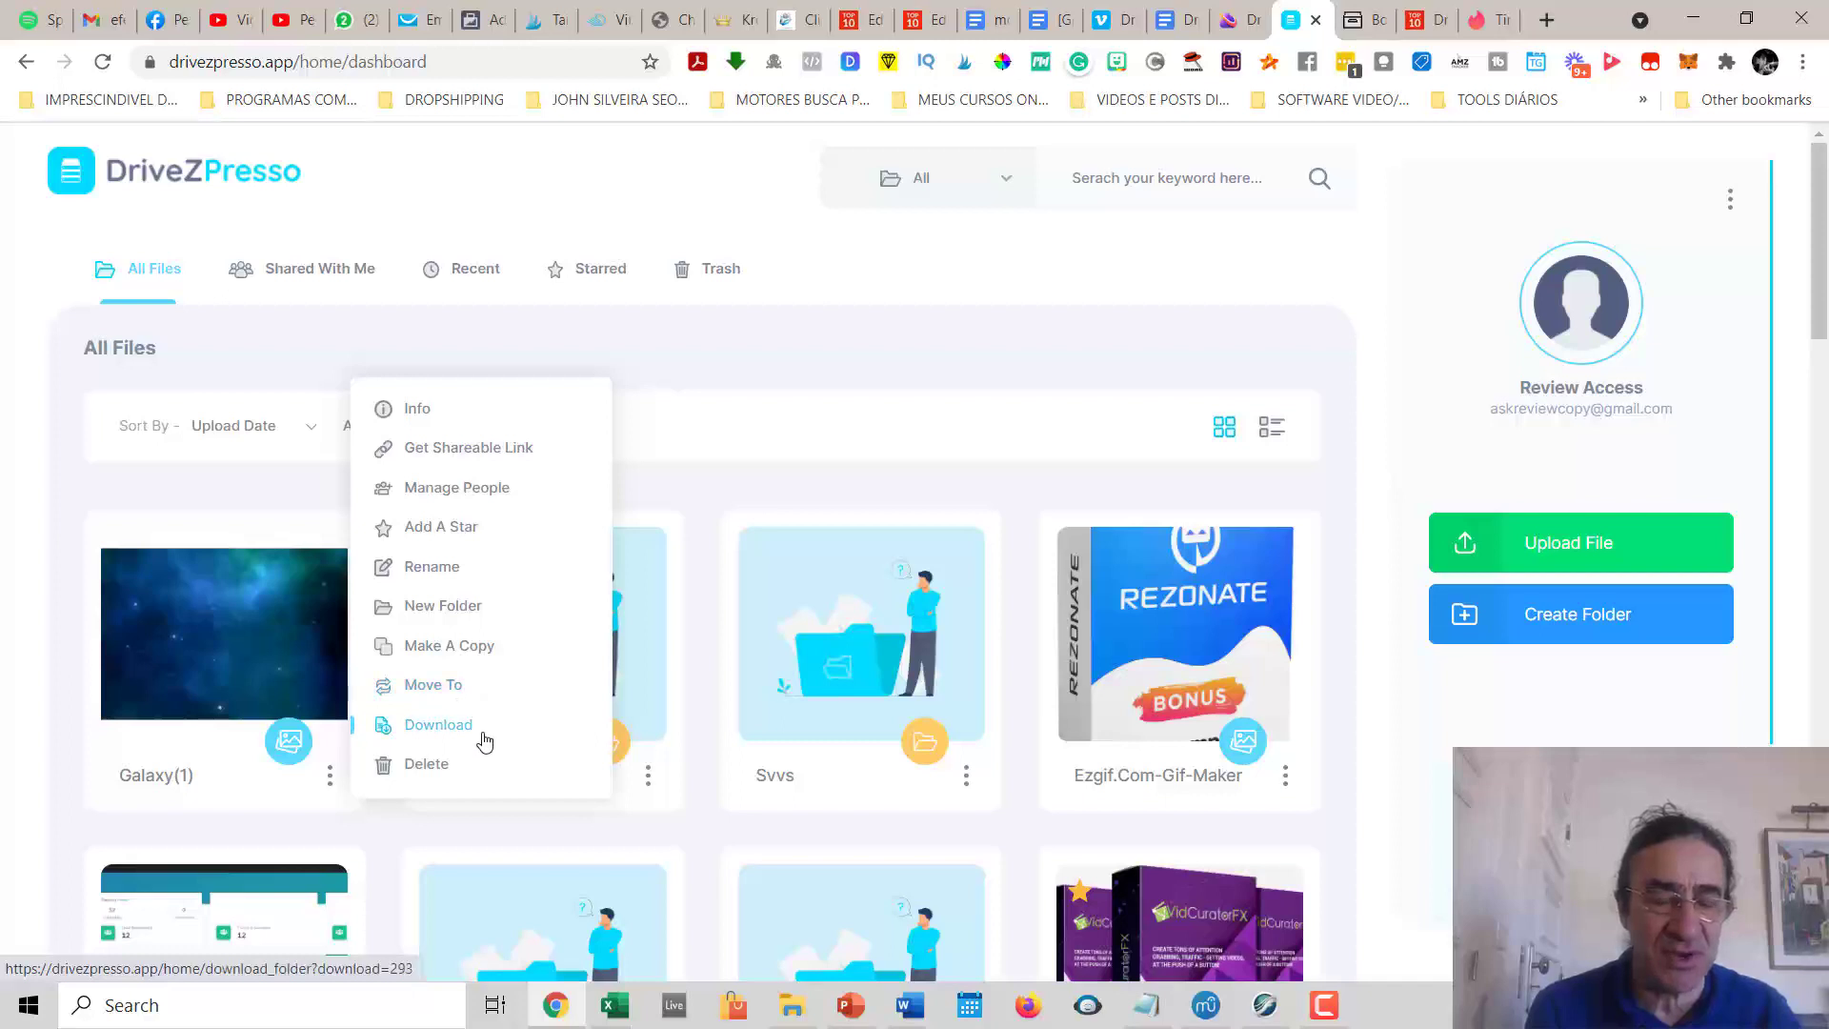
mouse_move(787, 425)
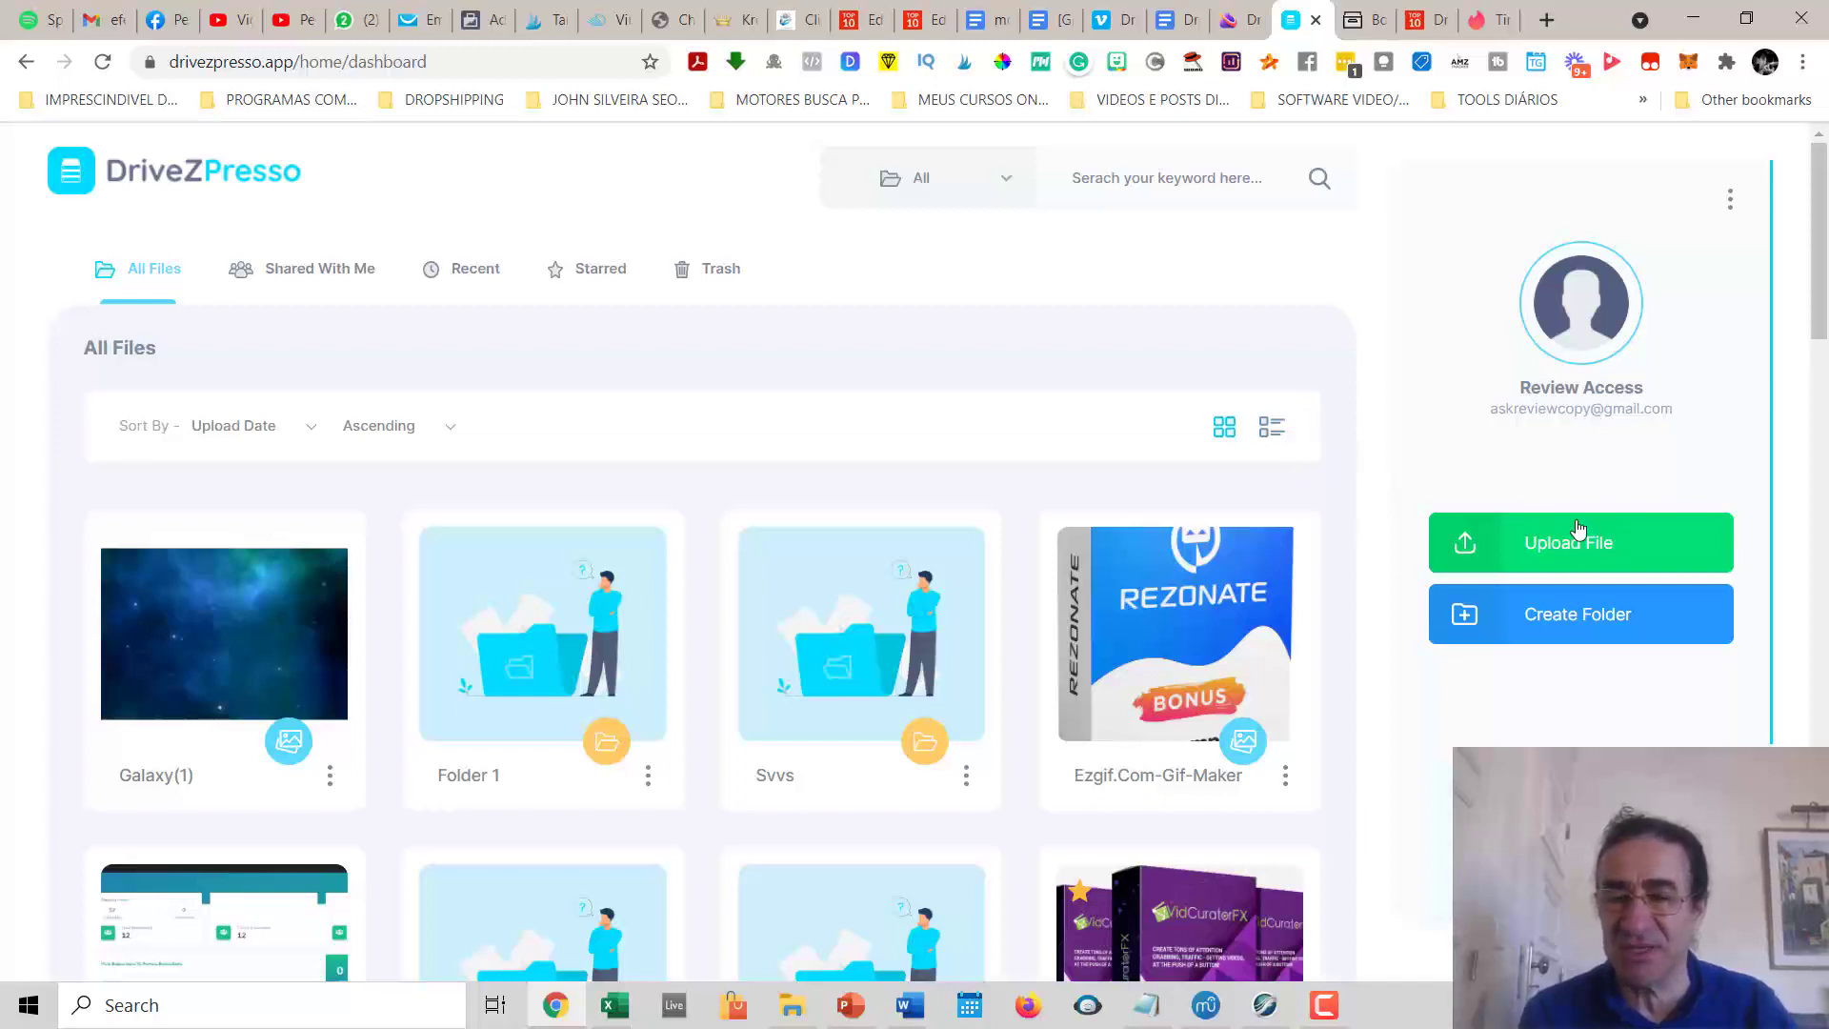
scroll("down", 3)
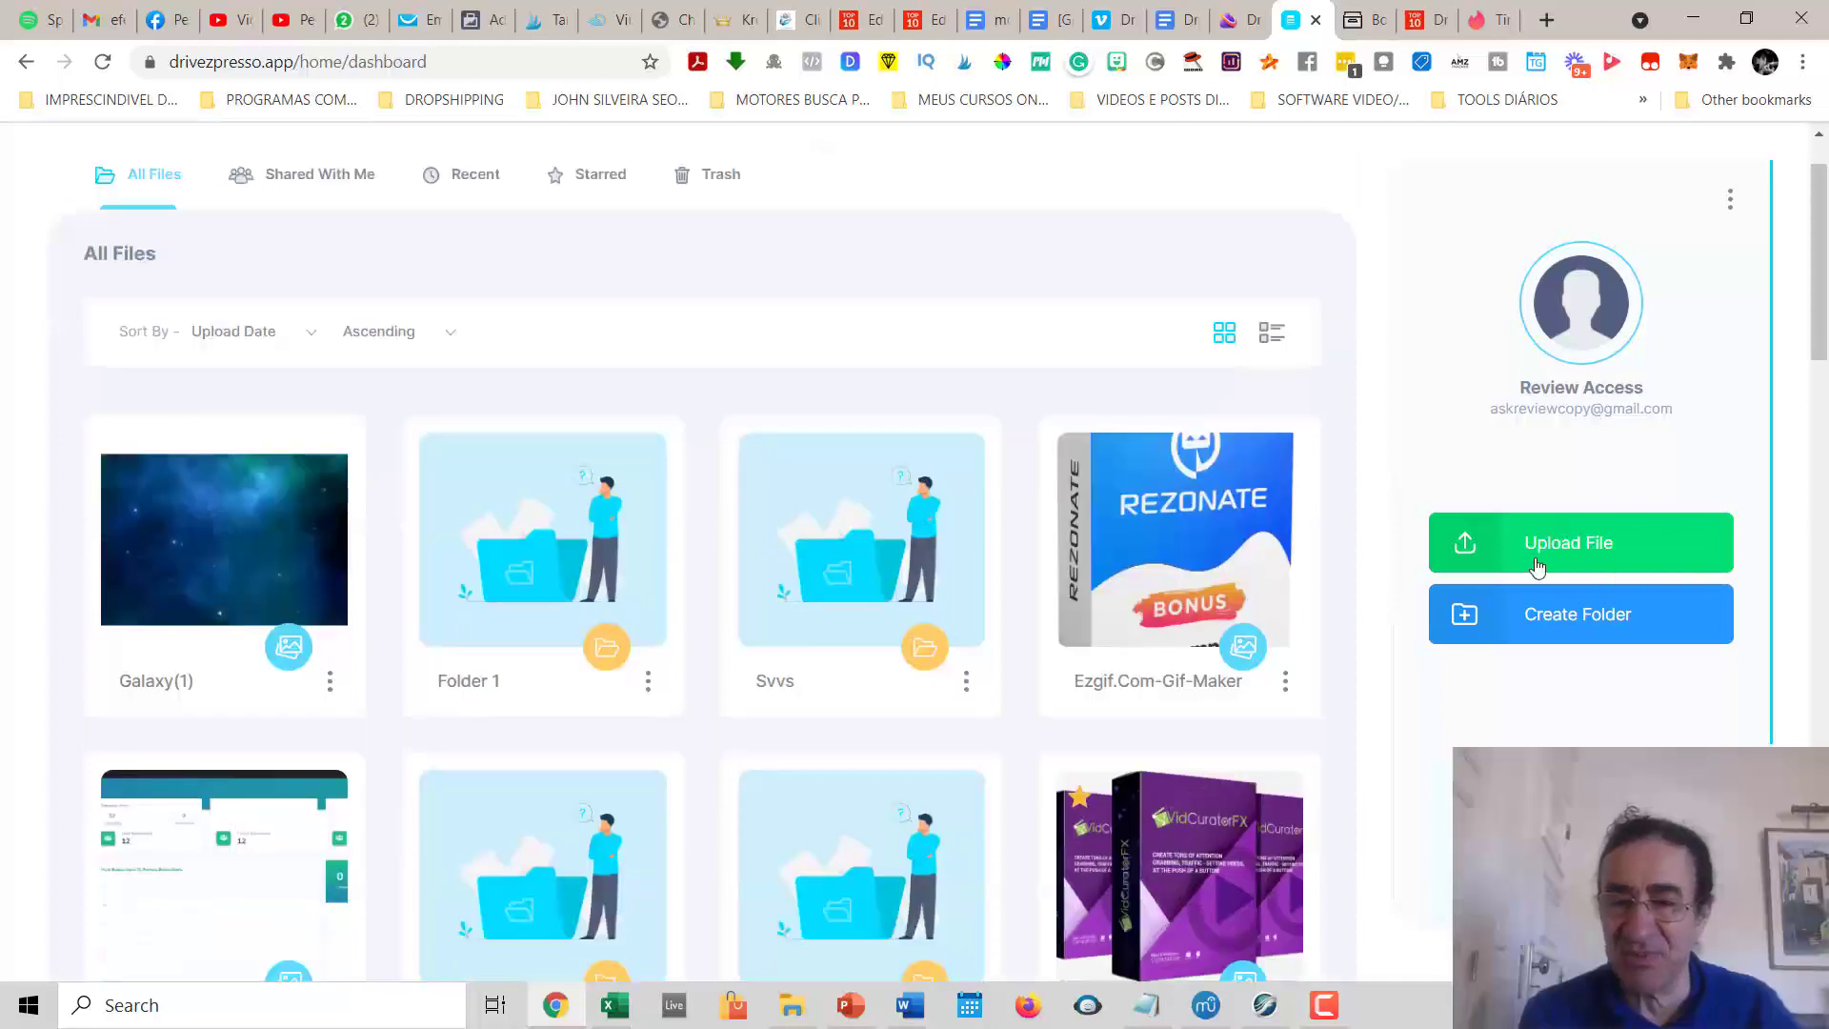
mouse_move(659, 703)
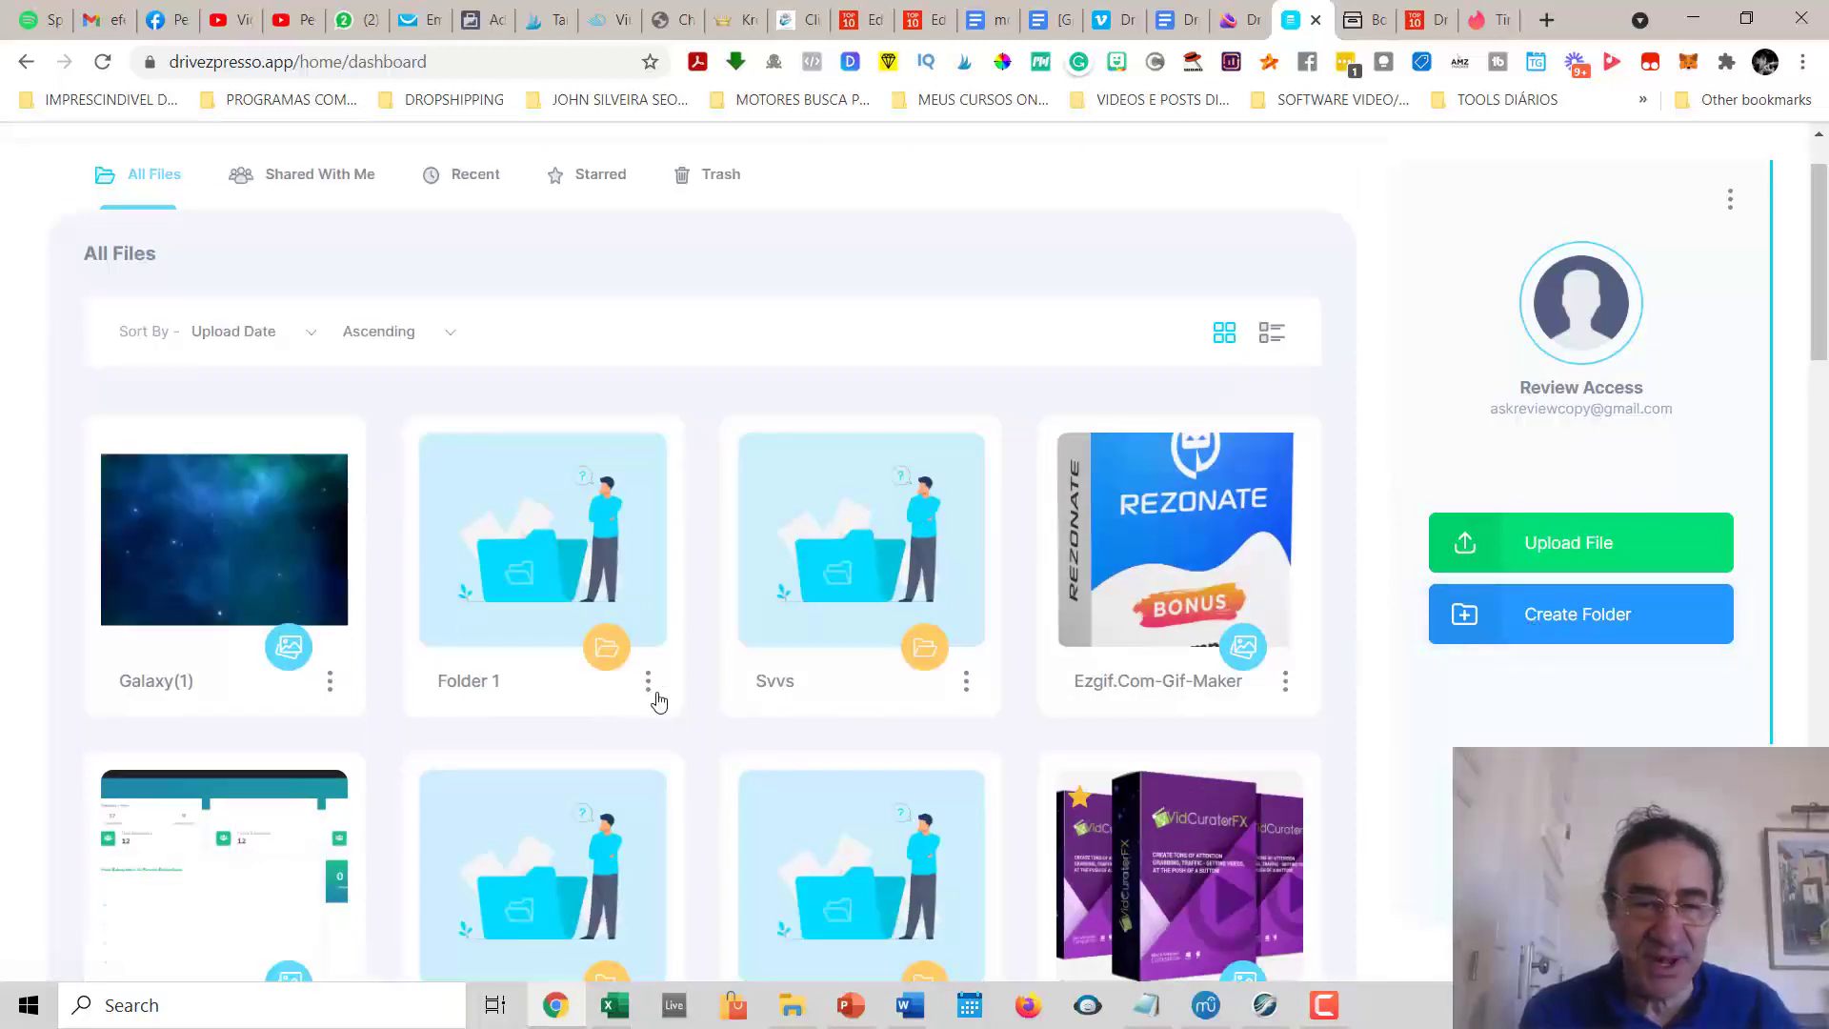
left_click(648, 680)
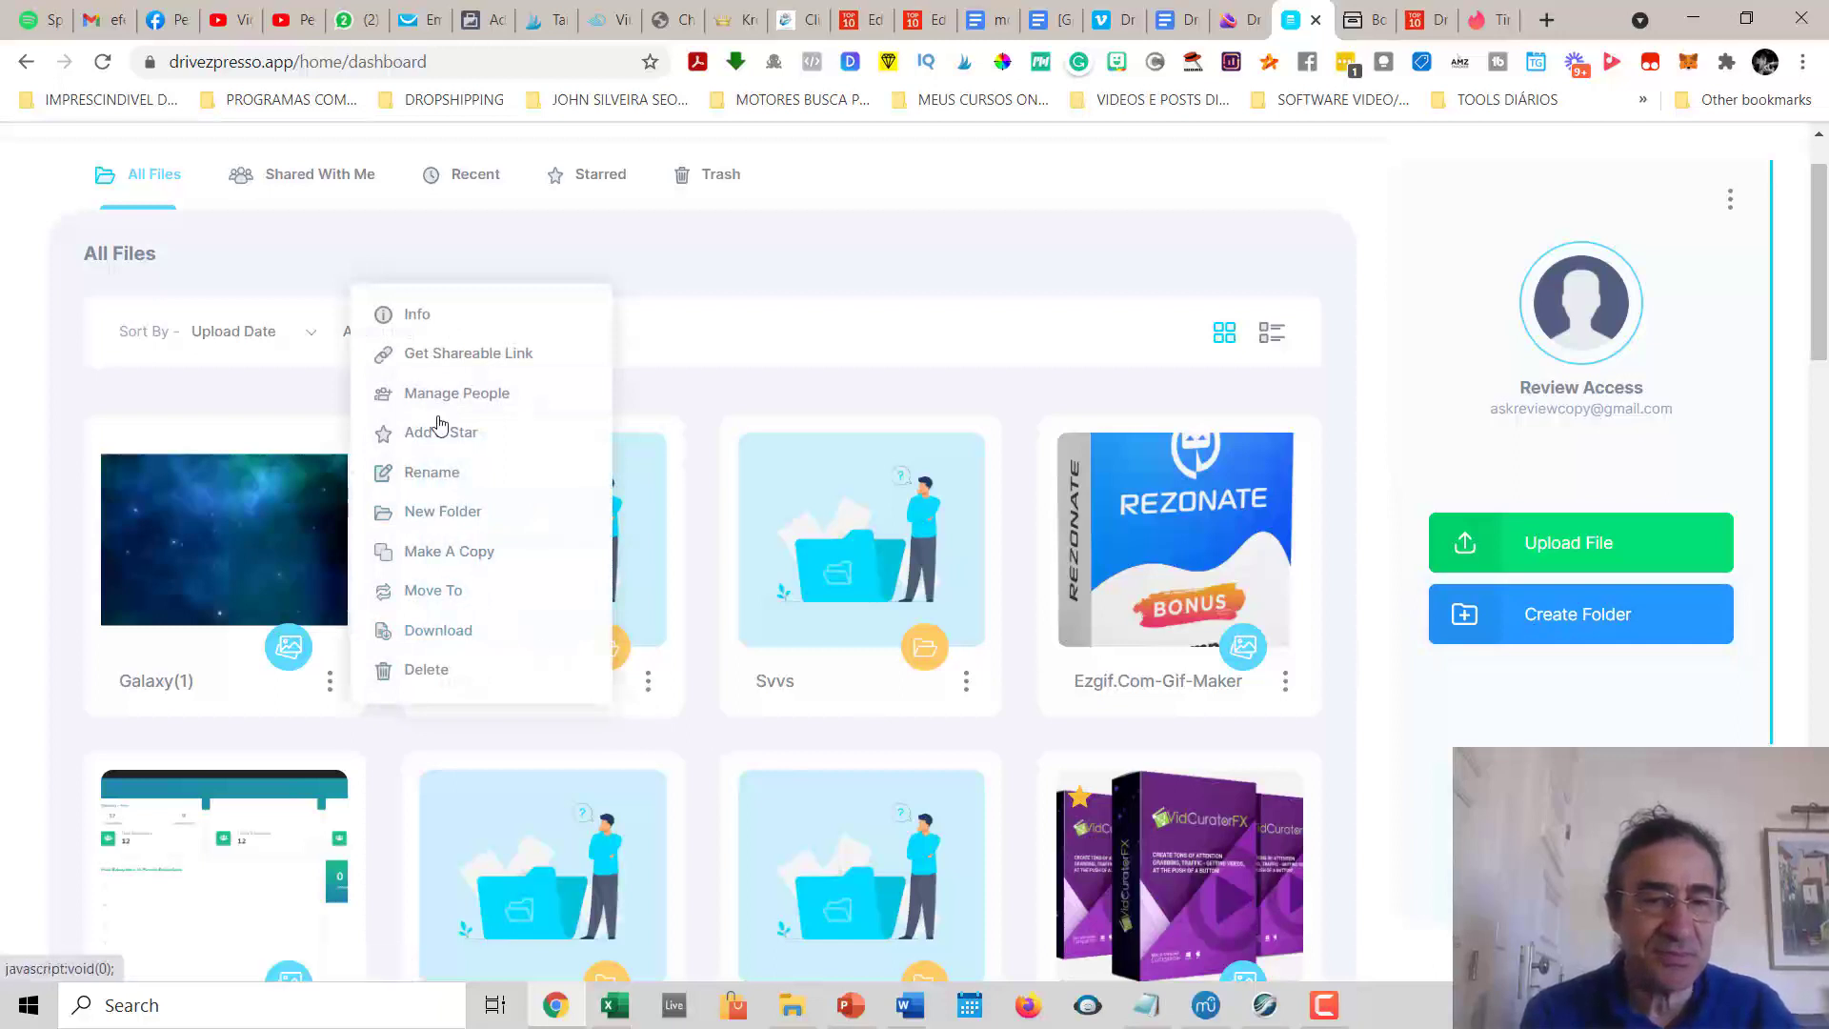
Open Folder 1's Get Shareable Link settings and switch on Link Expiration
left_click(468, 352)
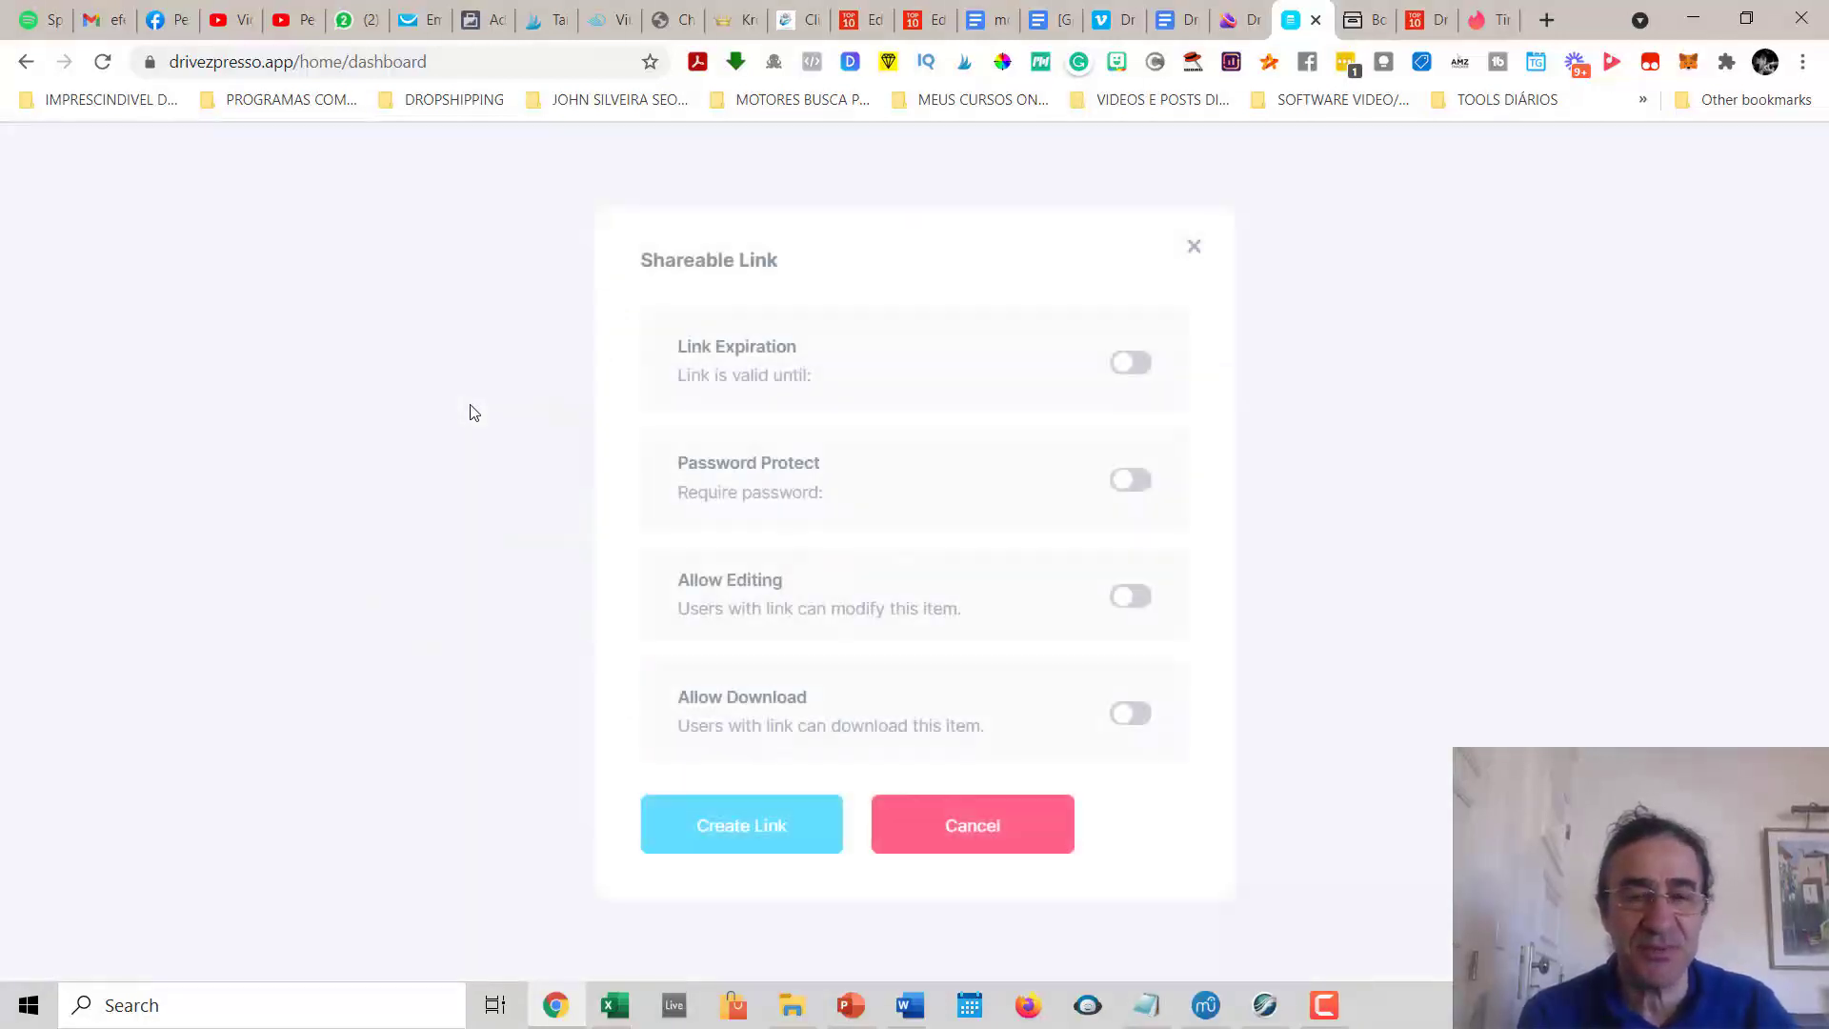
mouse_move(814, 350)
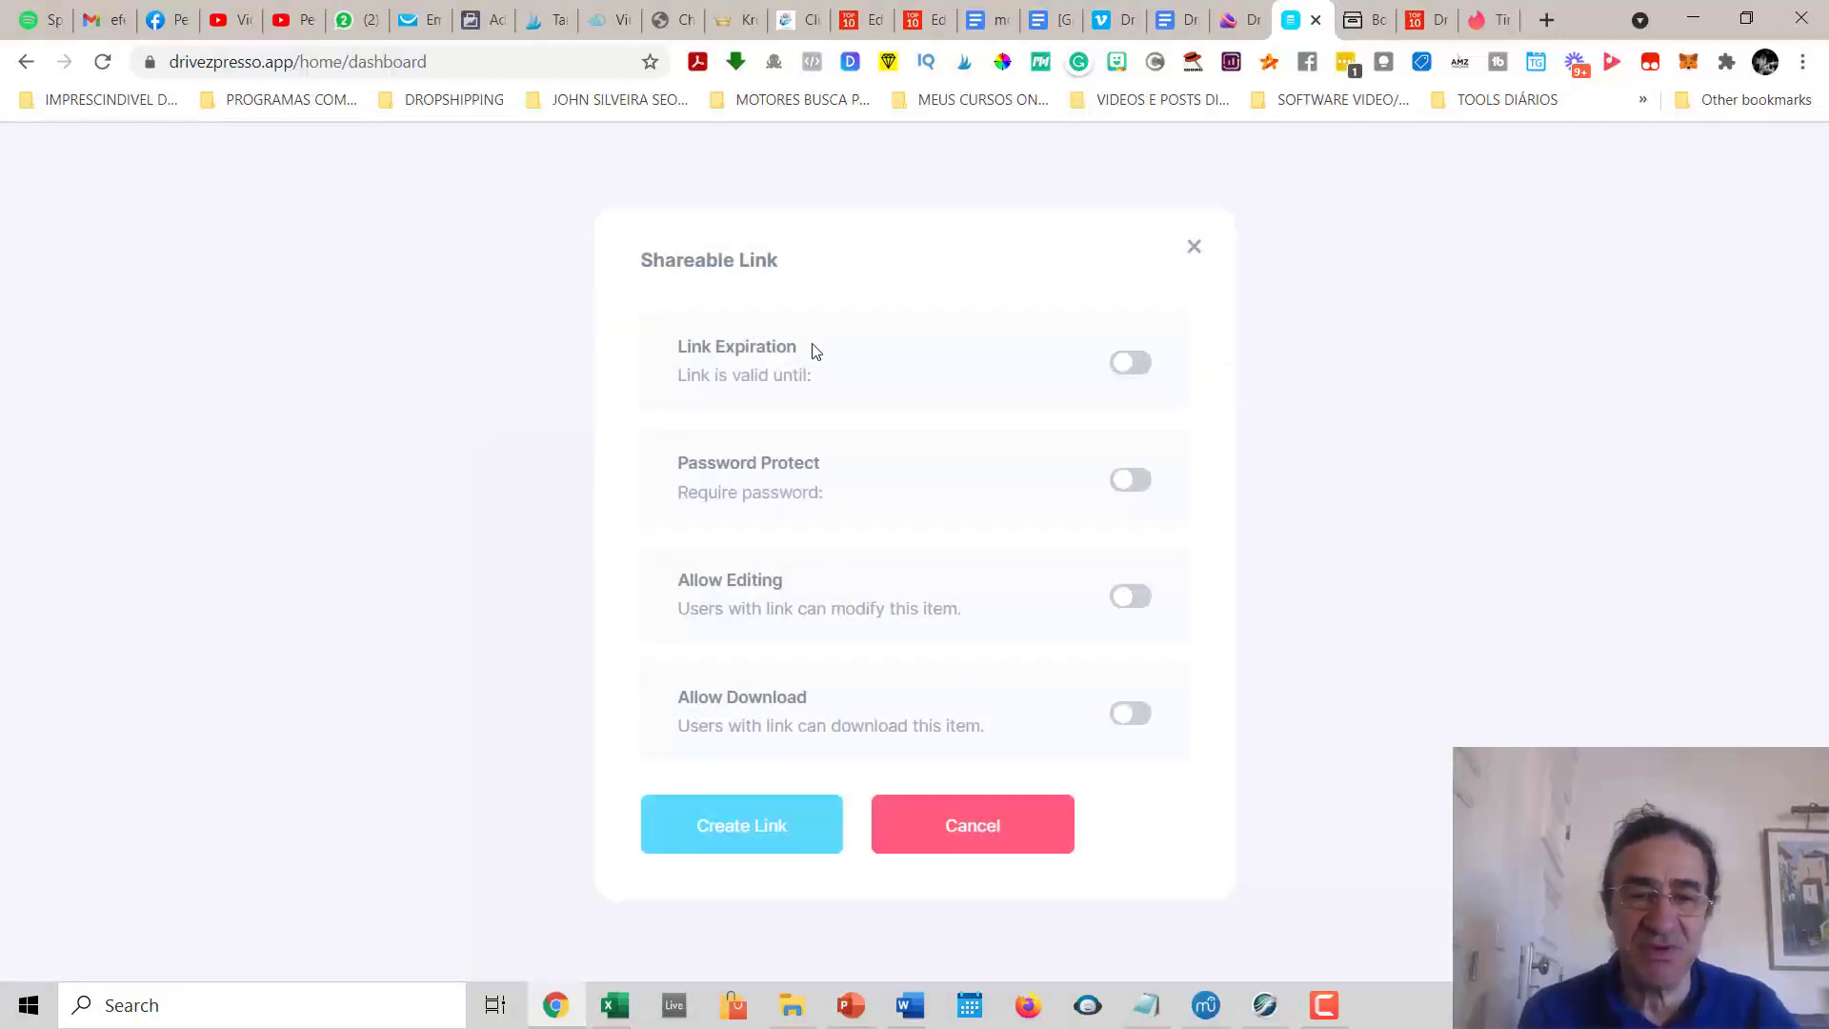
mouse_move(945, 305)
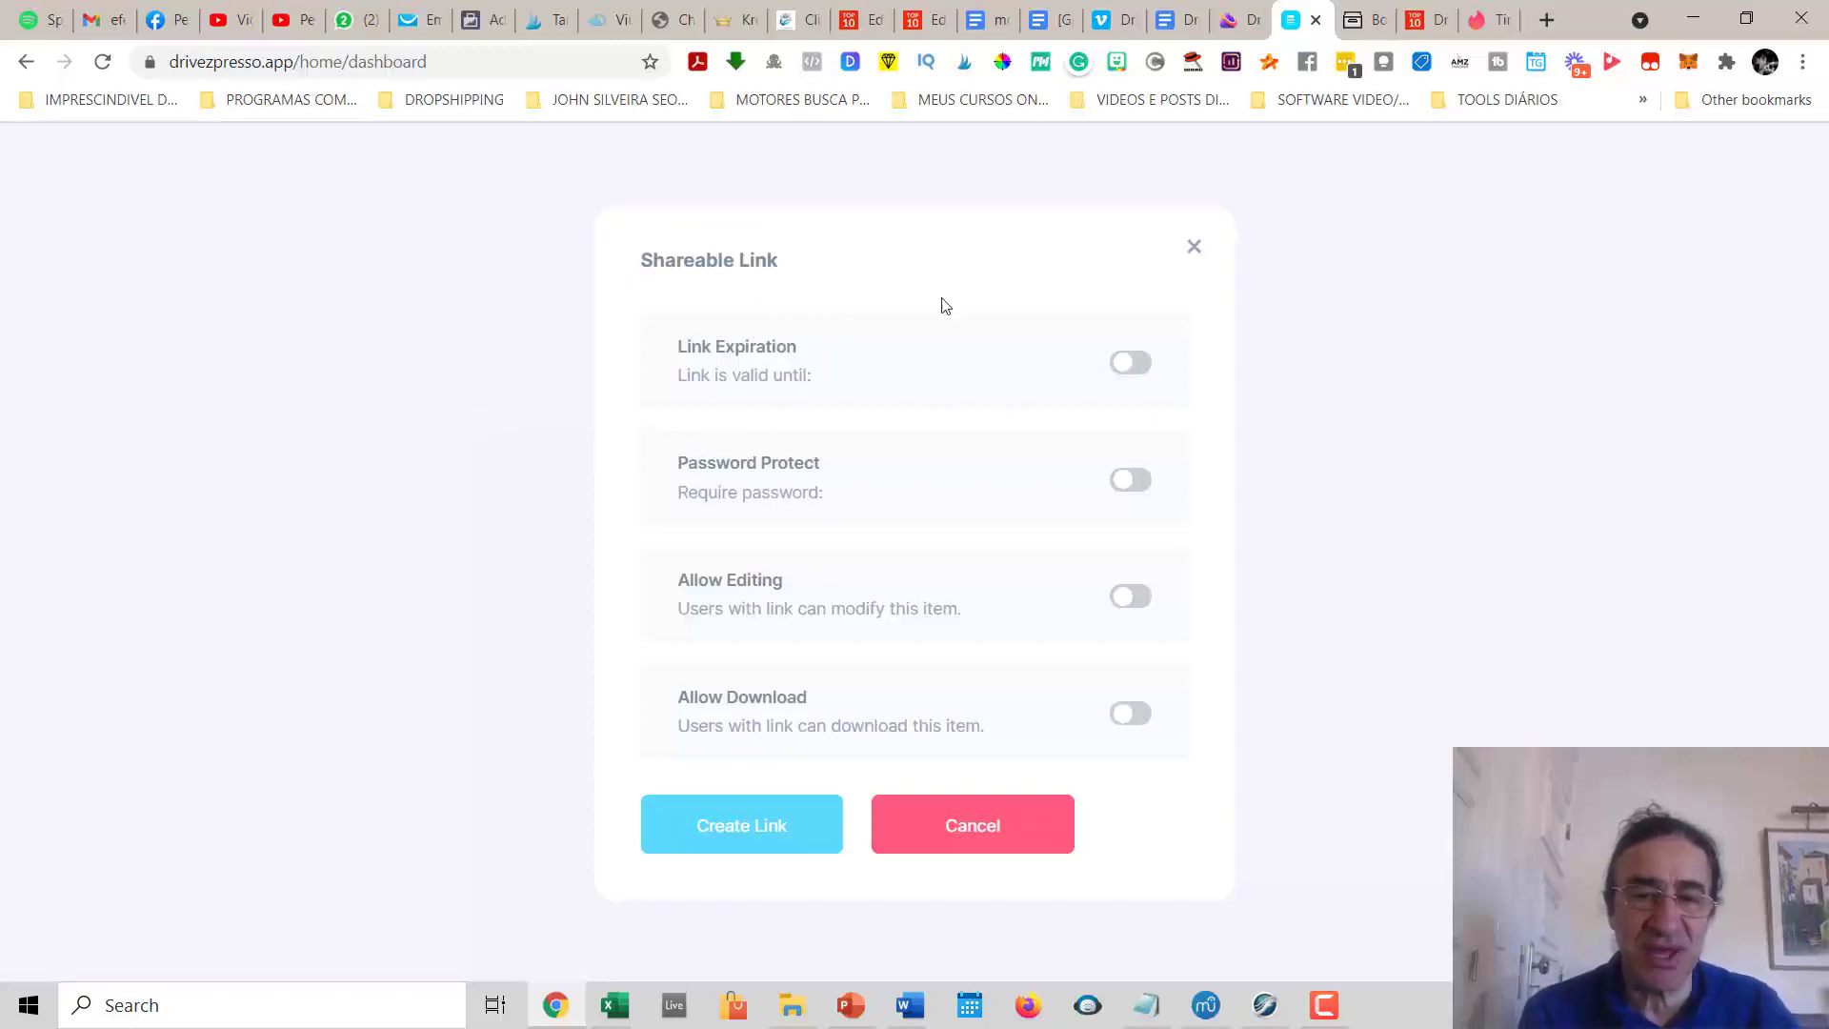
mouse_move(1130, 362)
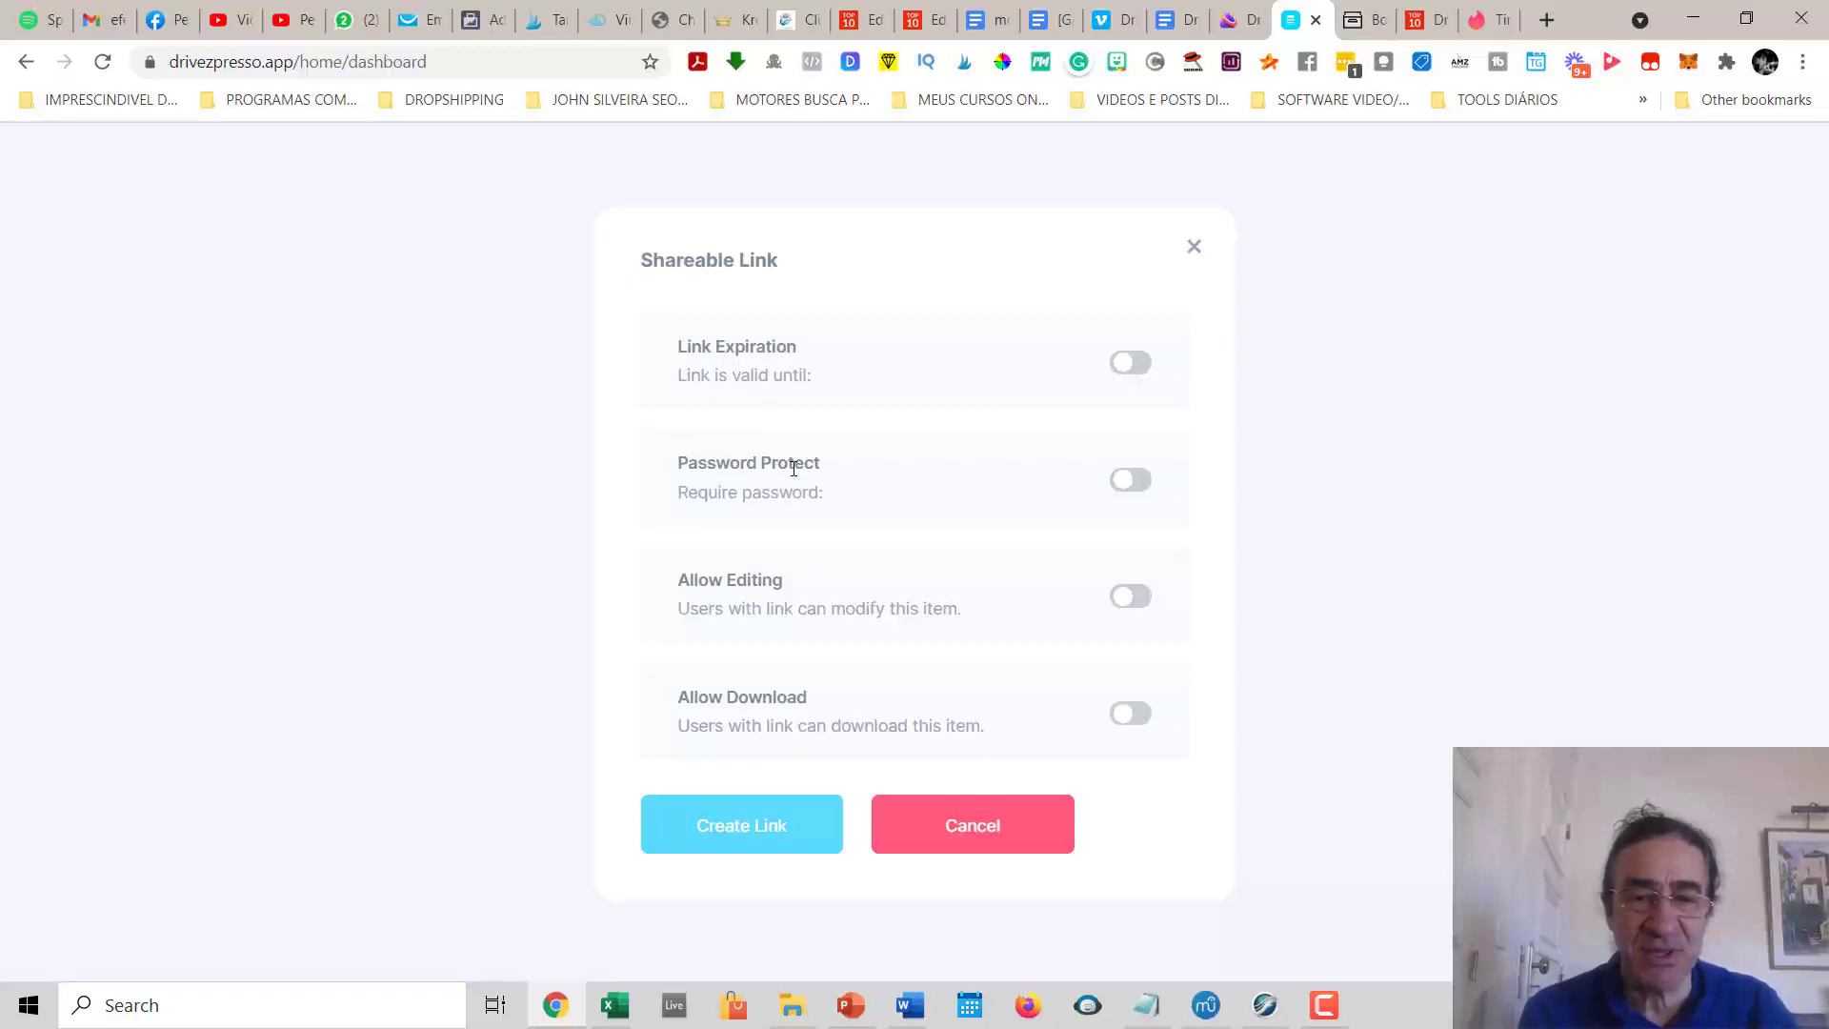
mouse_move(720, 598)
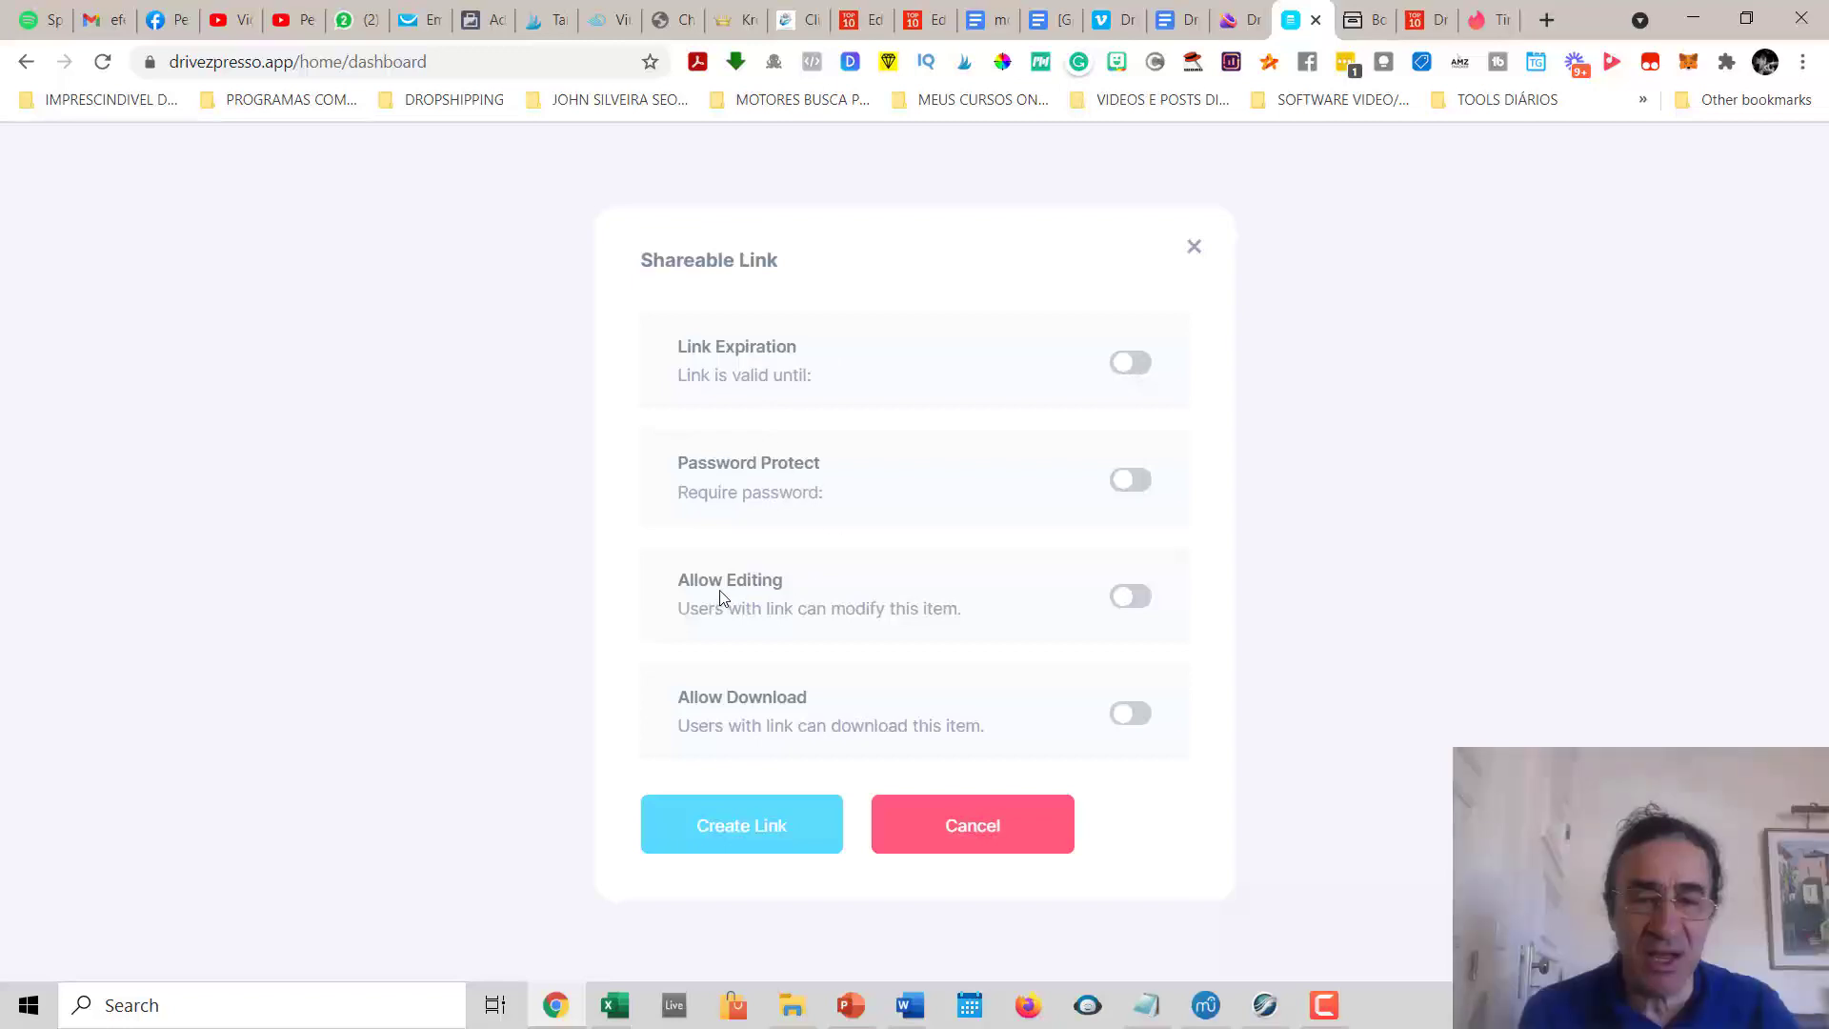
mouse_move(1103, 720)
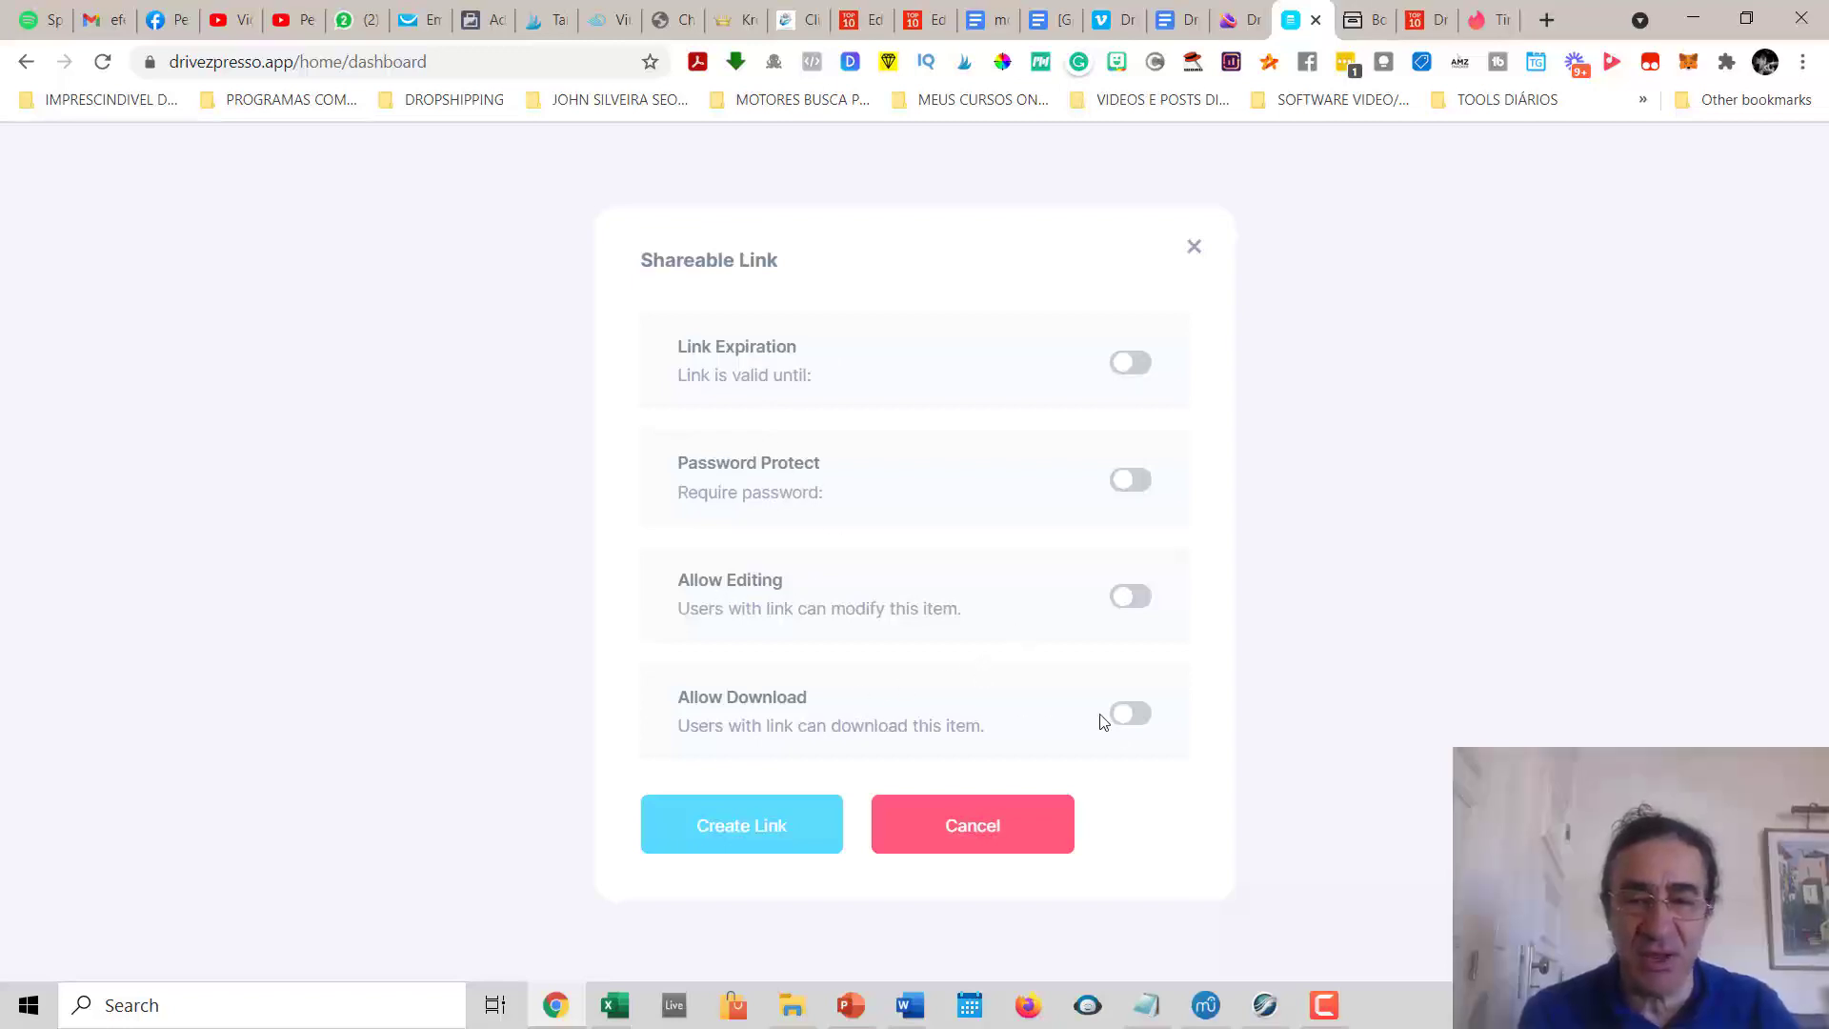
left_click(1126, 362)
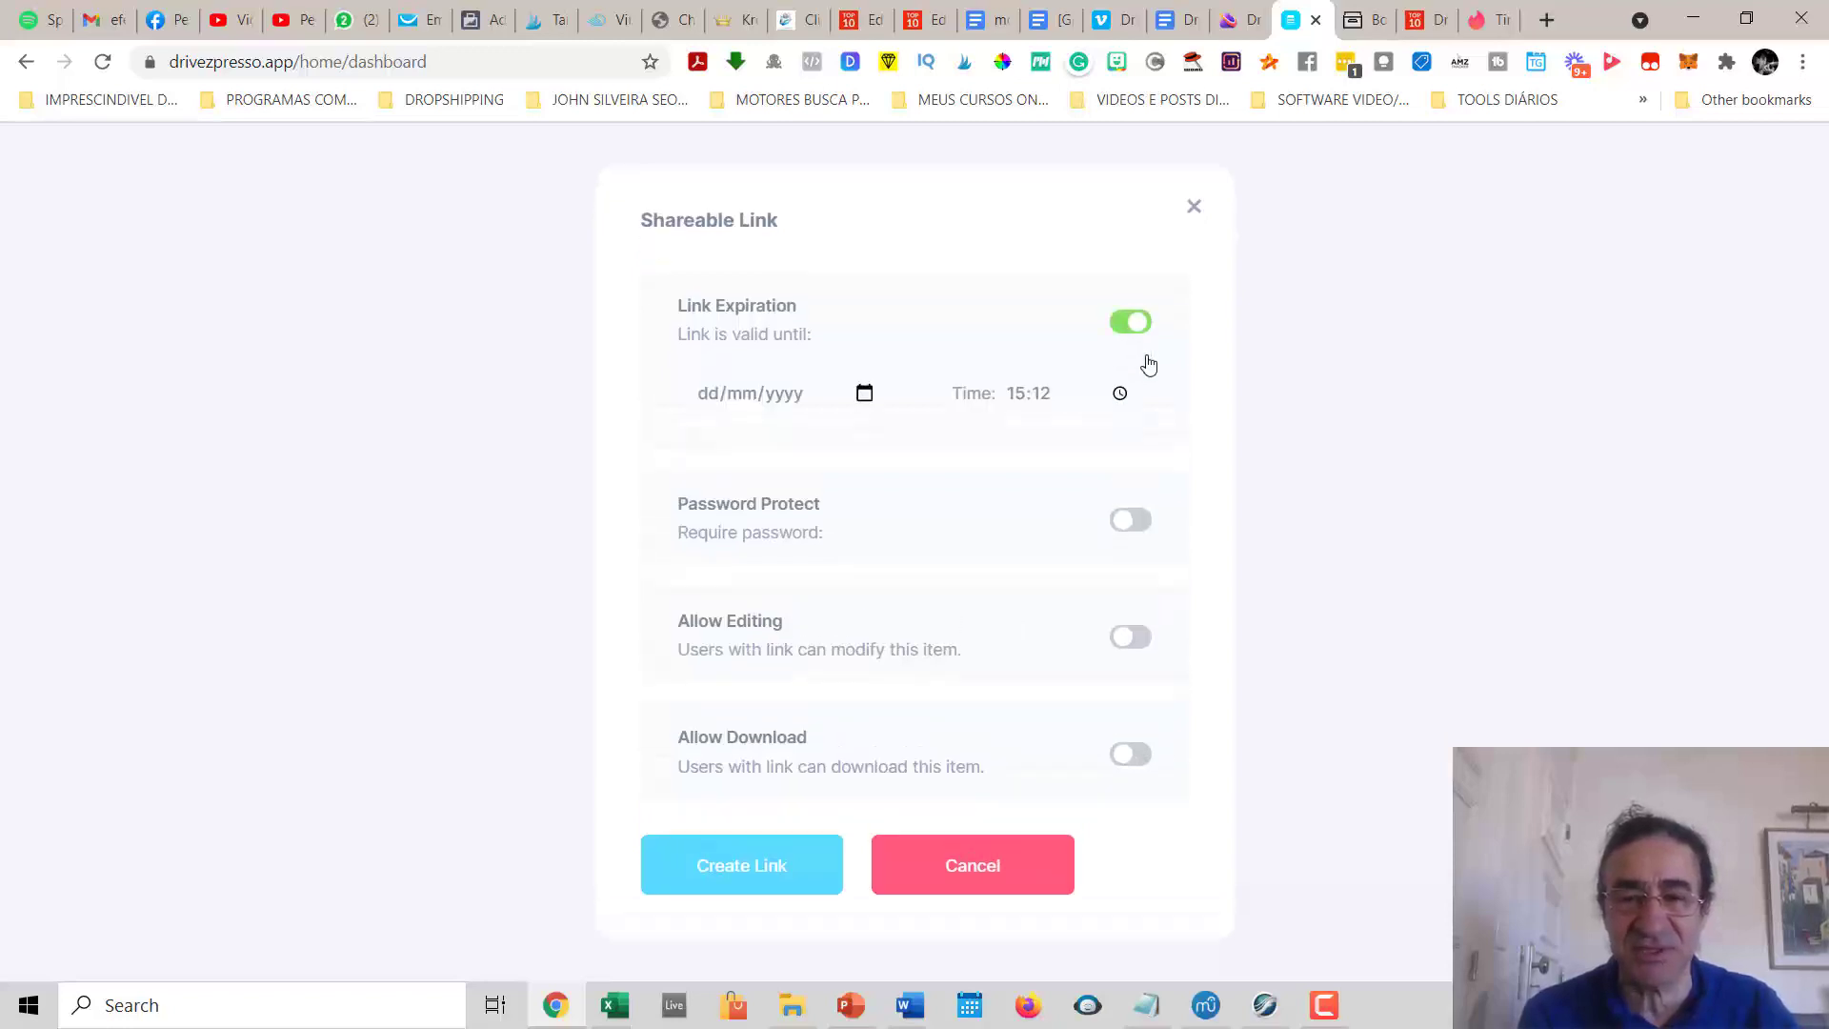
left_click(1128, 518)
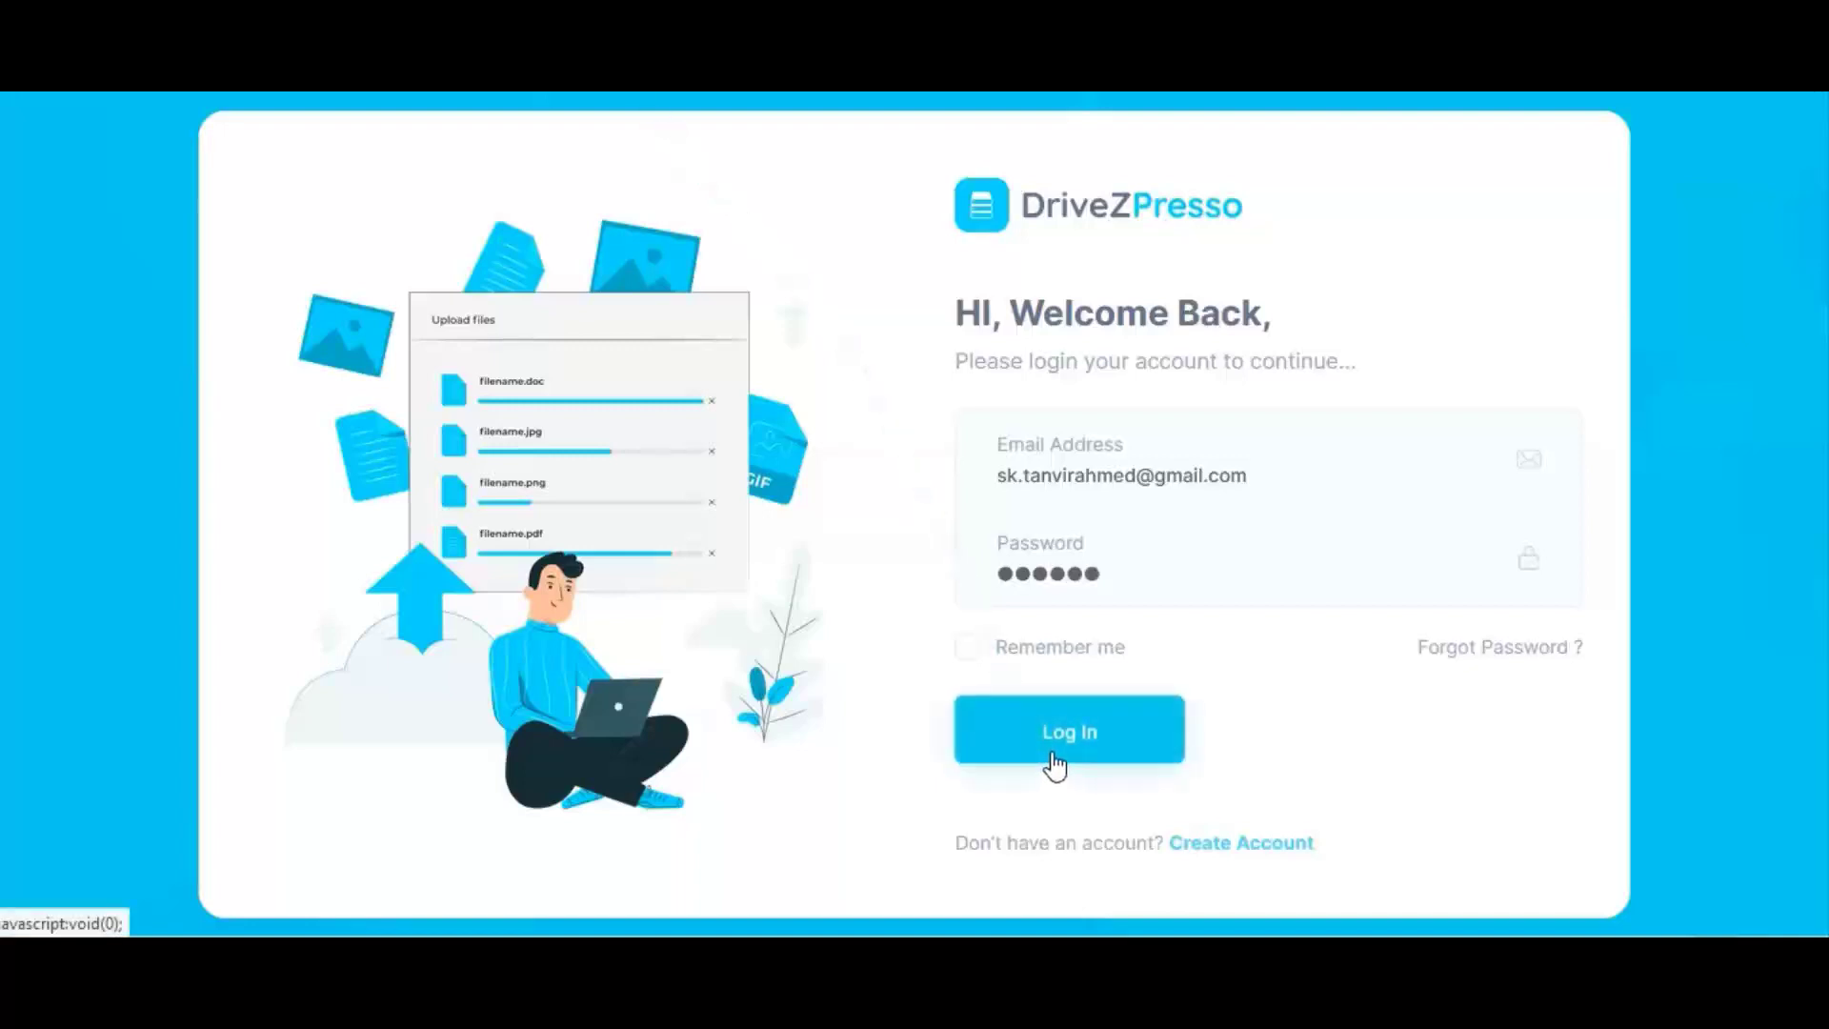
left_click(1067, 732)
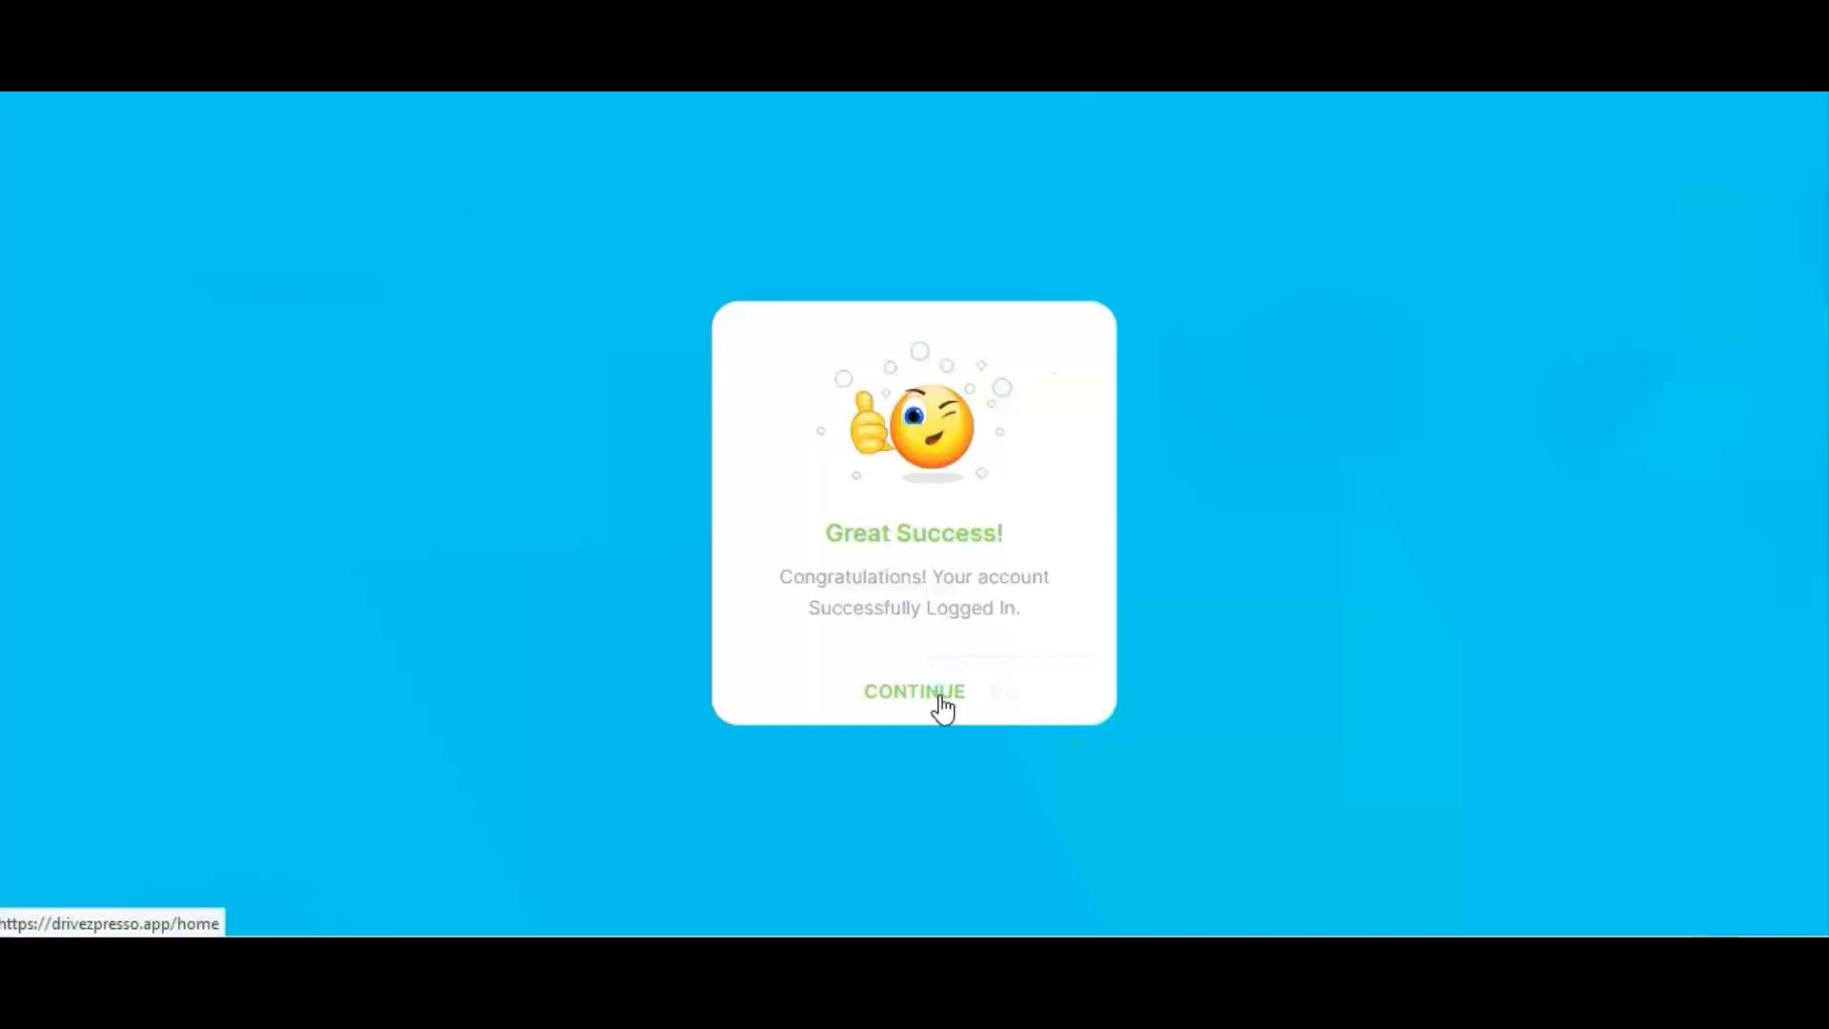
left_click(913, 690)
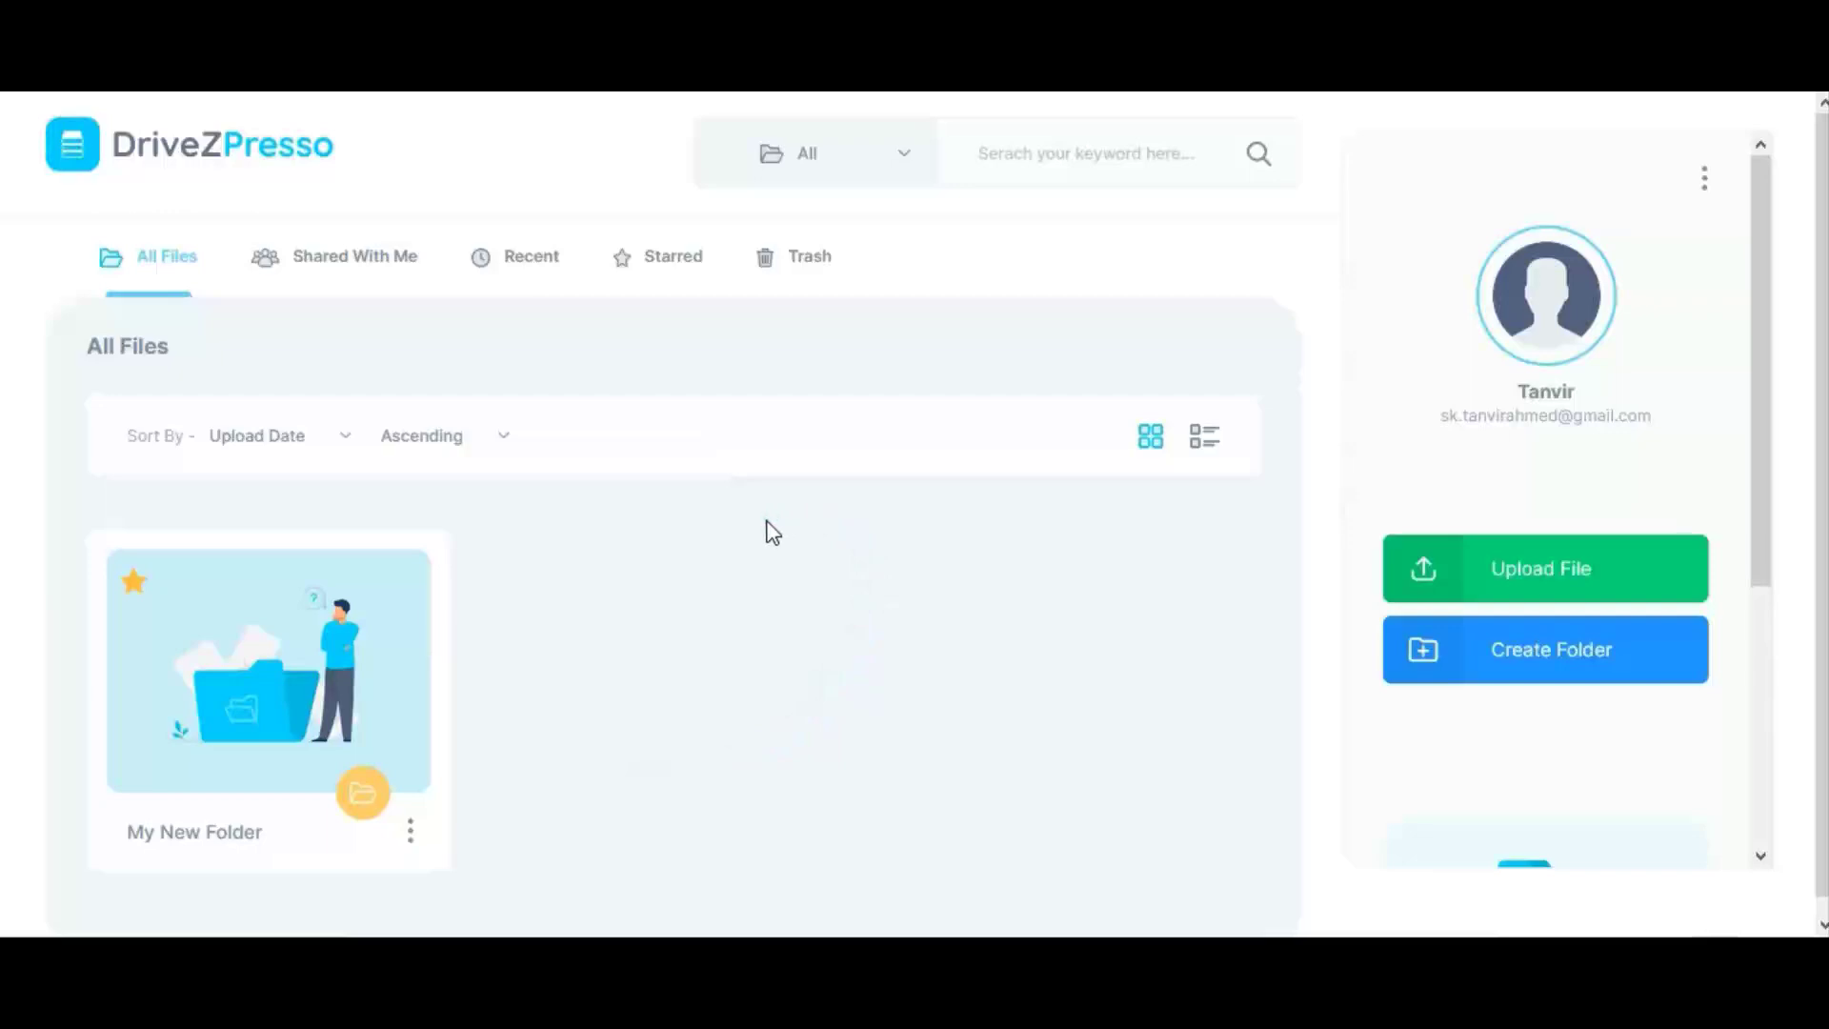
View the profile menu, Shared With Me files, then Starred listing only My New Folder
left_click(1704, 179)
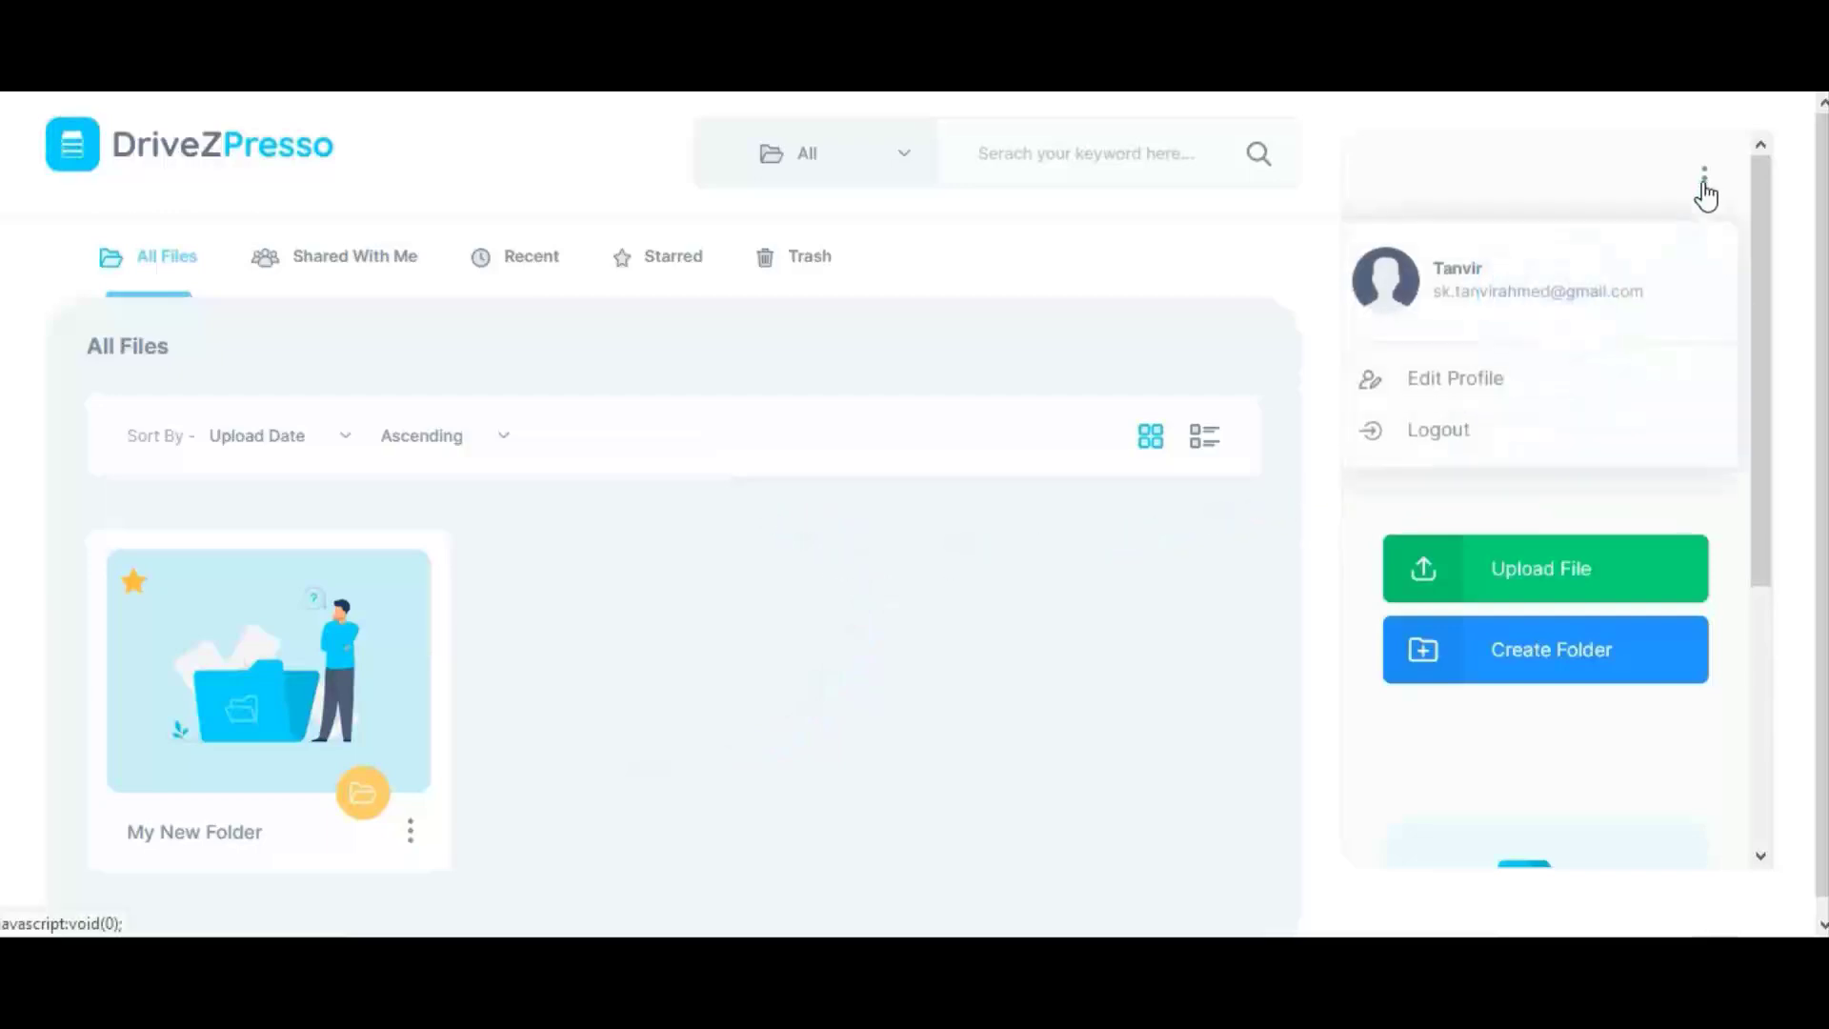
mouse_move(1604, 274)
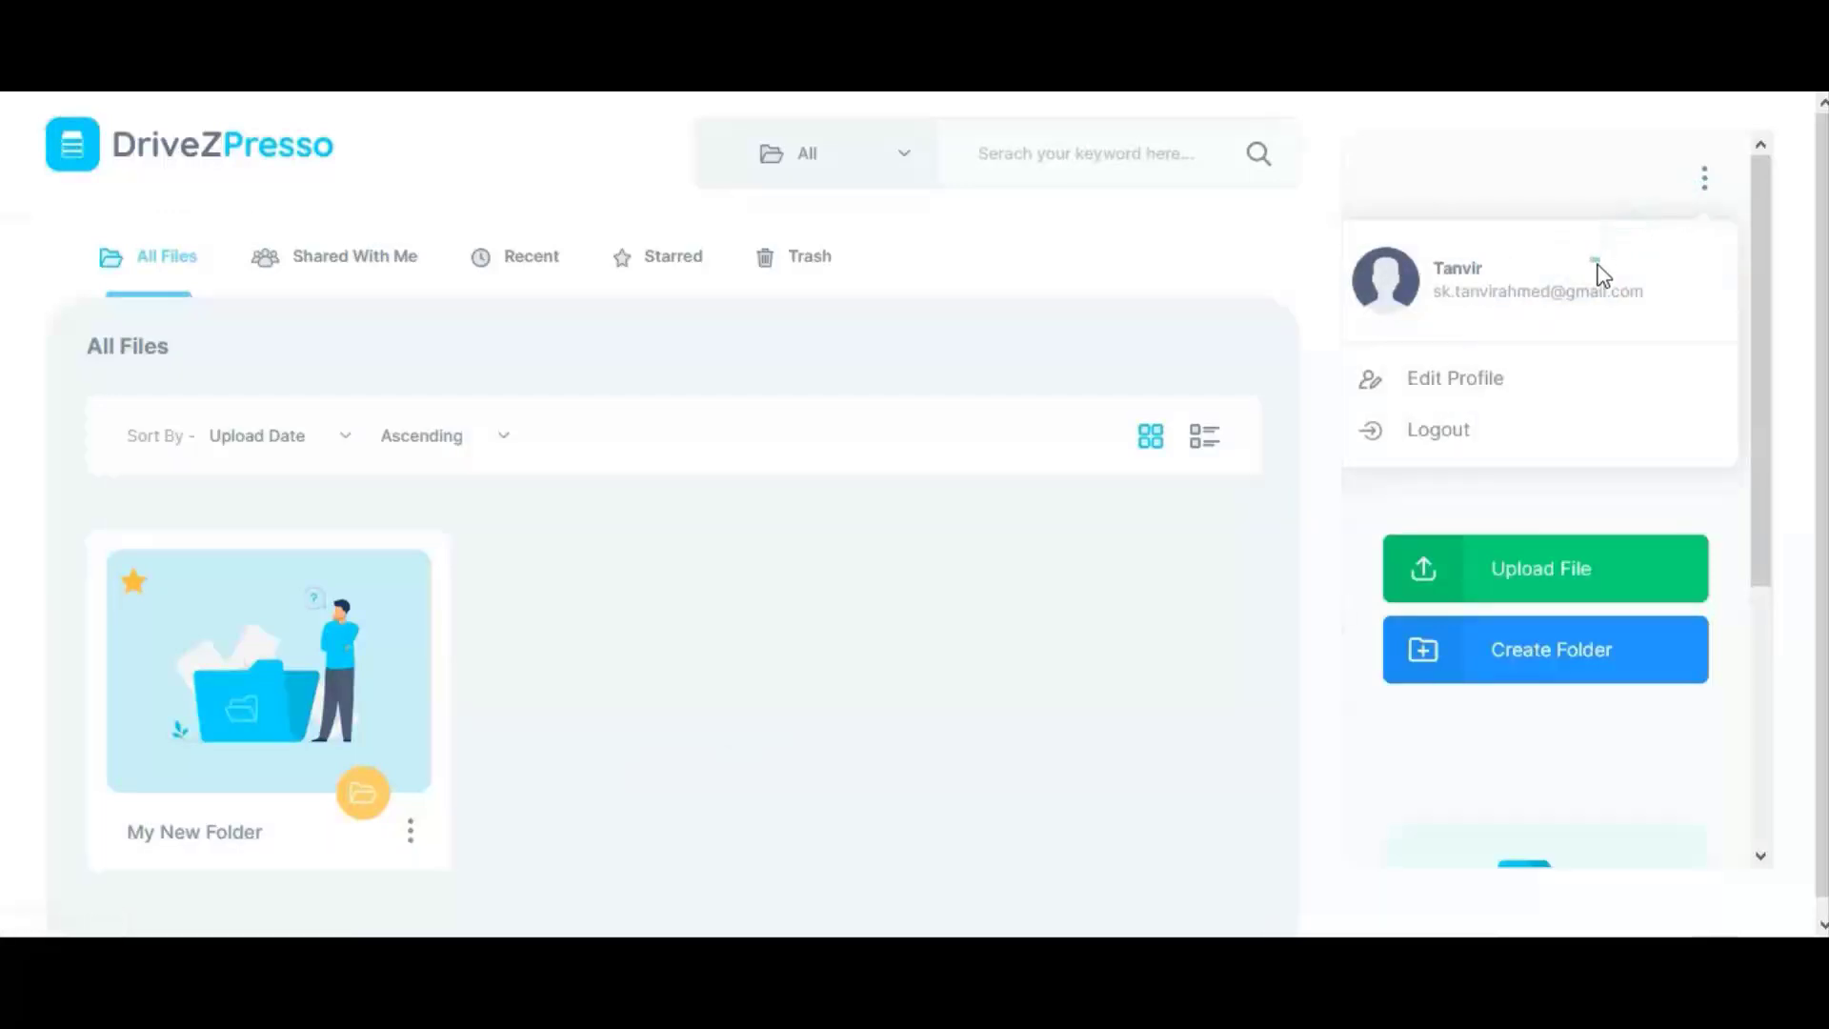
mouse_move(1454, 385)
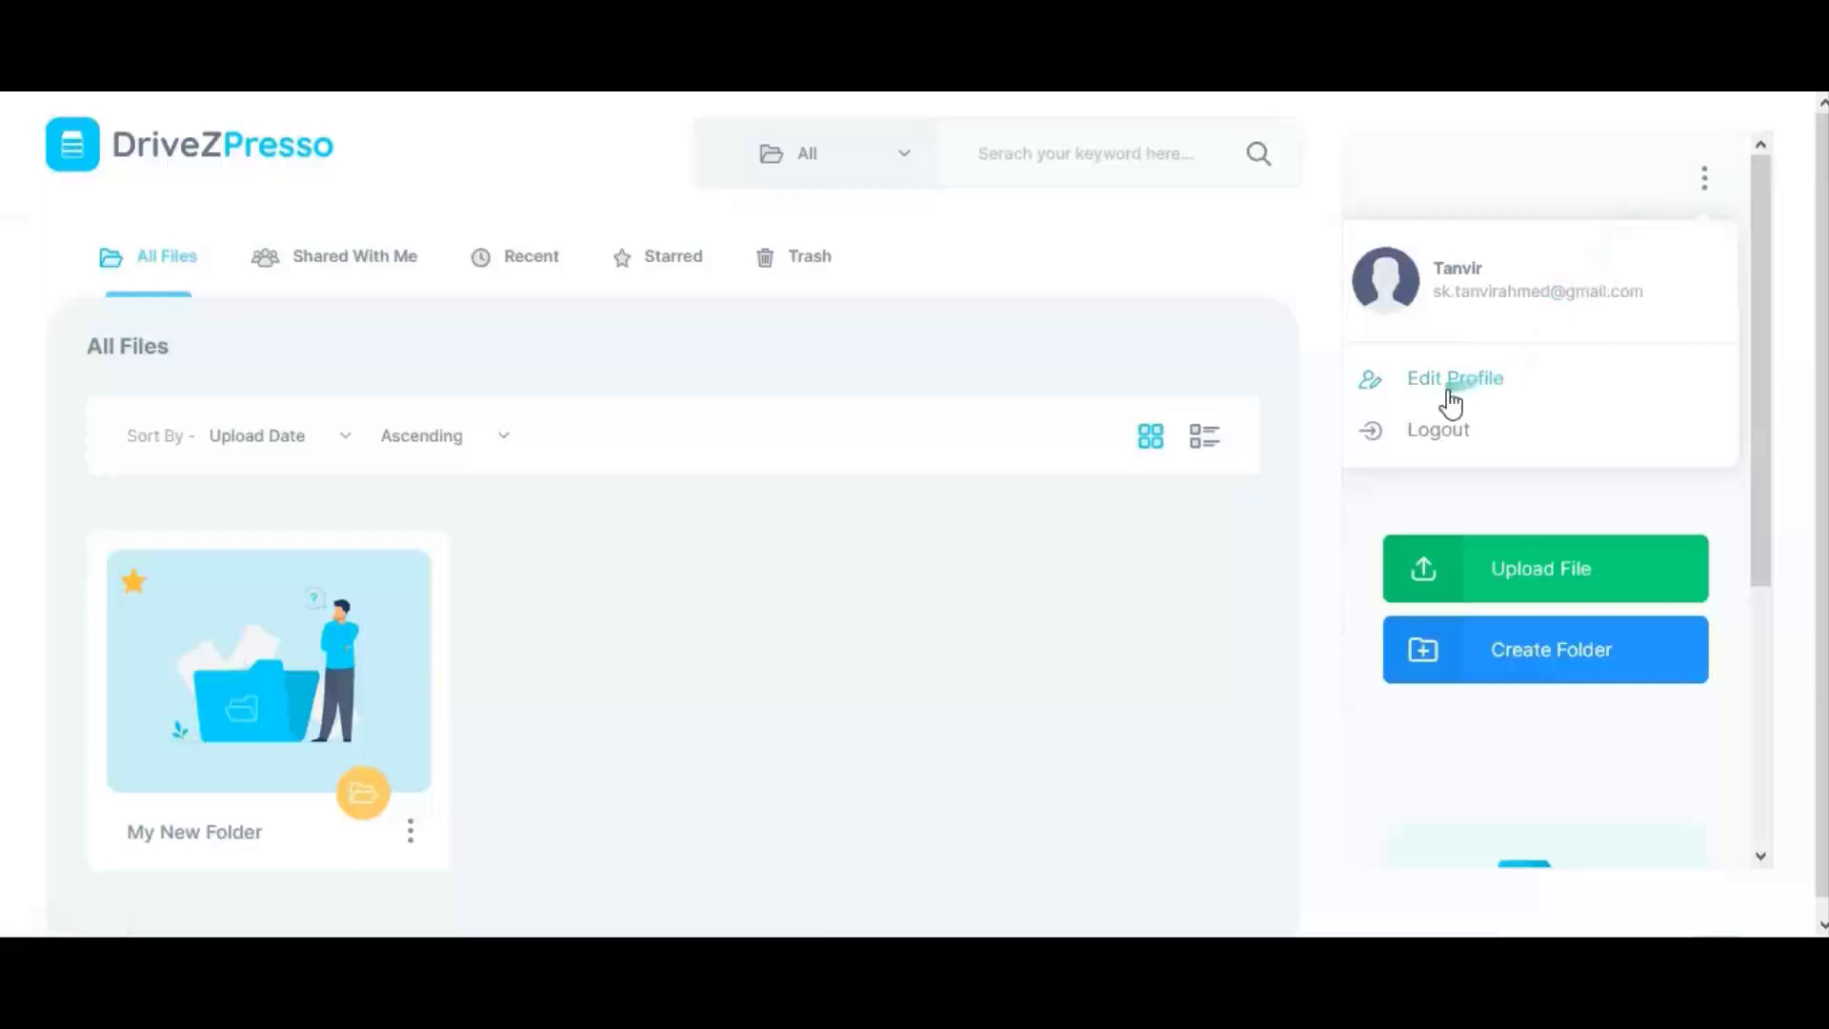
mouse_move(152, 275)
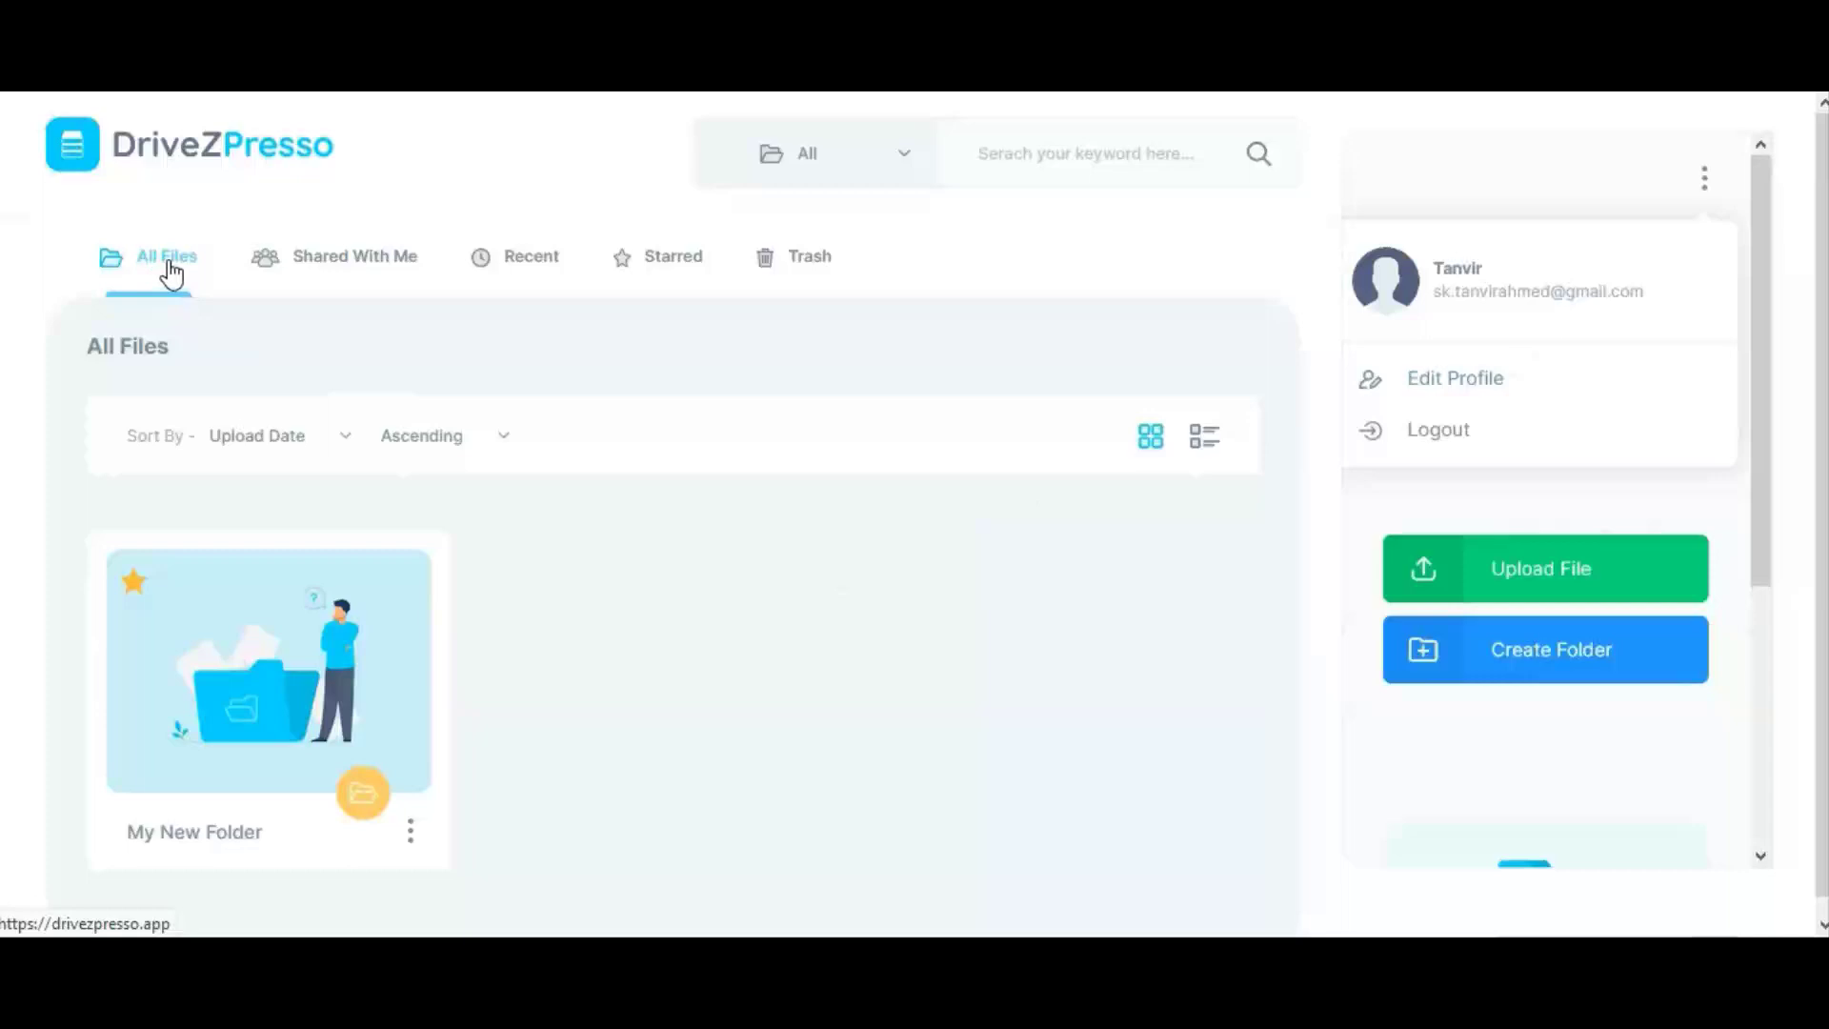
mouse_move(198, 417)
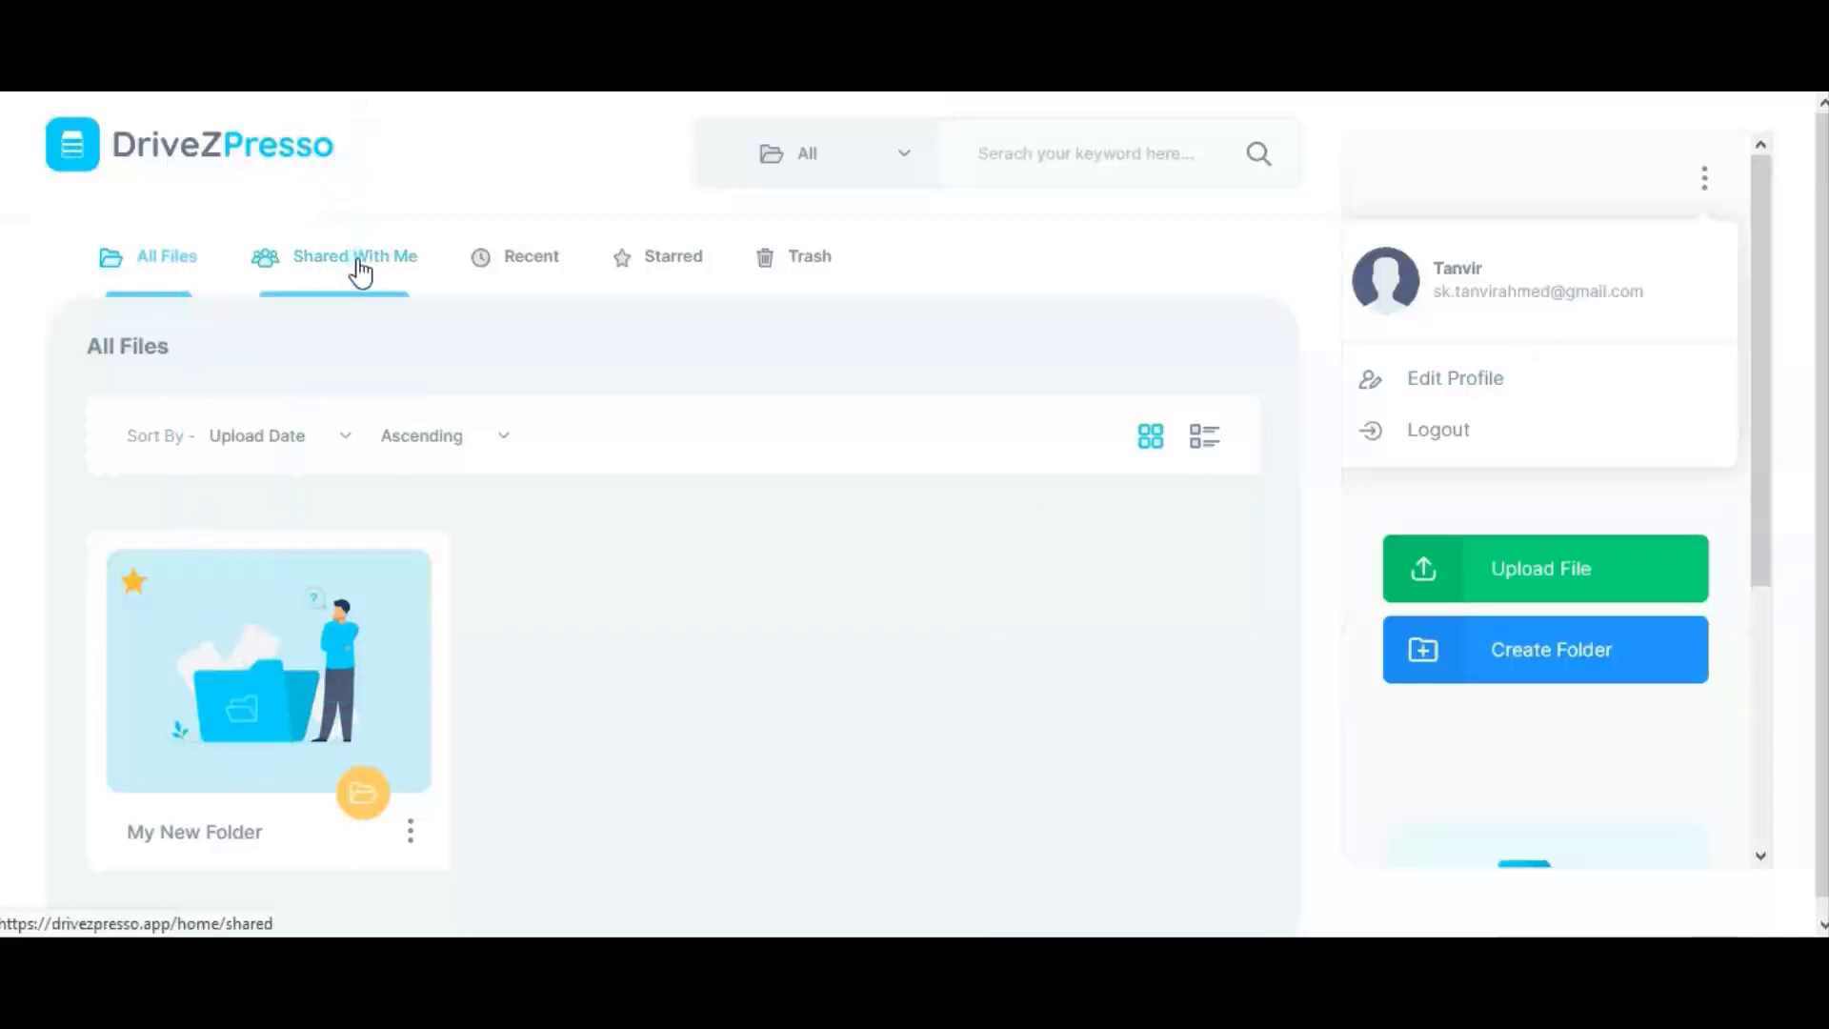
left_click(355, 256)
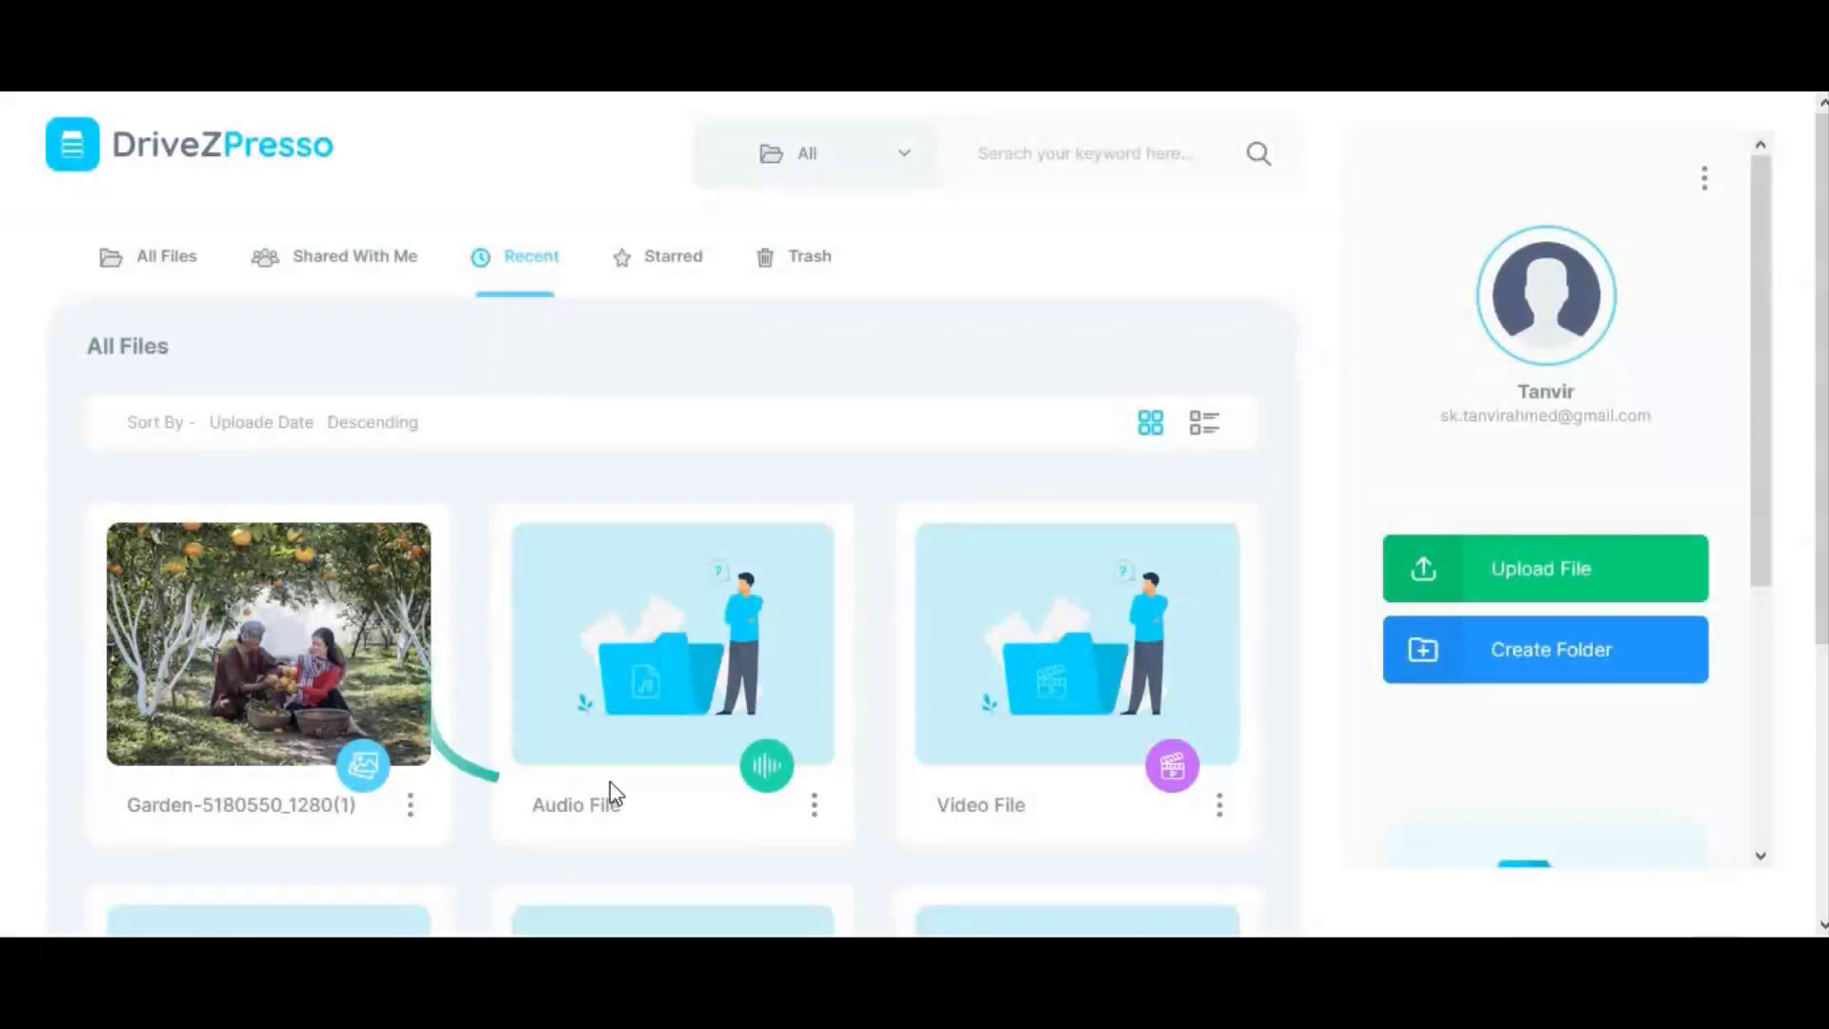
mouse_move(673, 257)
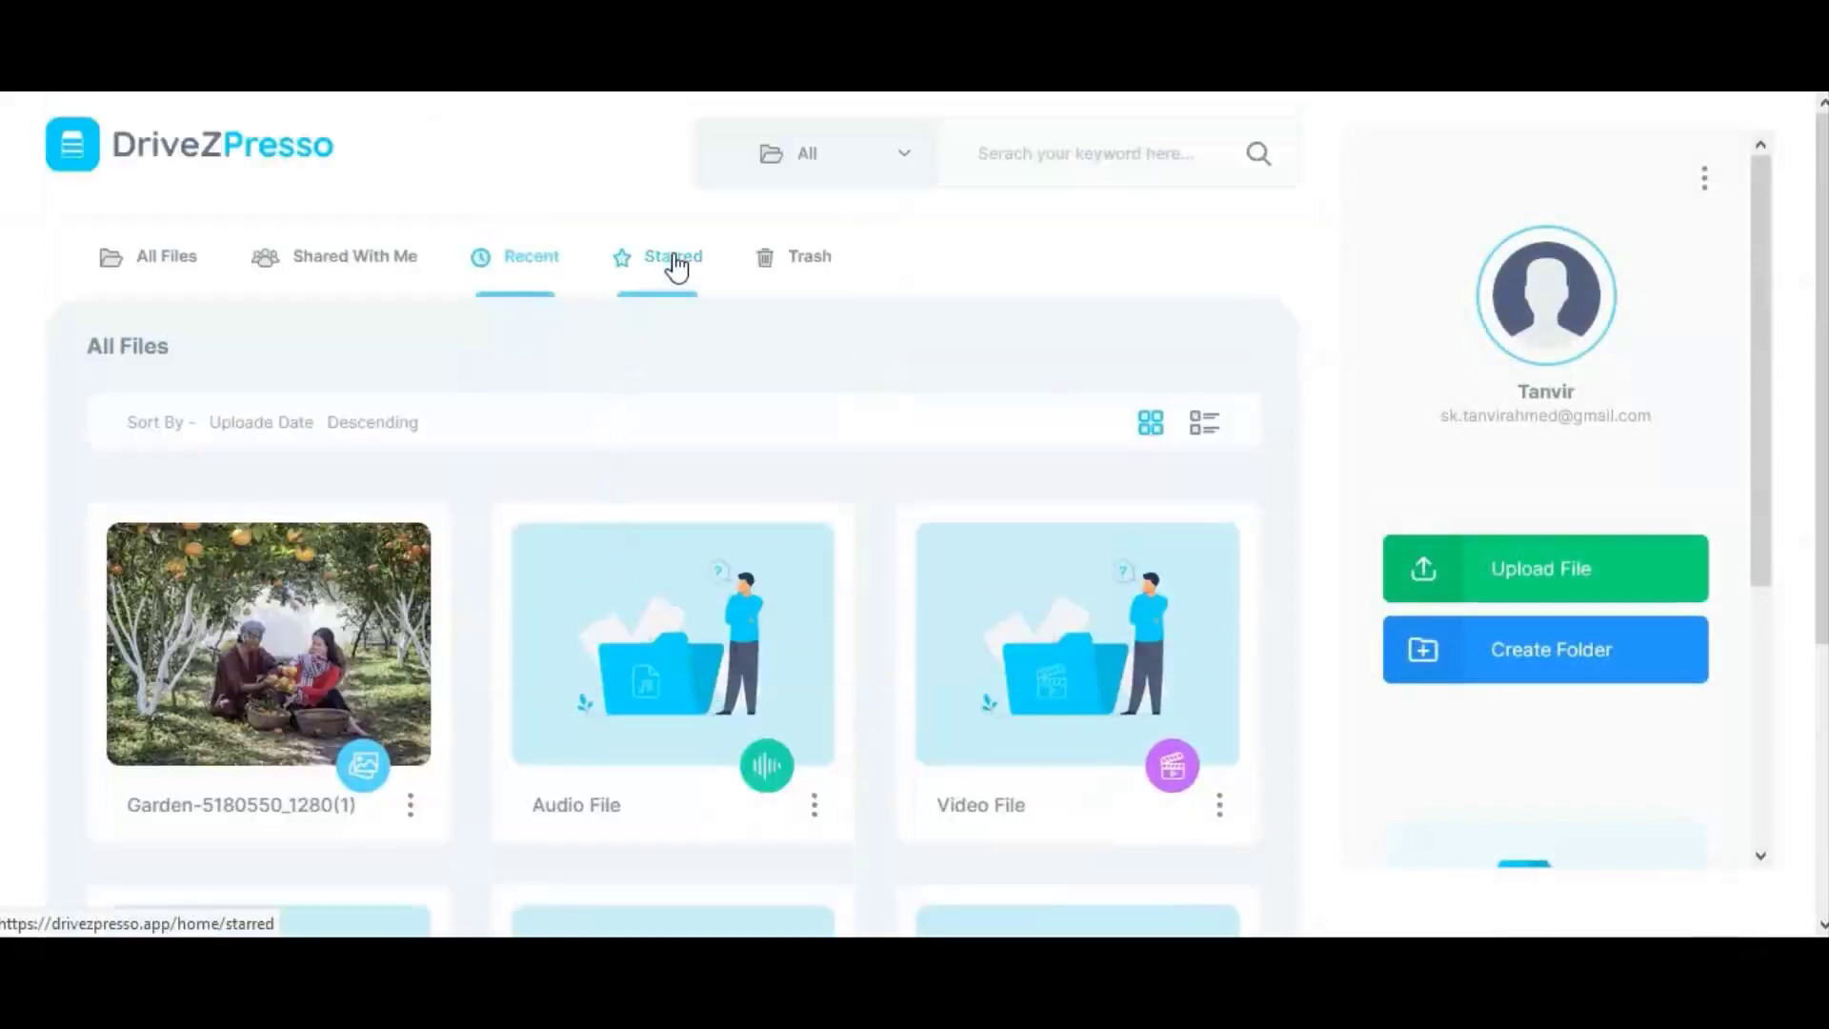
left_click(673, 257)
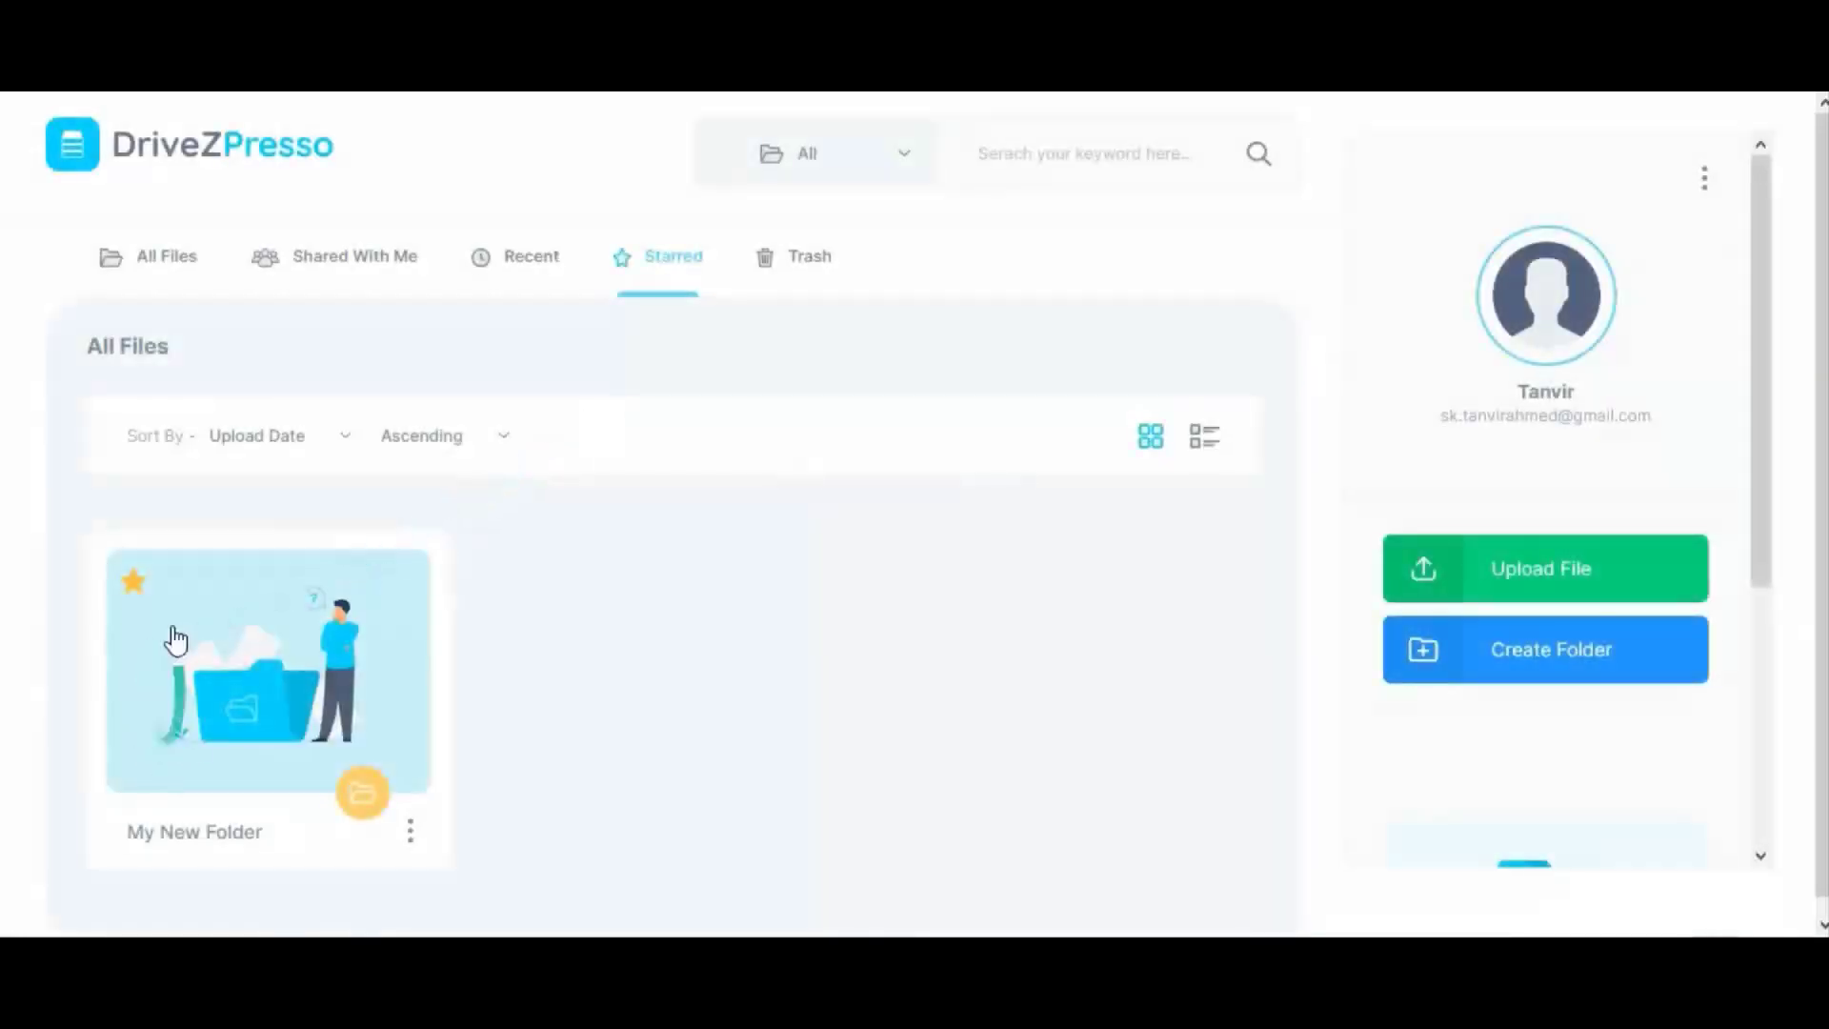
mouse_move(802, 263)
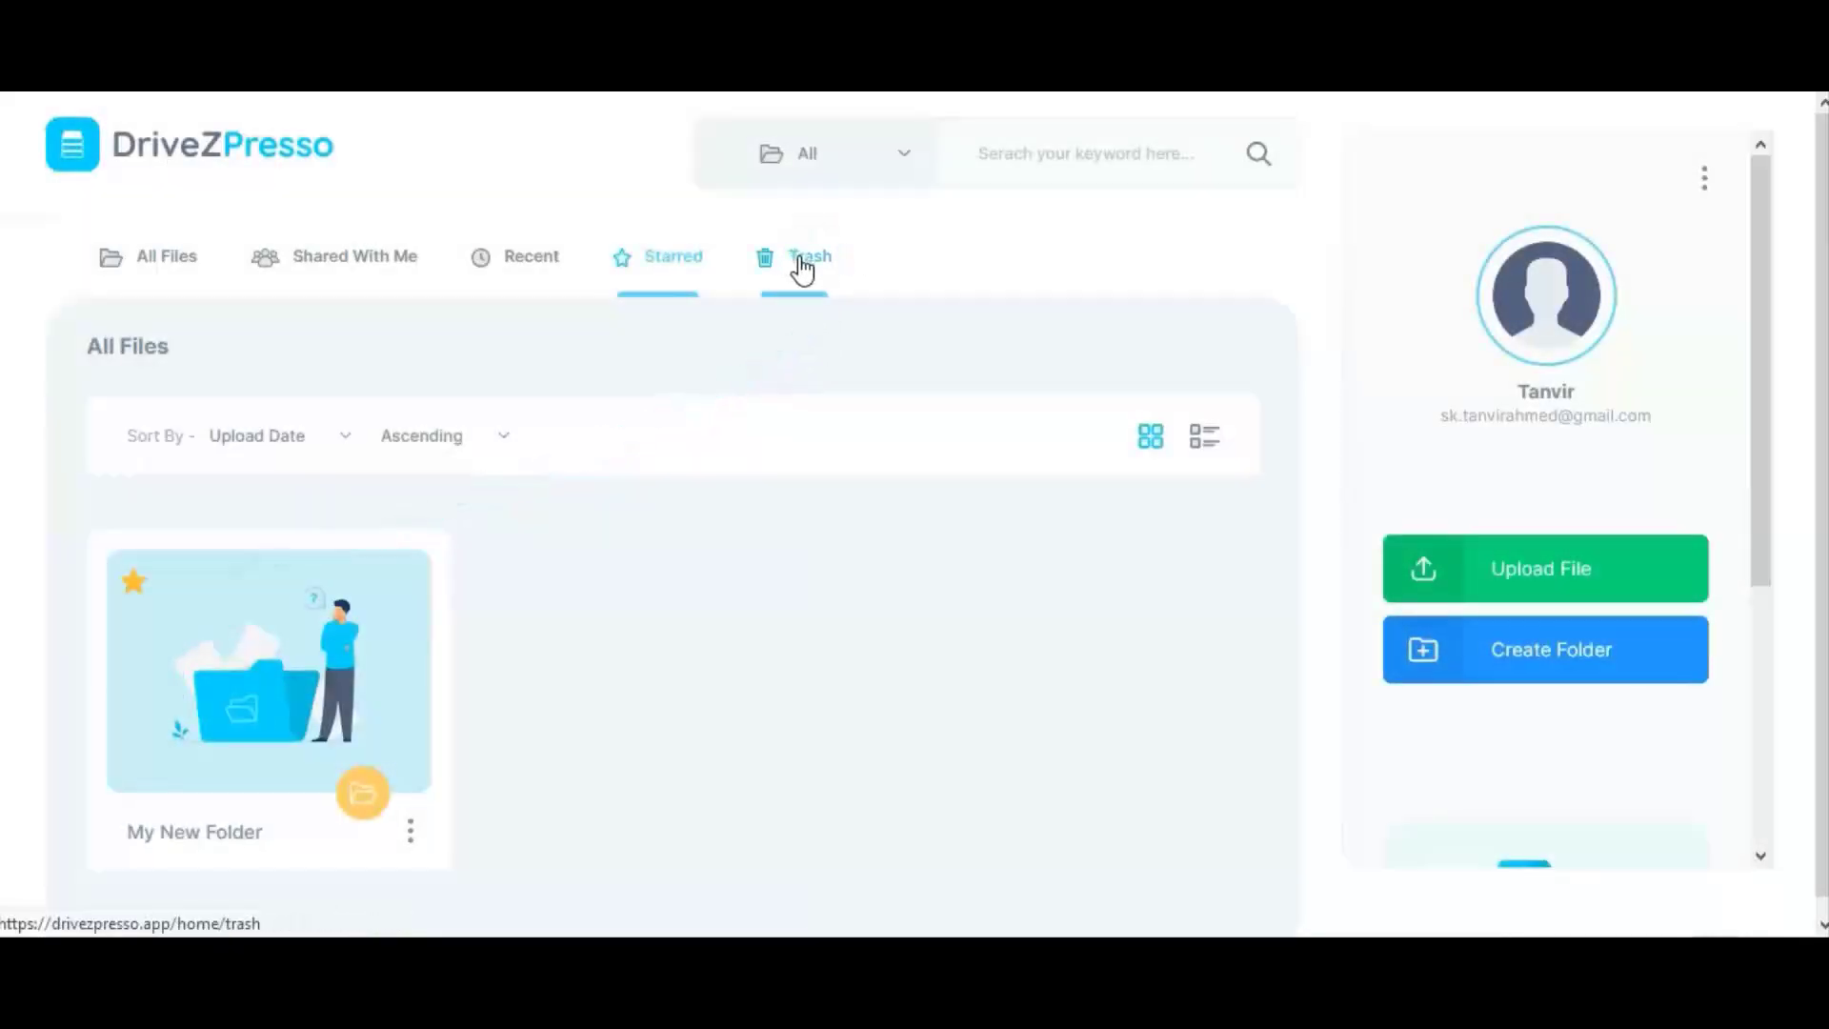
View the Trash and show Restore/Delete options for the Garden-5180550_1280 image
left_click(810, 255)
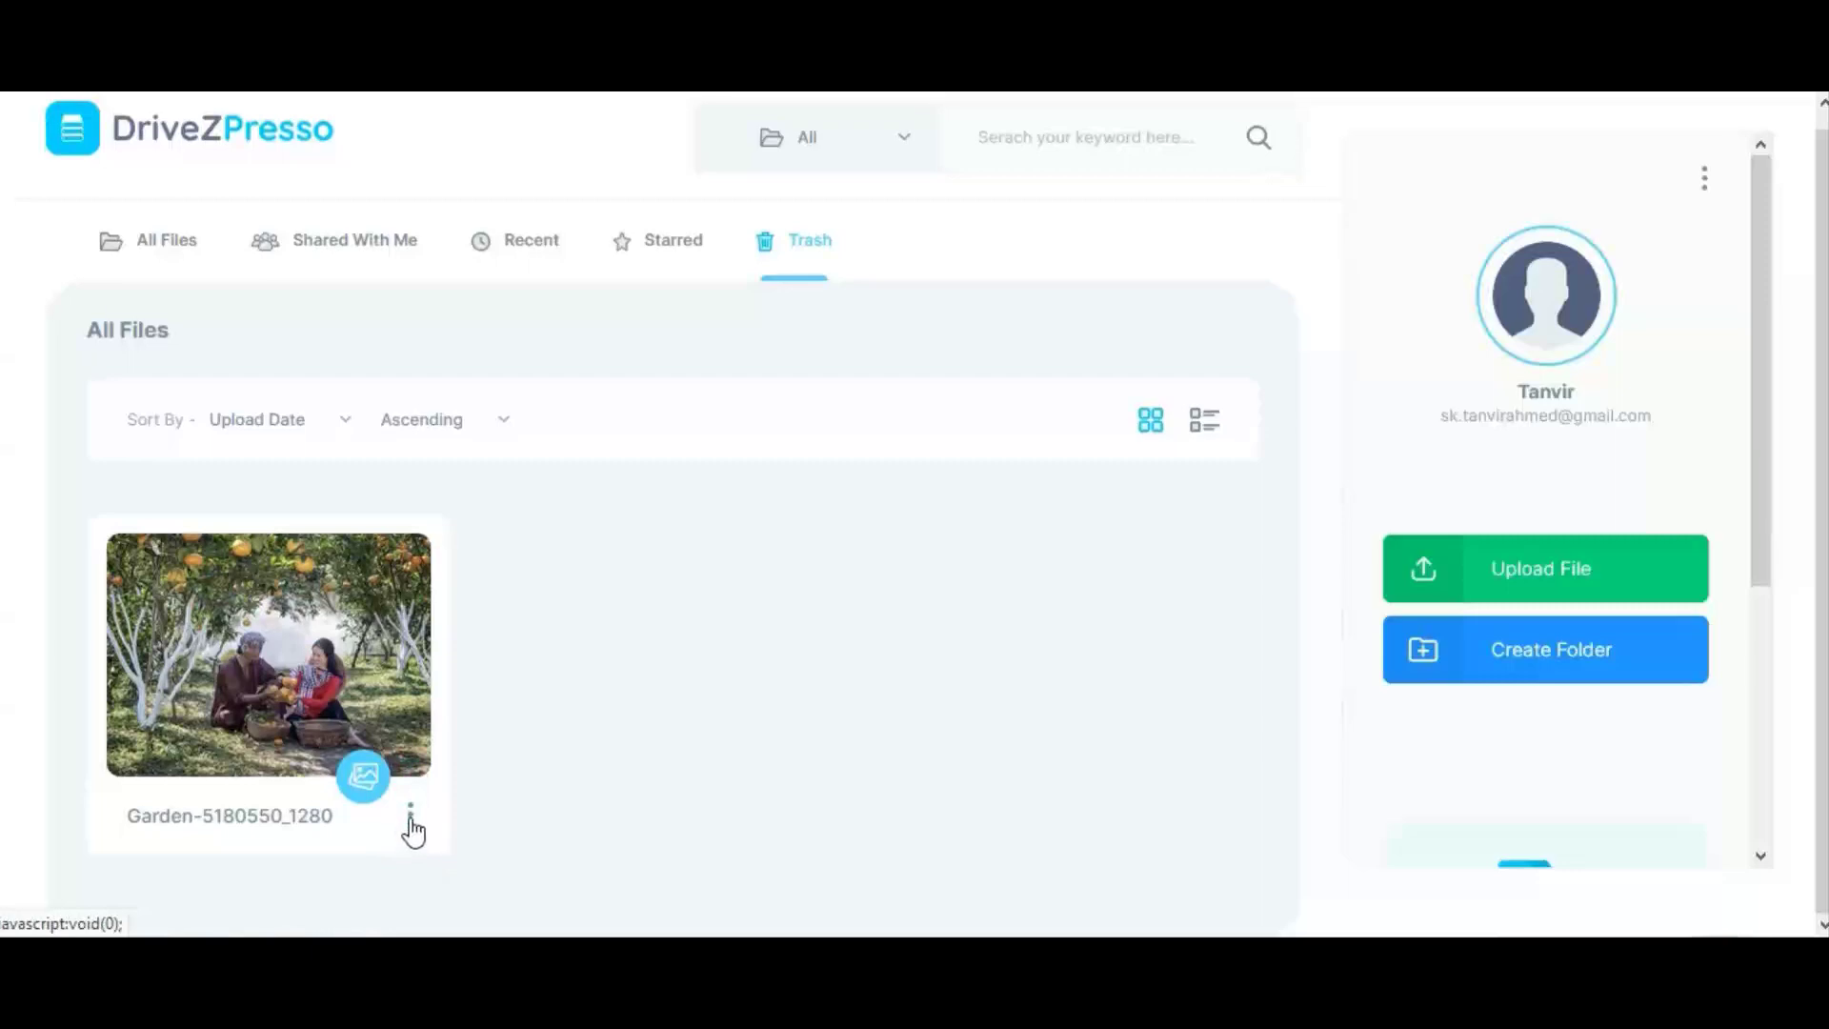
left_click(409, 812)
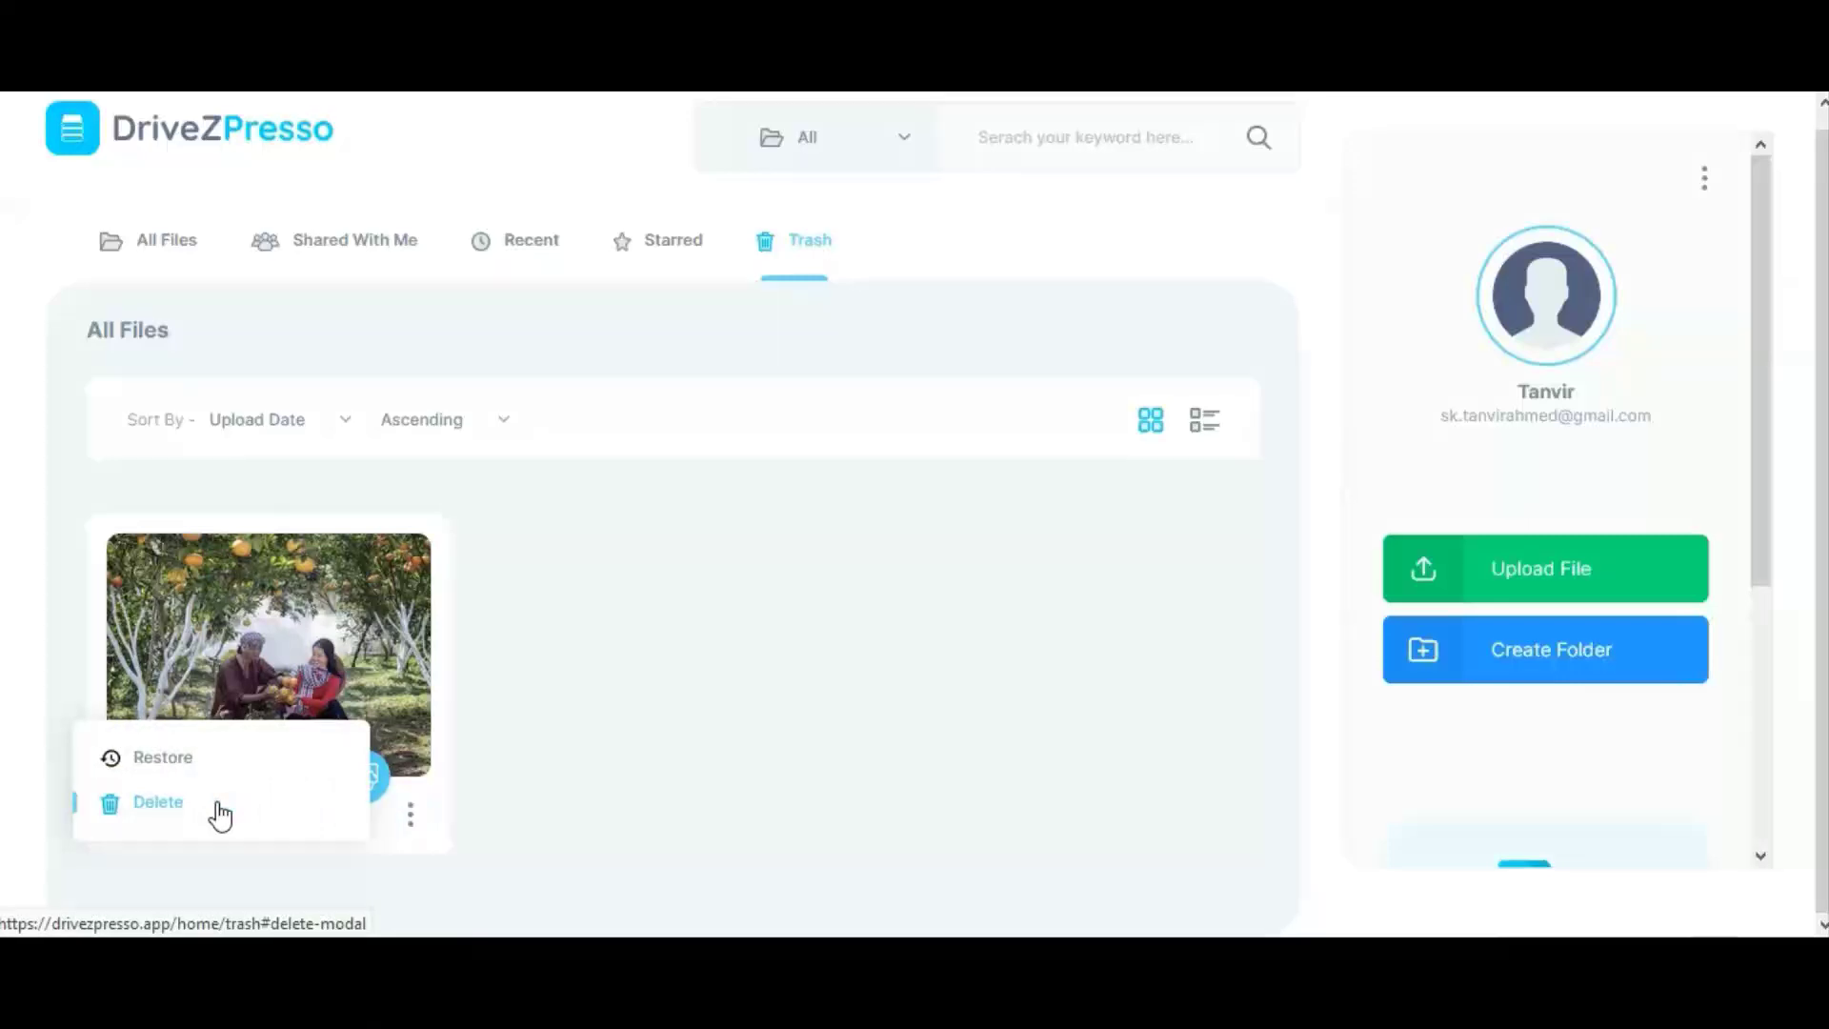
mouse_move(122, 793)
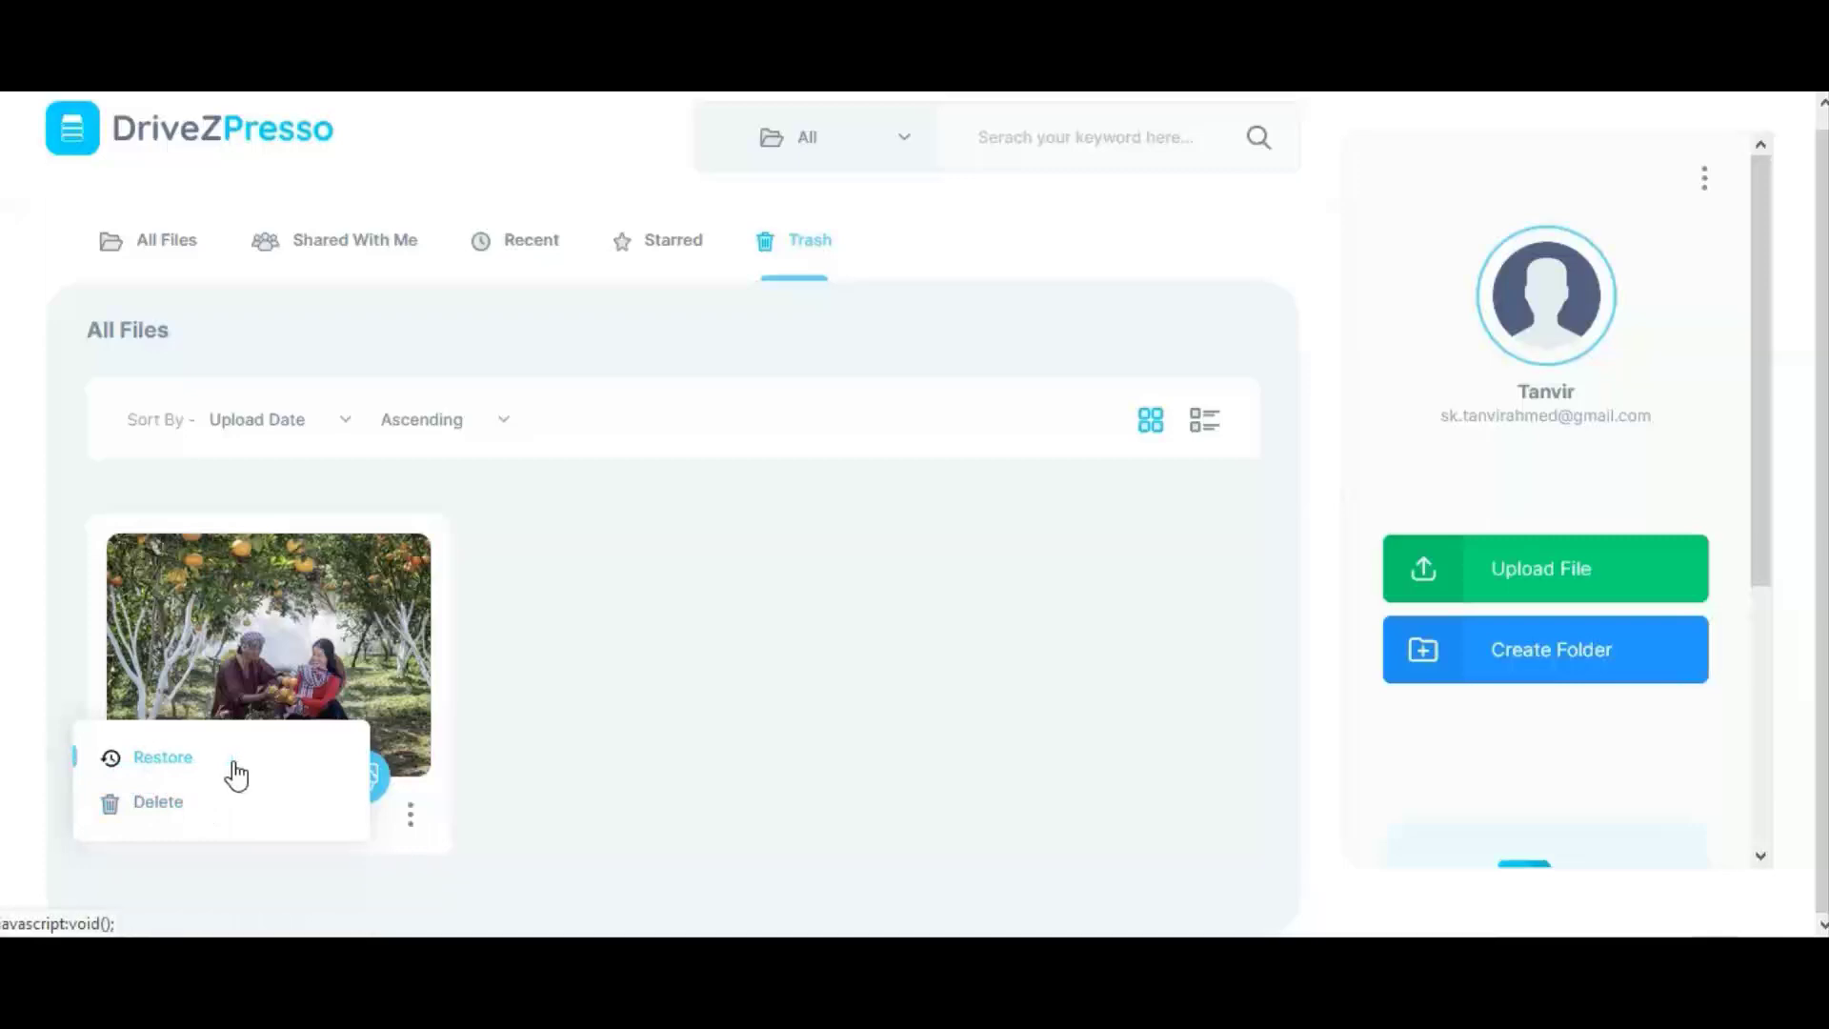
mouse_move(739, 724)
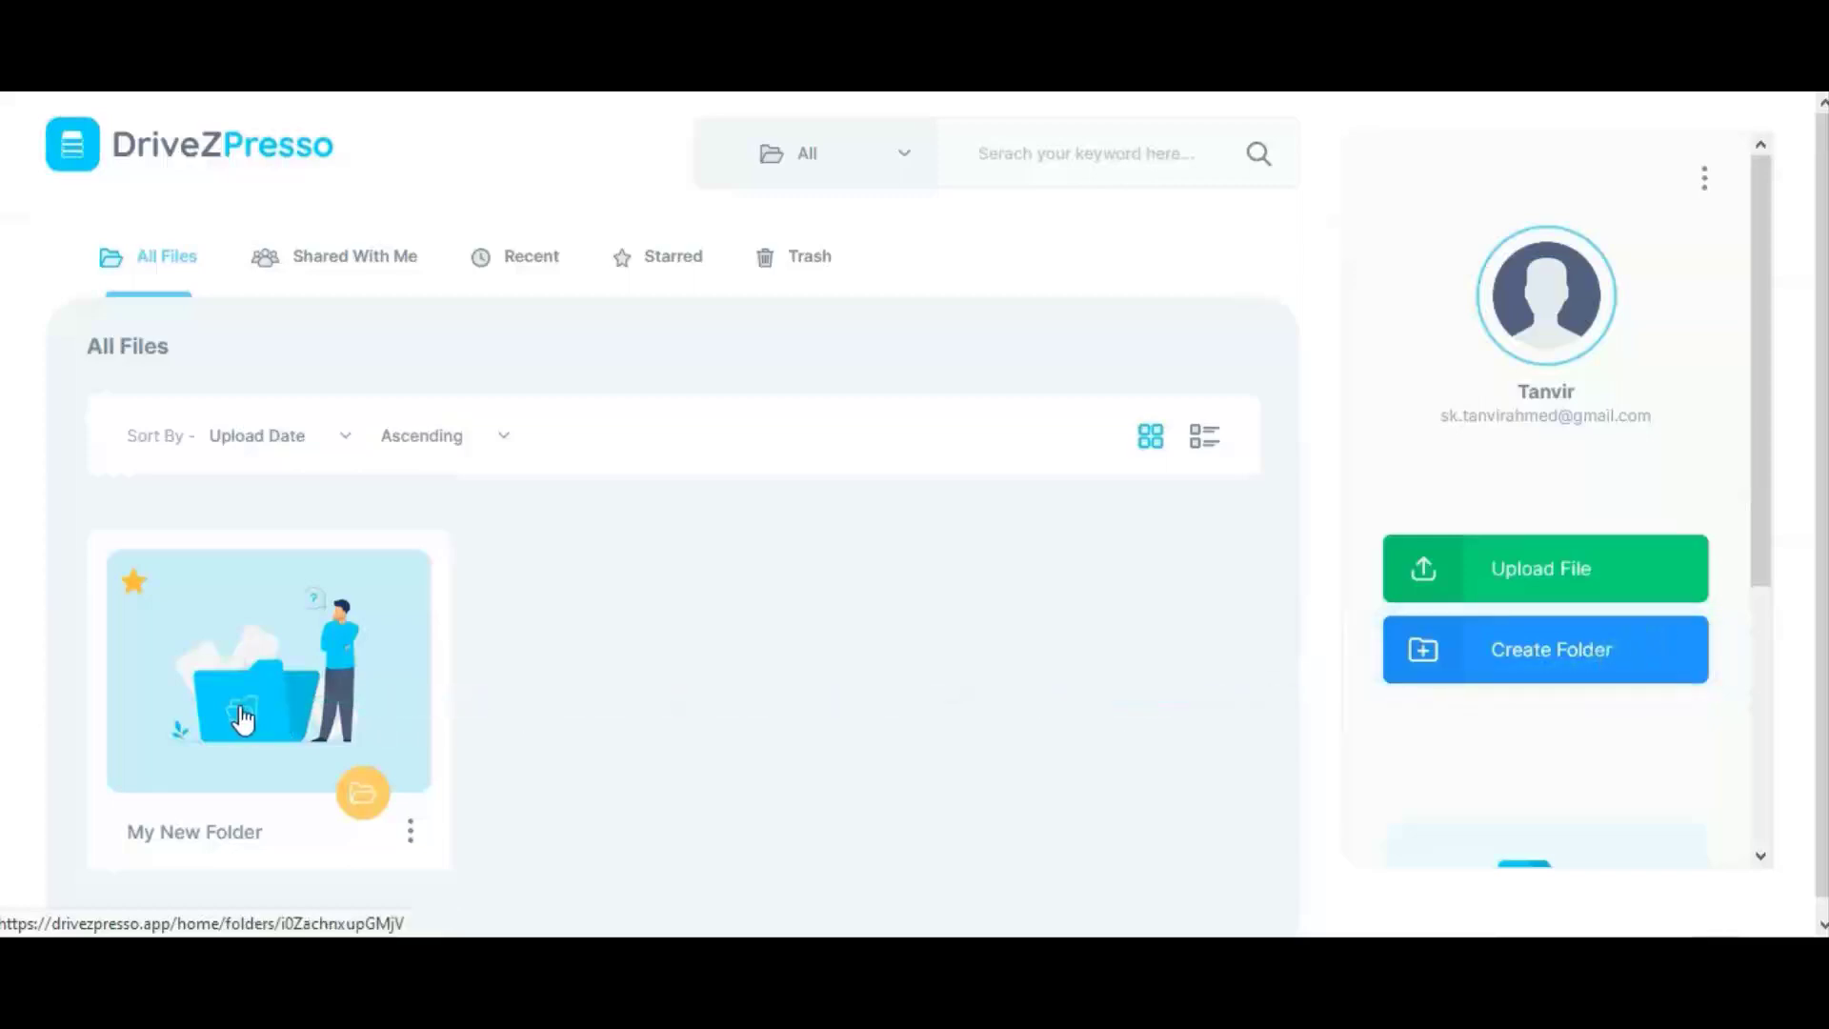
Open My New Folder, browse its files and show the Garden image's actions
left_click(246, 671)
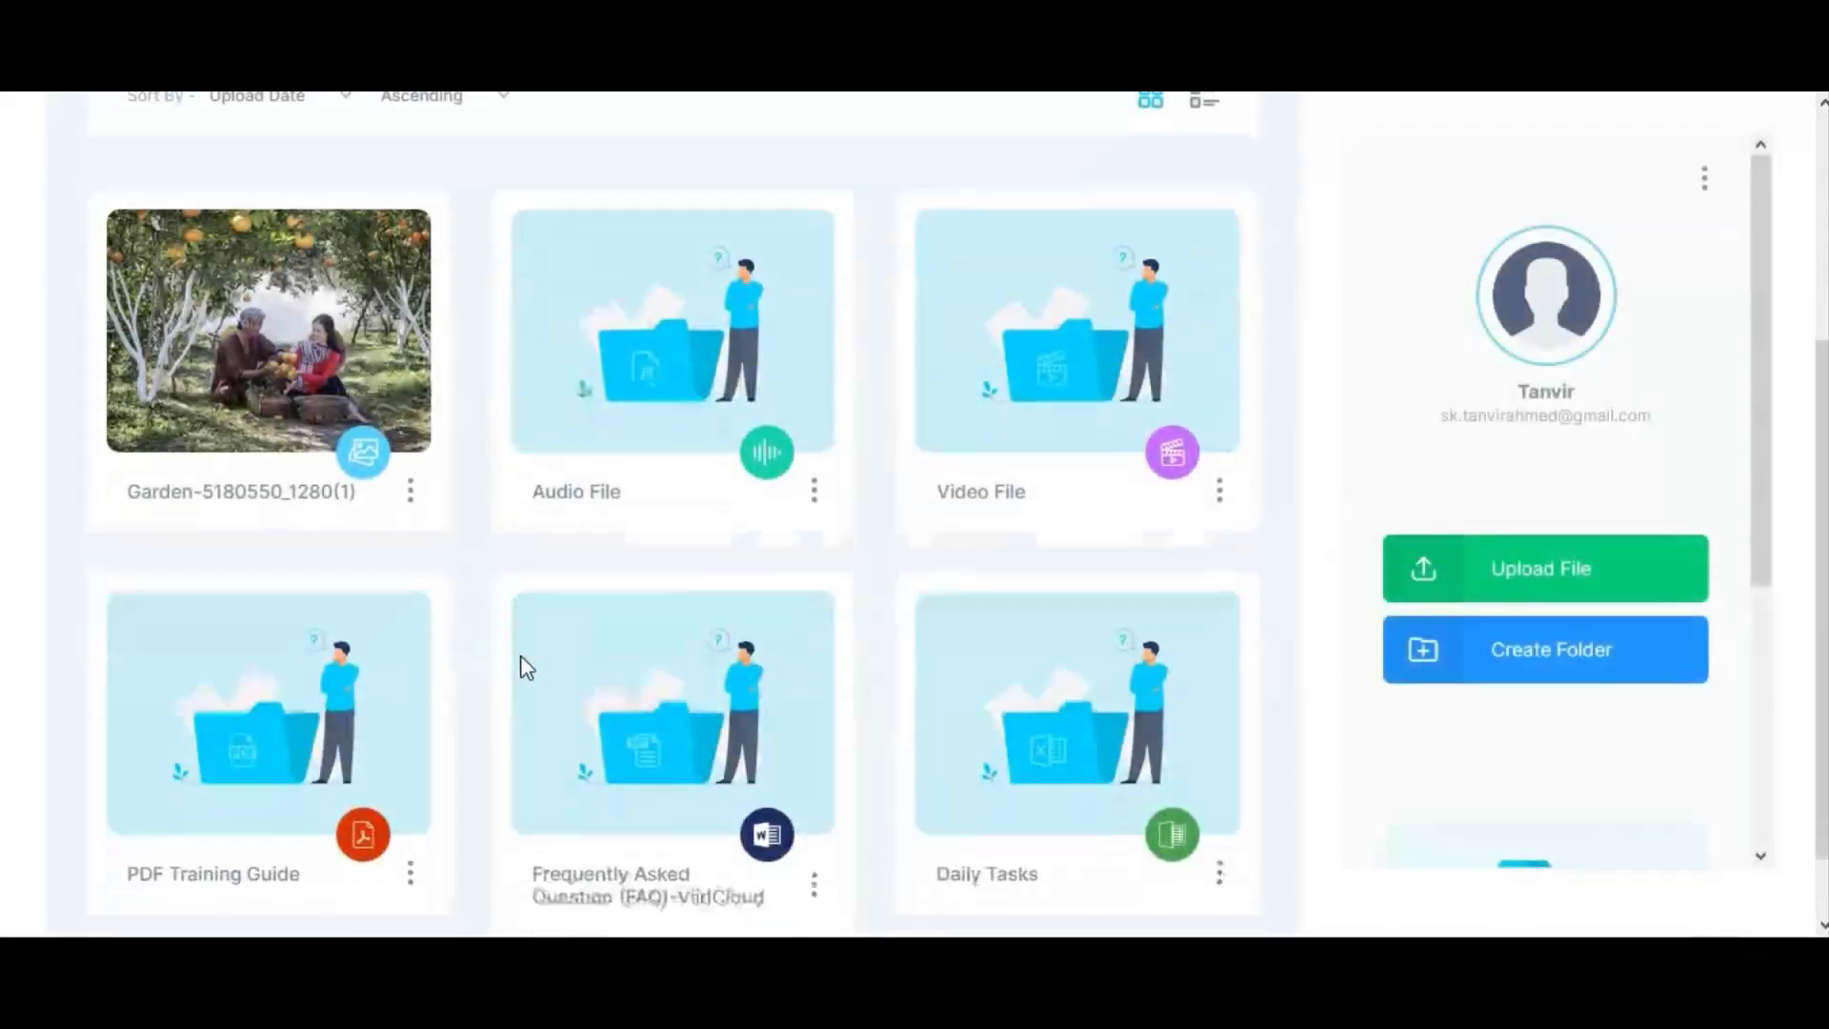
scroll("up", 3)
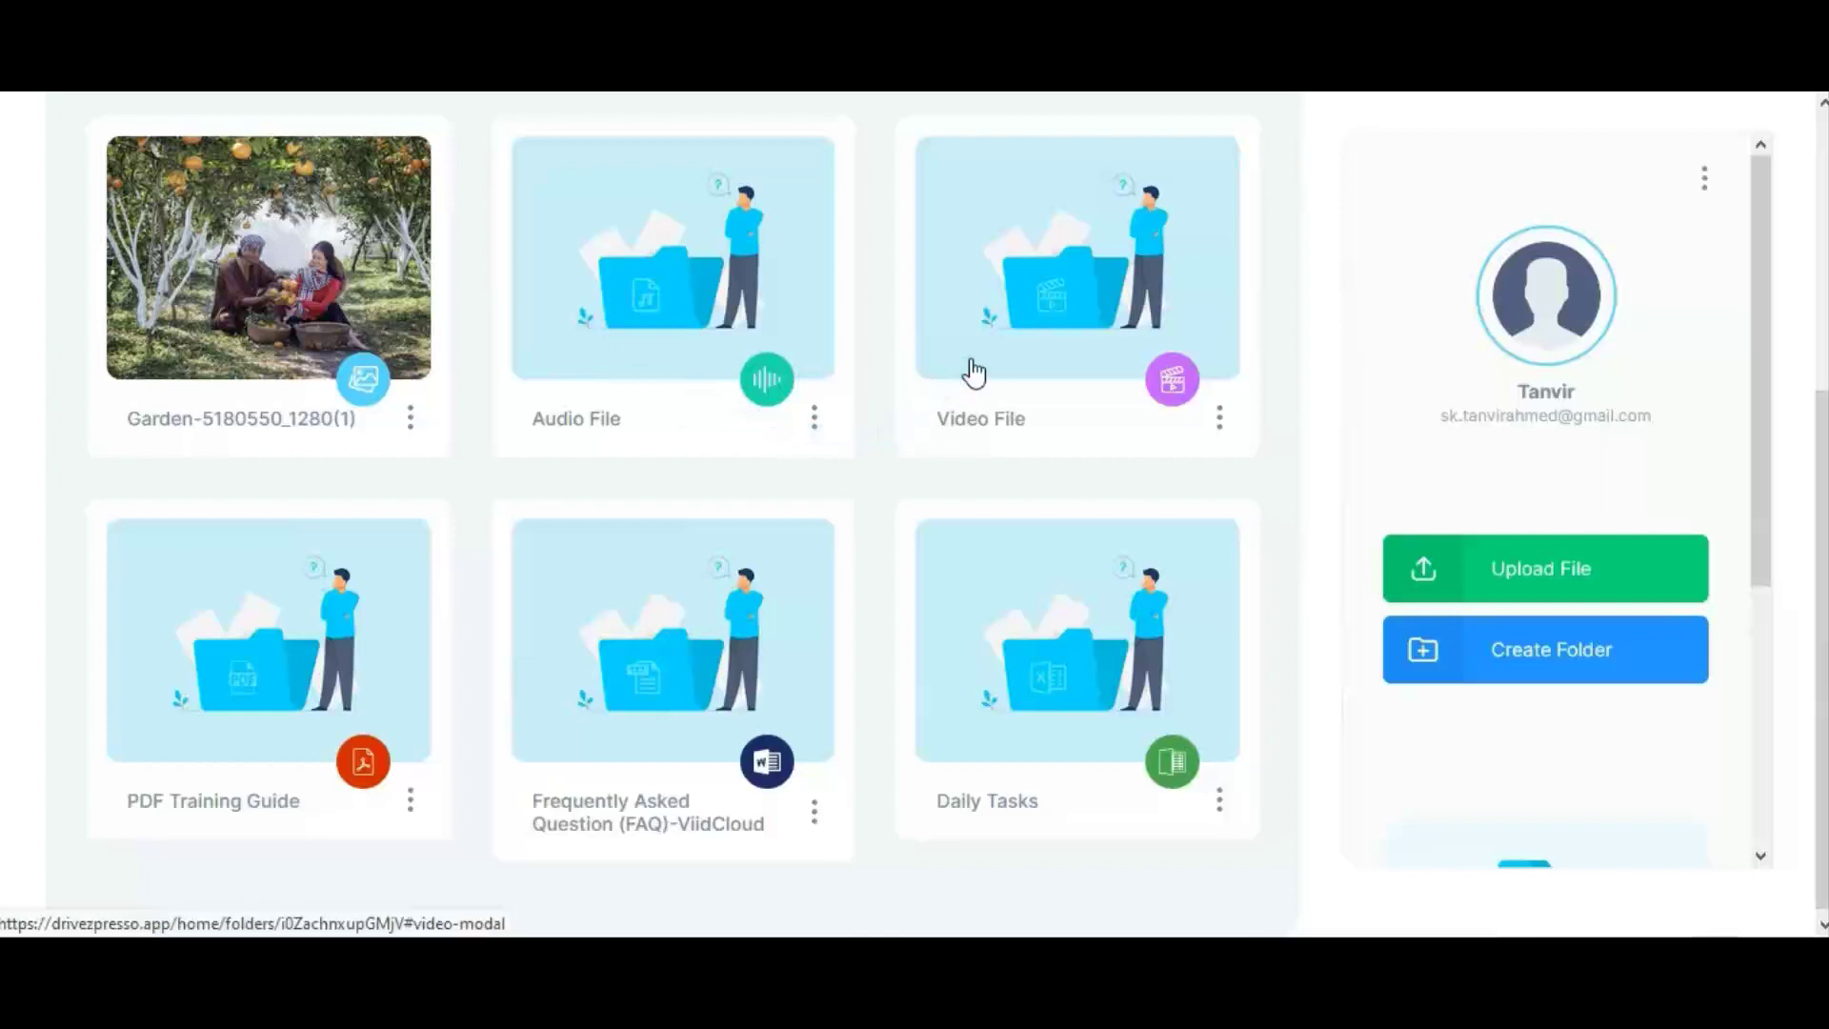
mouse_move(594, 735)
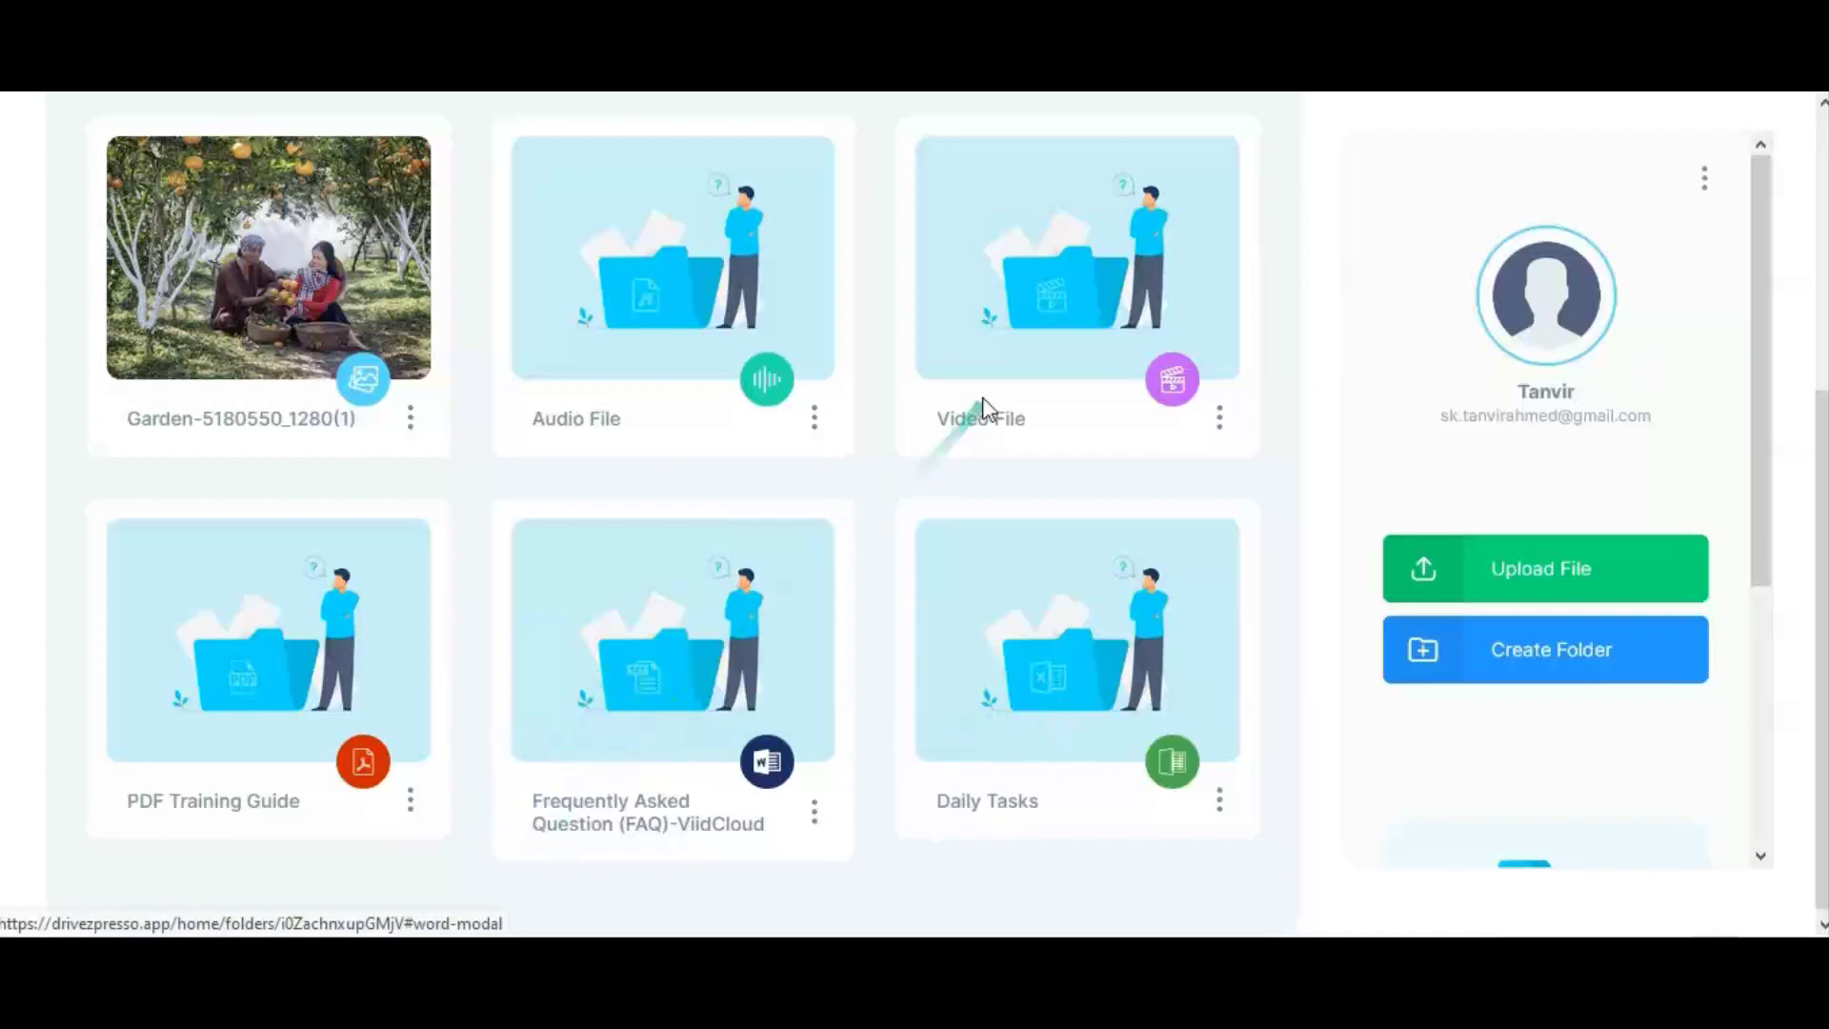
mouse_move(647, 425)
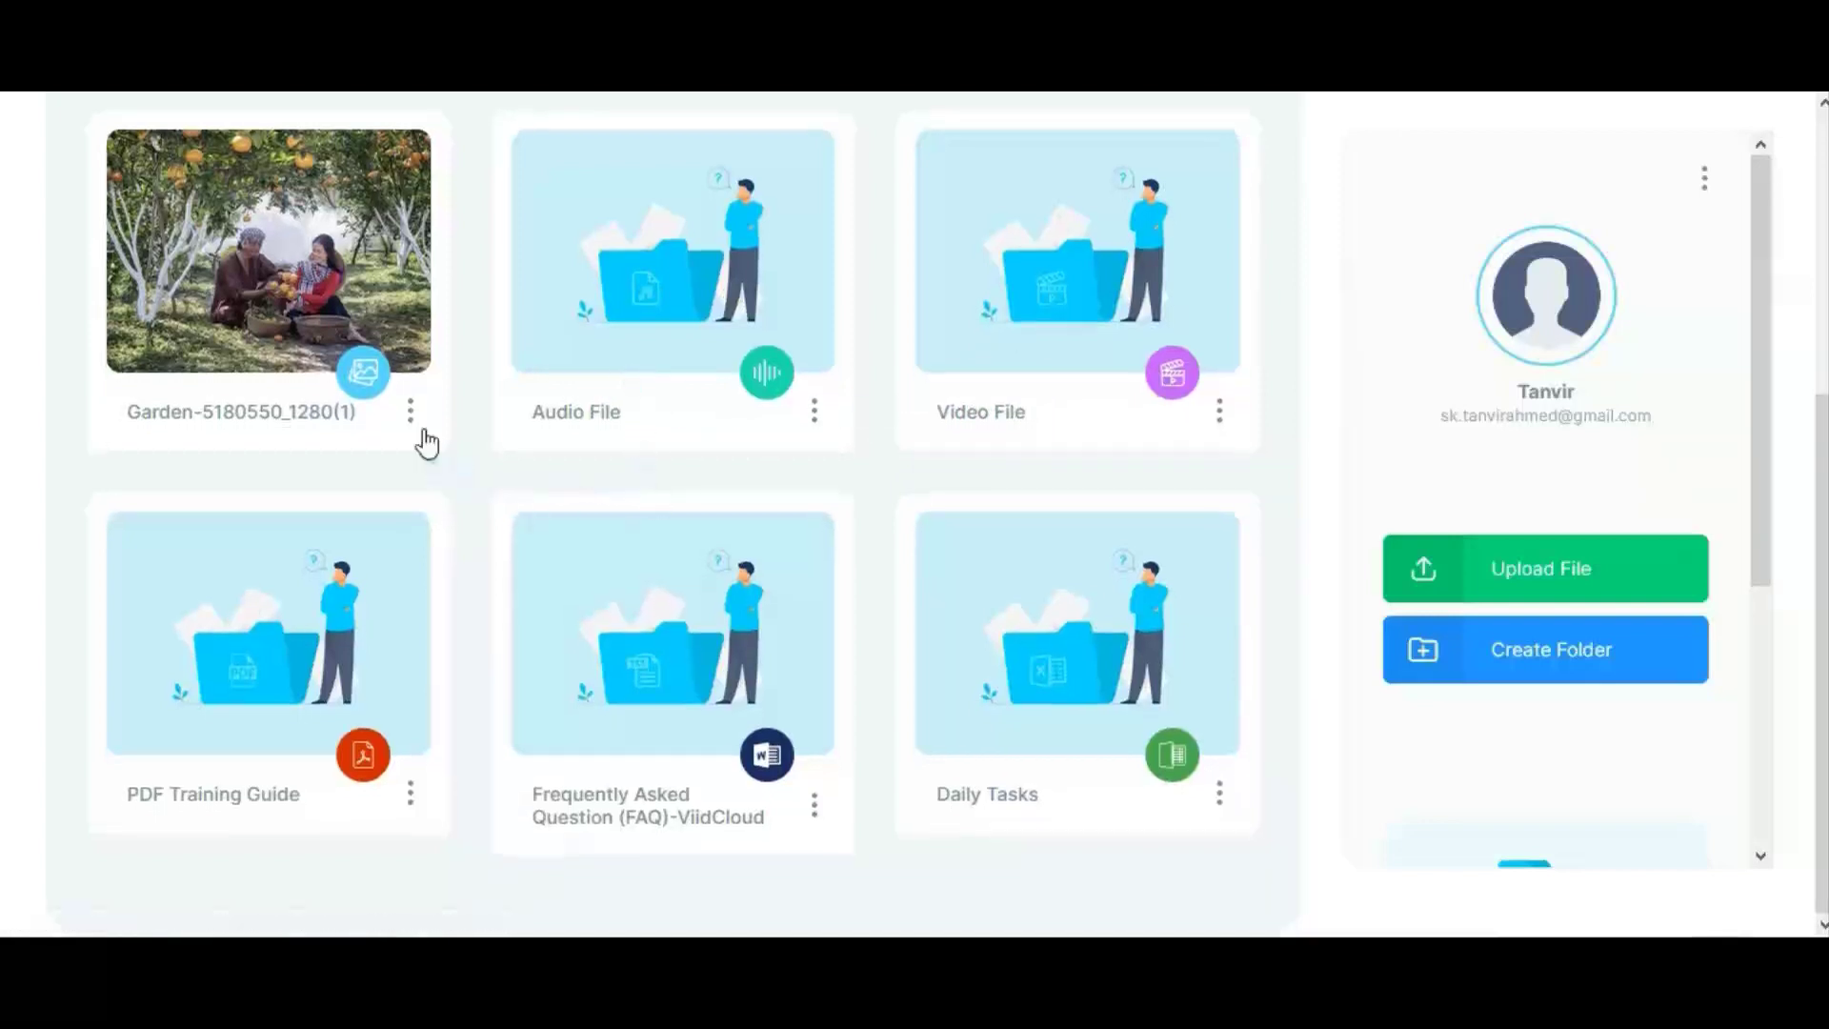
left_click(410, 411)
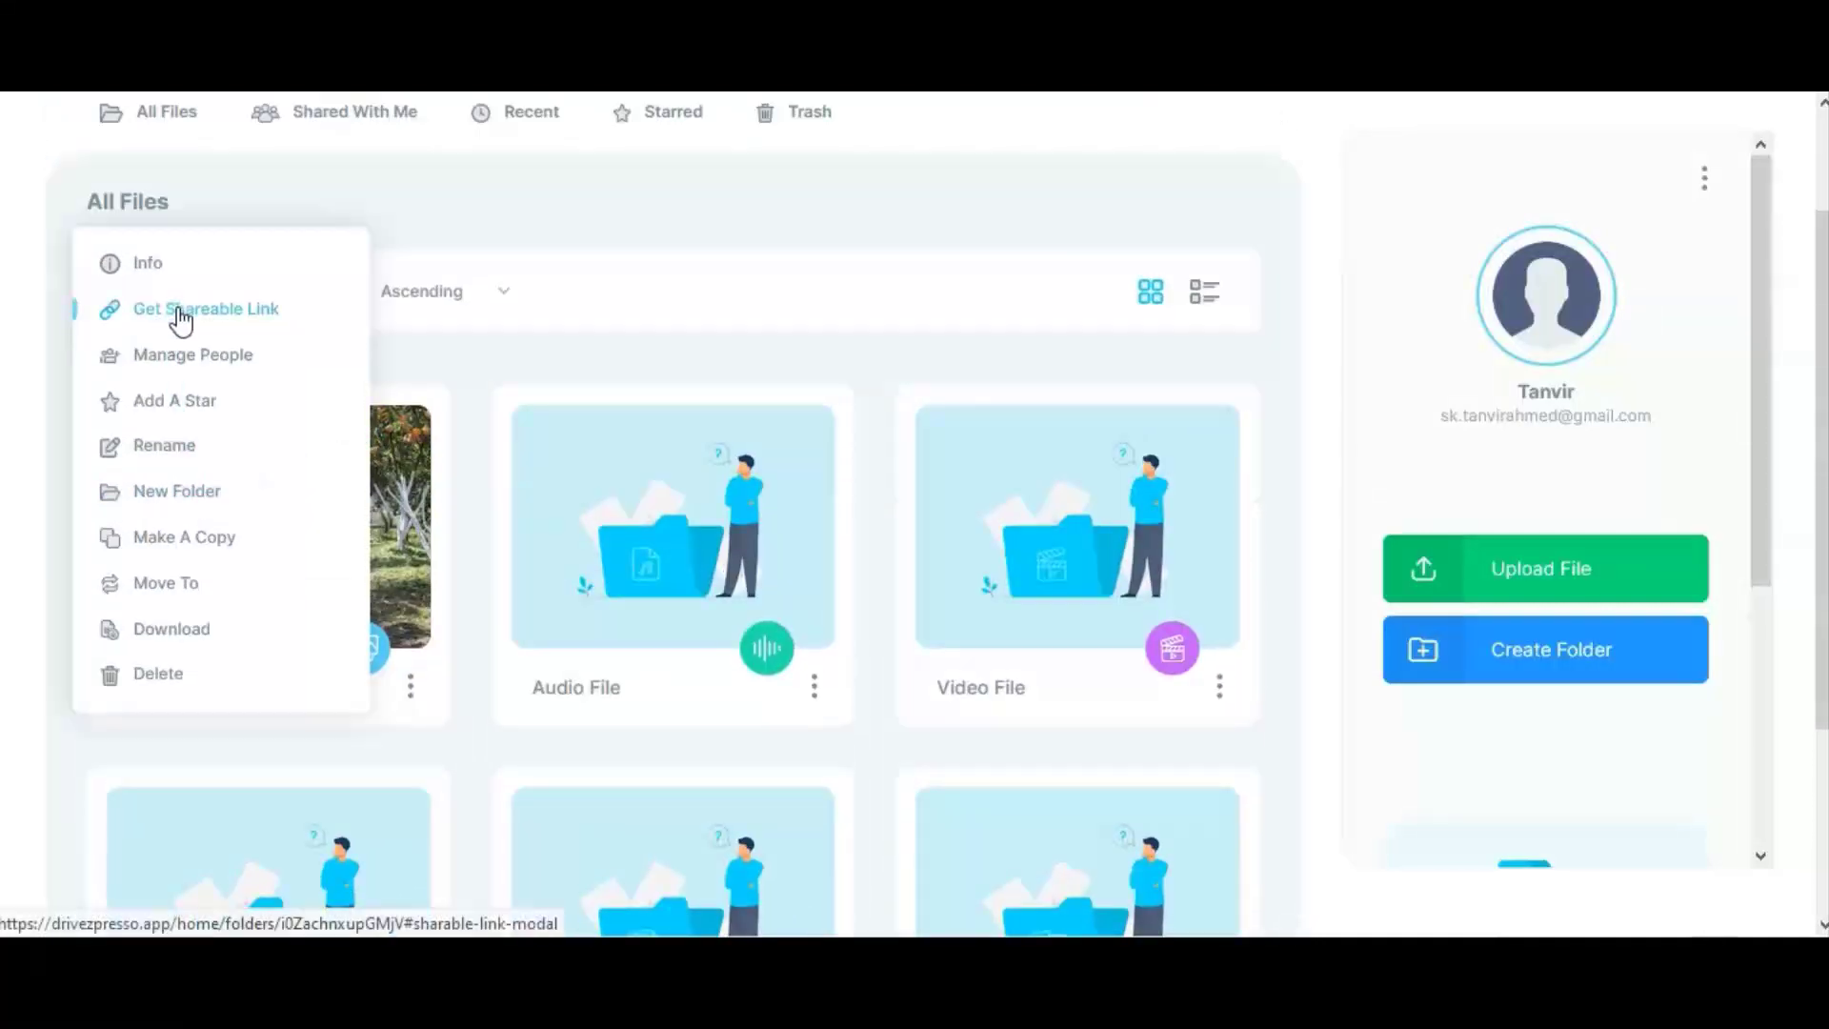
Review the Garden image's shareable link toggles and close without creating a link
left_click(206, 308)
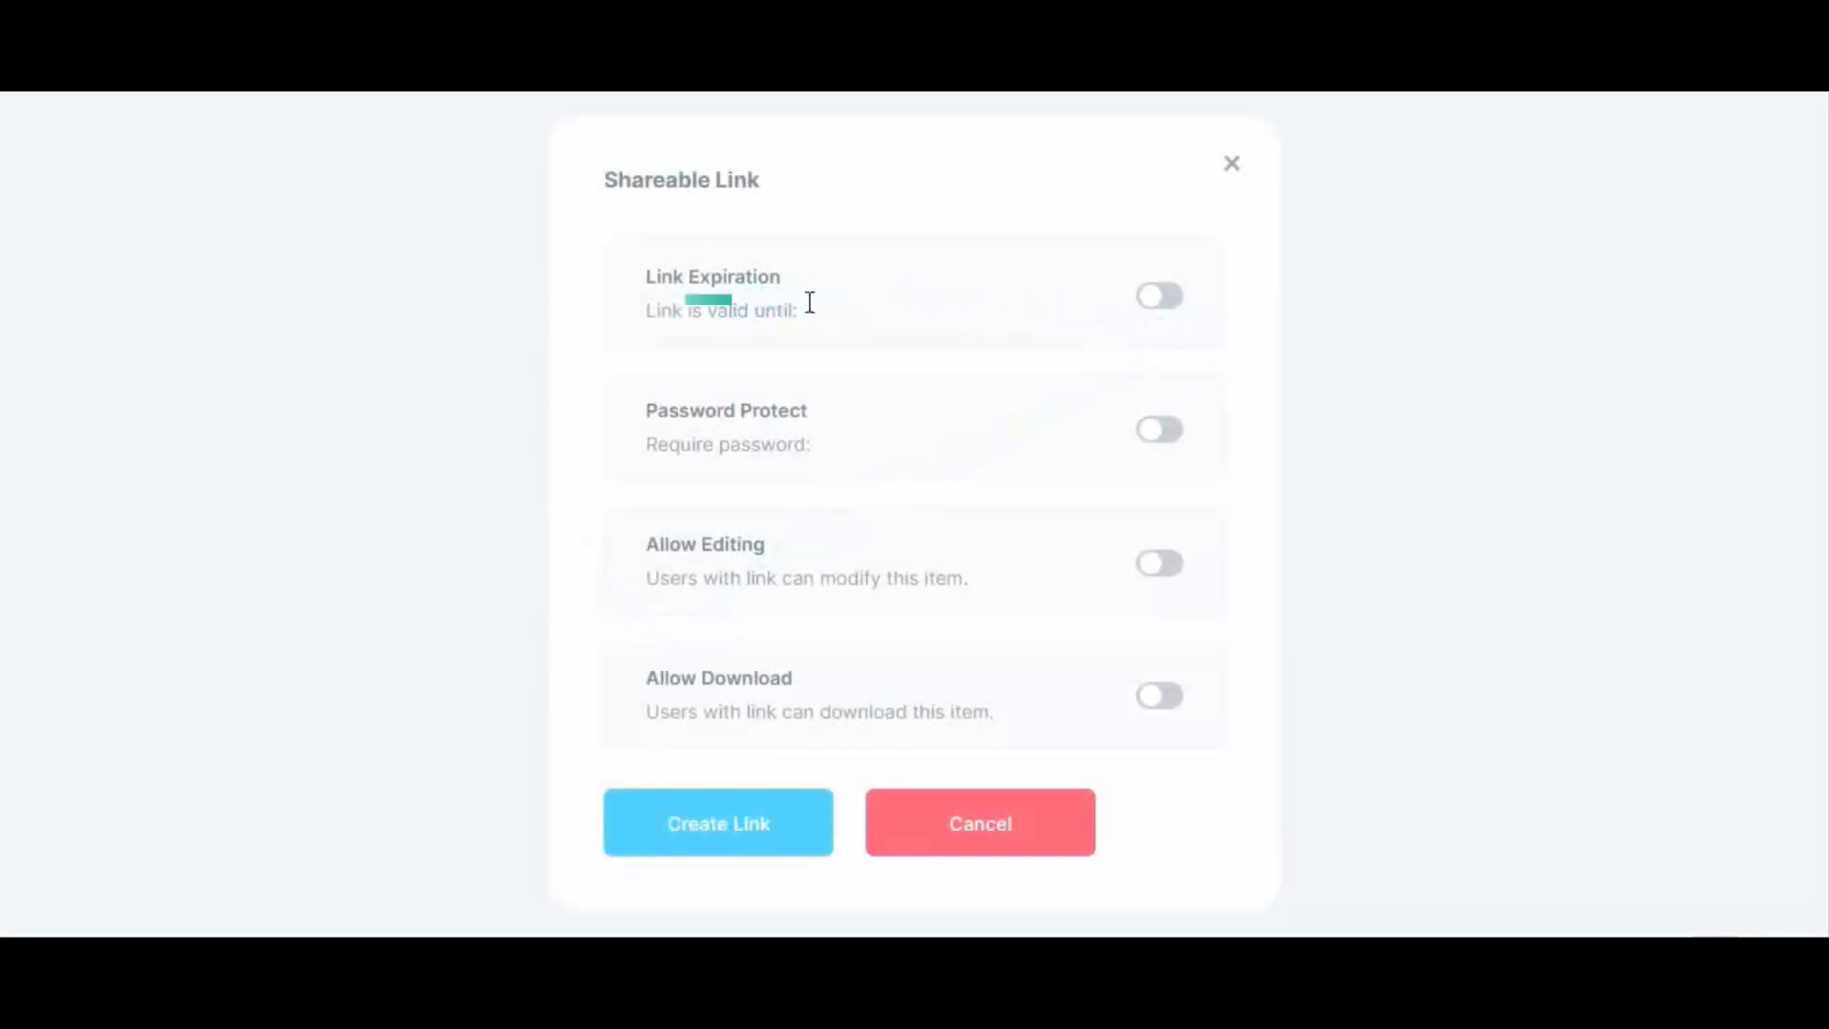
mouse_move(813, 434)
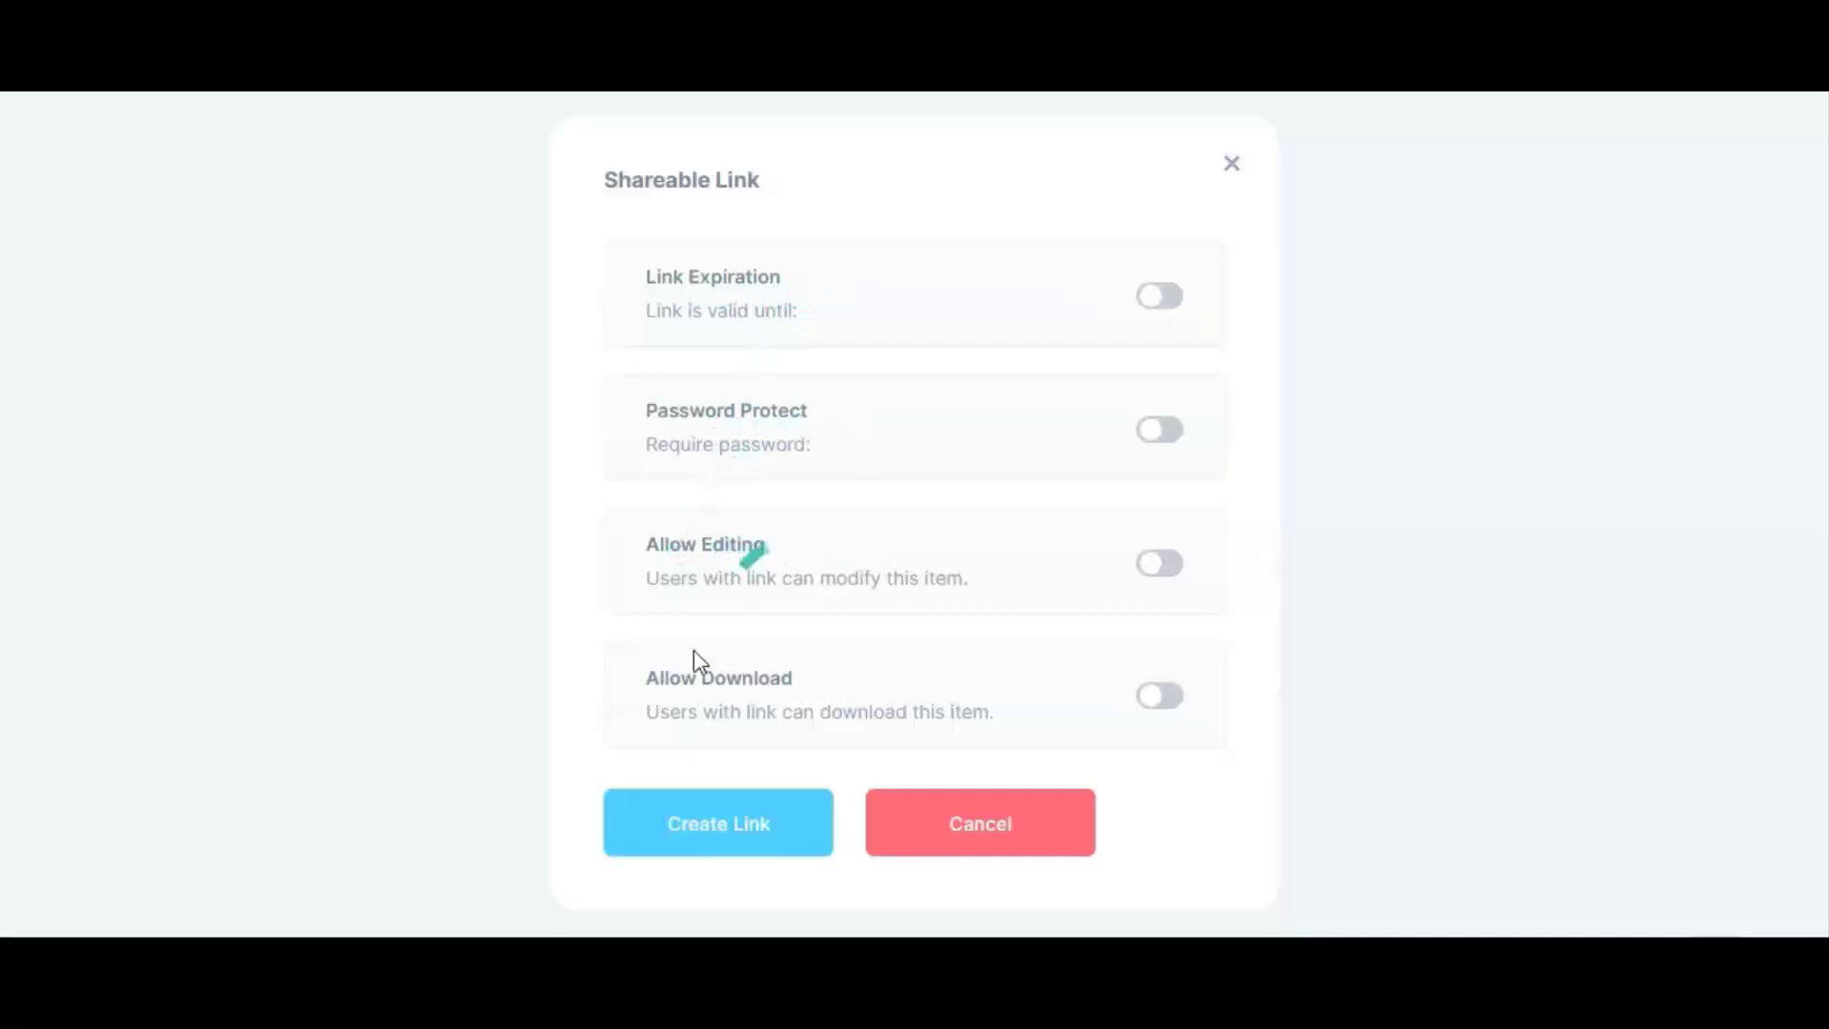
mouse_move(375, 640)
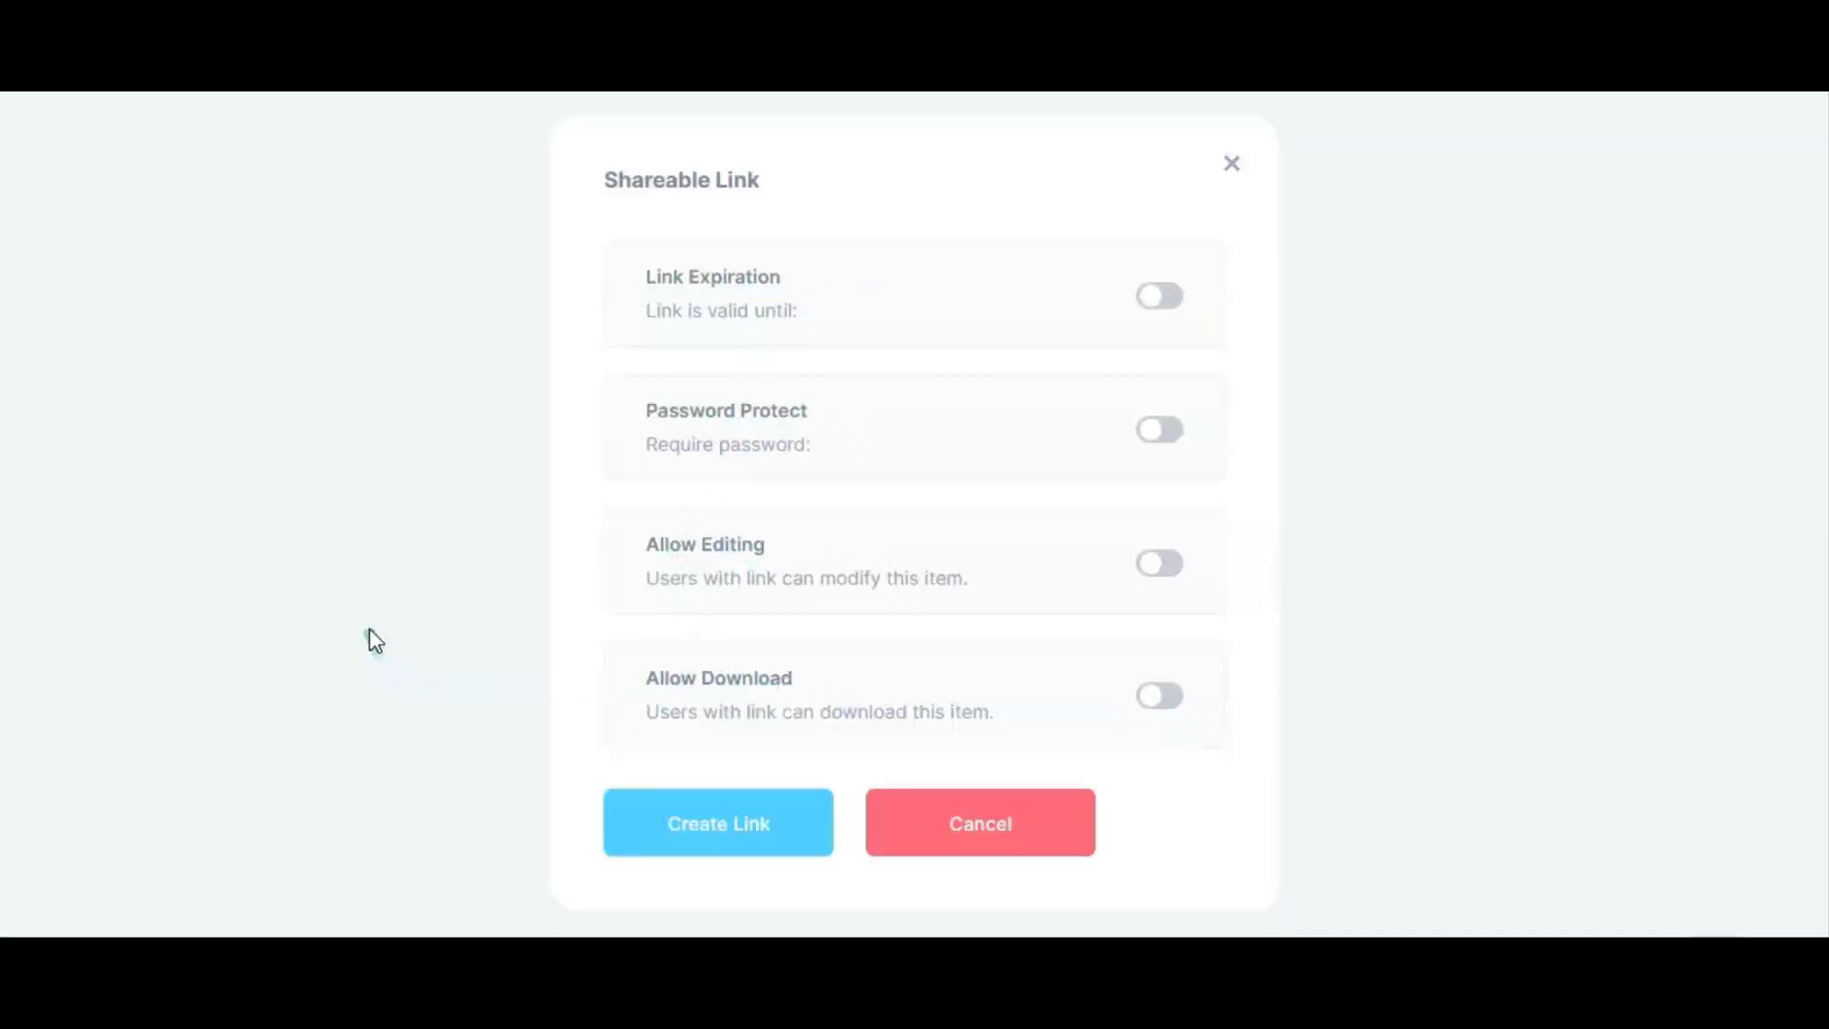
left_click(977, 823)
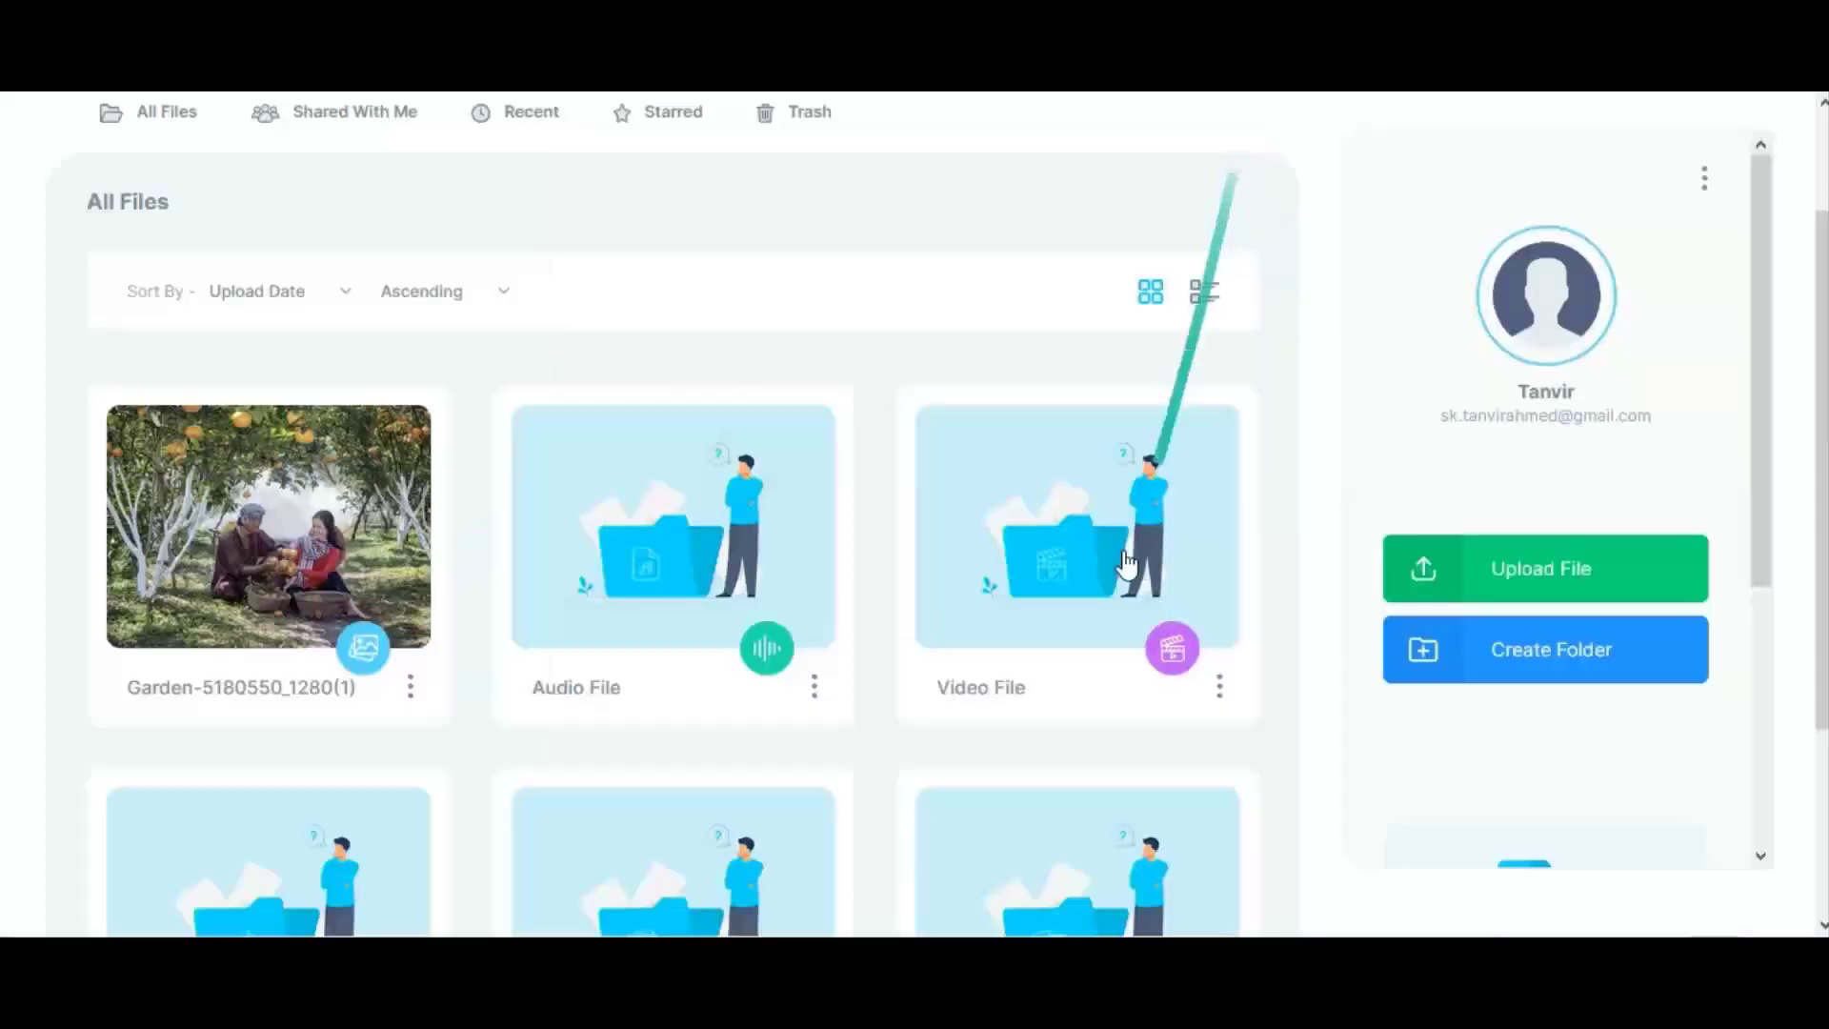
Check Storage usage and the workspace list (Default, My Work), then return to All Files
scroll("down", 3)
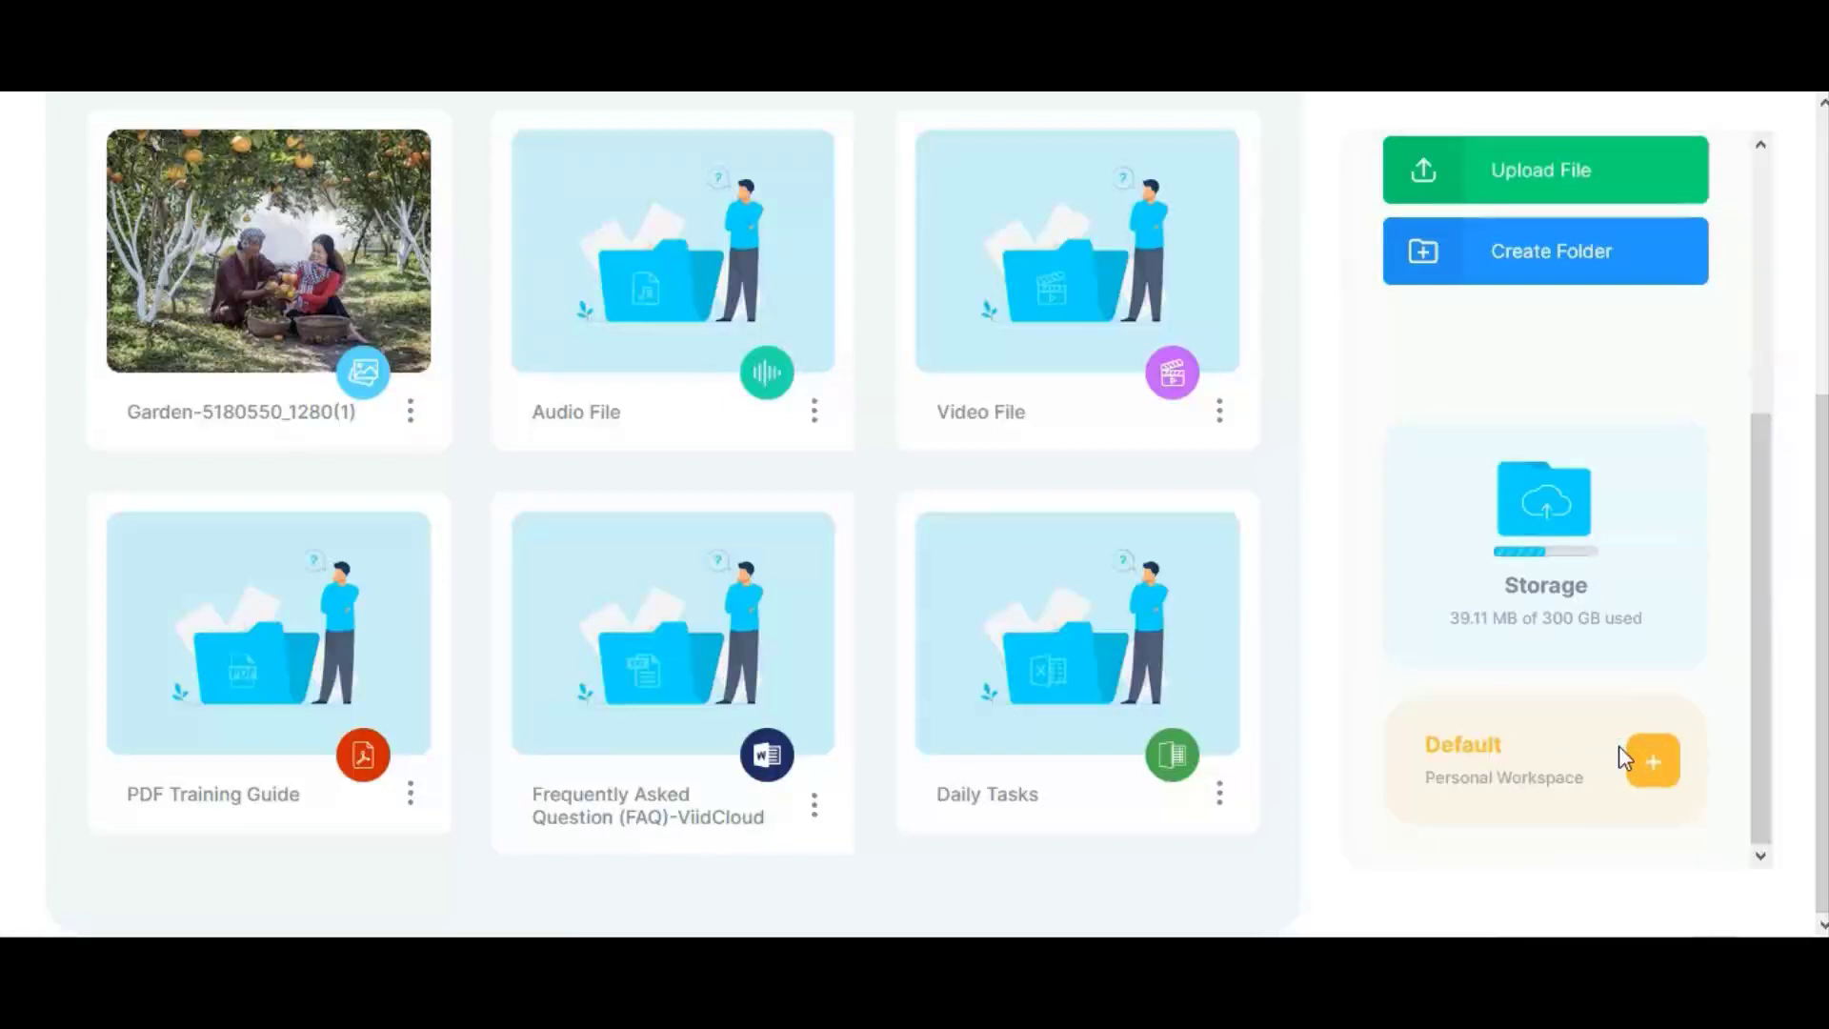
left_click(1650, 760)
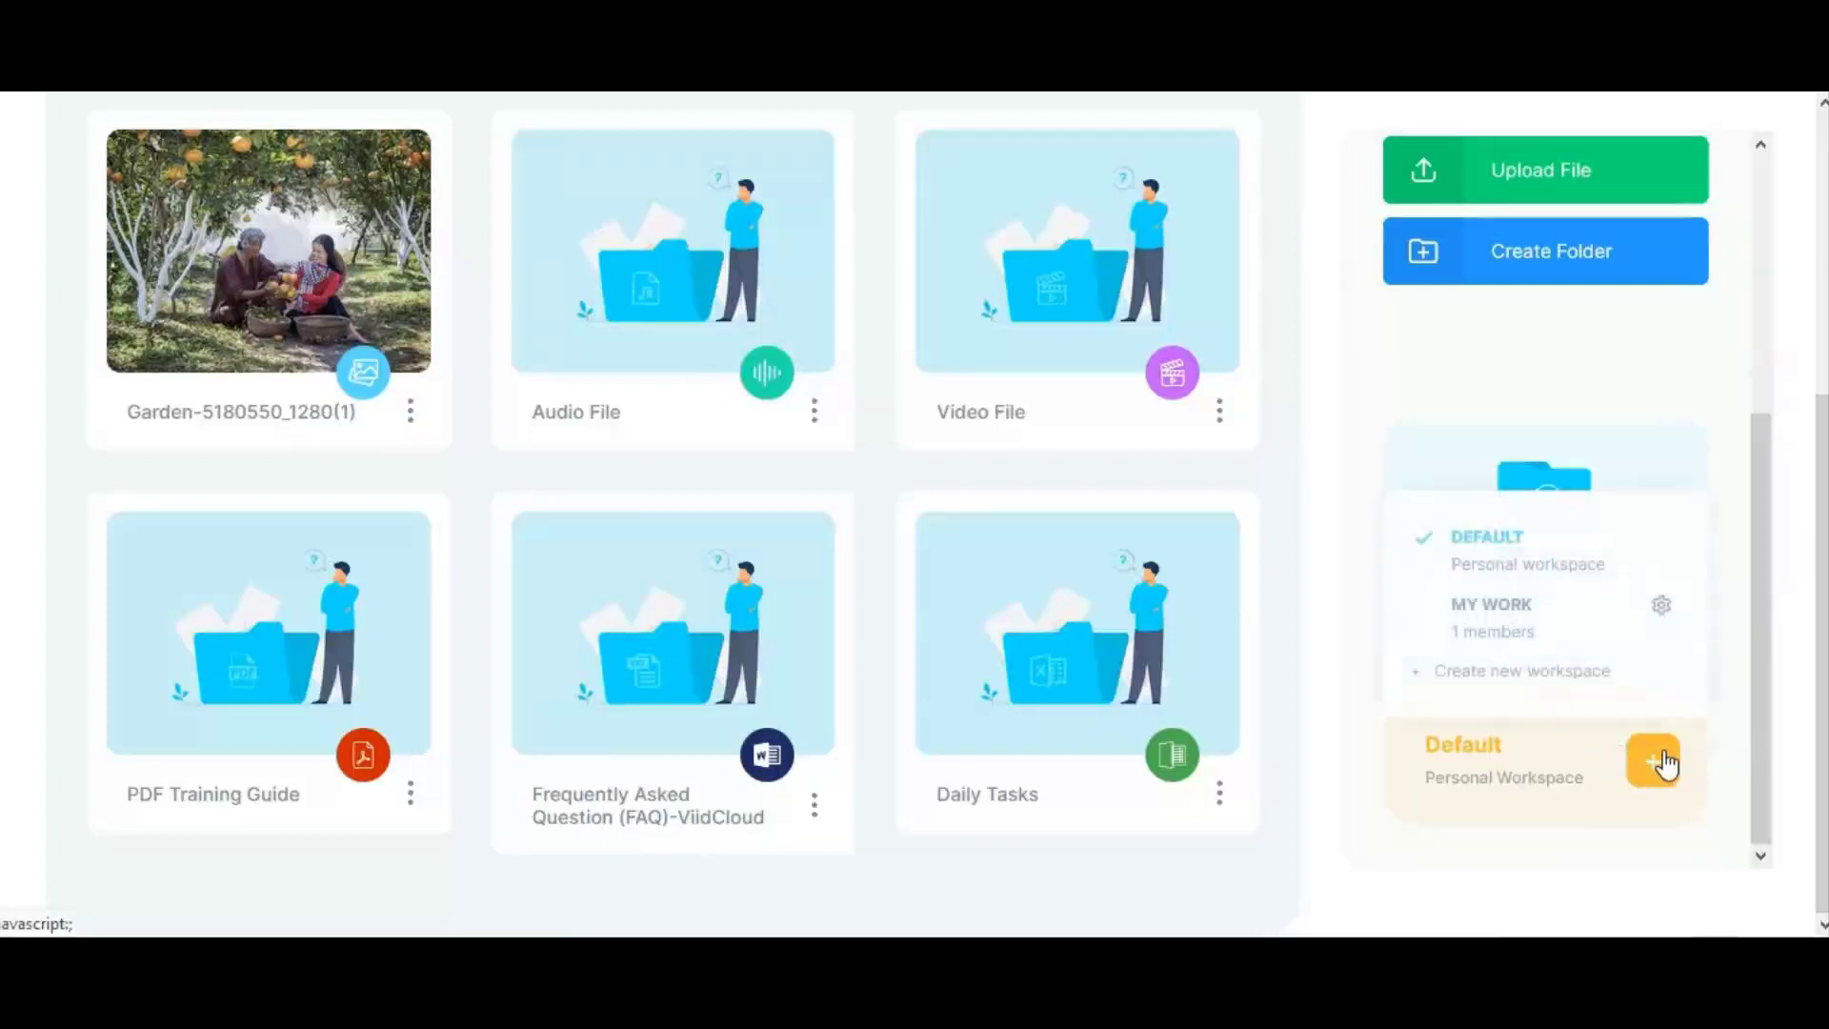
mouse_move(636, 676)
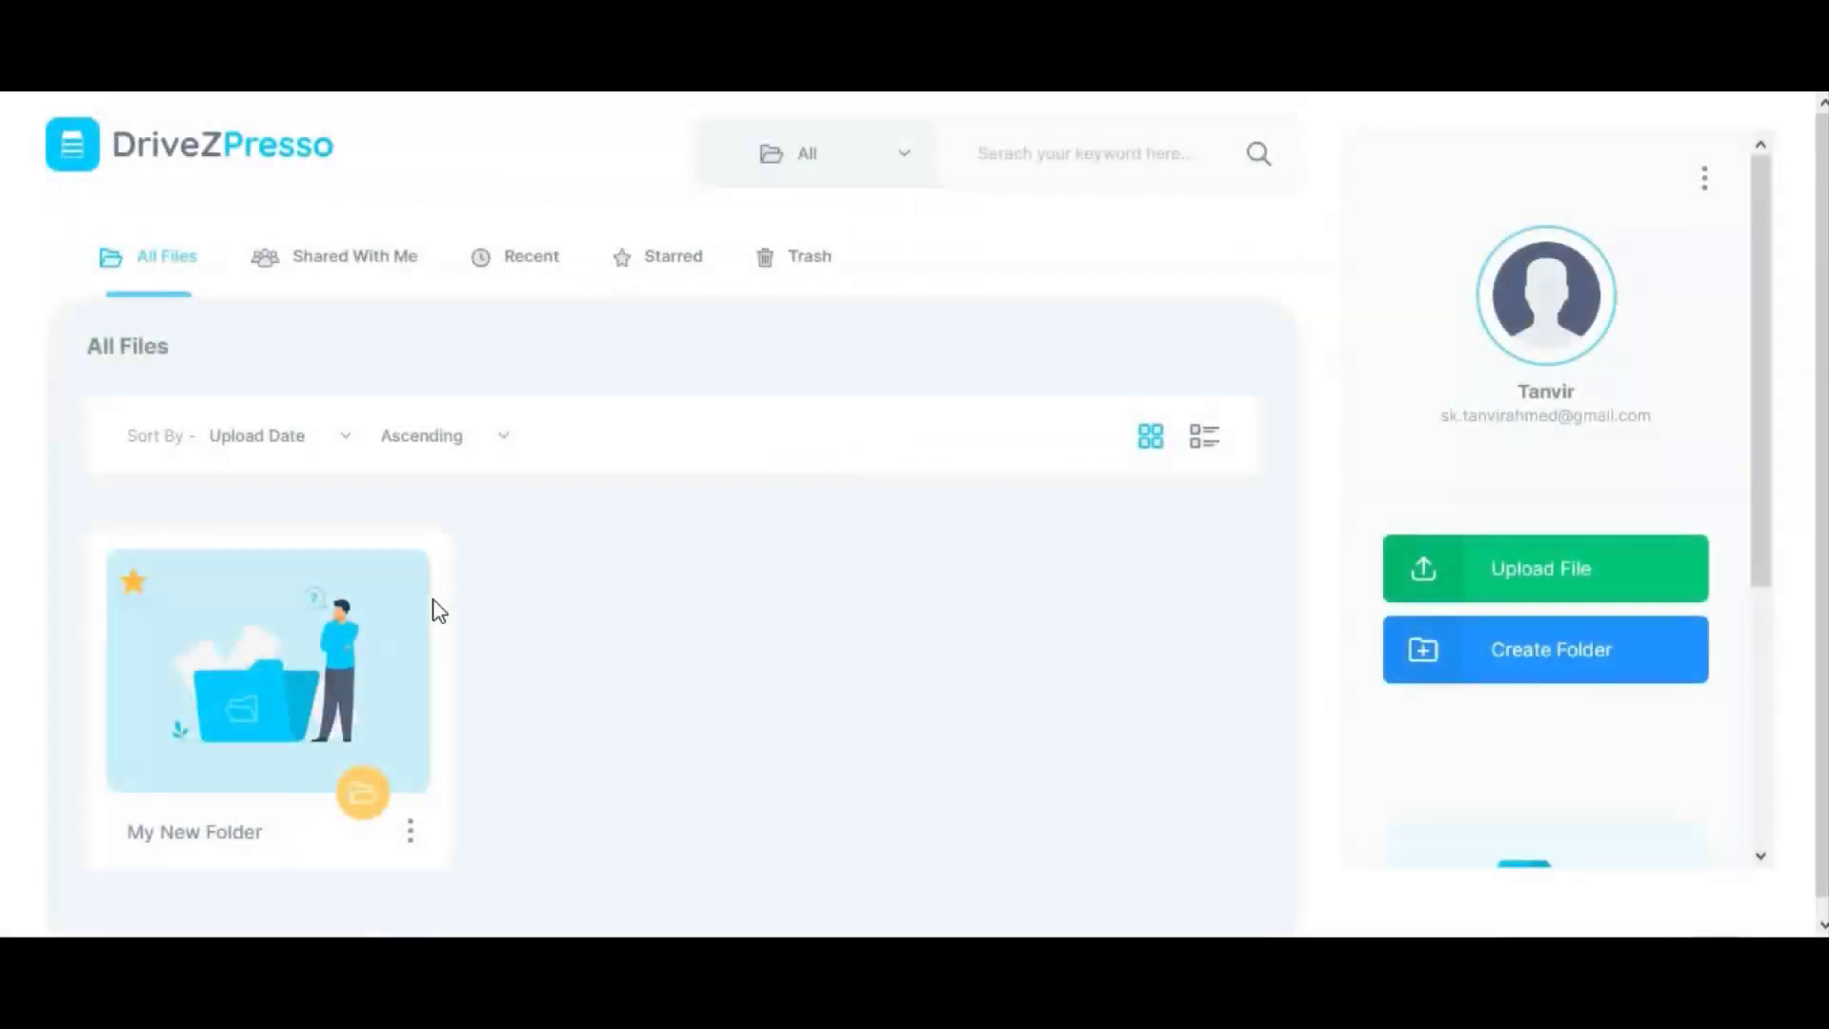
left_click(1275, 21)
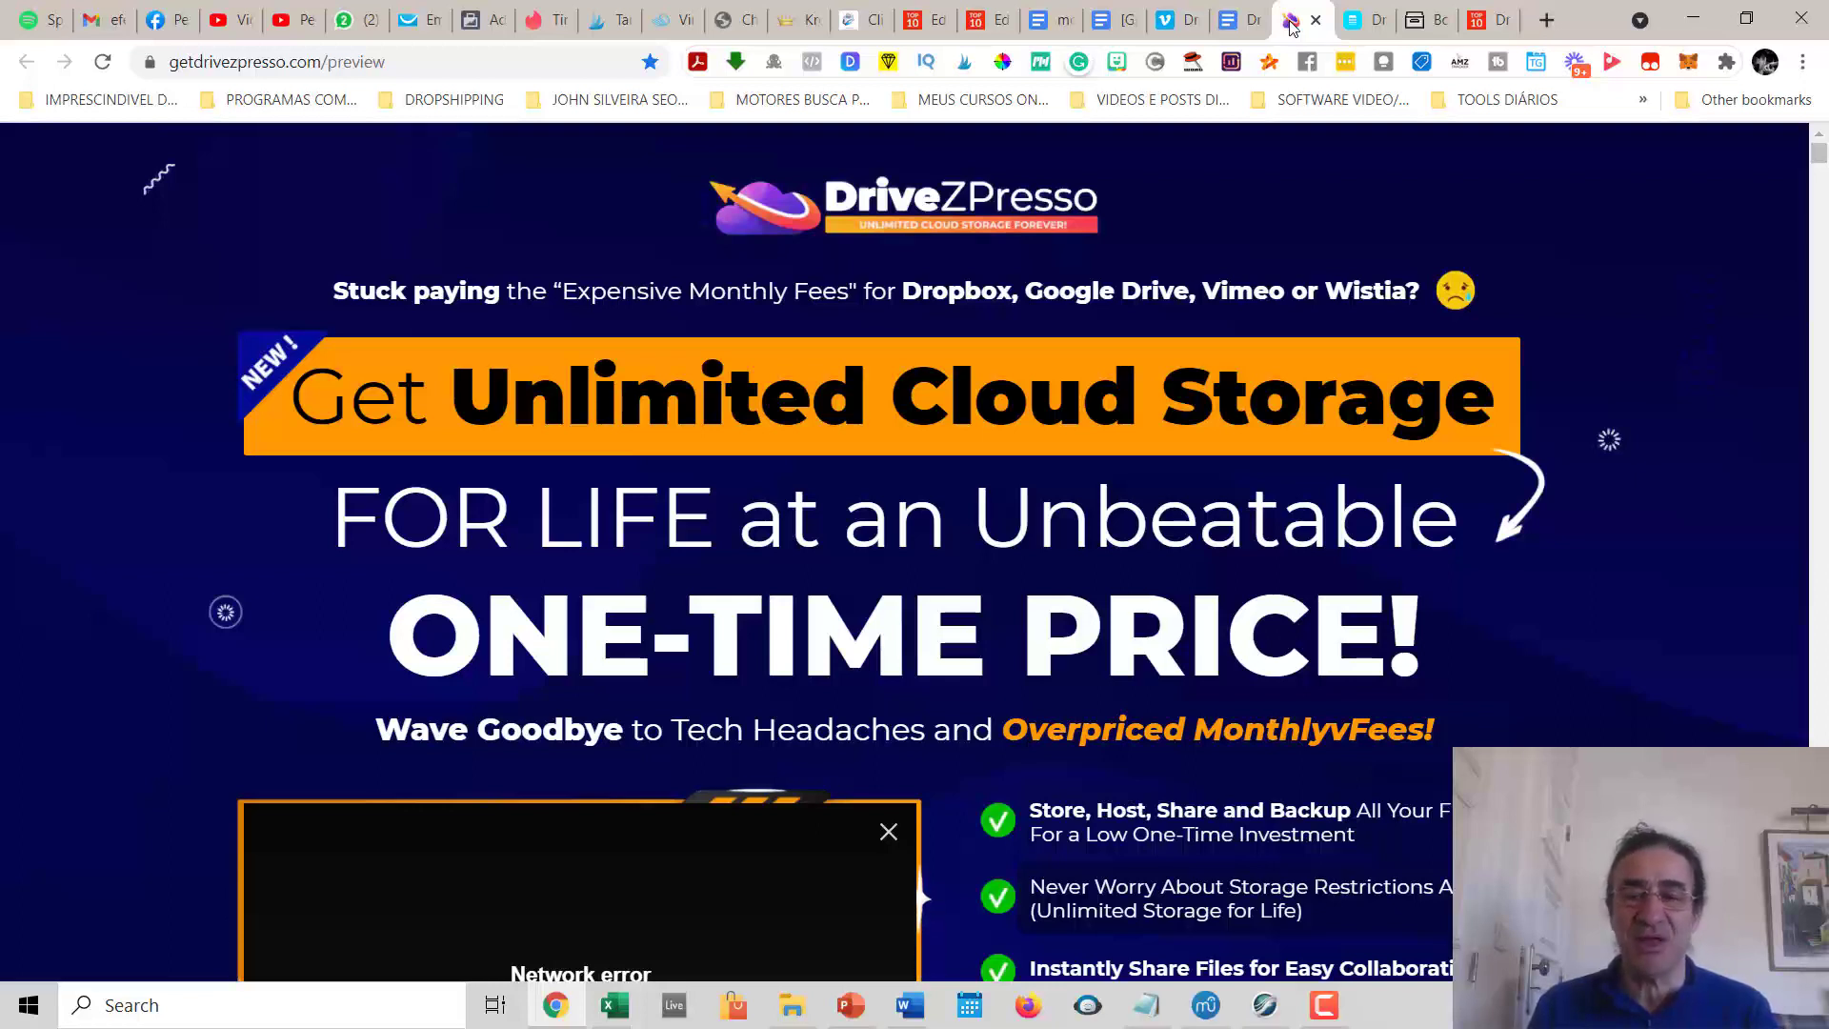
mouse_move(1327, 213)
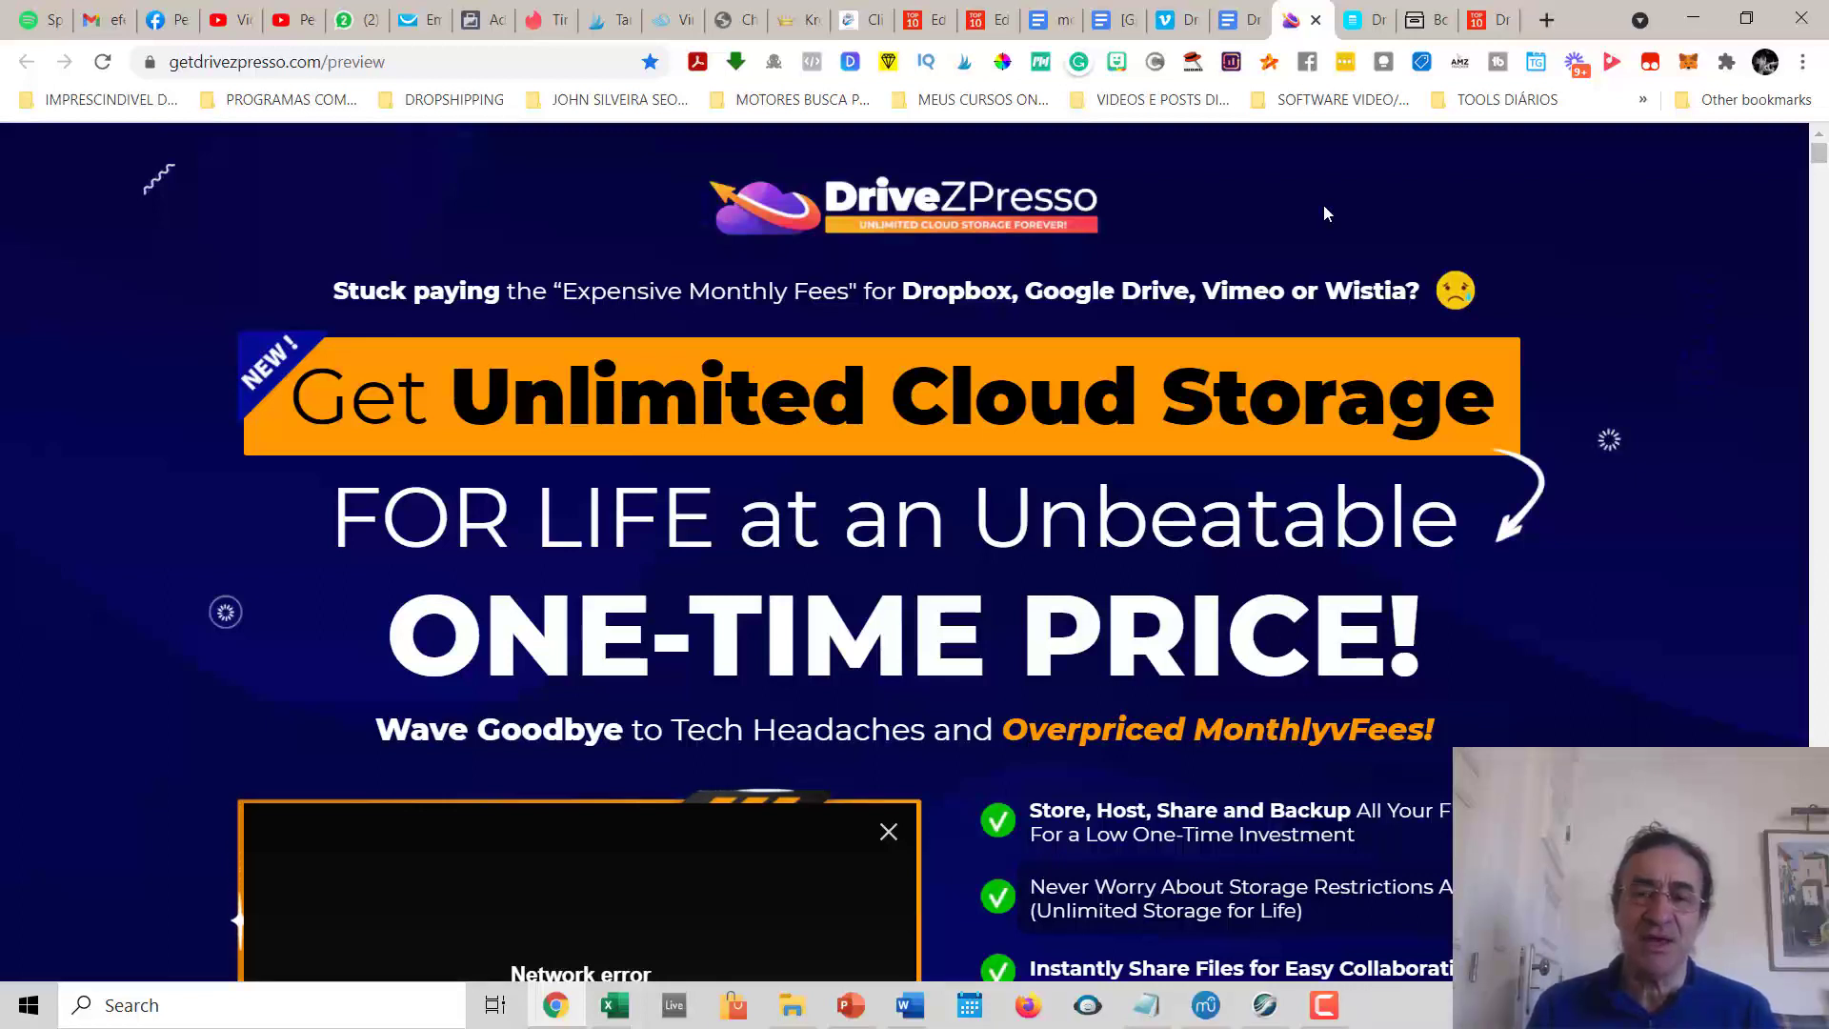
Switch to the getdrivezpresso.com sales page promoting unlimited cloud storage at a one-time price
left_click(1219, 19)
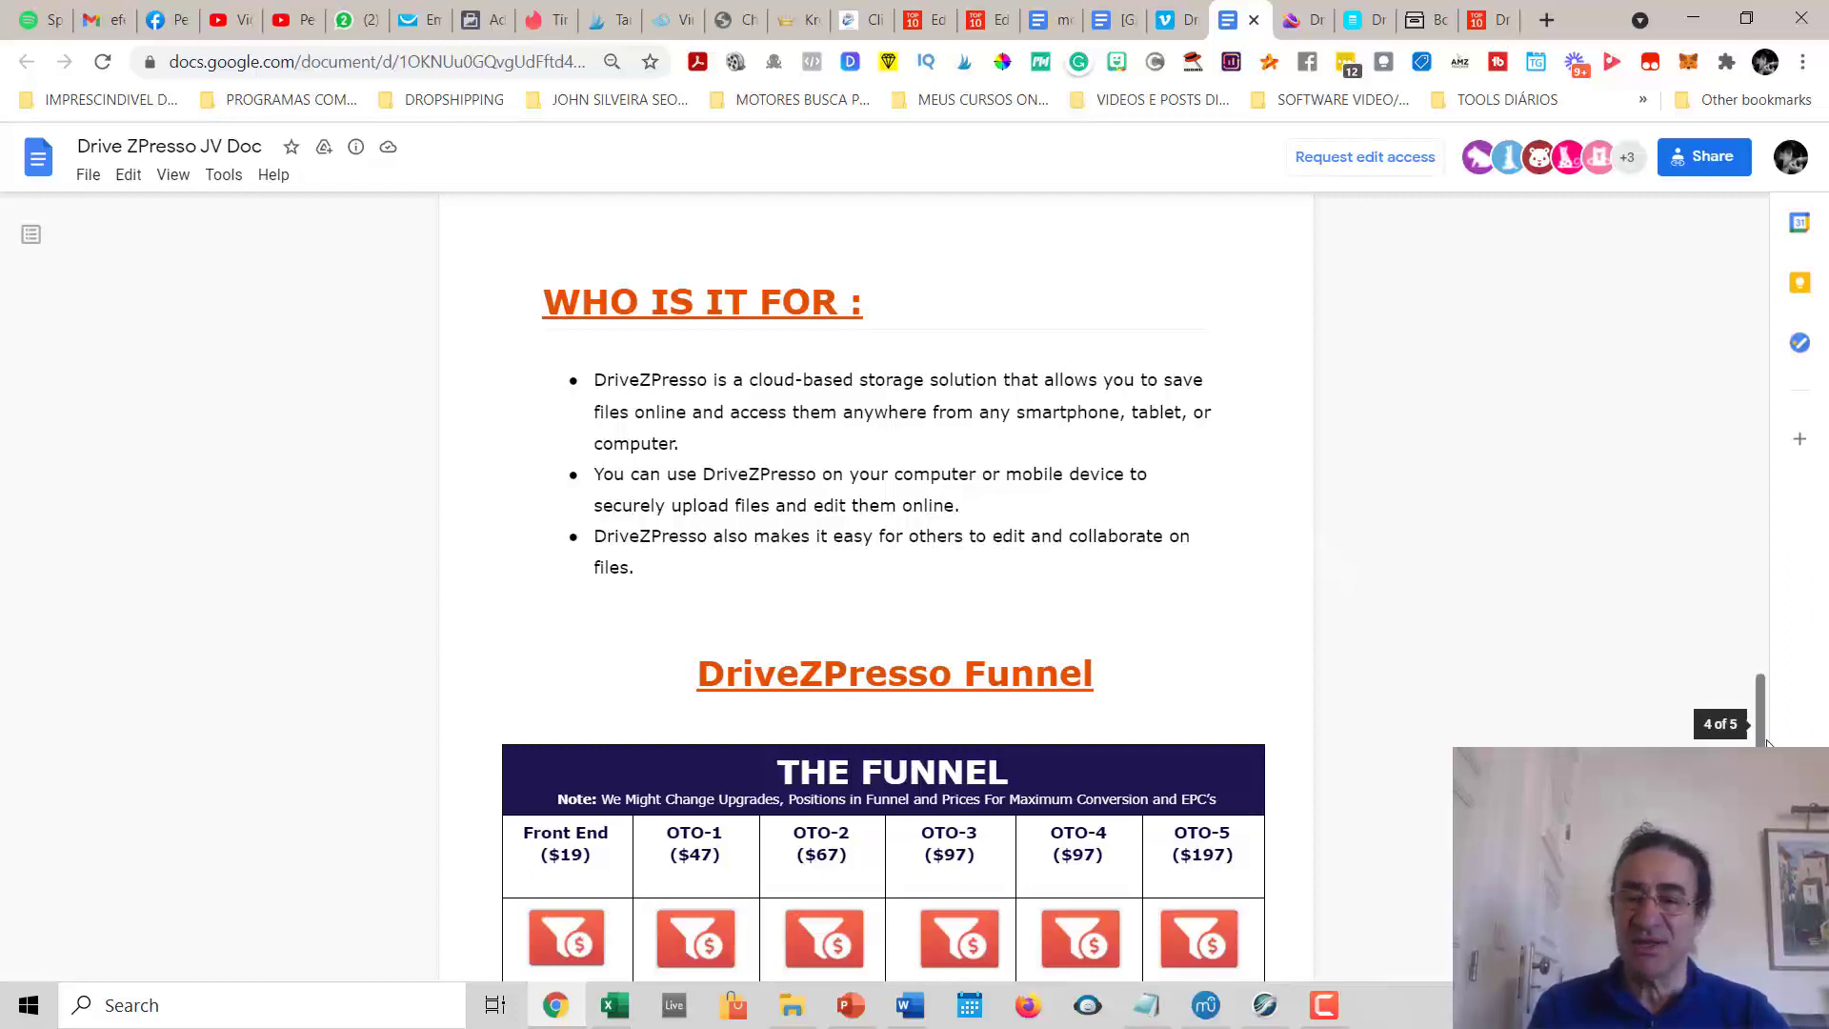
Return to the DriveZPresso sales page after viewing the funnel pricing table
left_click(1290, 19)
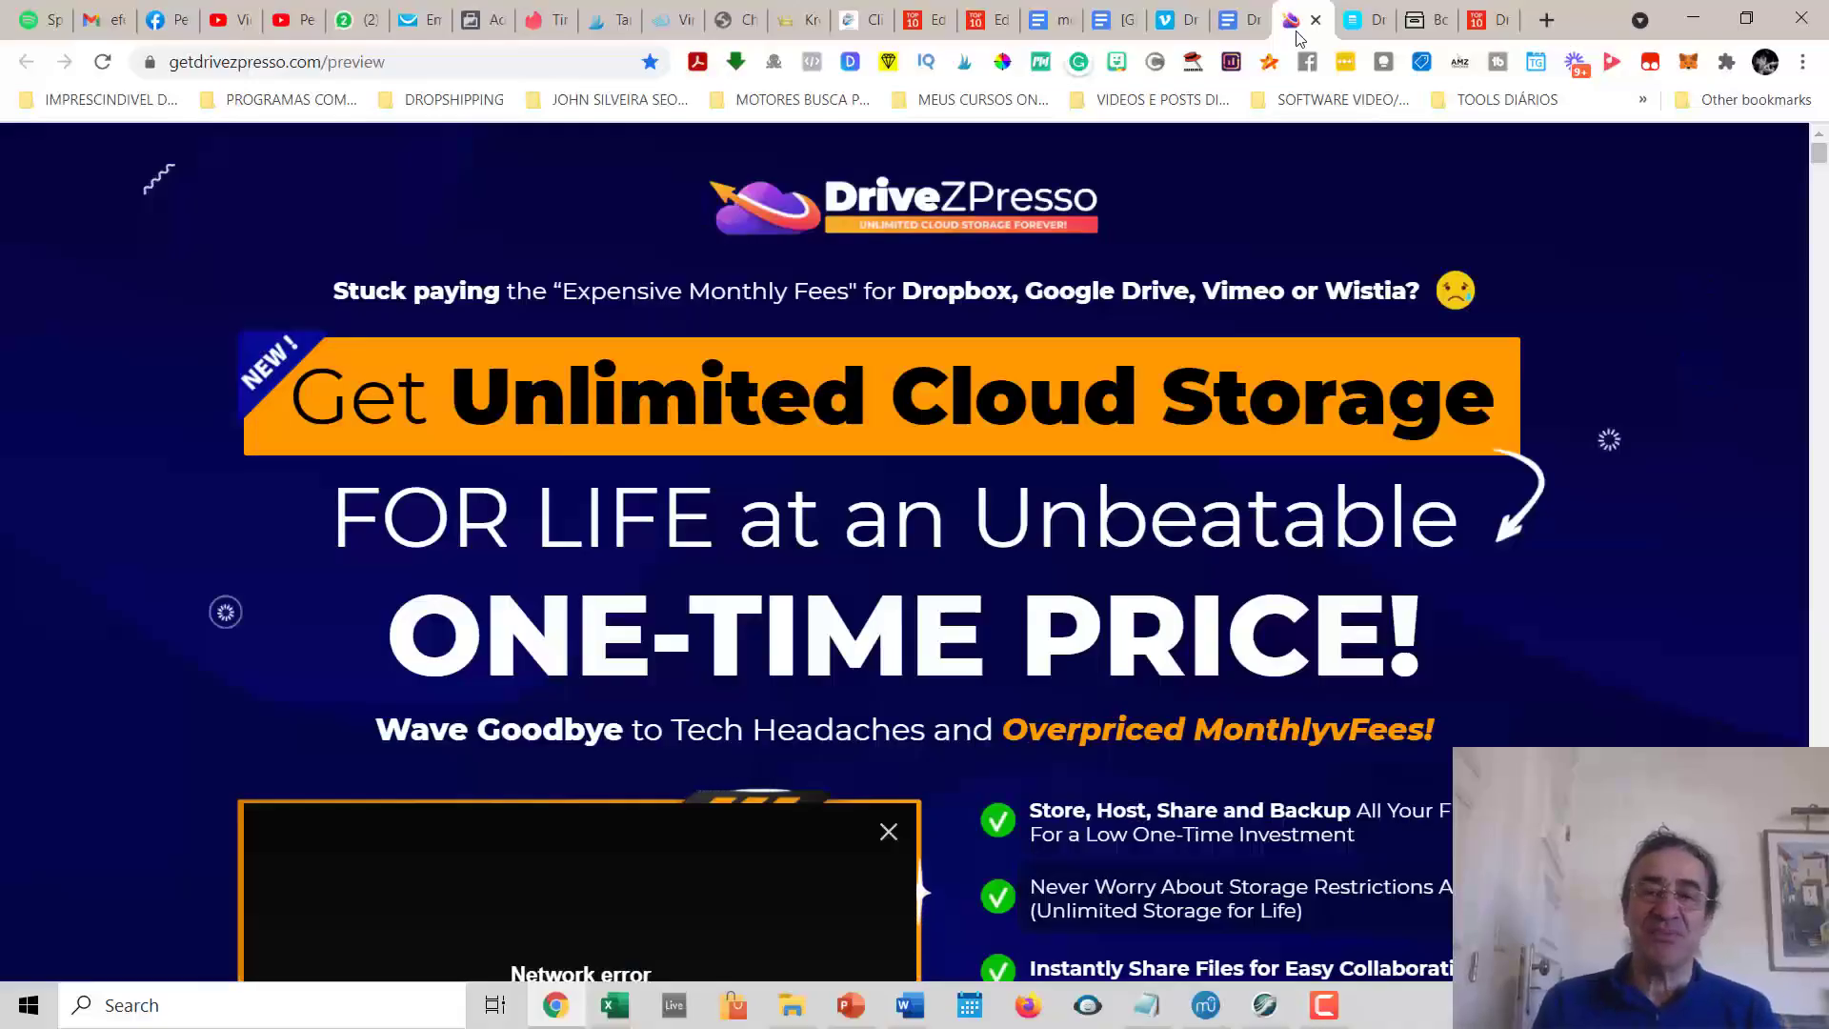